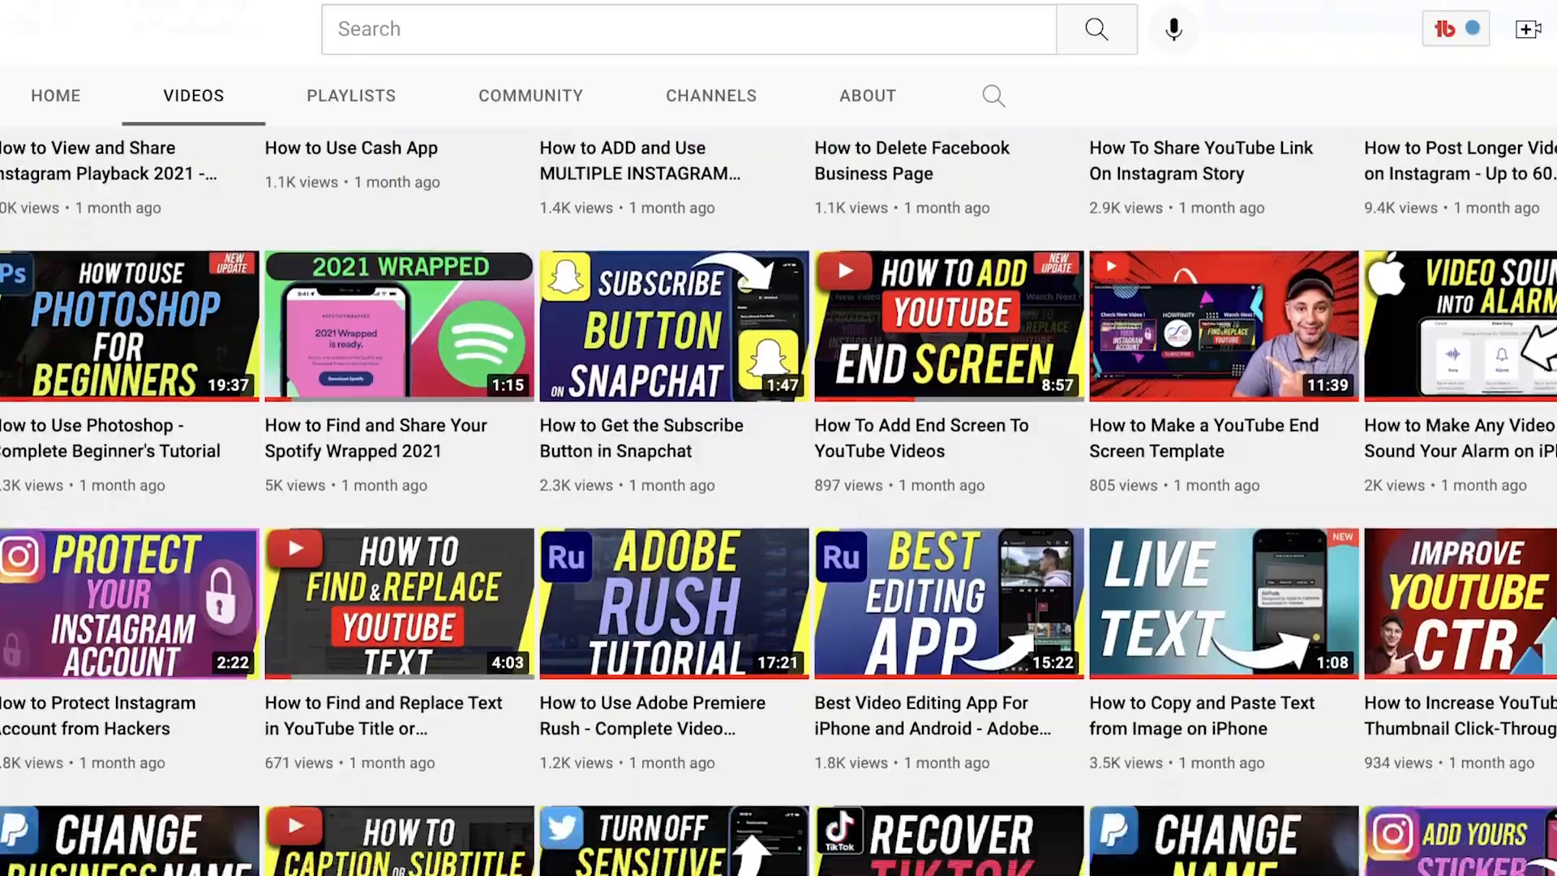
Step: Browse the Canva home page, then run the recent search 'youtube thumbnails' to list its templates
scroll("down", 3)
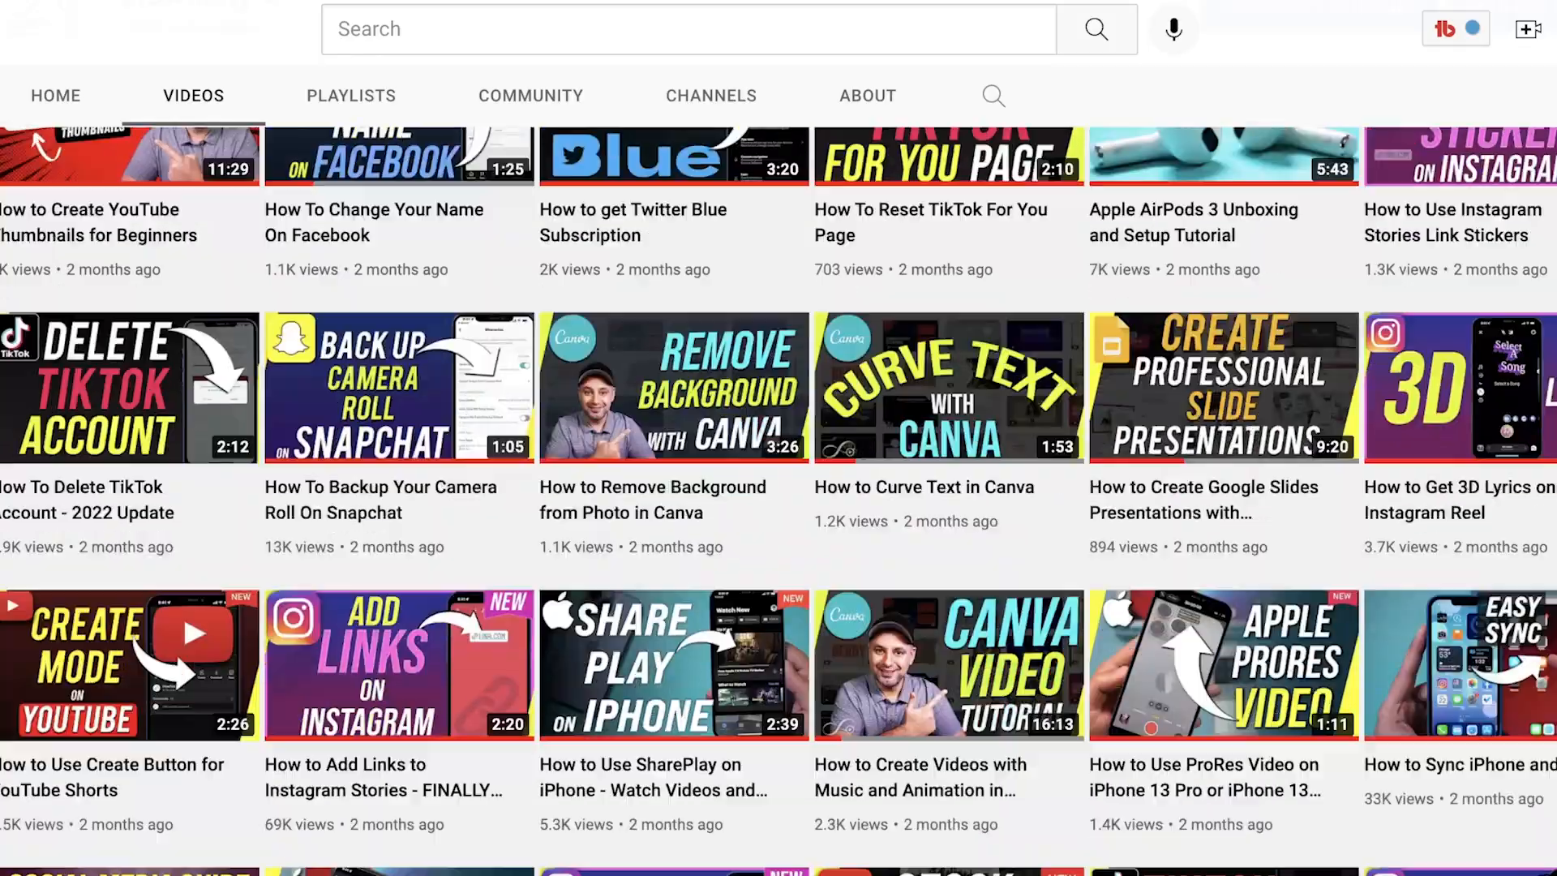
scroll("down", 3)
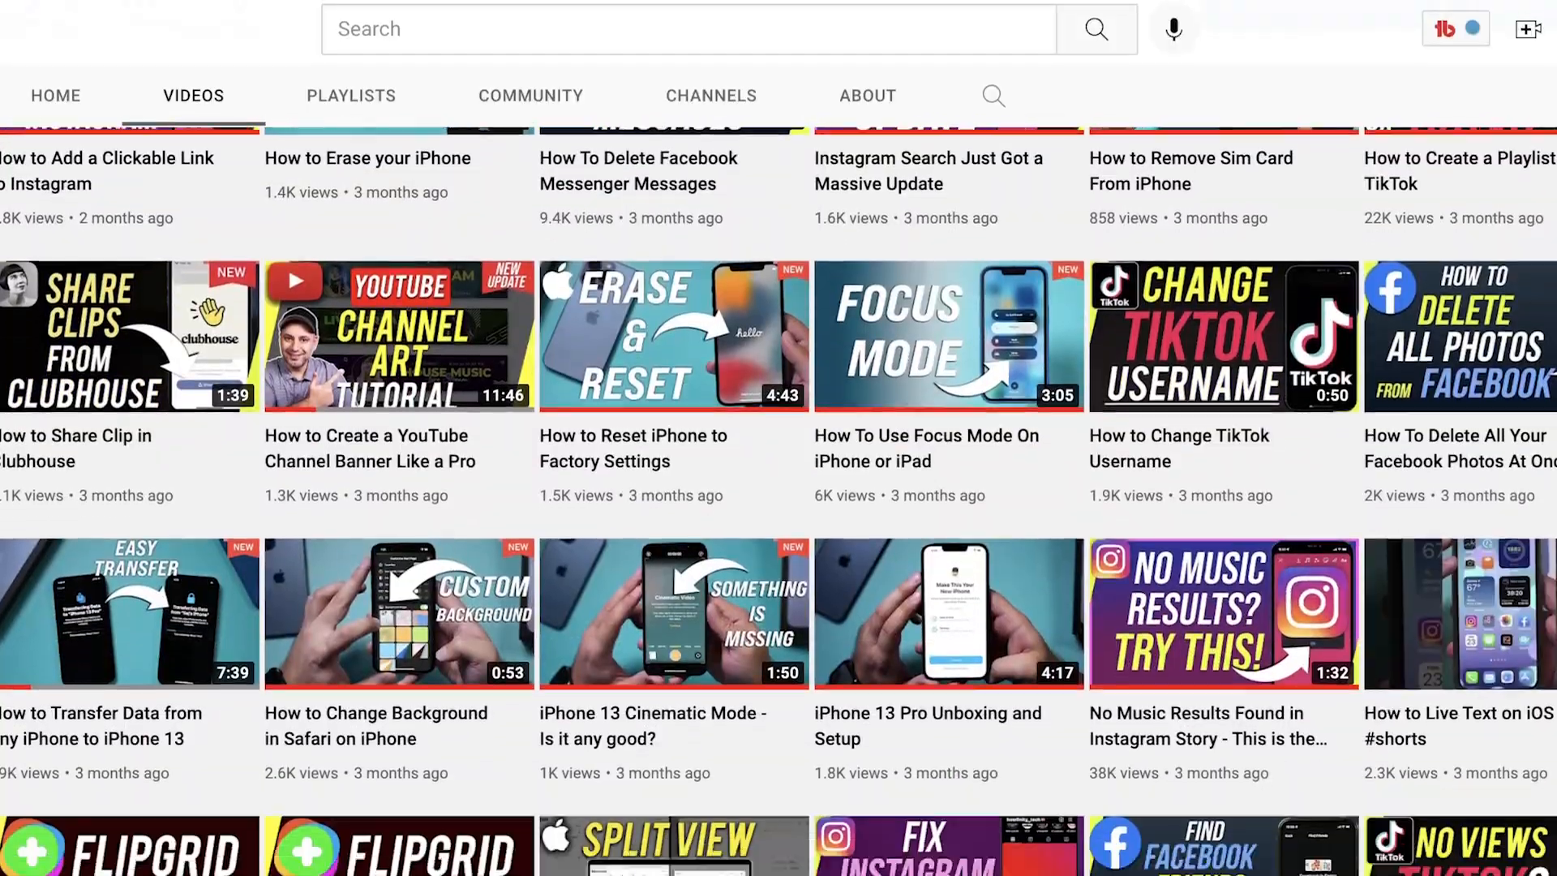
scroll("up", 3)
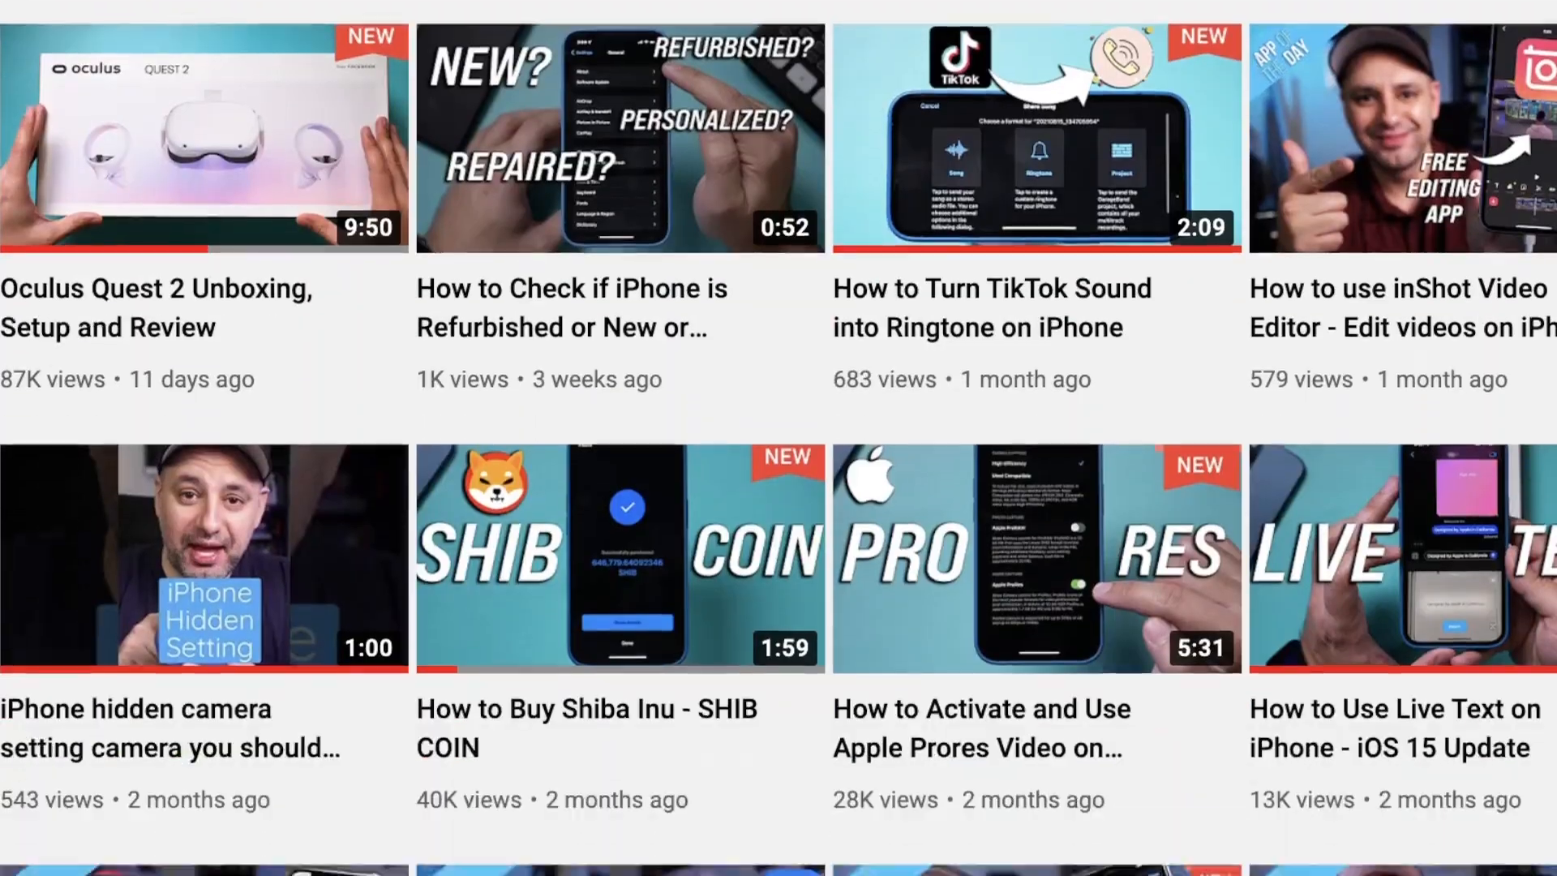
scroll("down", 3)
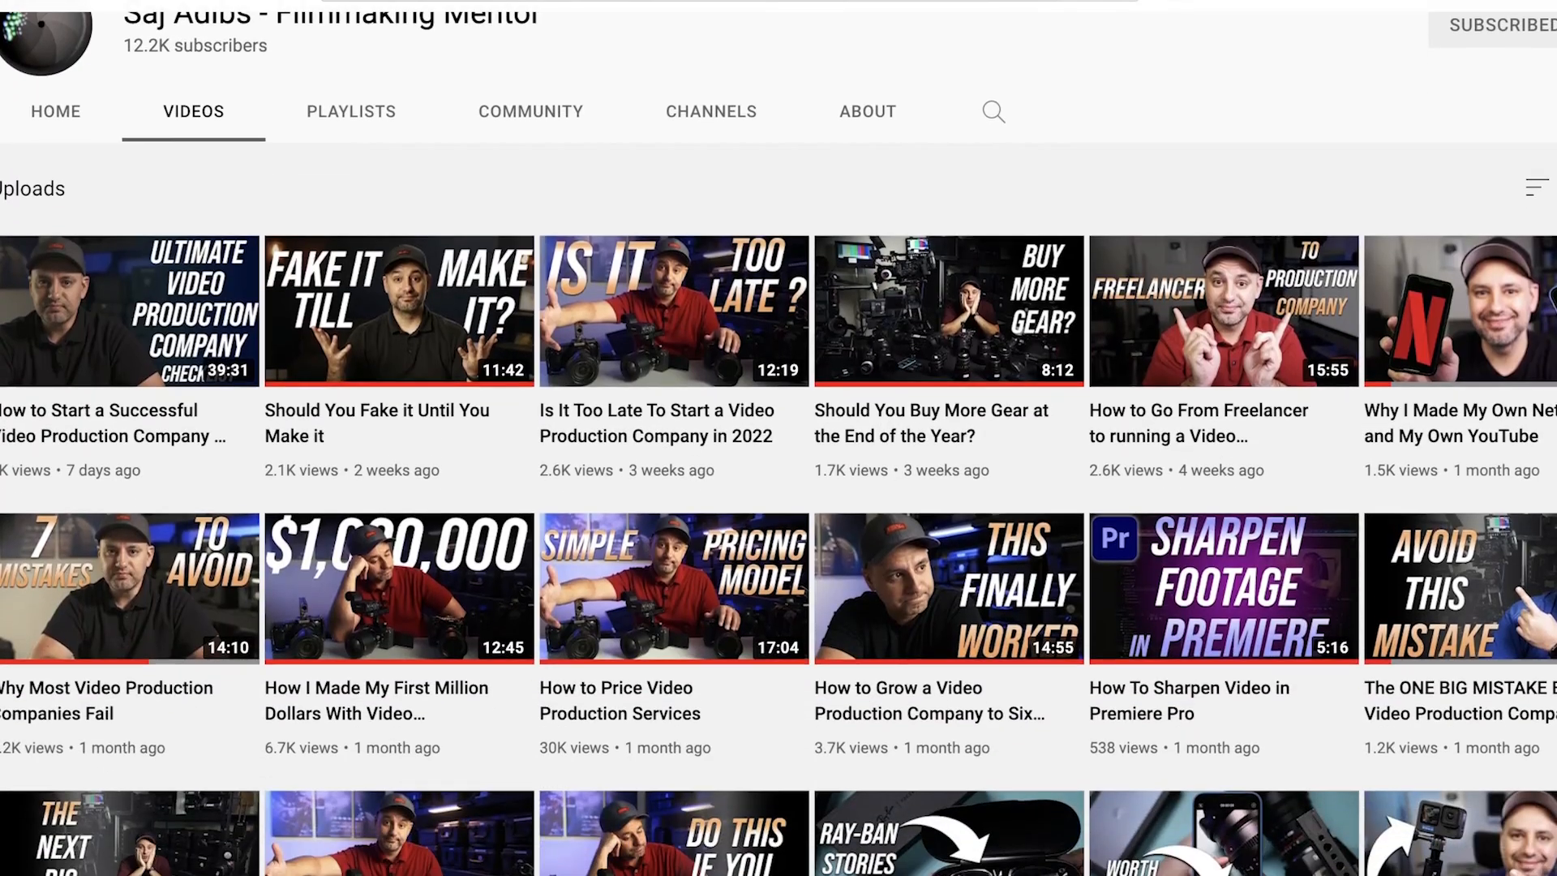
scroll("down", 3)
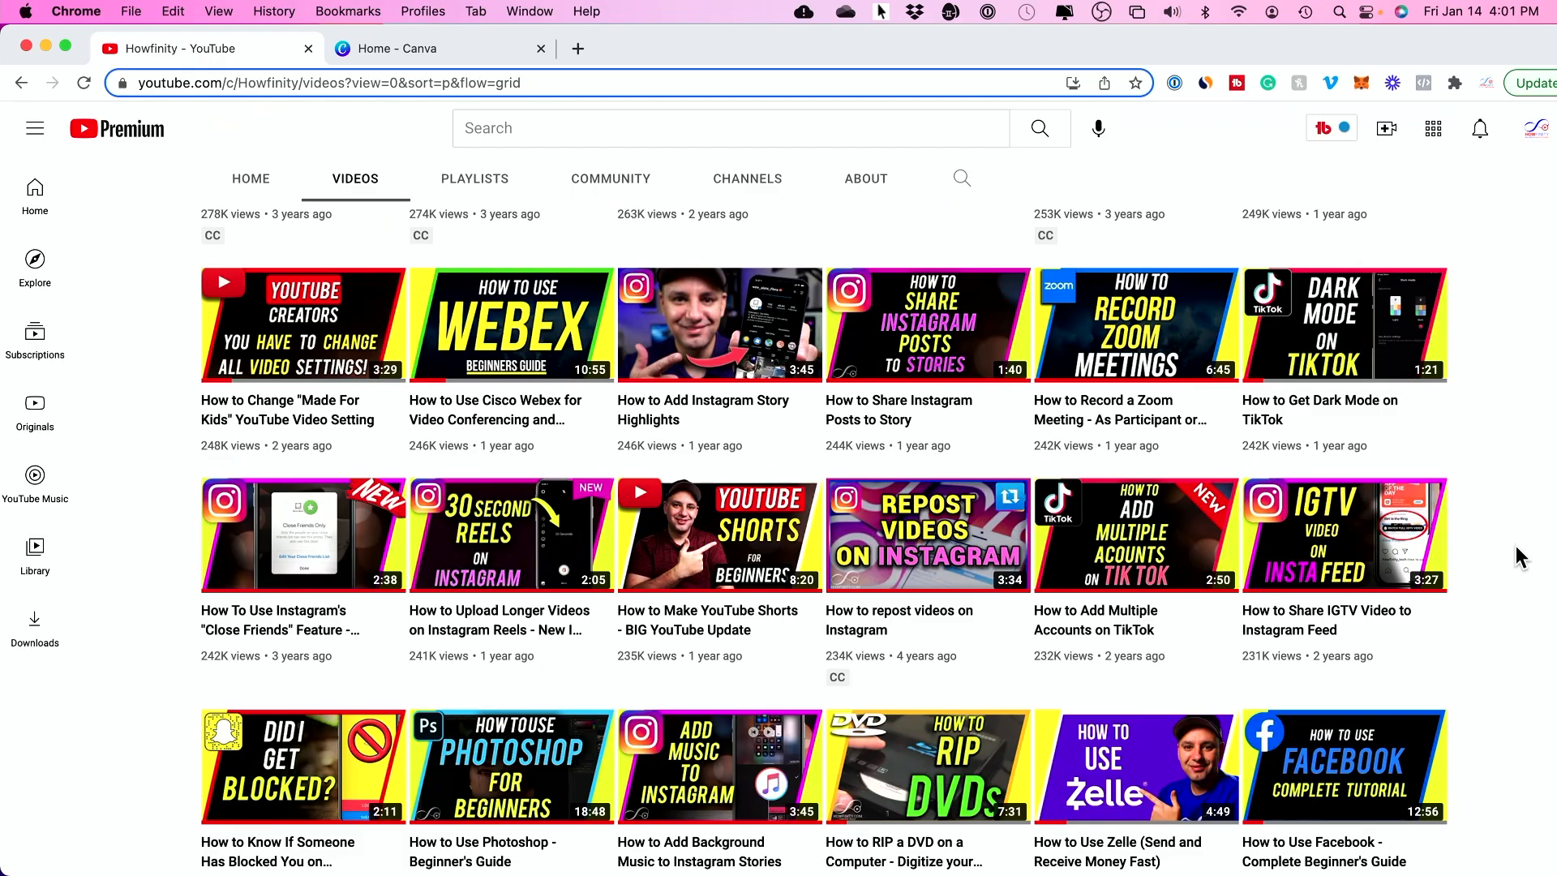
scroll("down", 3)
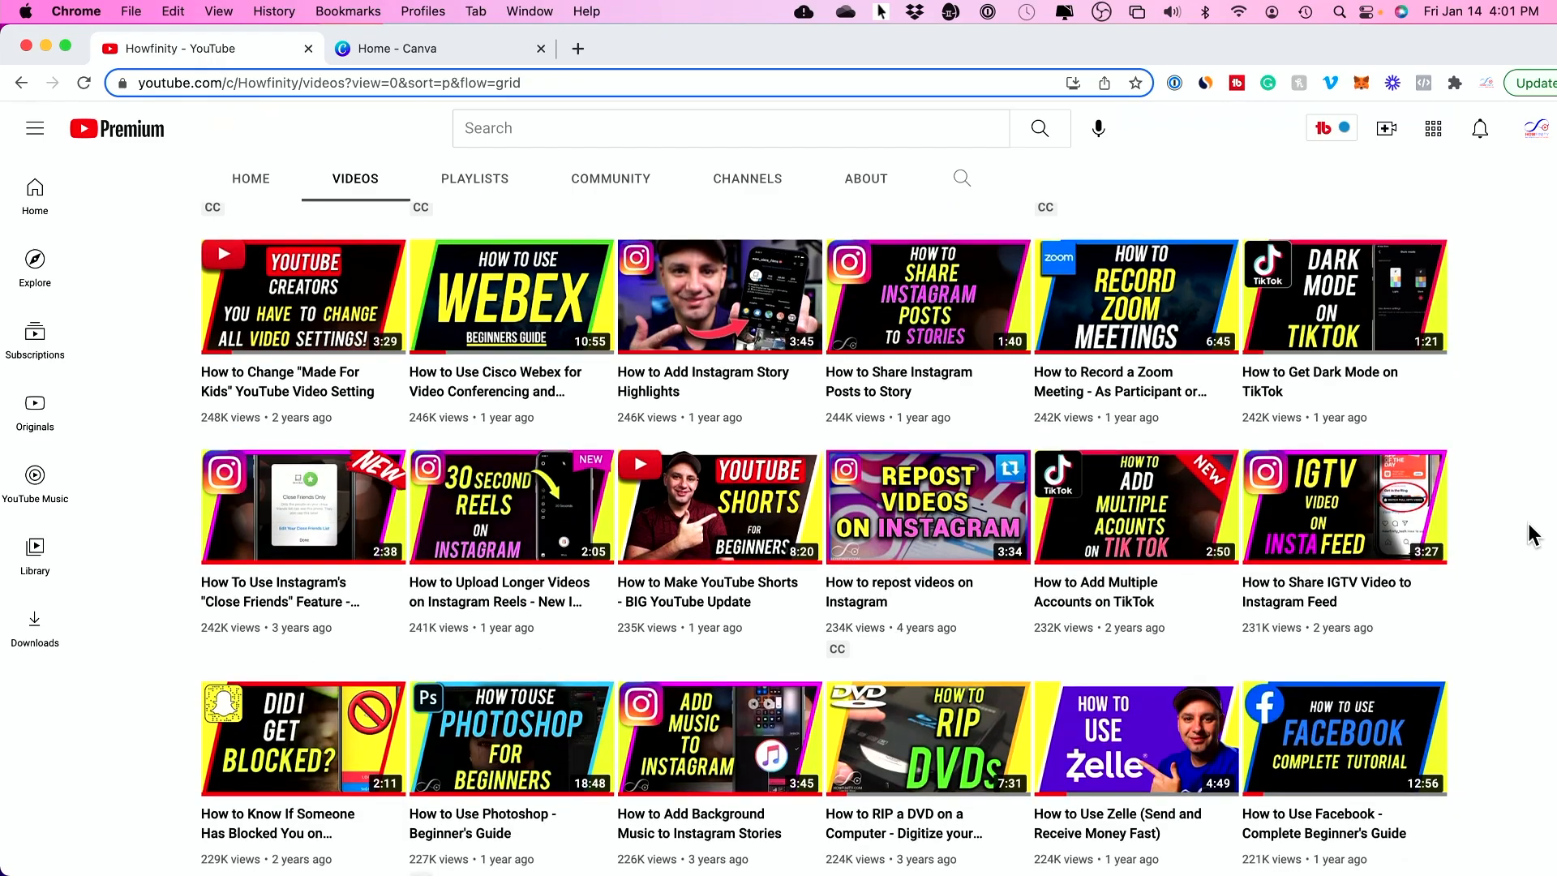
mouse_move(703, 533)
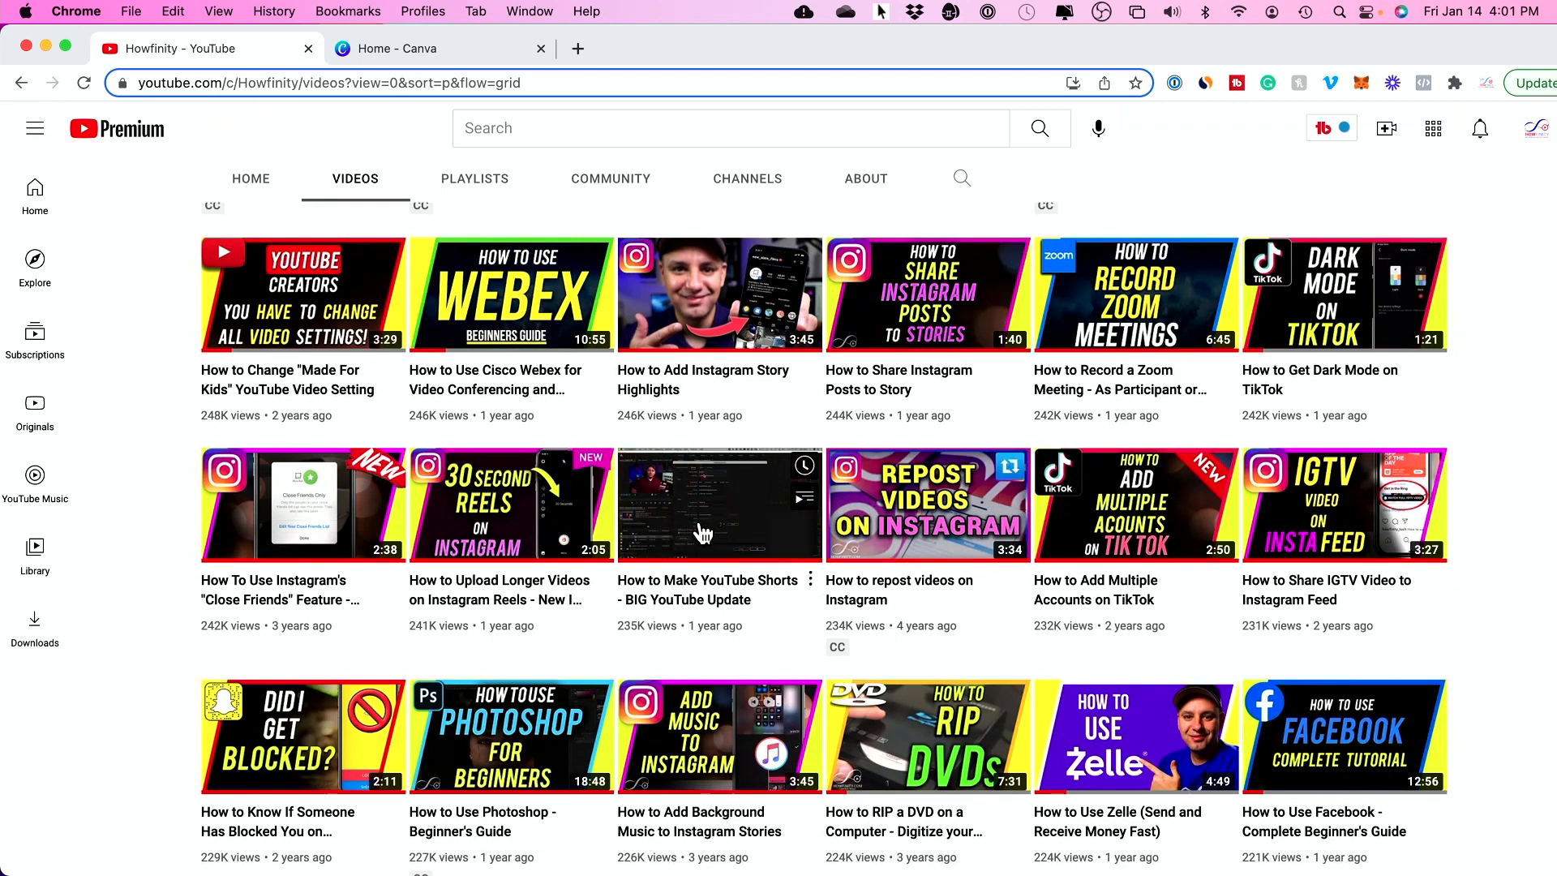
mouse_move(702, 647)
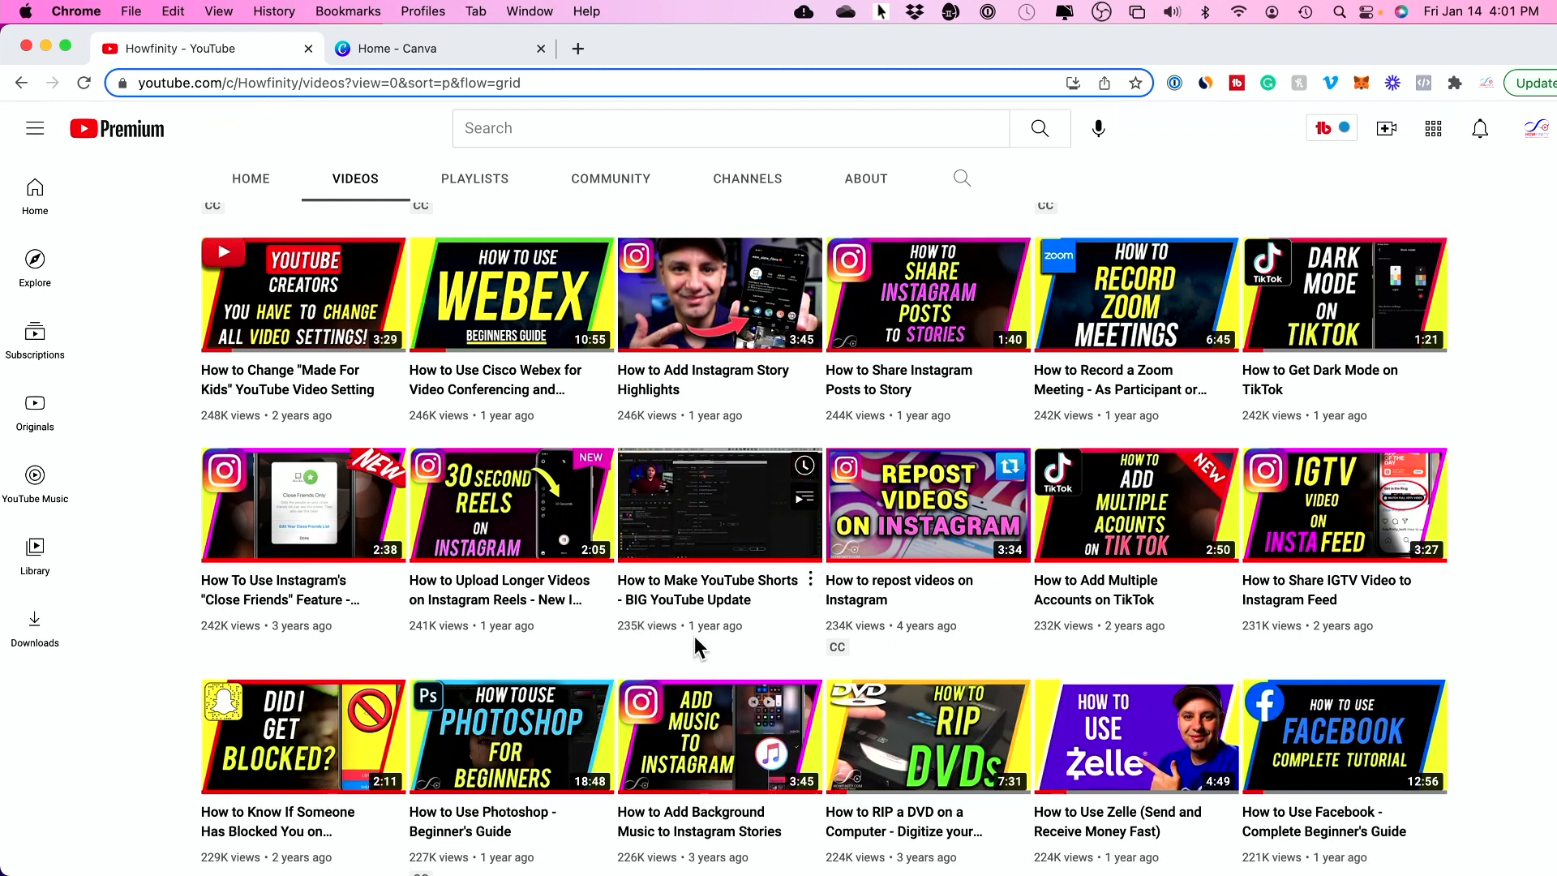
mouse_move(149, 595)
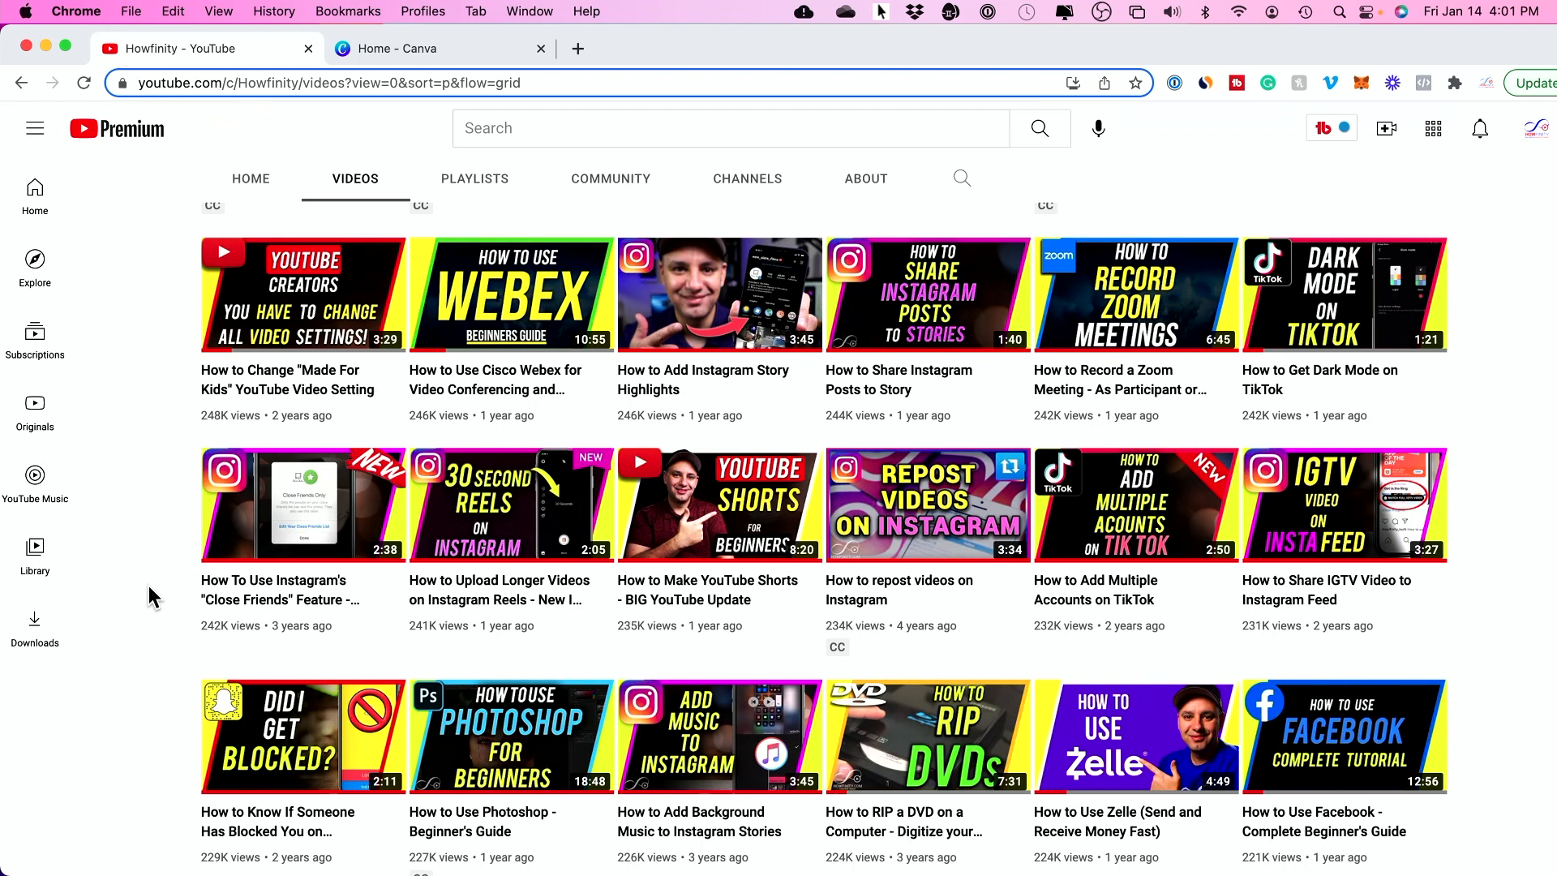
left_click(436, 47)
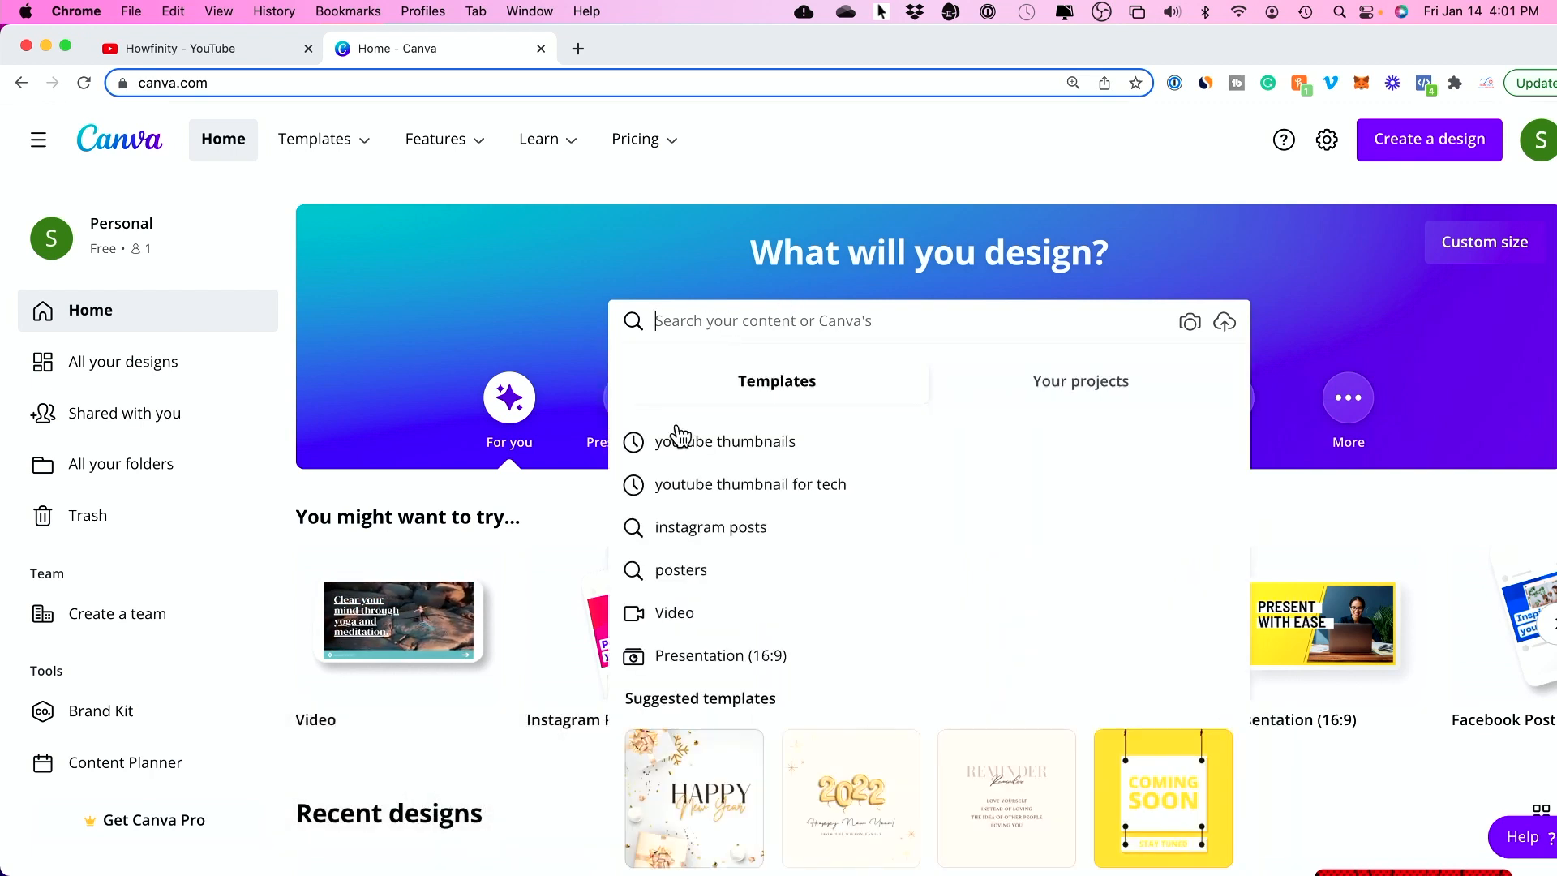
left_click(725, 441)
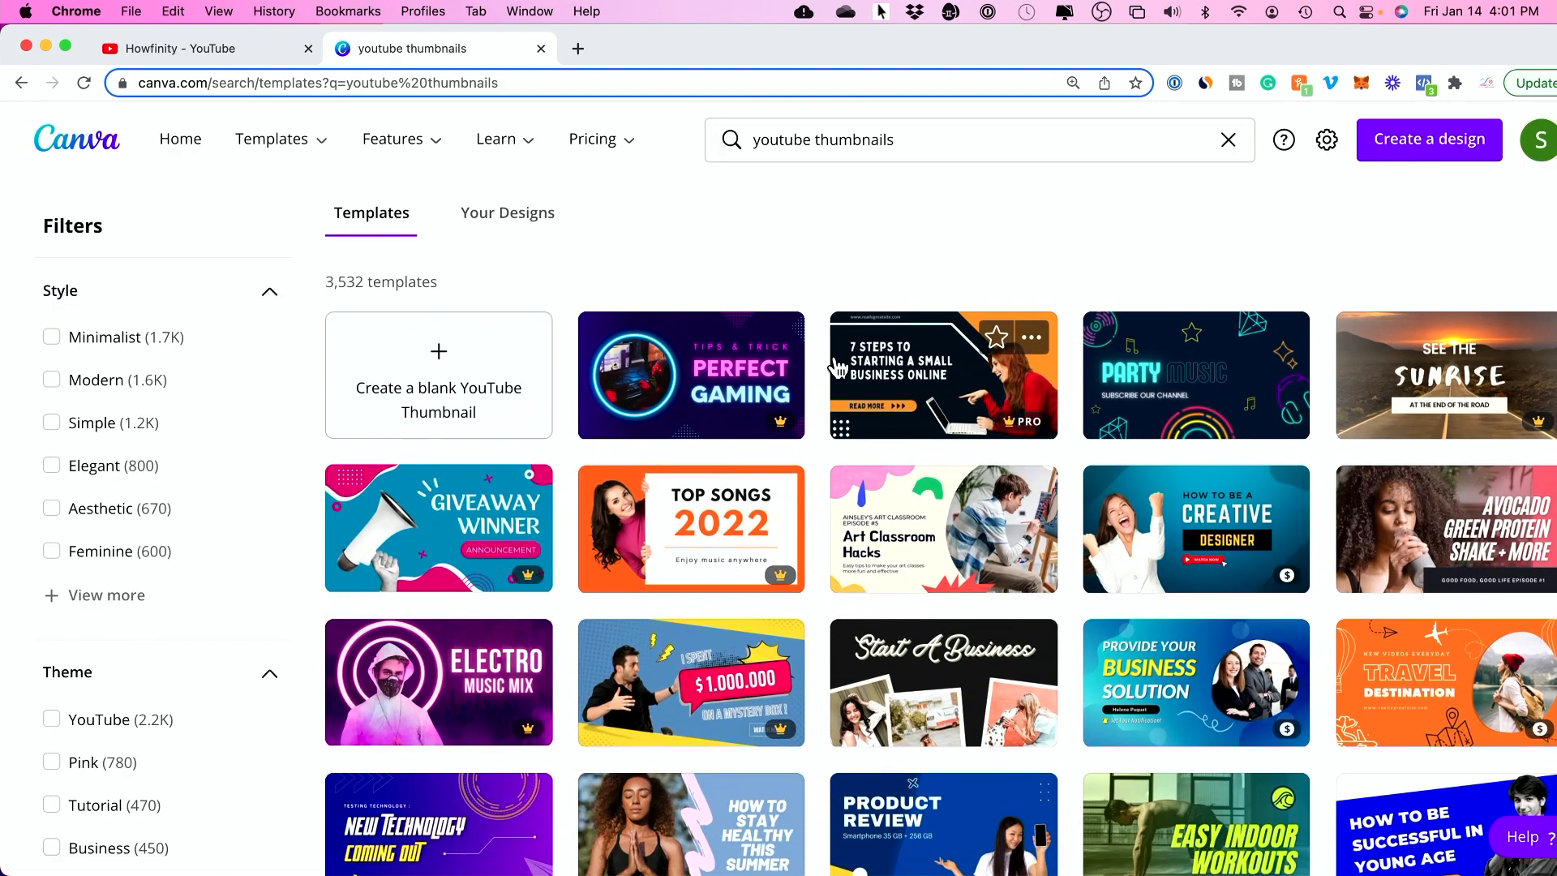
mouse_move(819, 365)
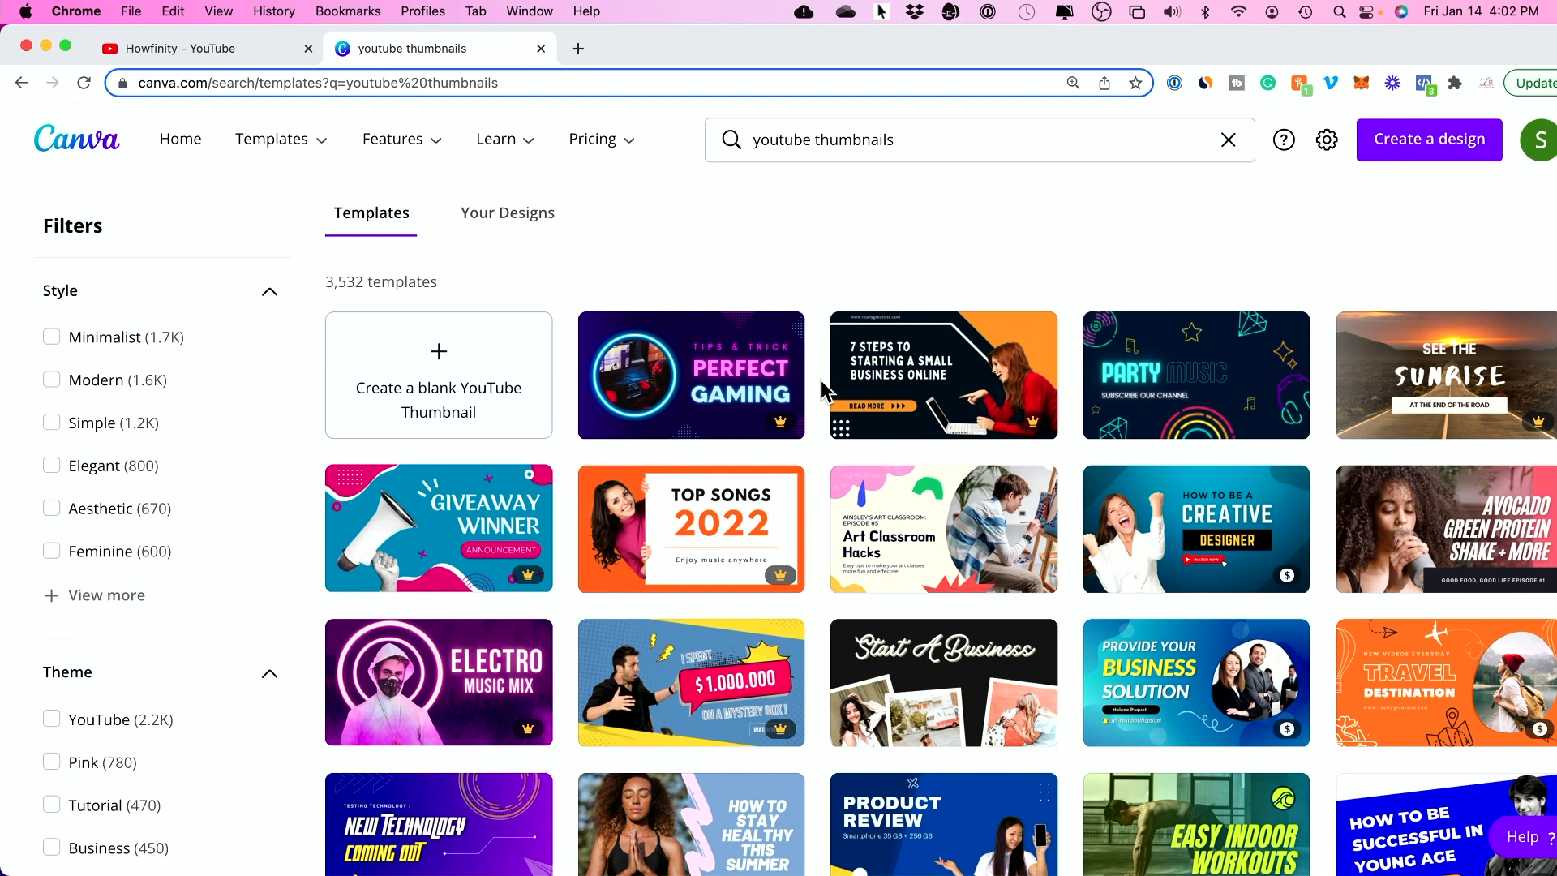
scroll("down", 3)
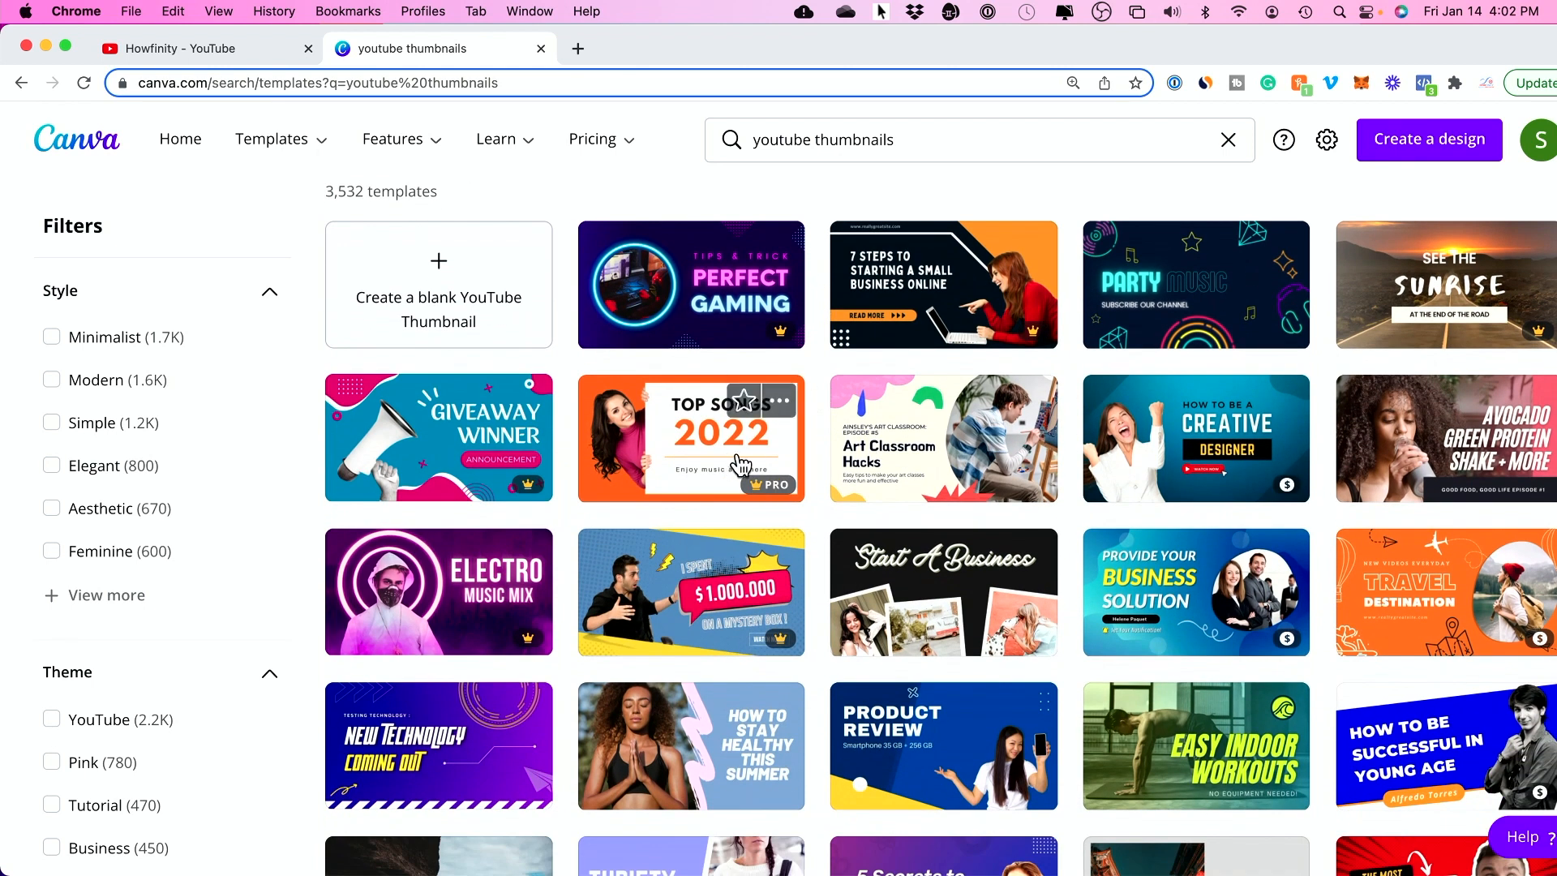
mouse_move(817, 441)
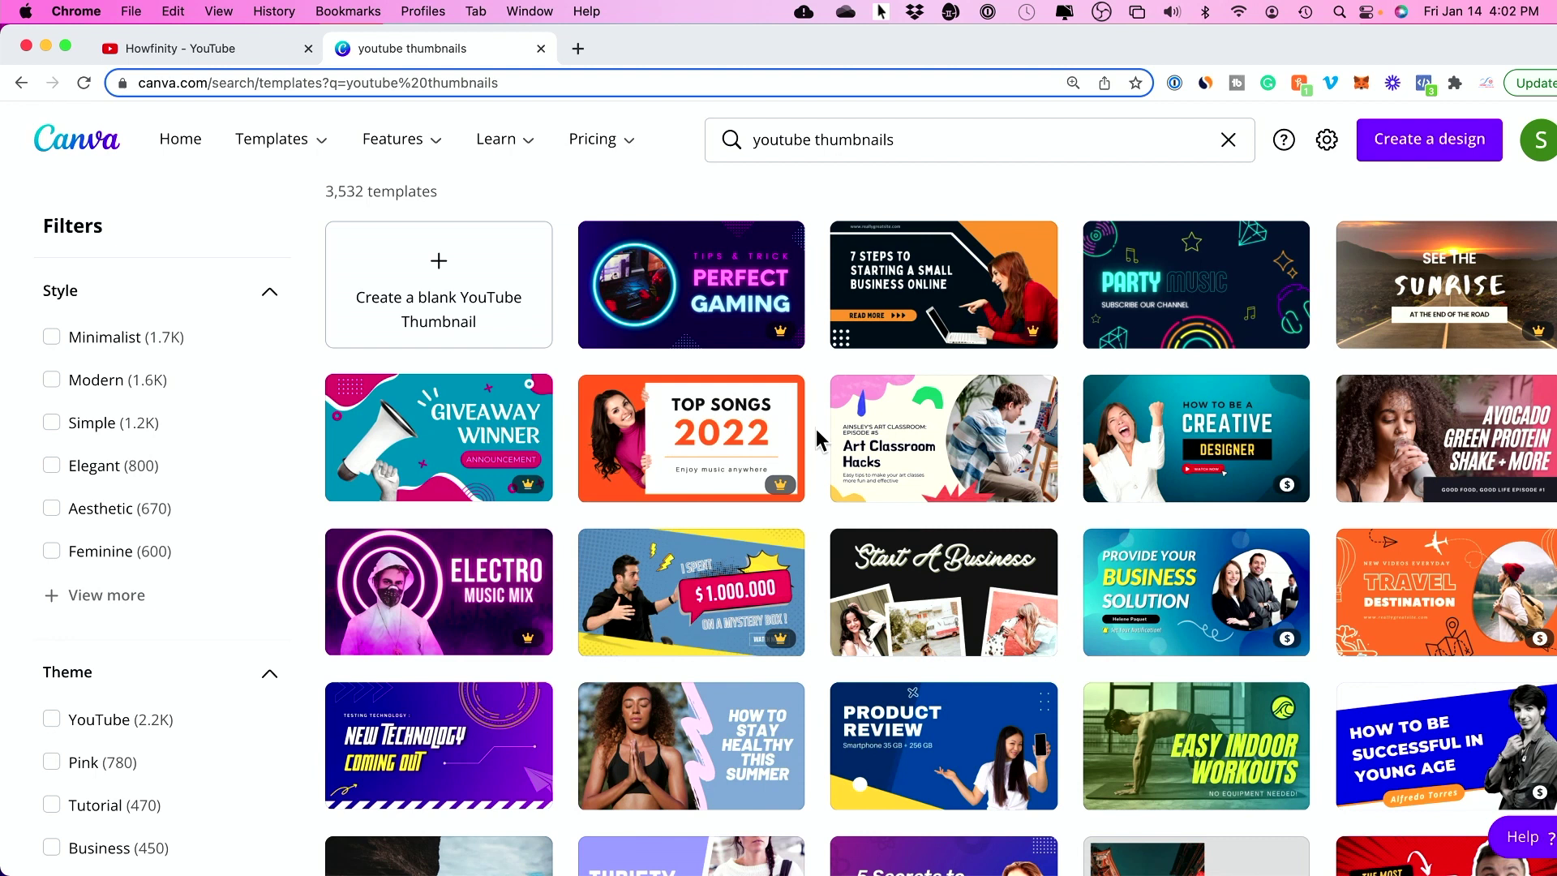
mouse_move(794, 407)
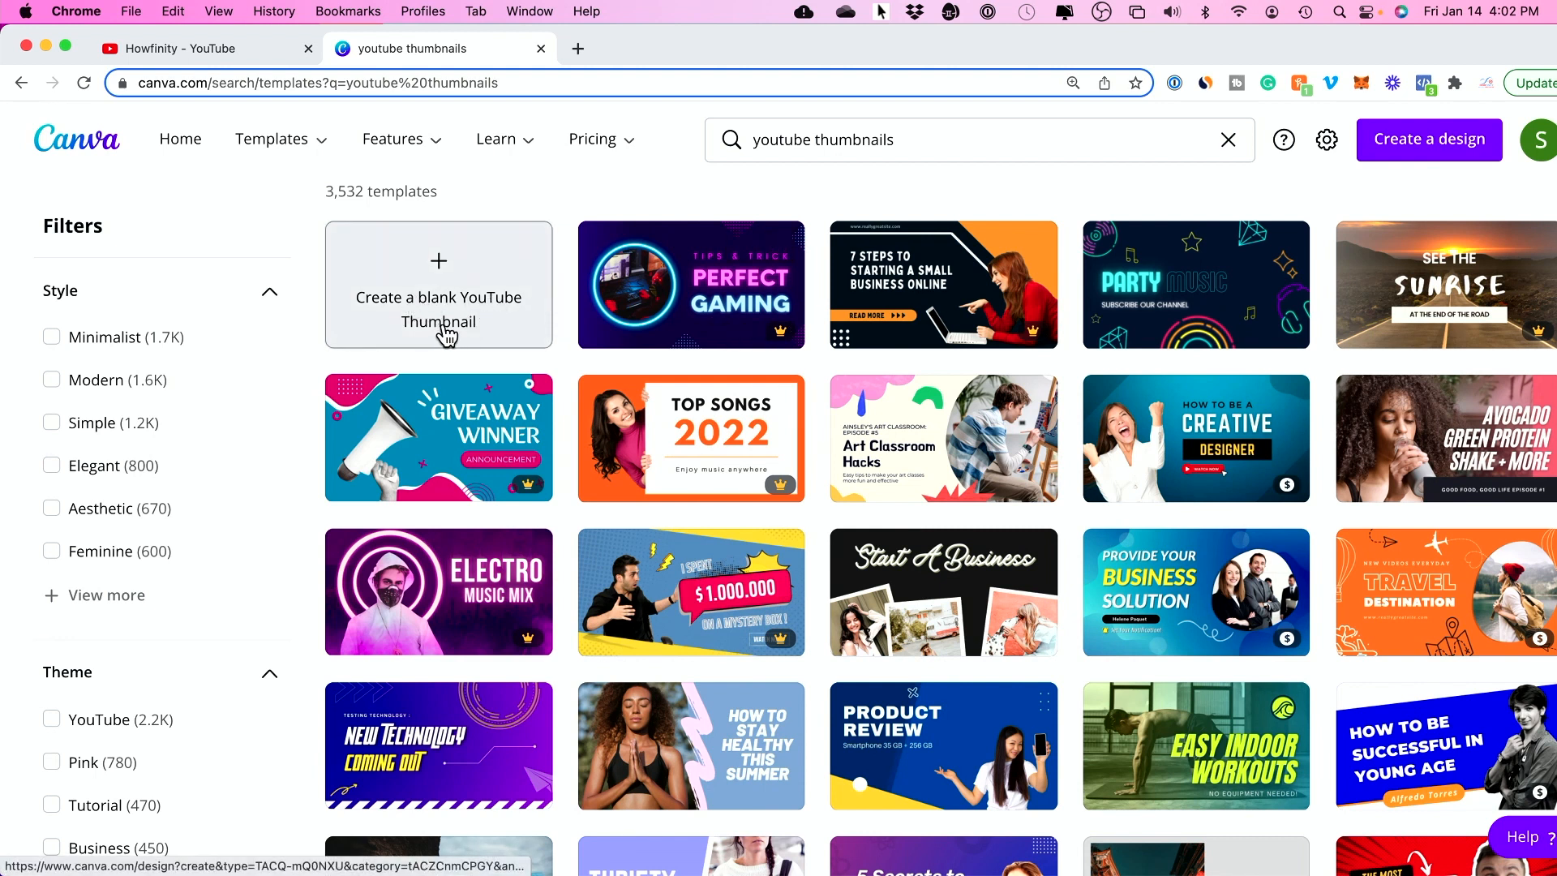
mouse_move(514, 289)
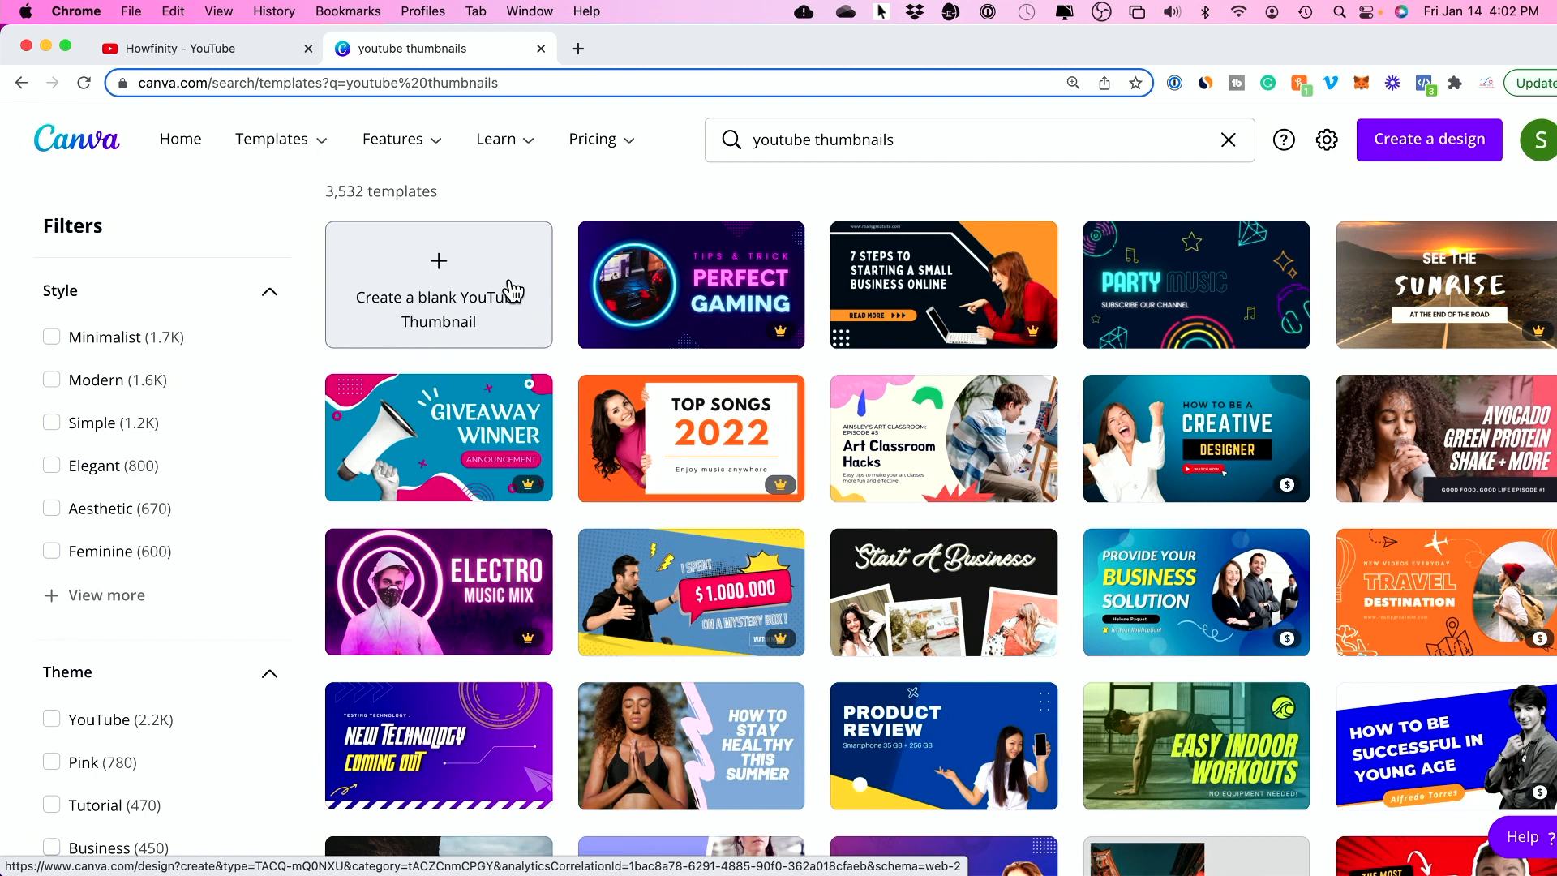
mouse_move(569, 362)
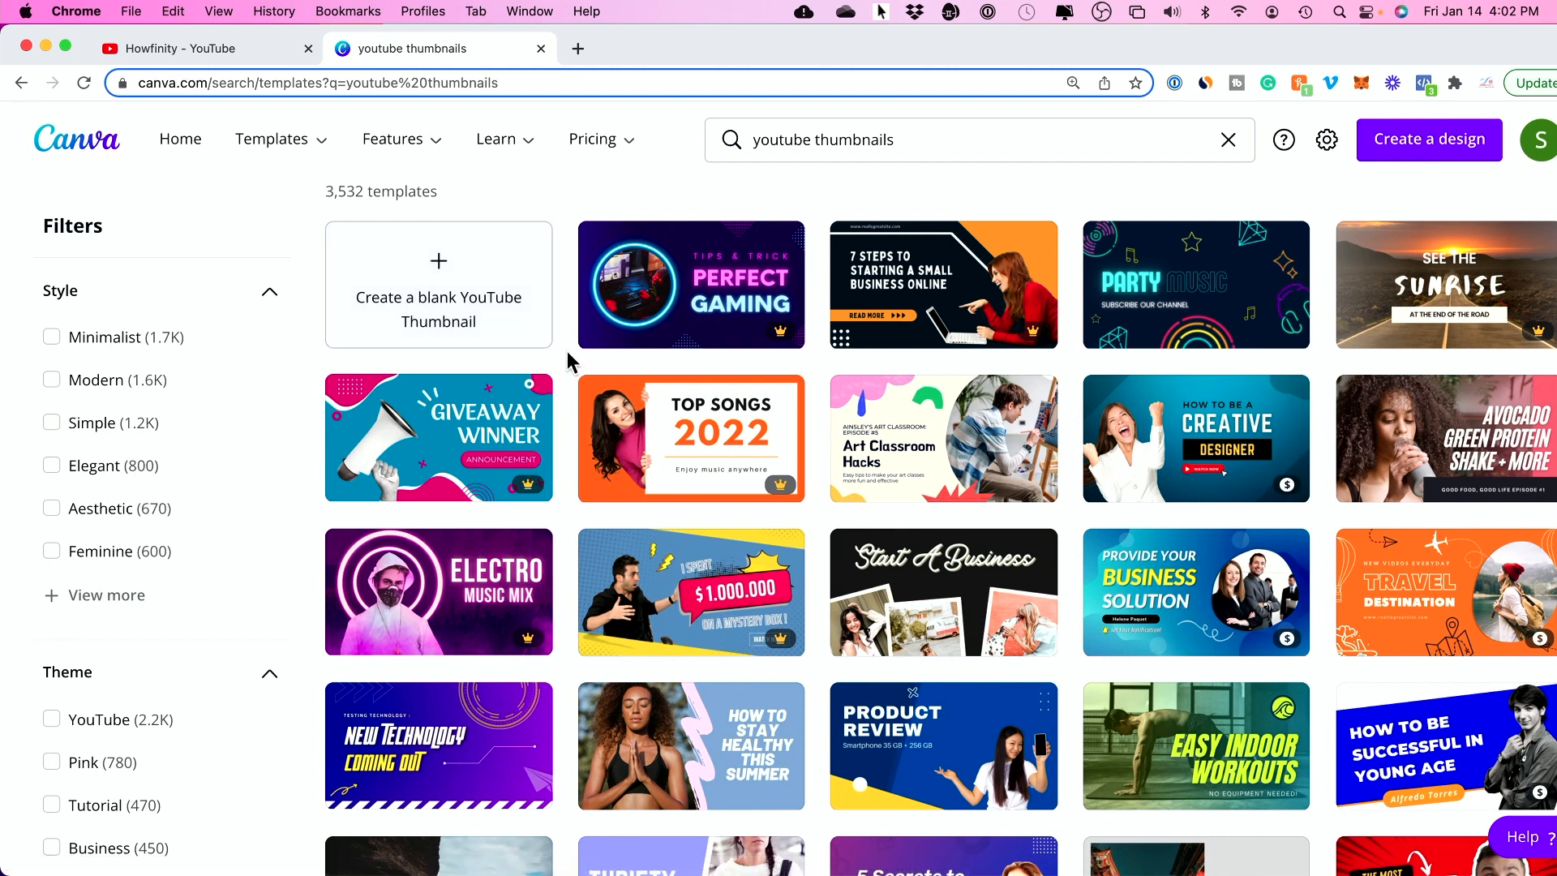
Step: Scroll further down the youtube thumbnails results to reveal business, tutorial and podcast designs
scroll("down", 3)
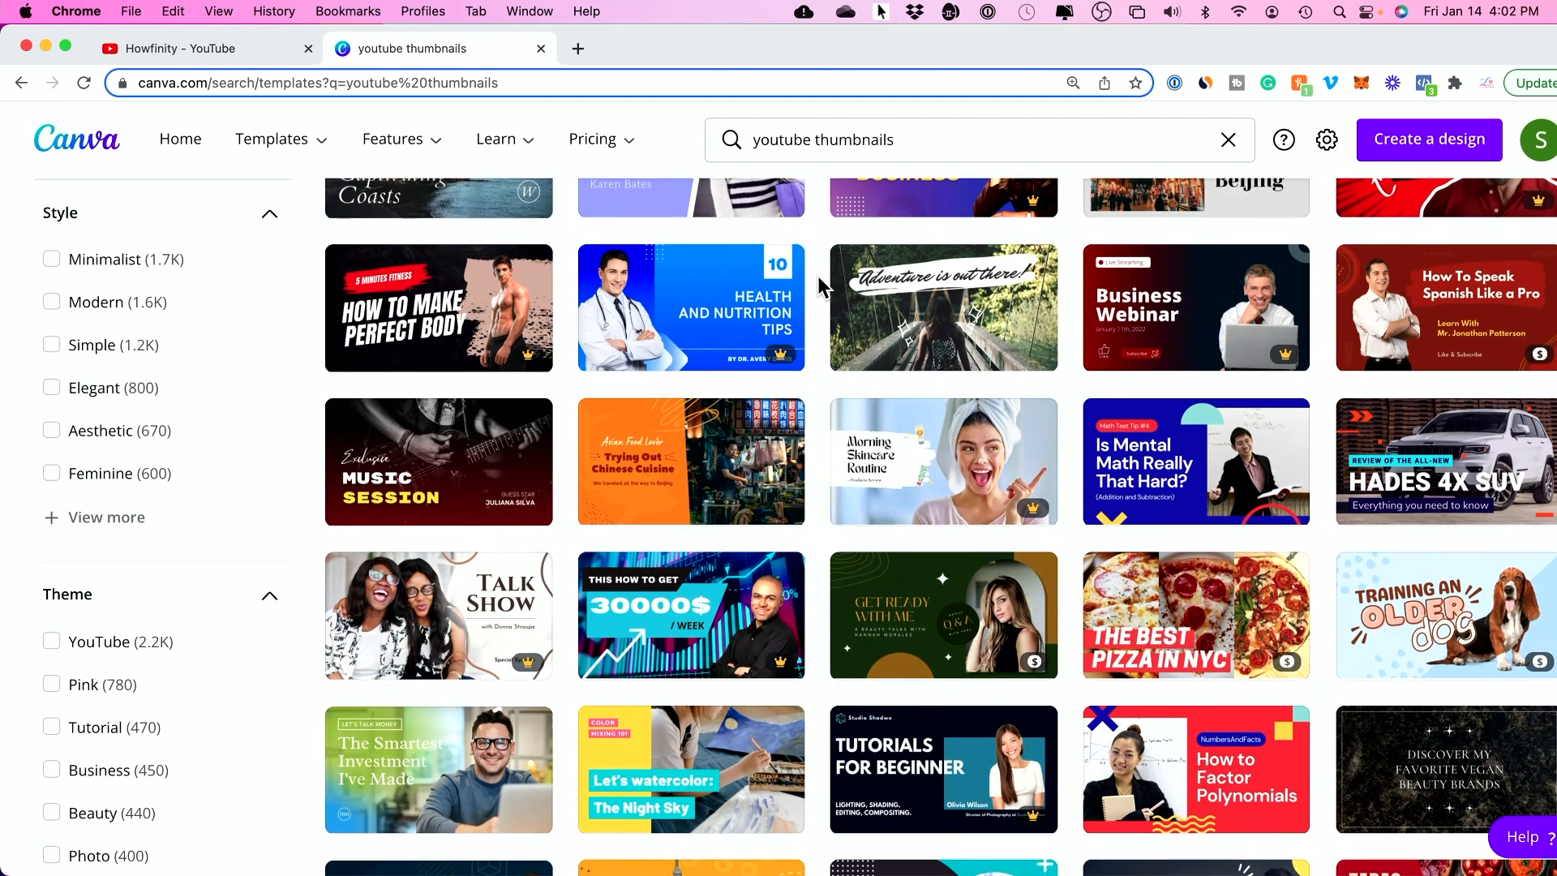
mouse_move(747, 368)
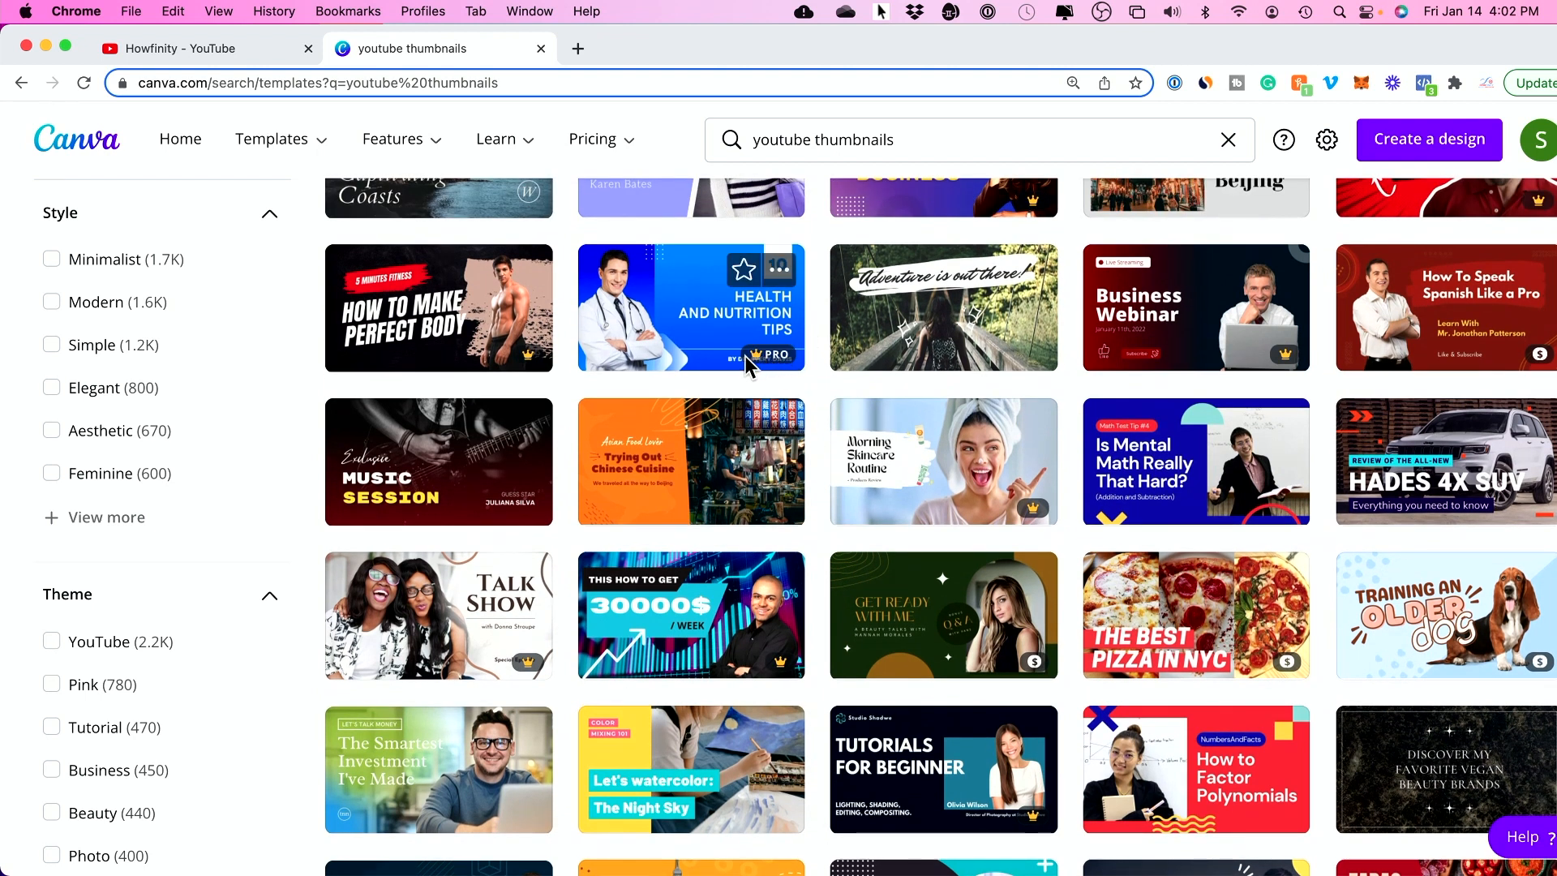
mouse_move(781, 355)
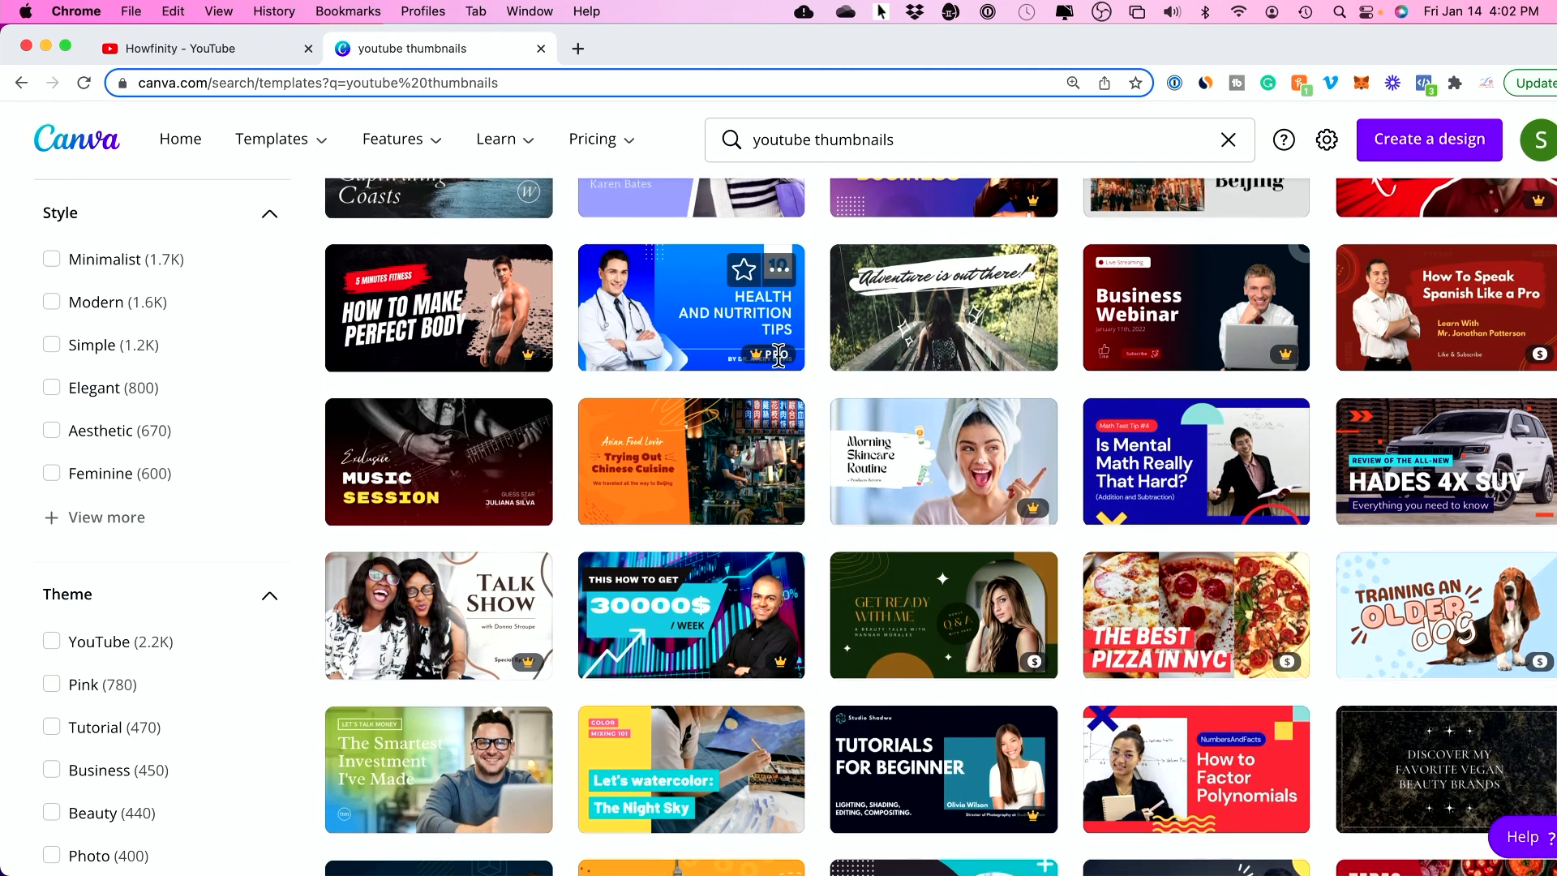
mouse_move(806, 369)
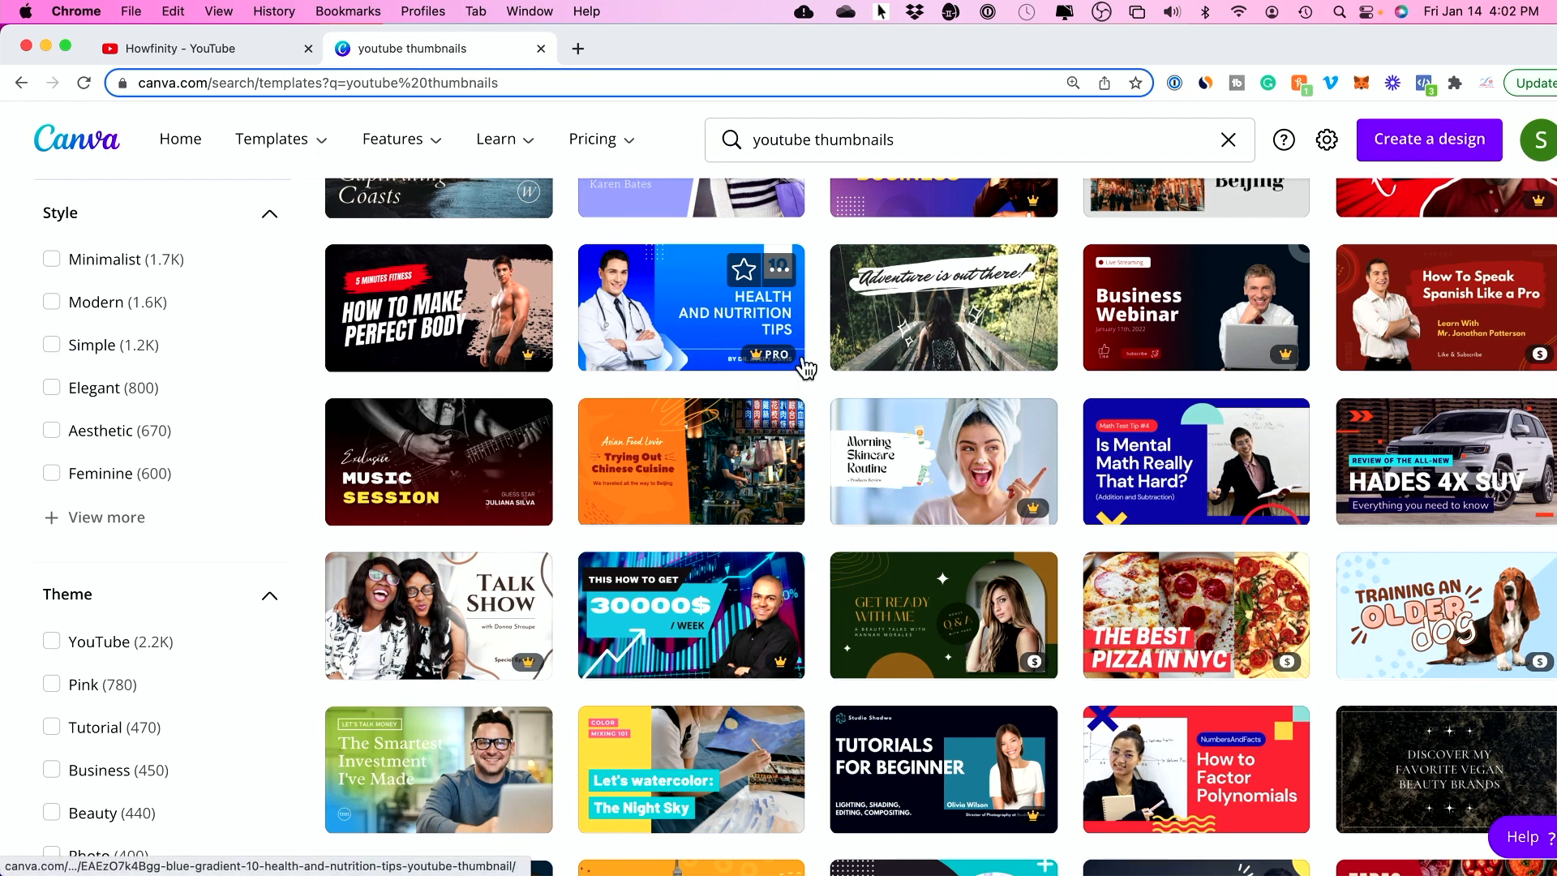
mouse_move(809, 366)
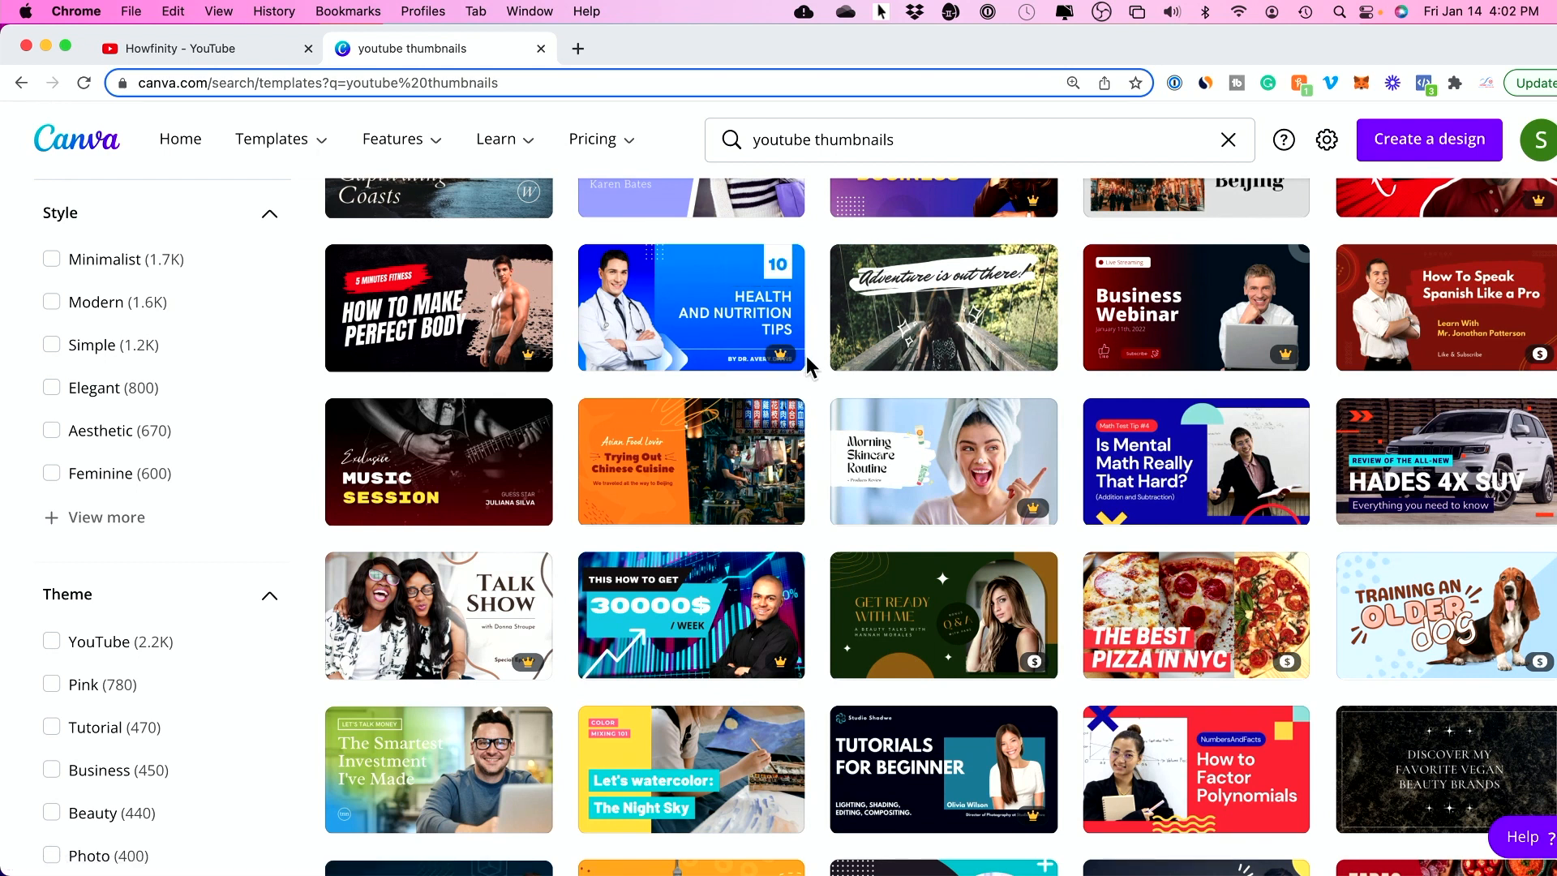
mouse_move(784, 357)
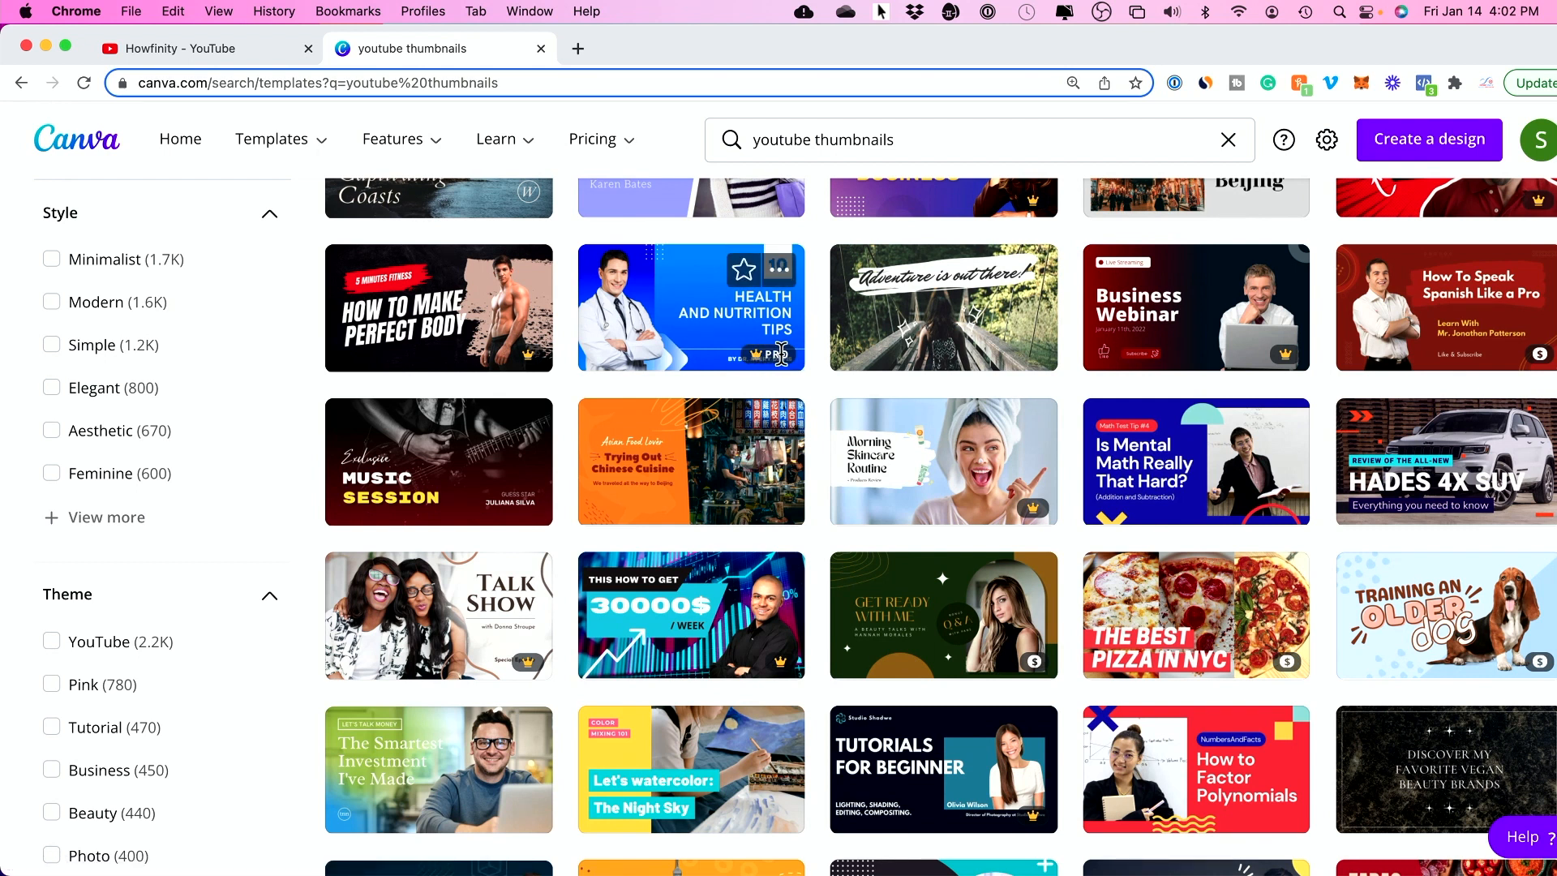
mouse_move(815, 361)
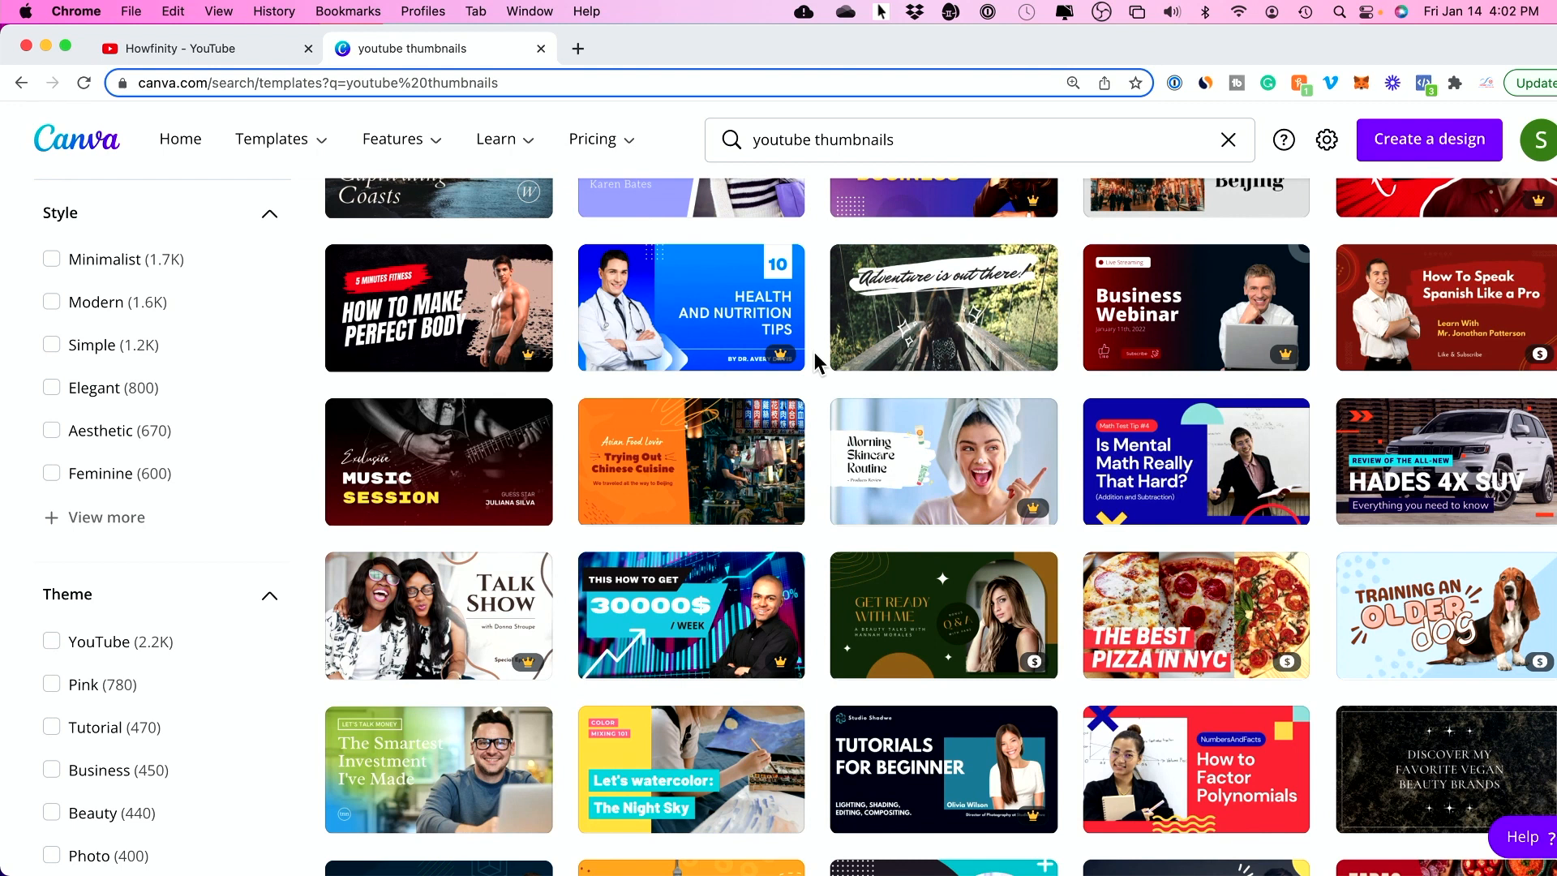
scroll("up", 3)
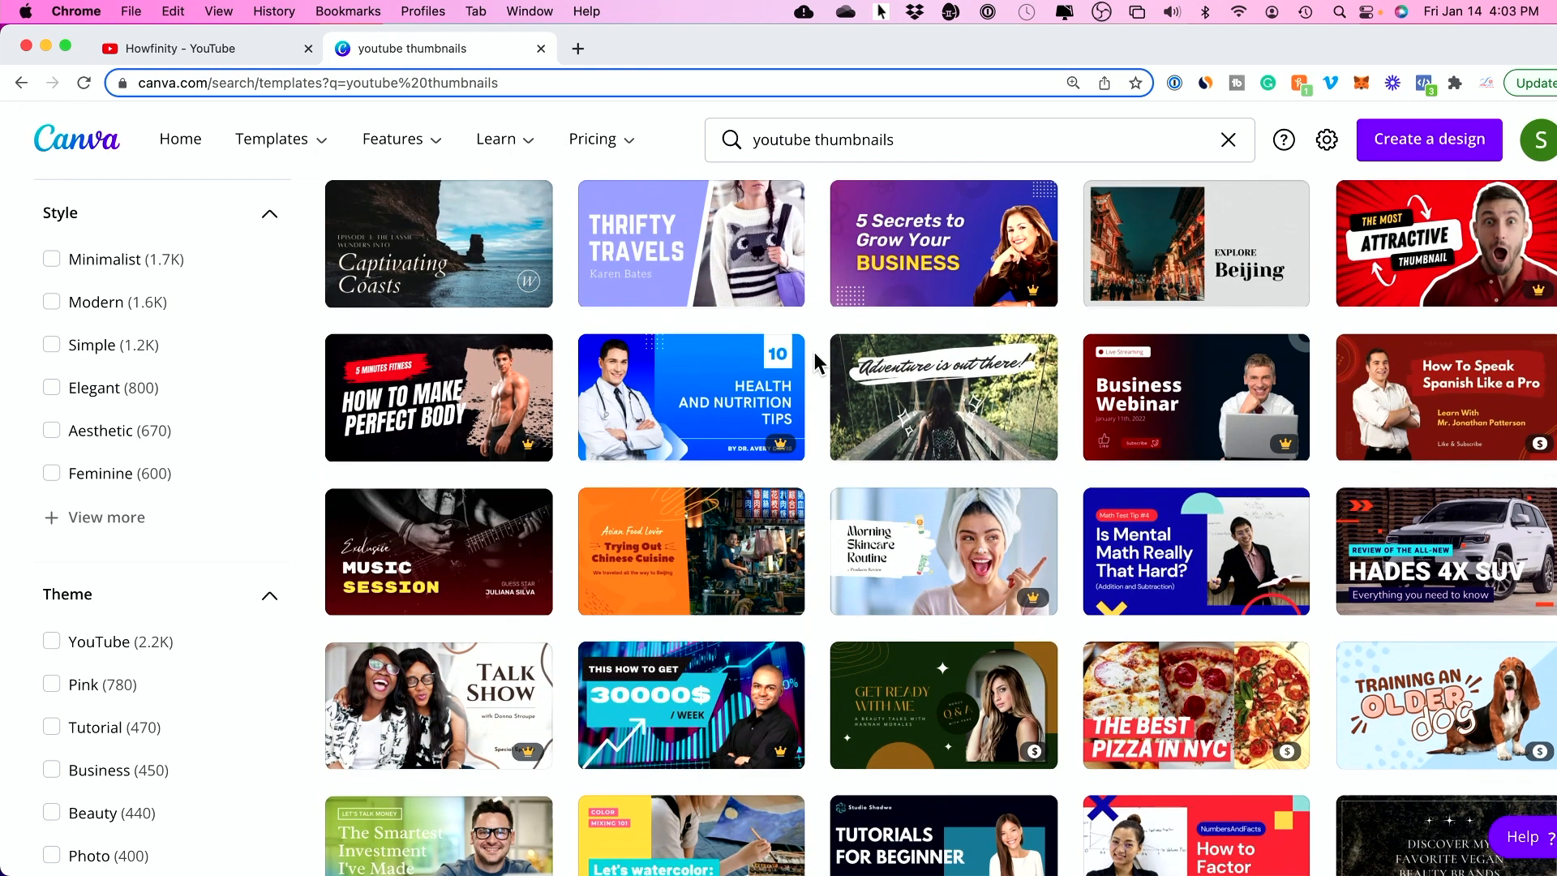
scroll("down", 3)
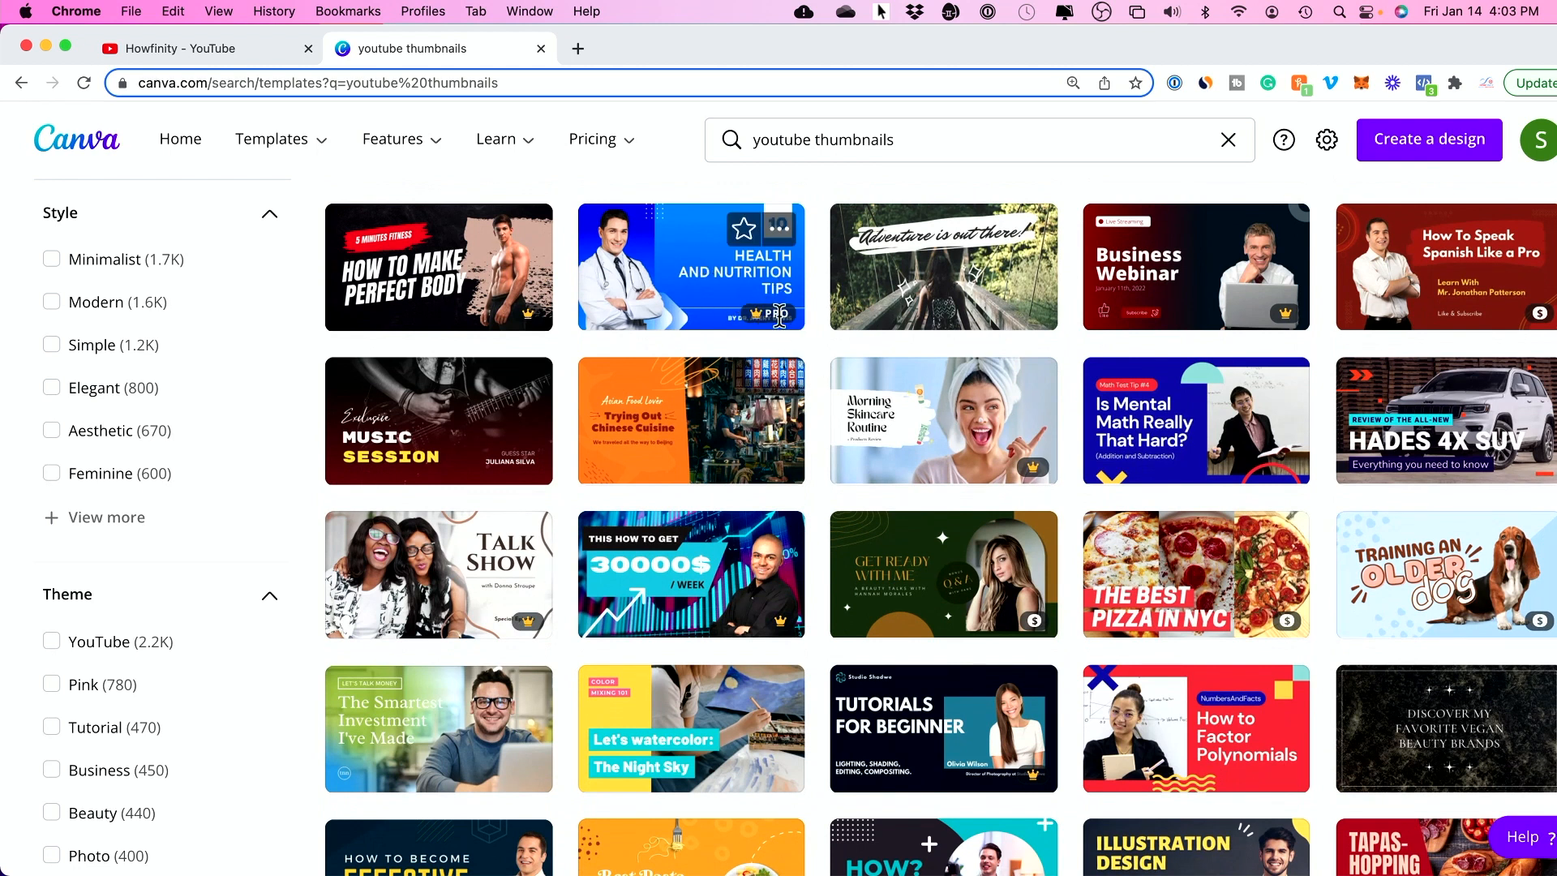
scroll("down", 3)
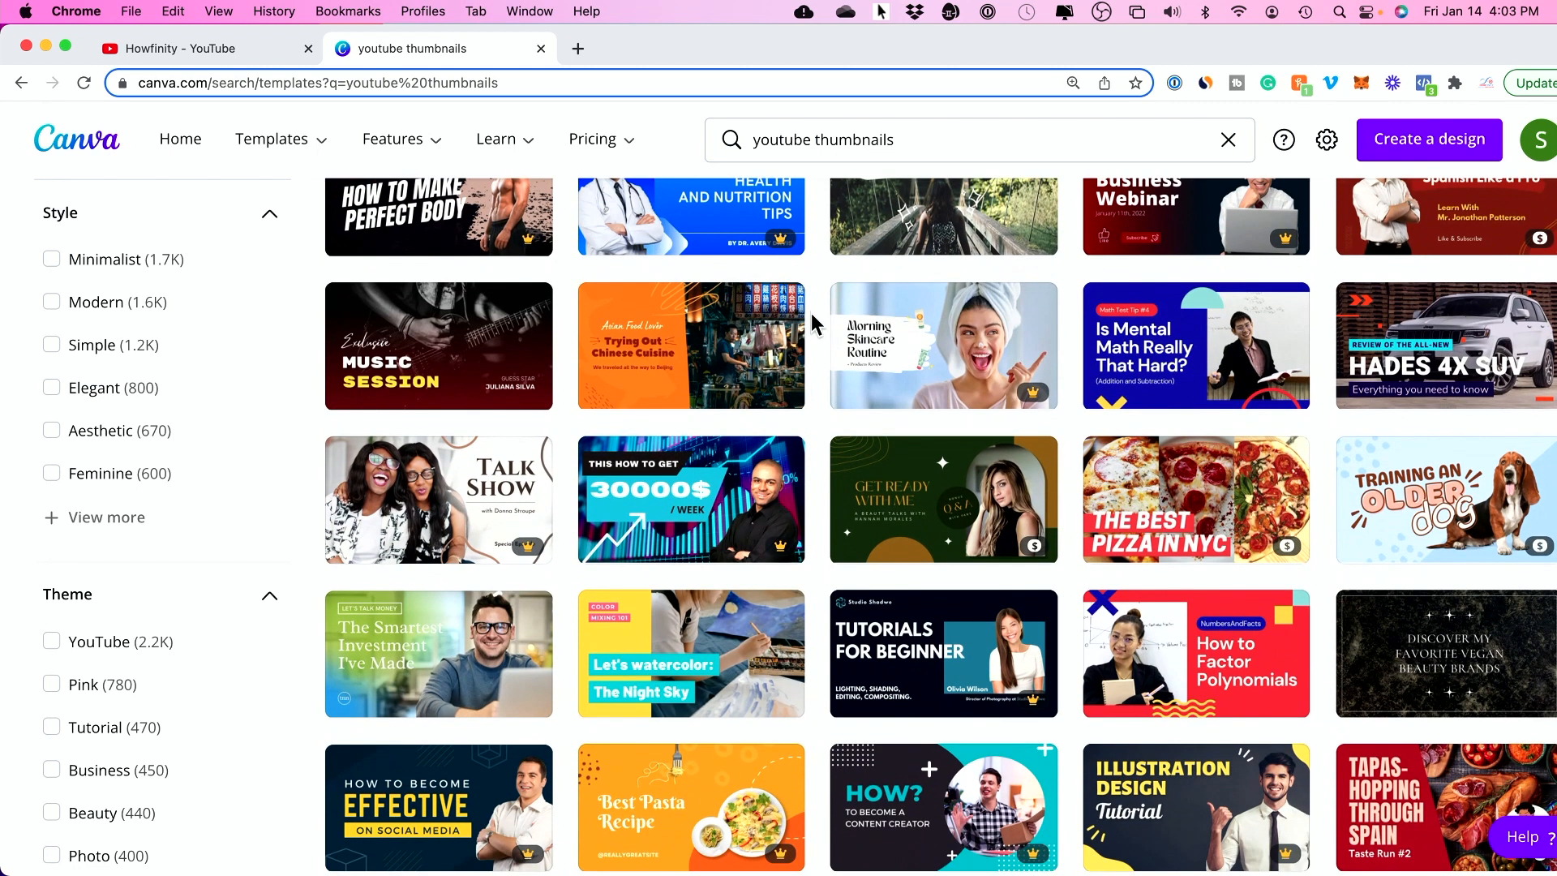
scroll("down", 3)
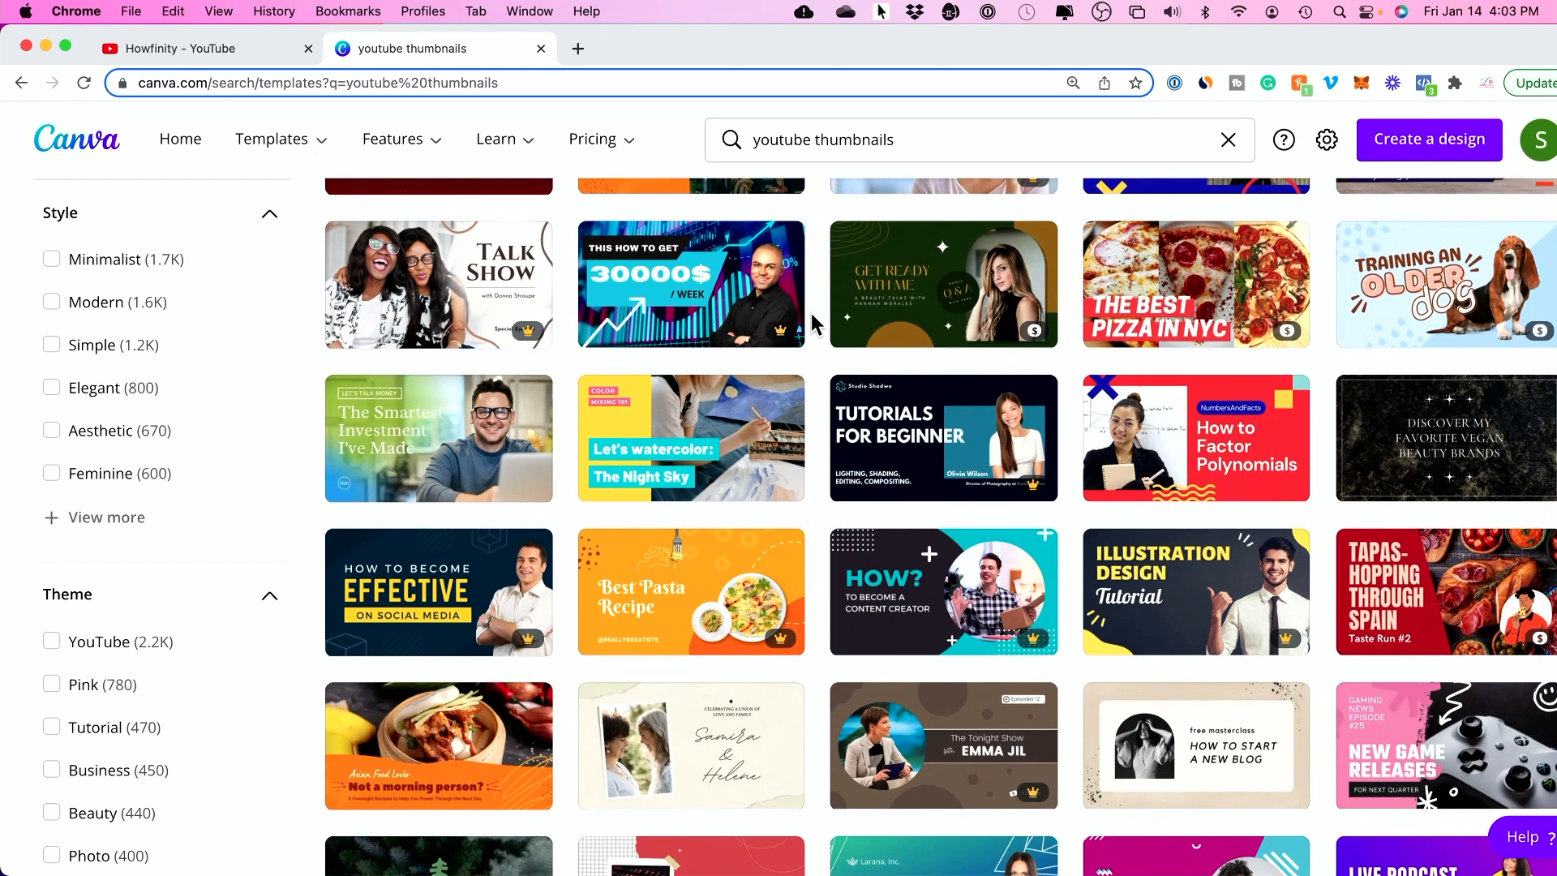
scroll("down", 3)
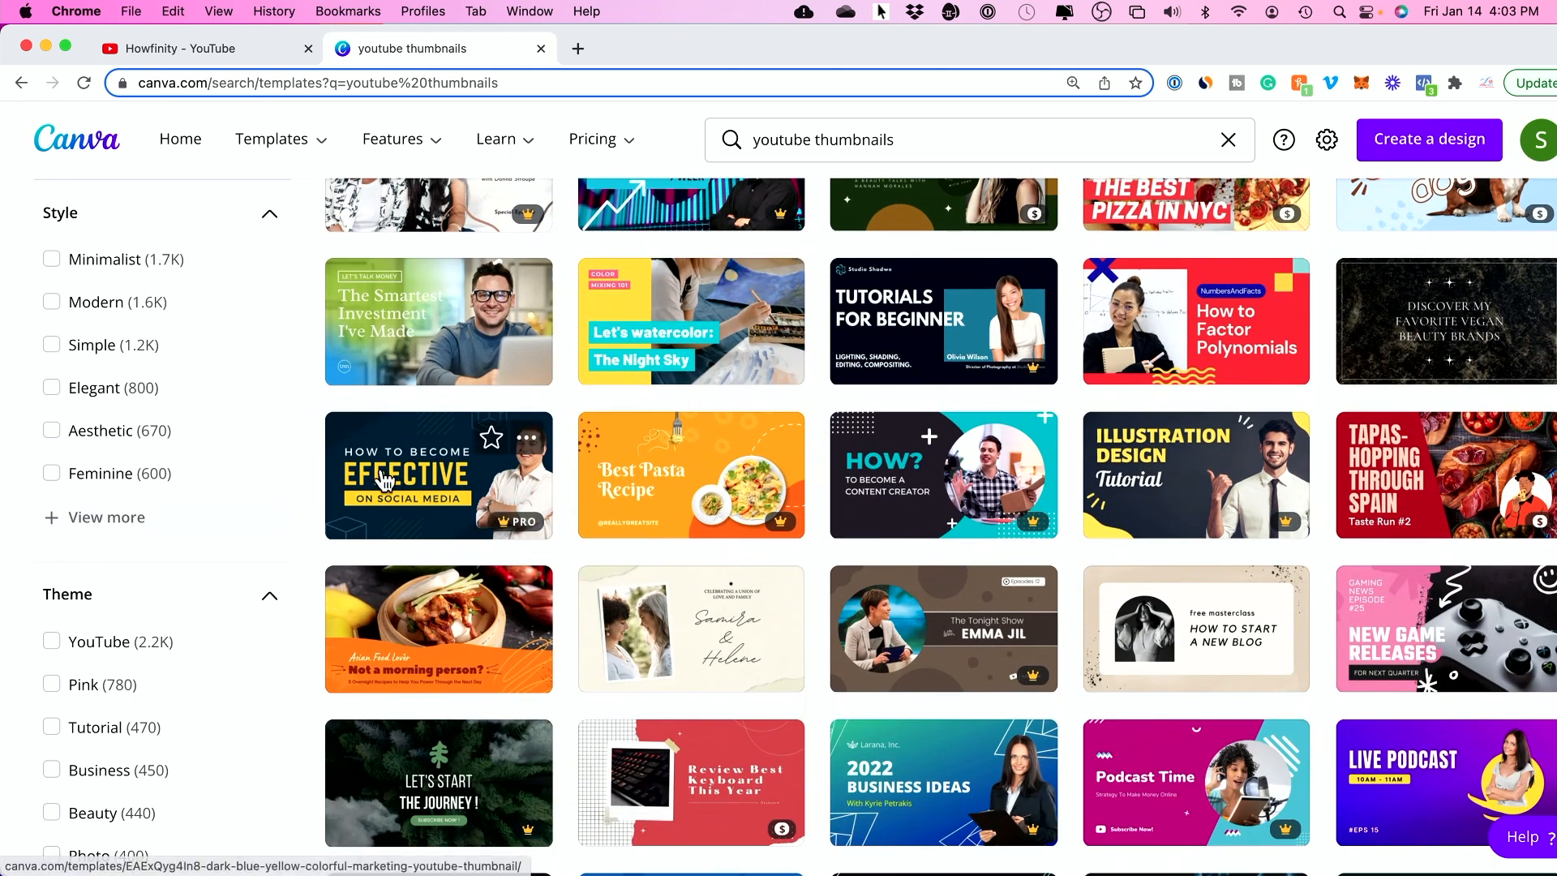
mouse_move(567, 501)
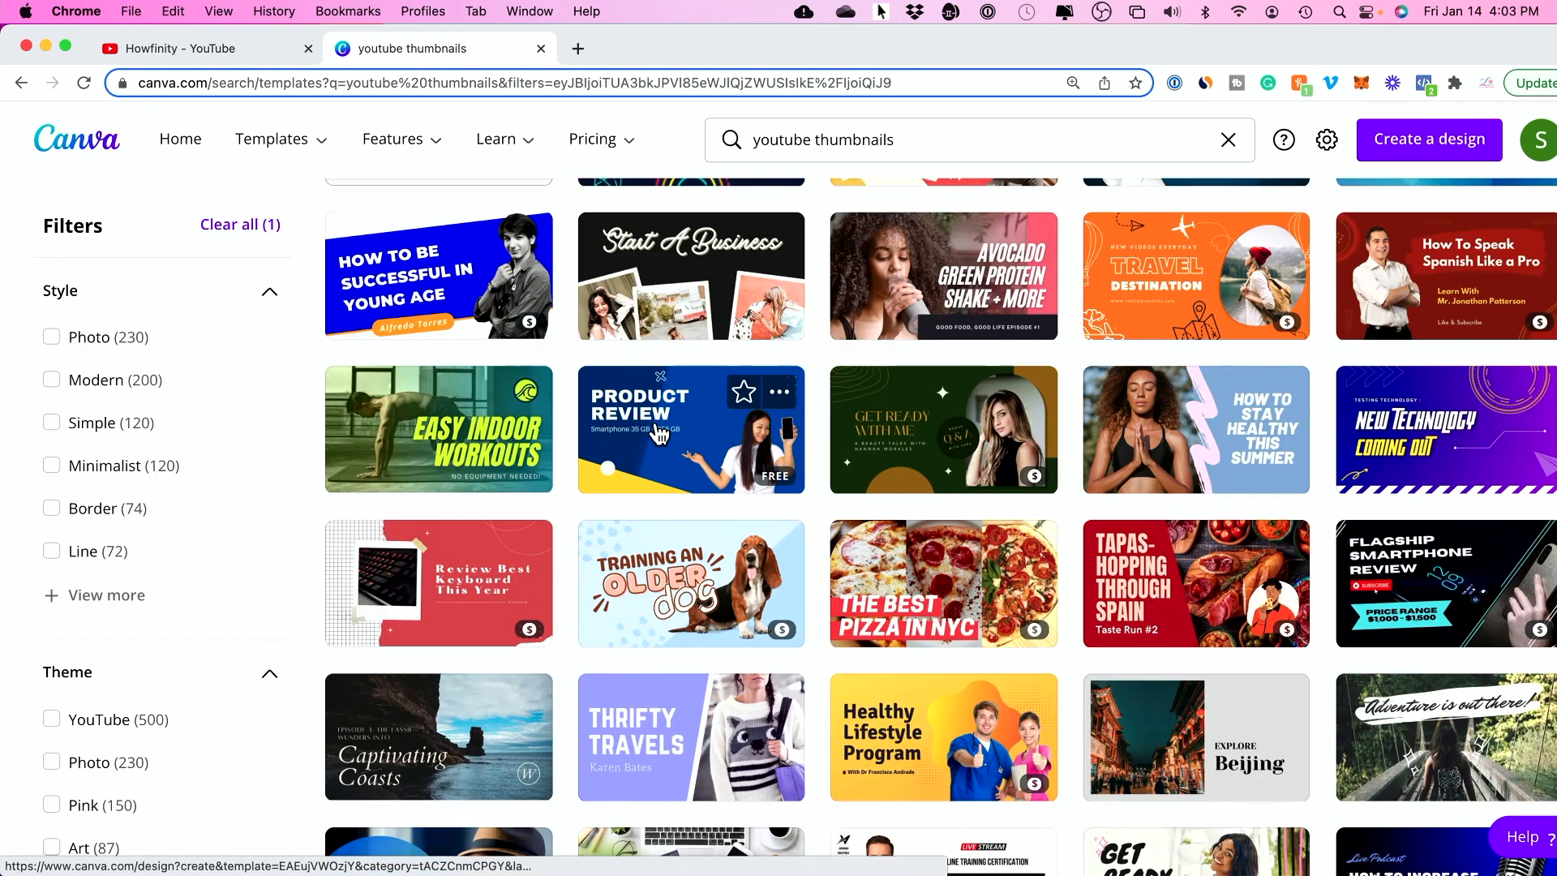
Step: Open the blue Product Review thumbnail template and inspect its headline and subtitle
left_click(691, 428)
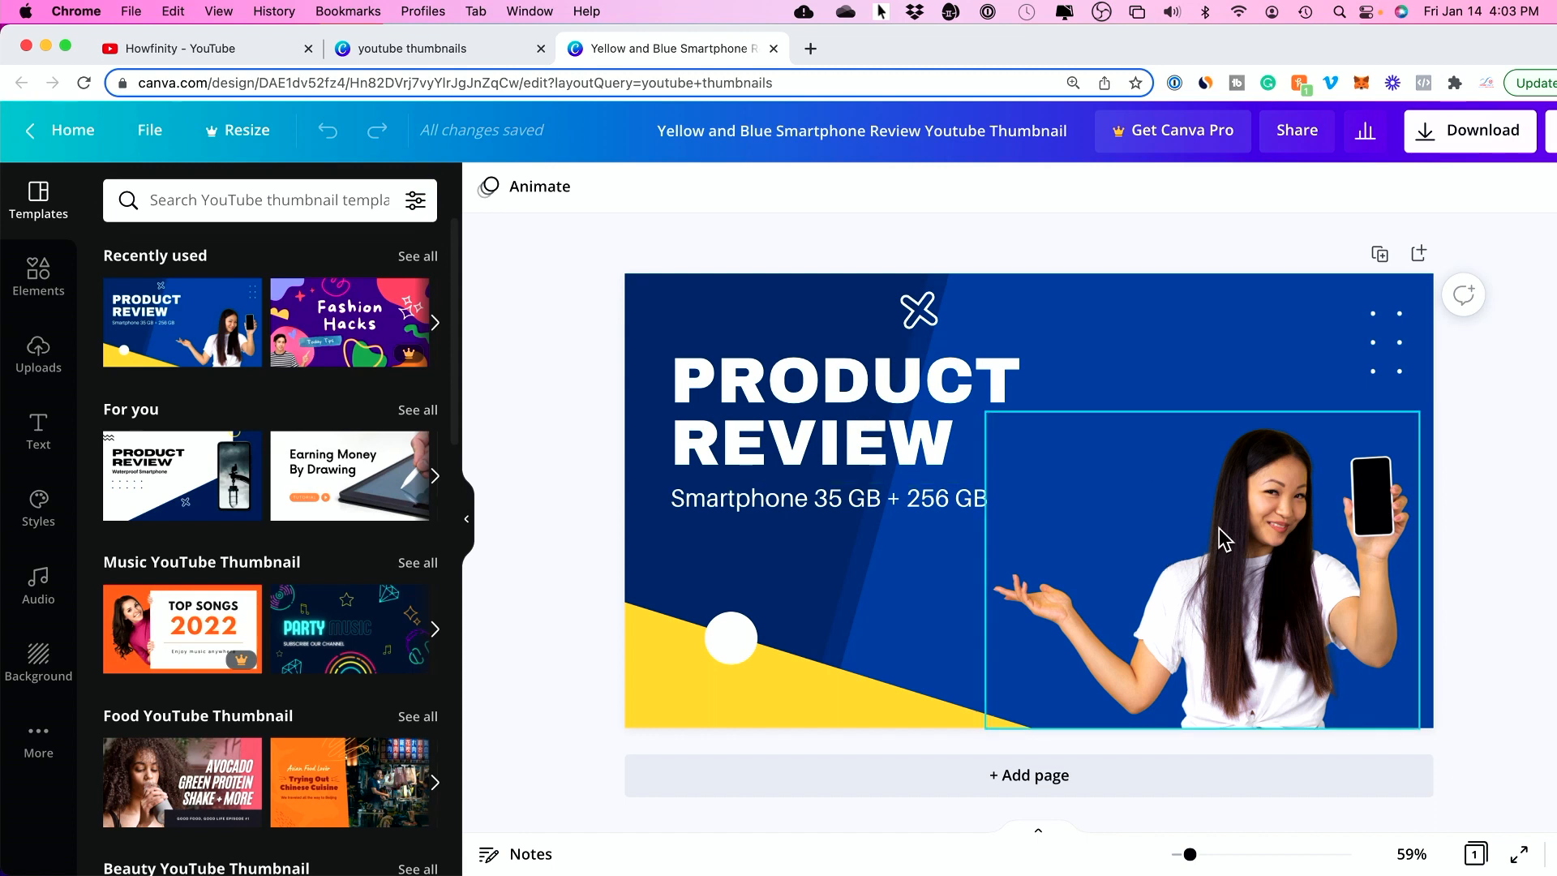
mouse_move(1142, 551)
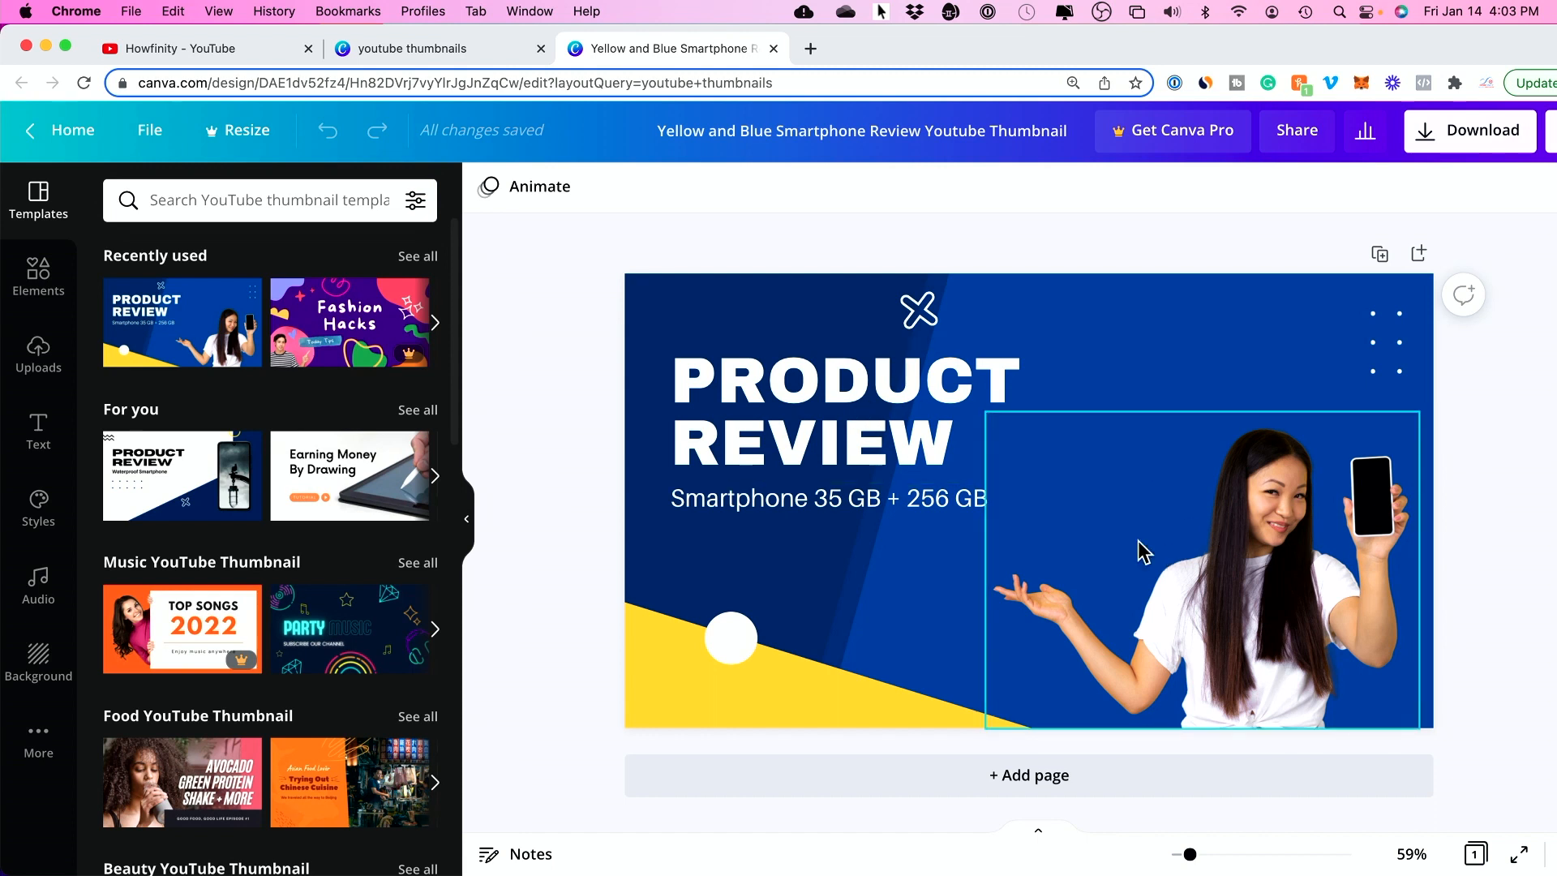
mouse_move(1080, 526)
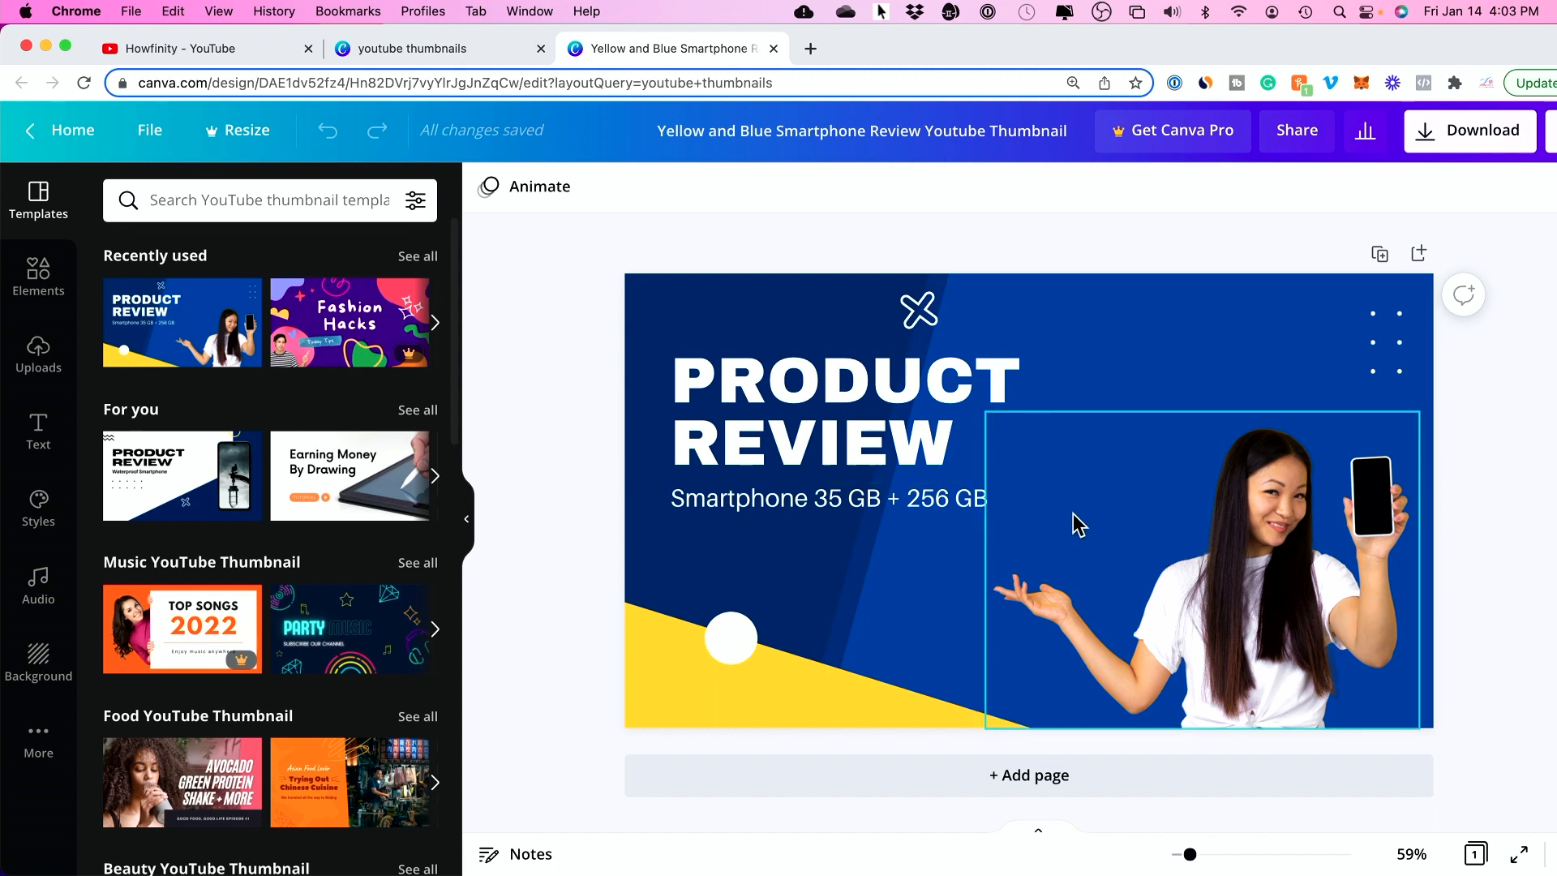
mouse_move(1150, 492)
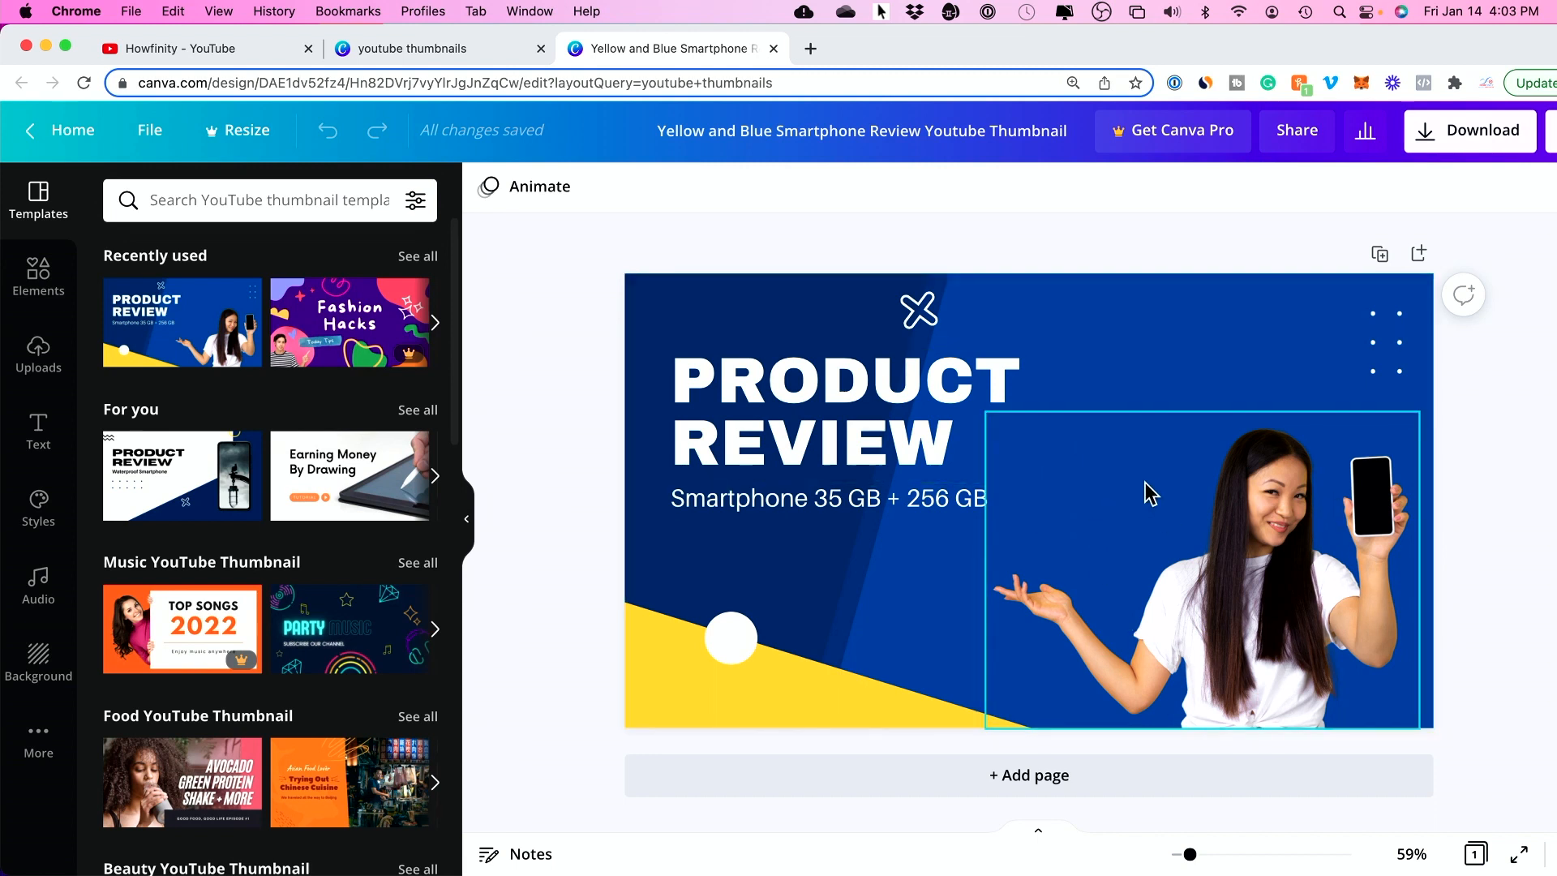
mouse_move(1081, 534)
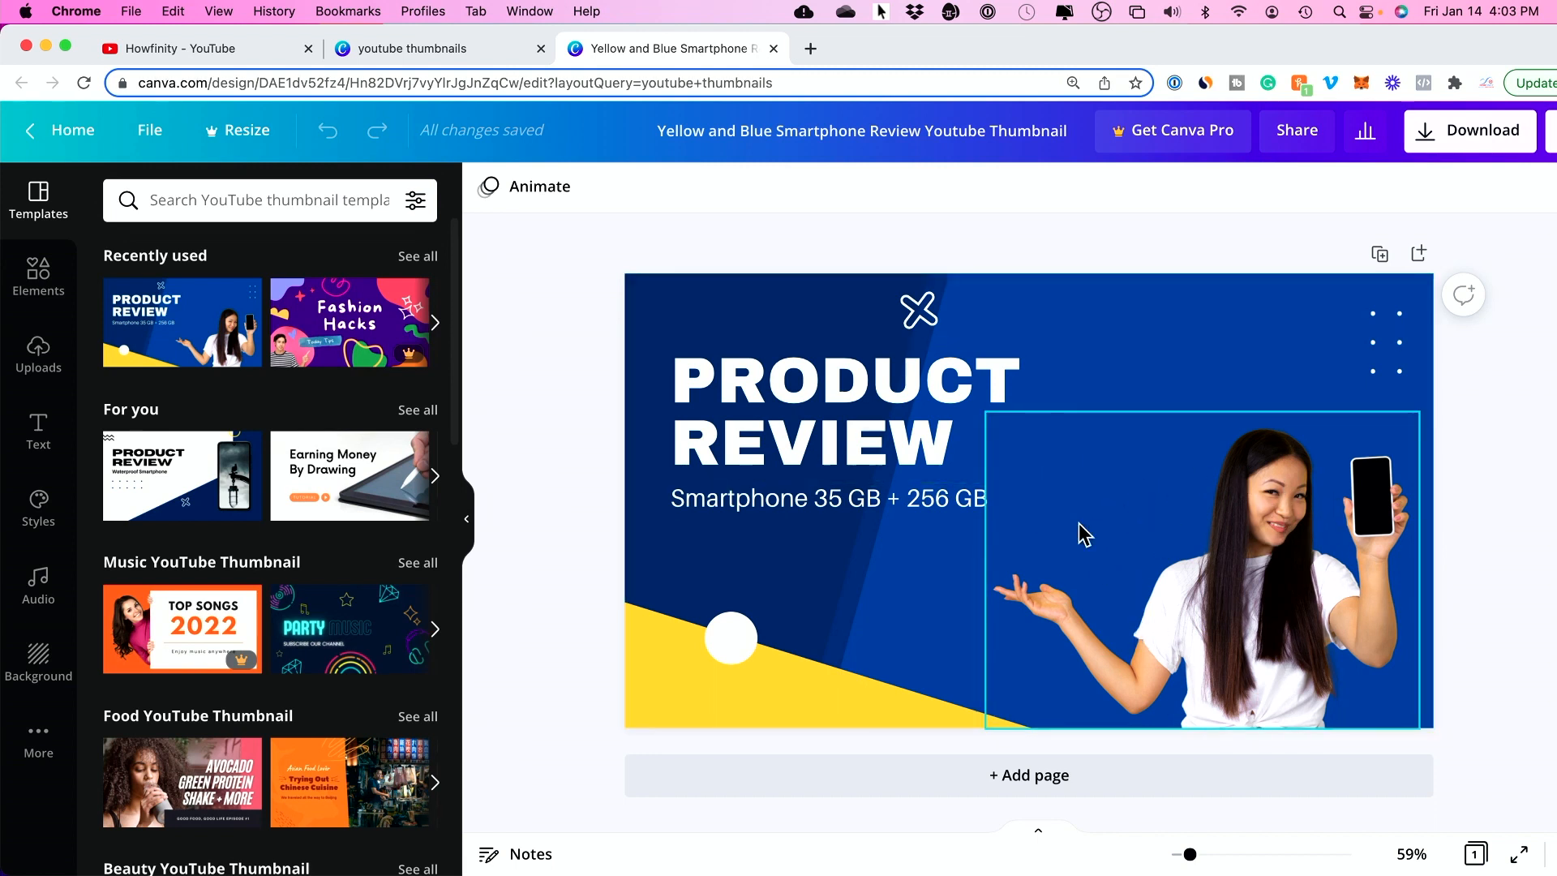
left_click(843, 412)
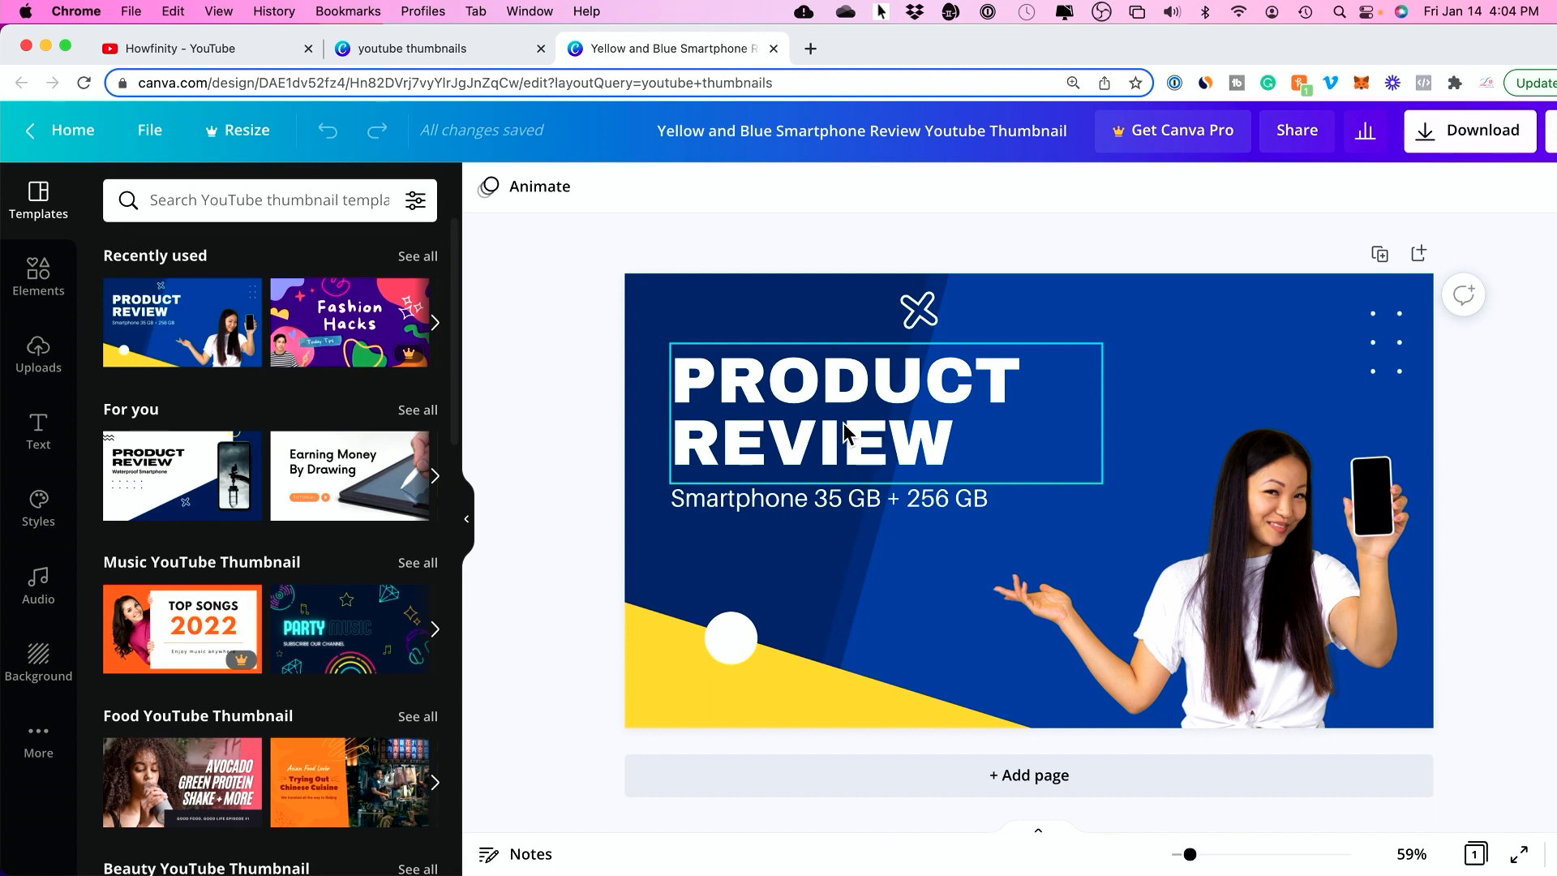
mouse_move(838, 373)
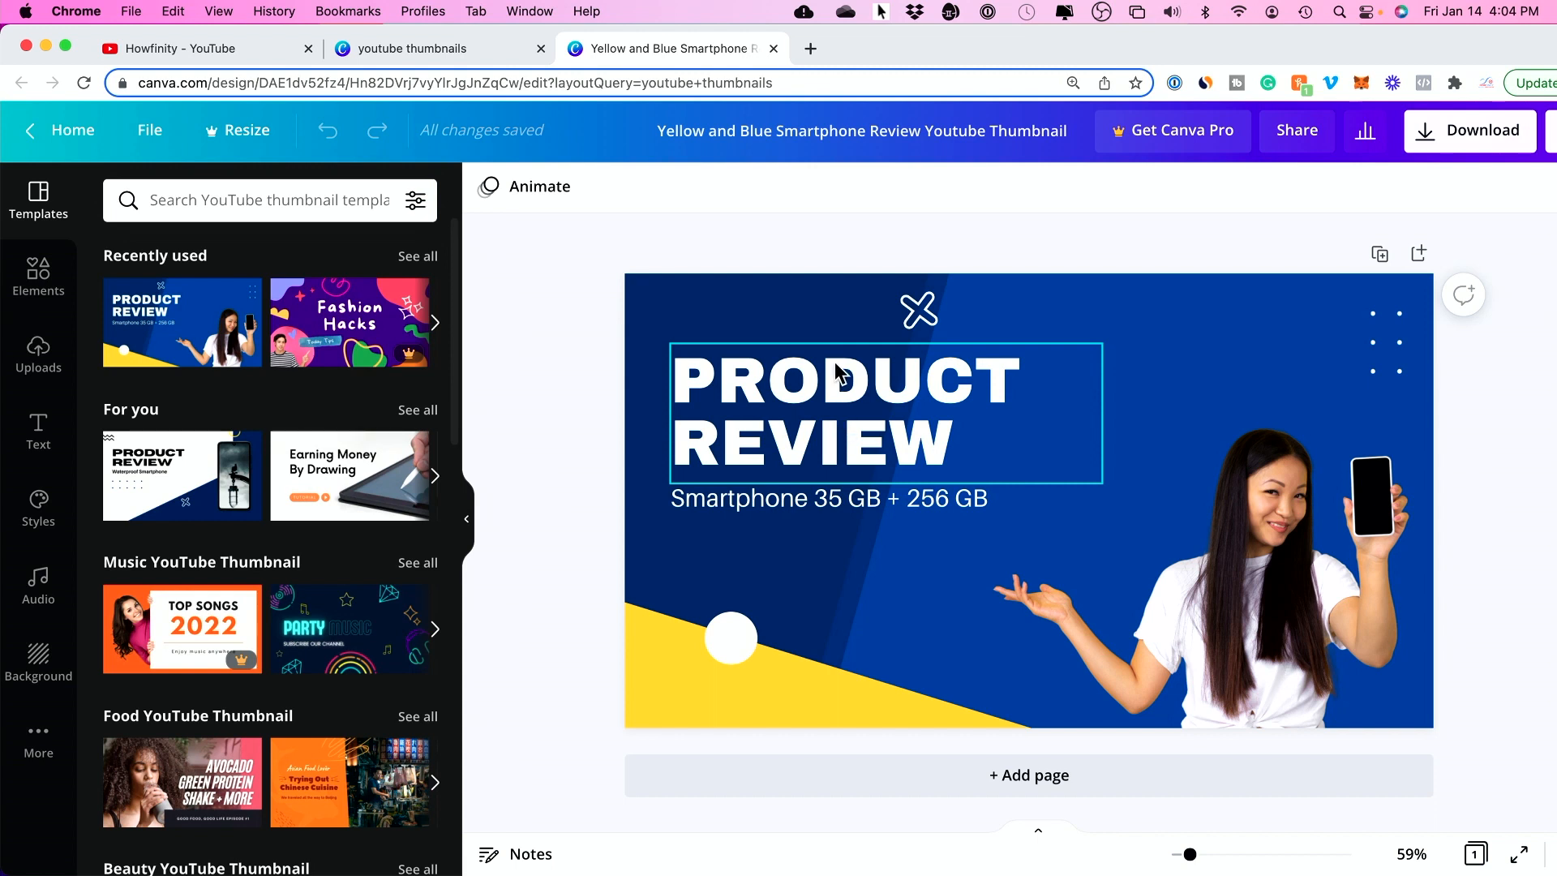
left_click(829, 498)
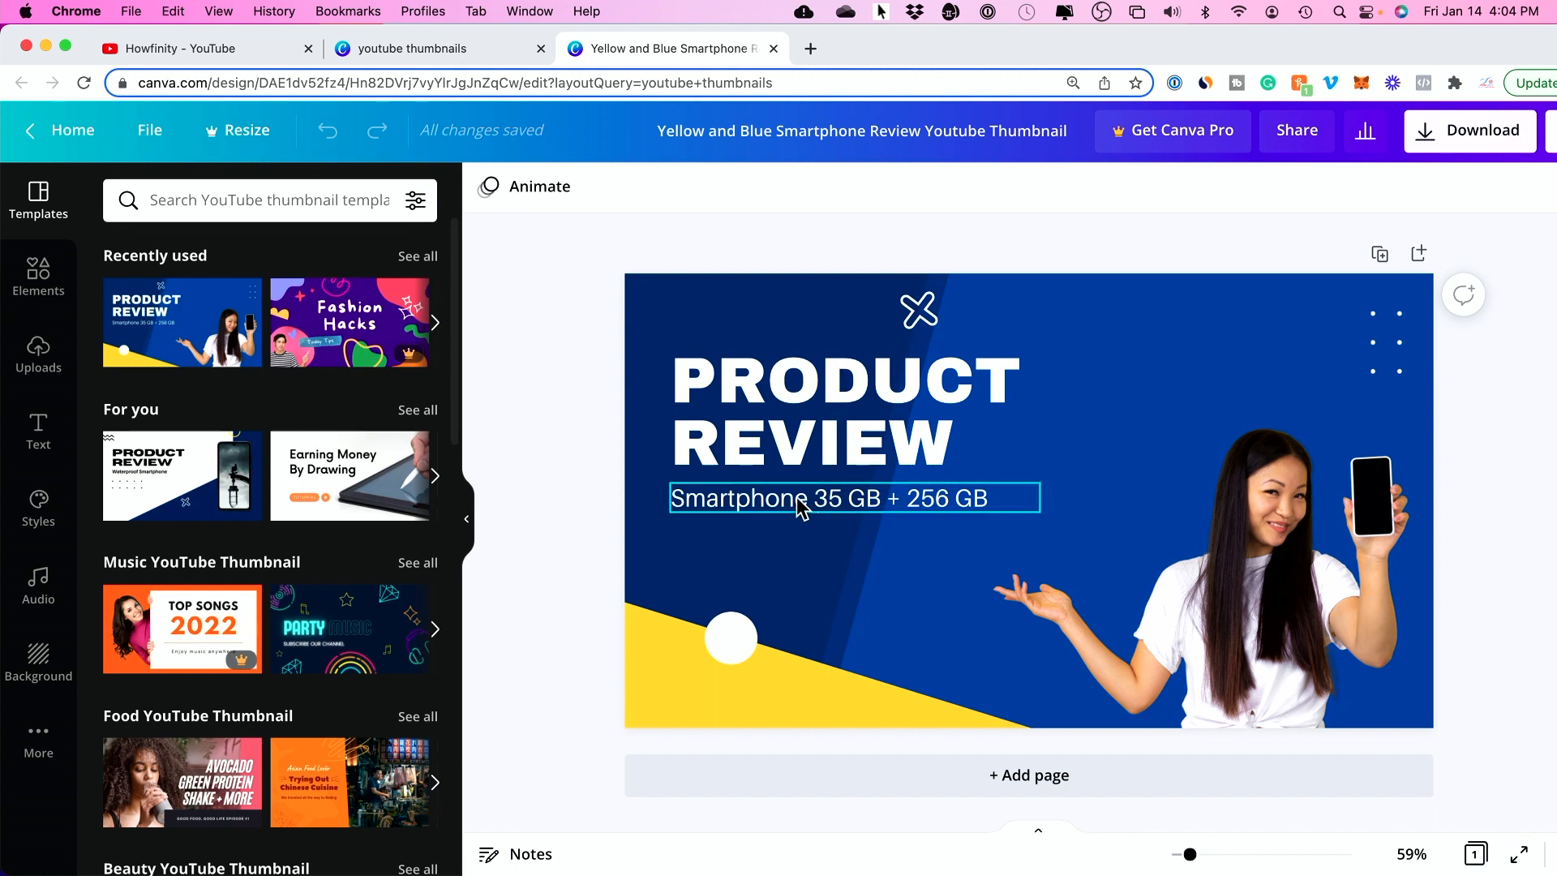
left_click(590, 467)
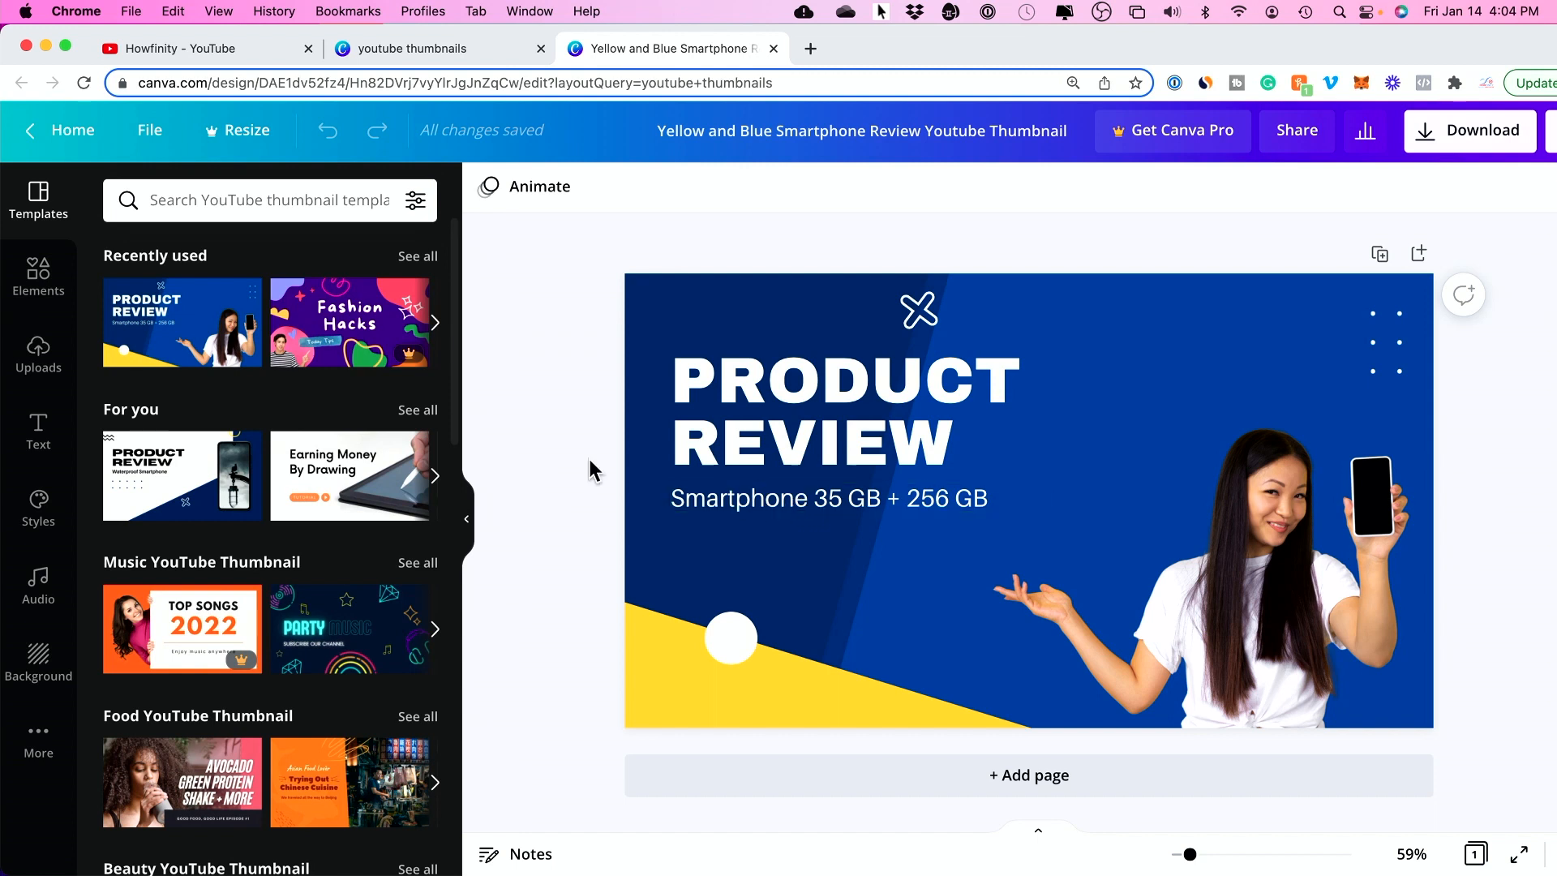
mouse_move(37, 198)
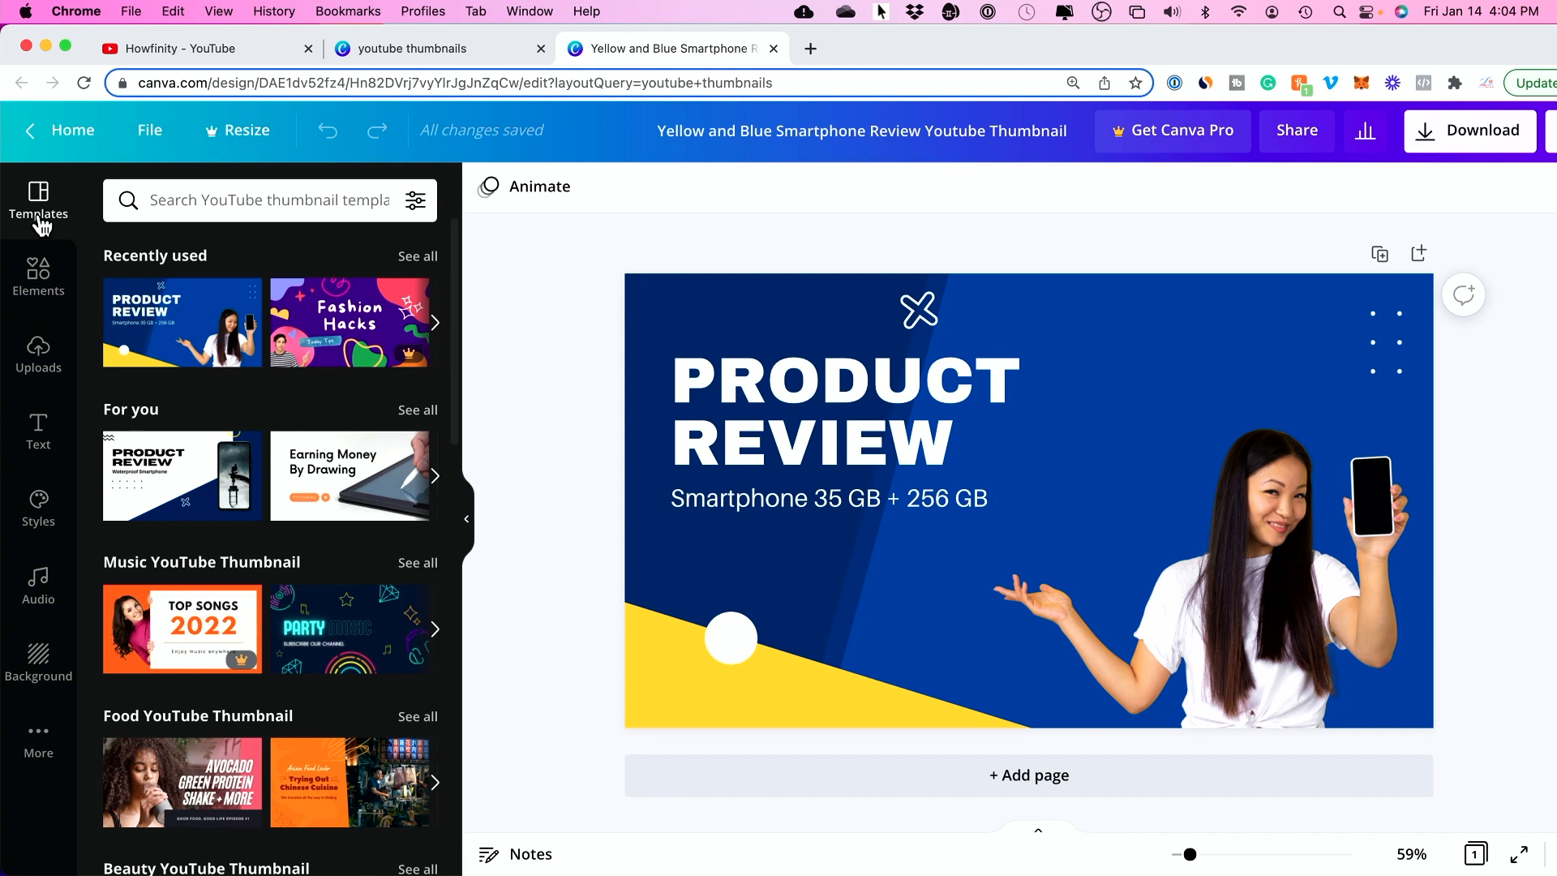
mouse_move(149, 258)
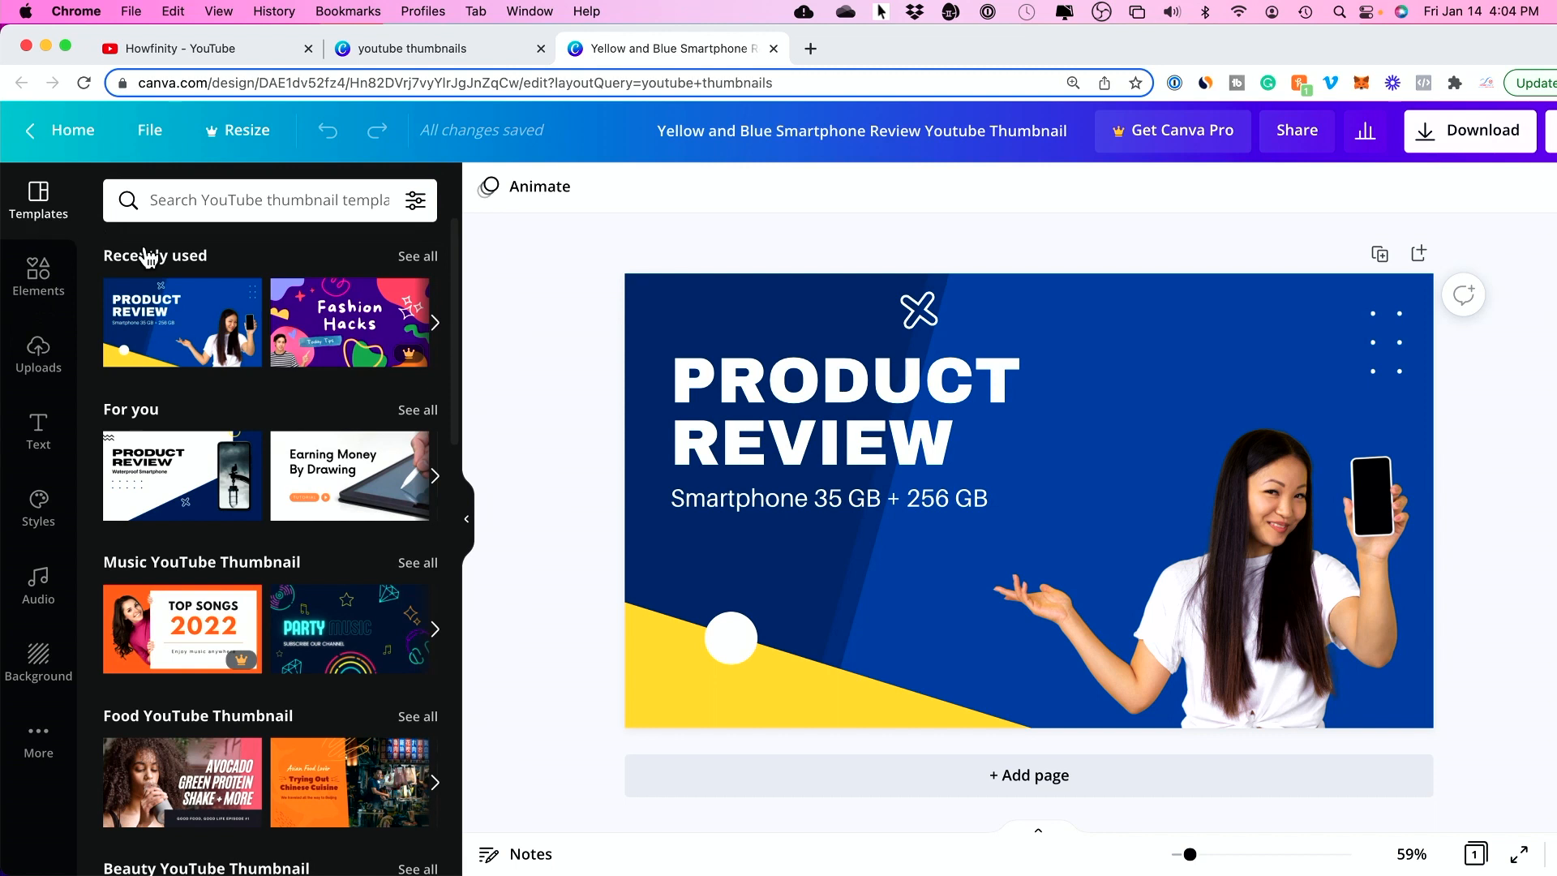
mouse_move(251, 556)
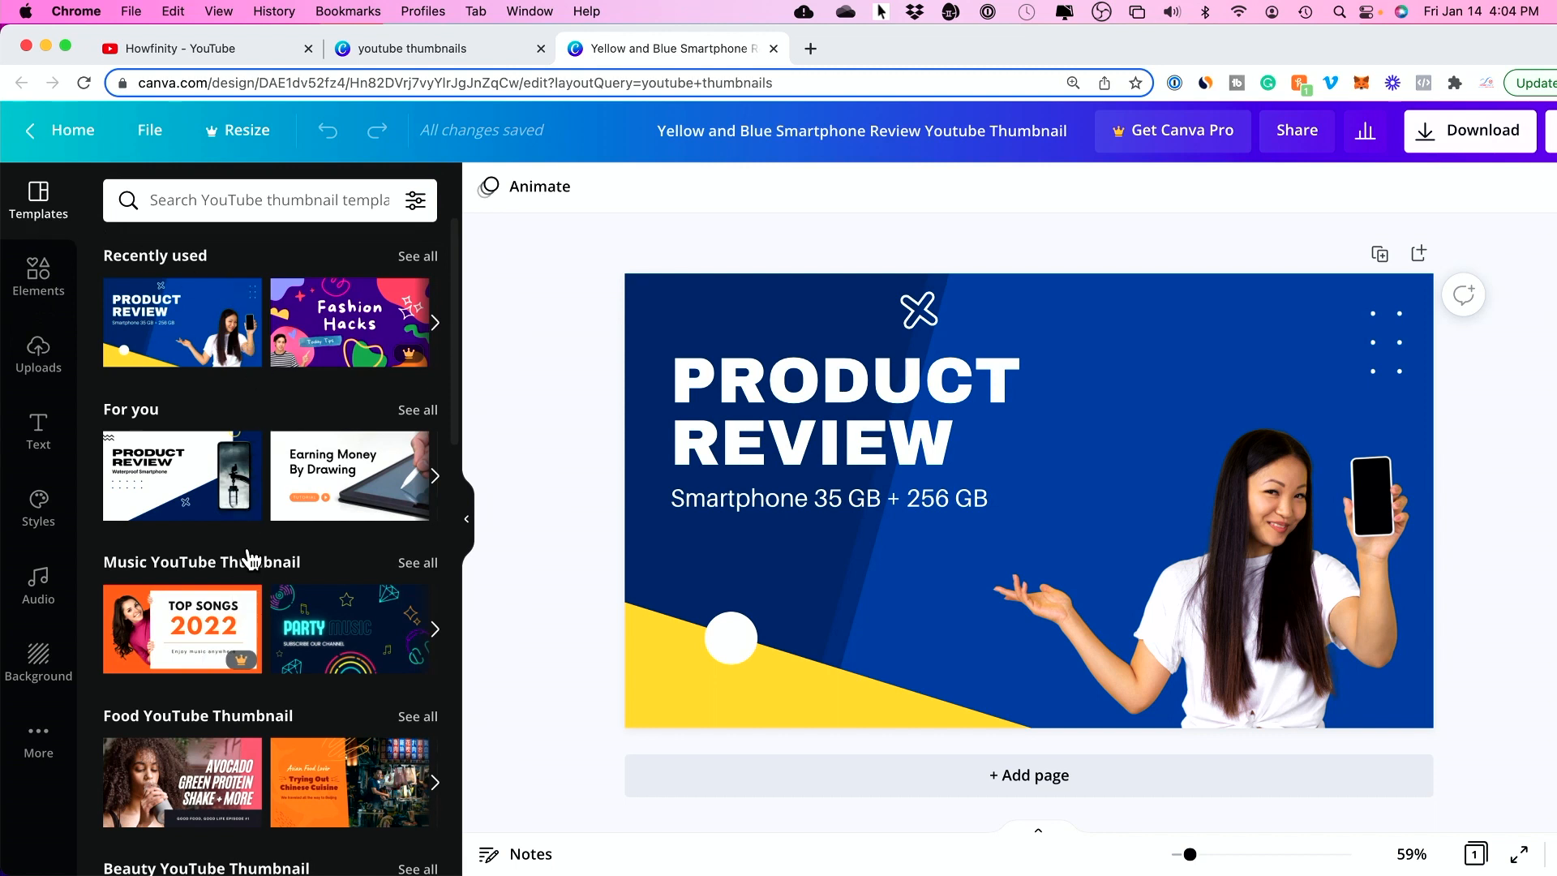
mouse_move(309, 375)
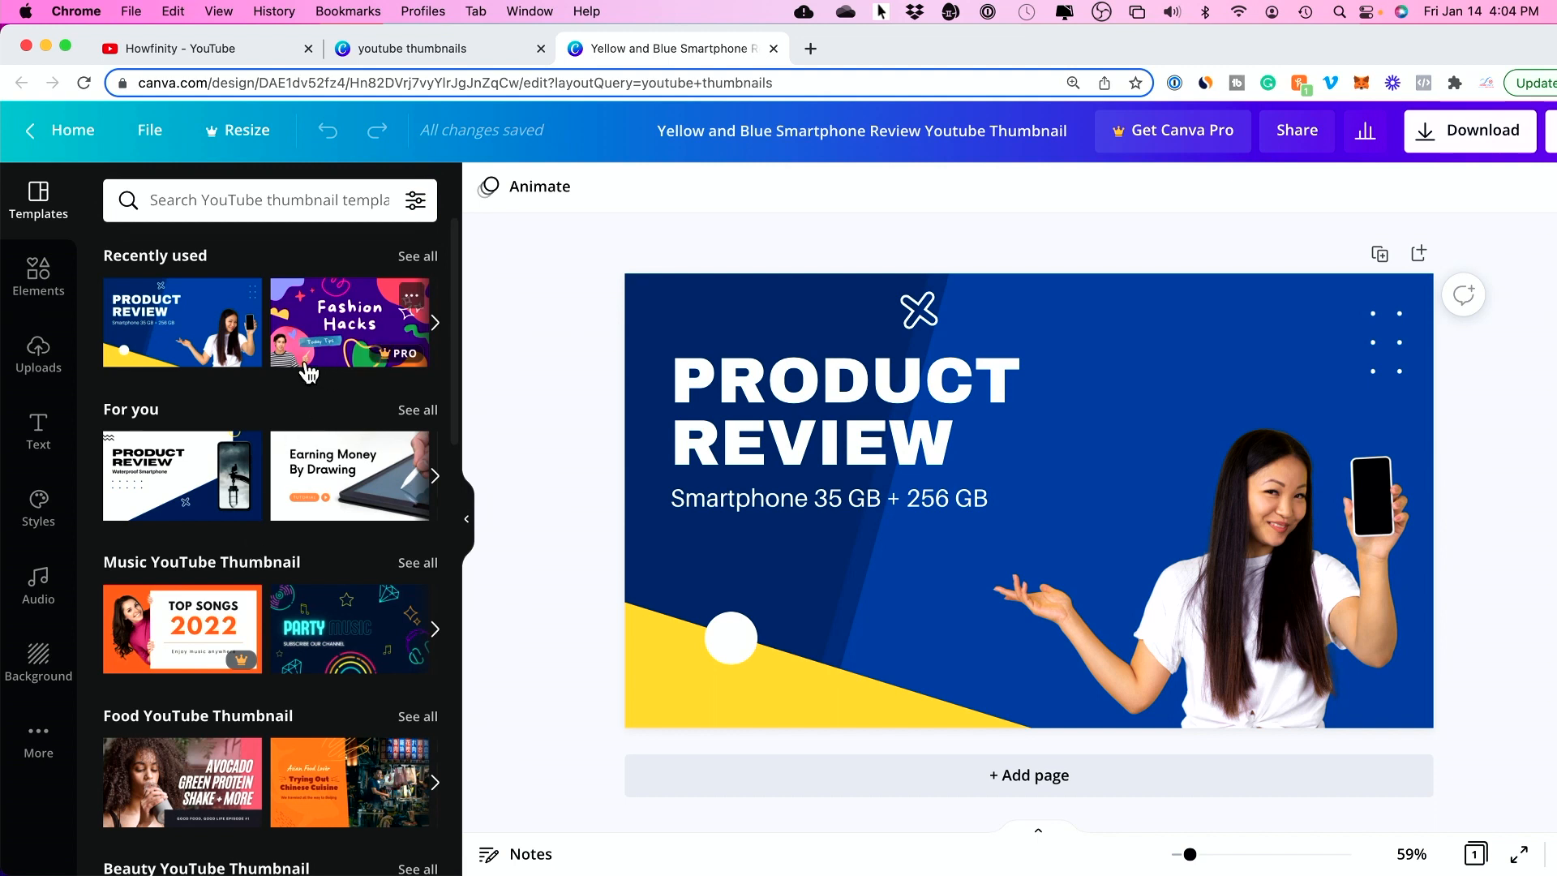
mouse_move(168, 496)
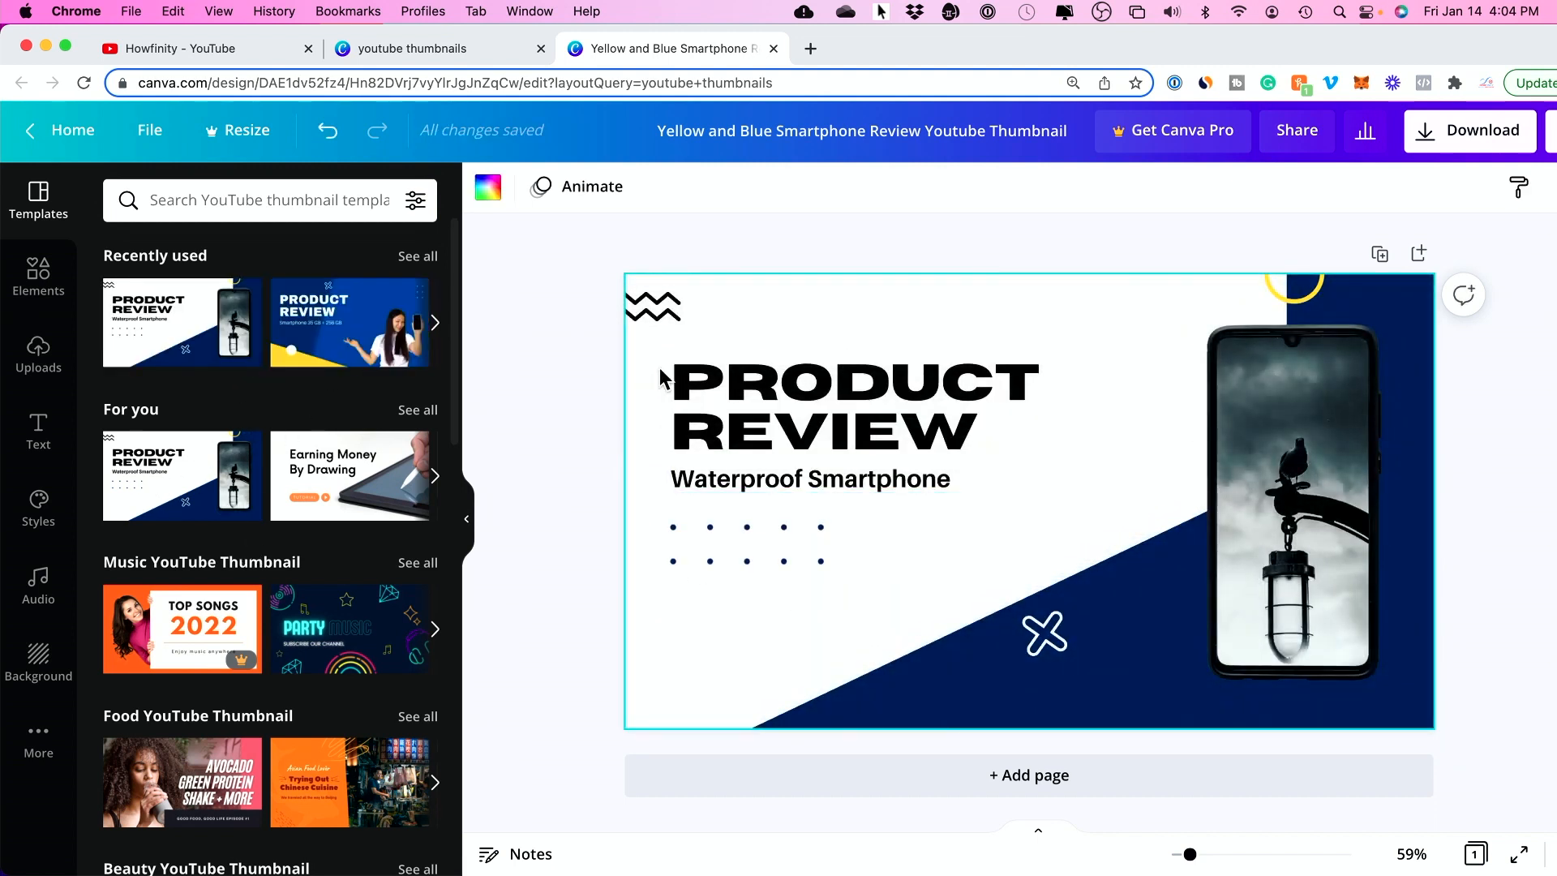
mouse_move(356, 318)
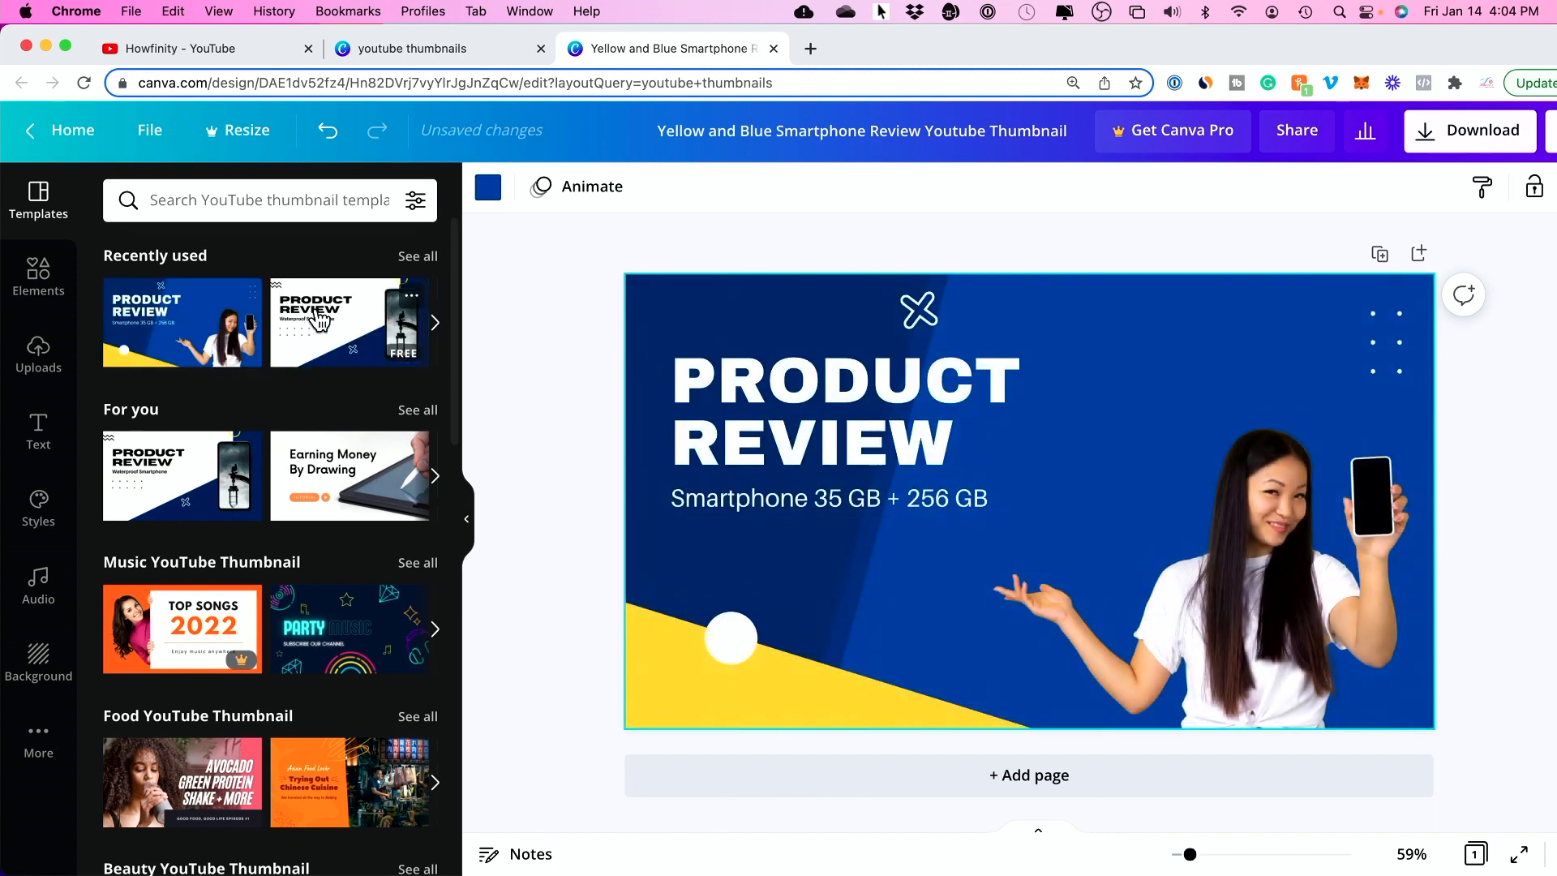
mouse_move(37, 282)
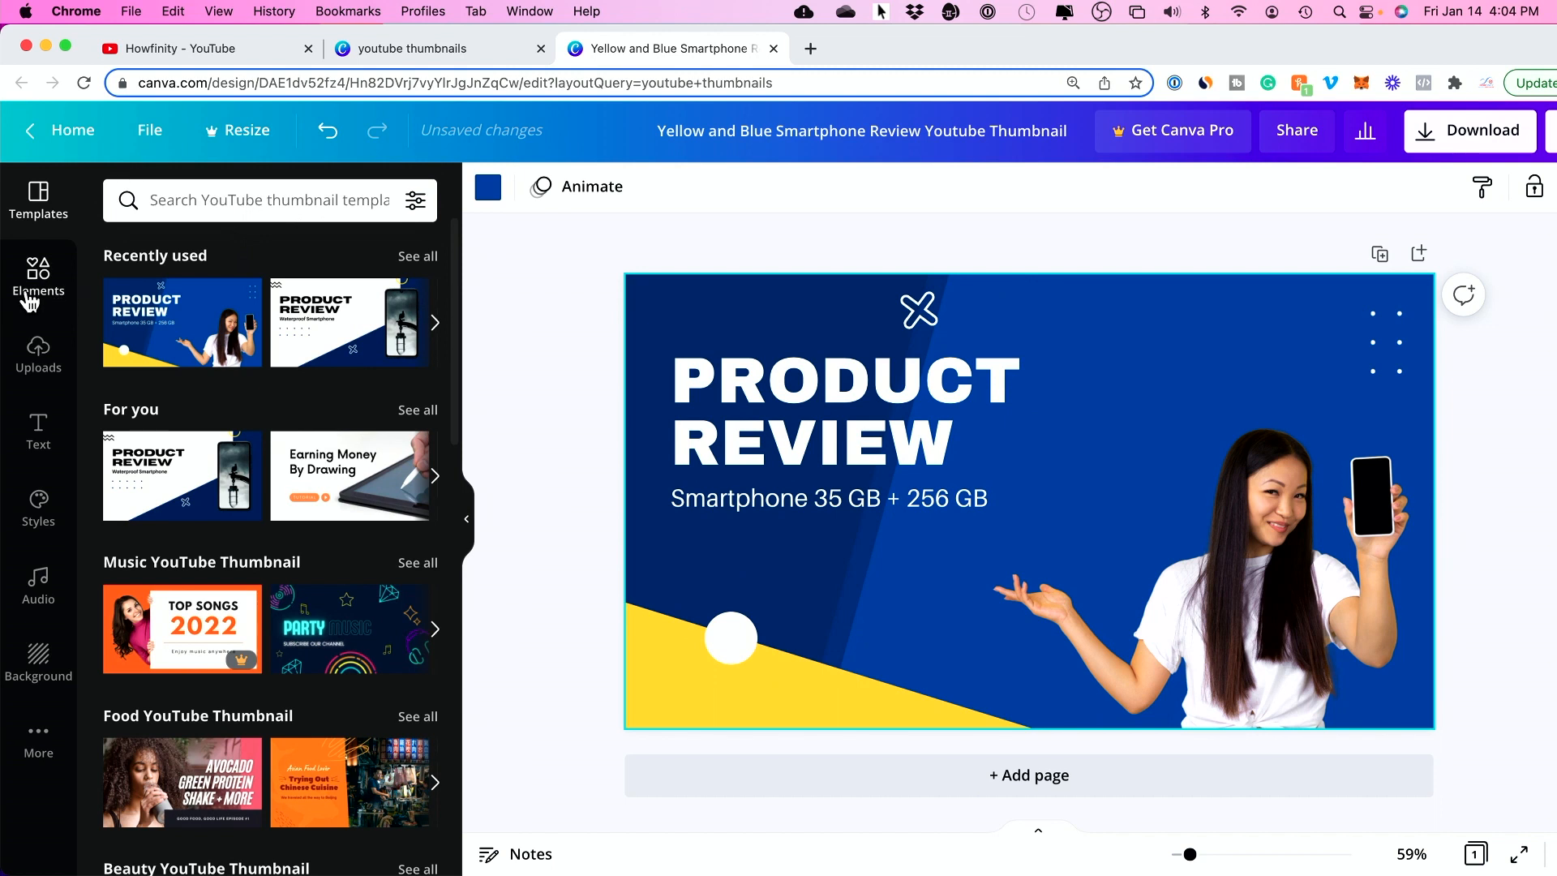
Step: Insert the red YouTube play-button logo from Elements onto the thumbnail
left_click(37, 277)
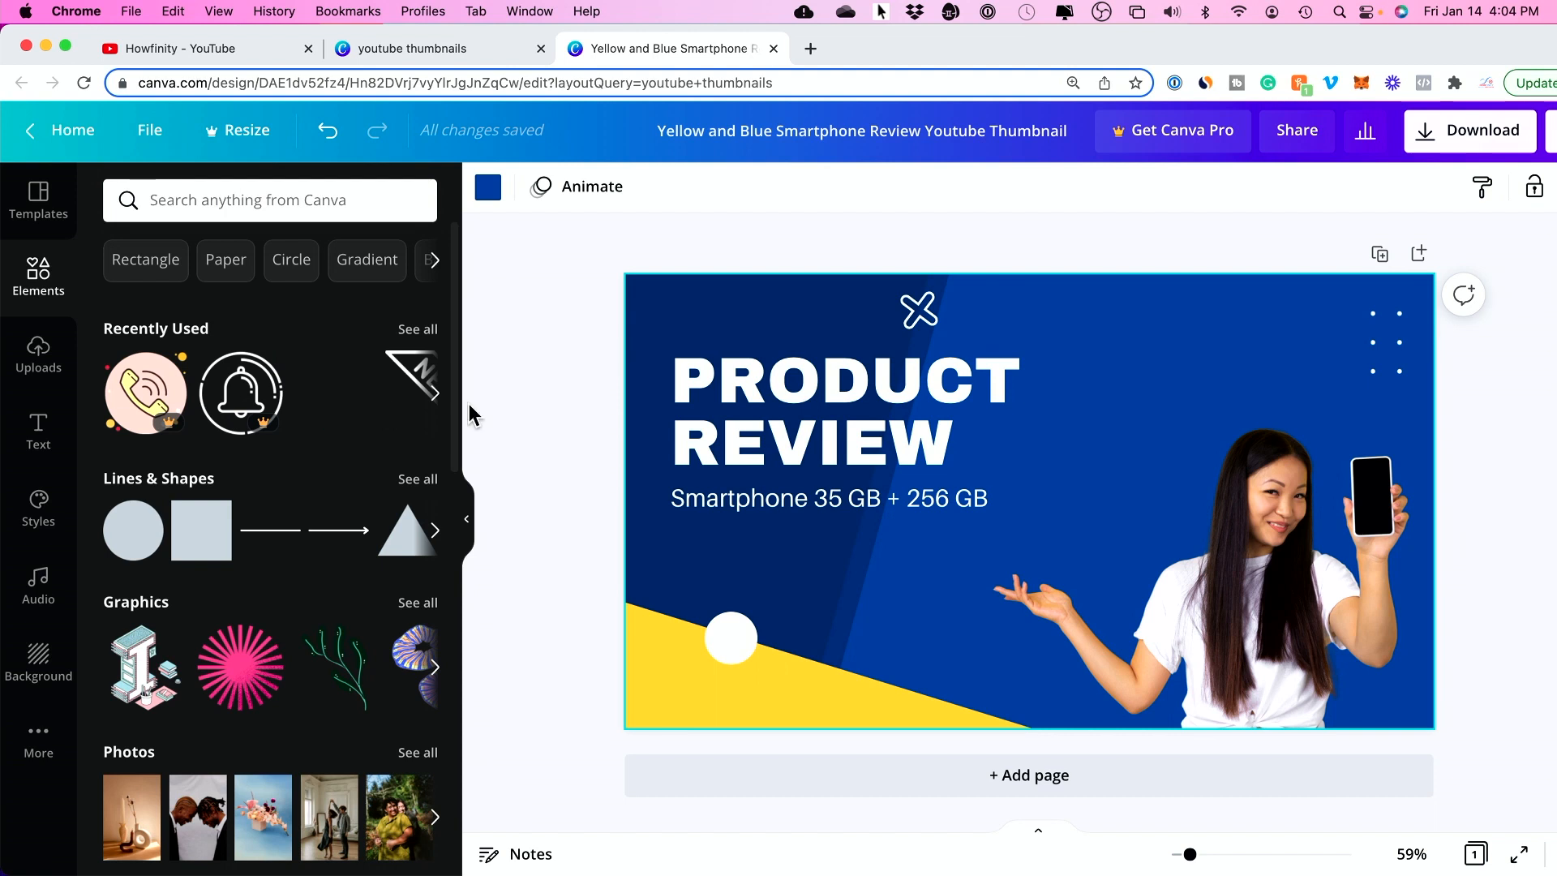
left_click(145, 392)
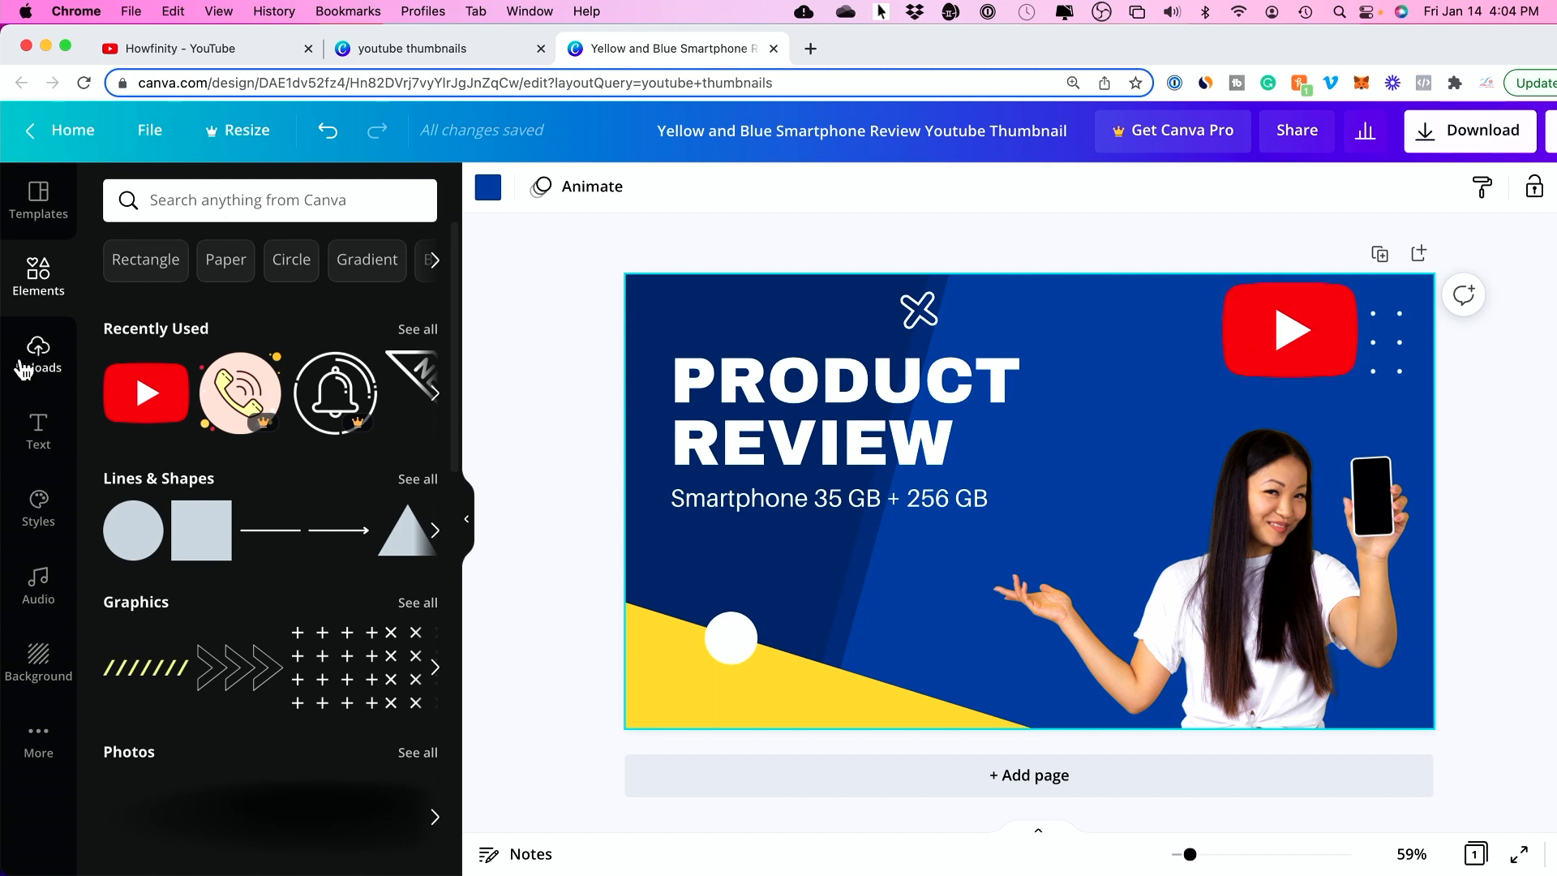
Step: Retype the headline as YOUTUBE THUMBANILS and the subtitle as BEGINNER'S GUIDE
left_click(37, 355)
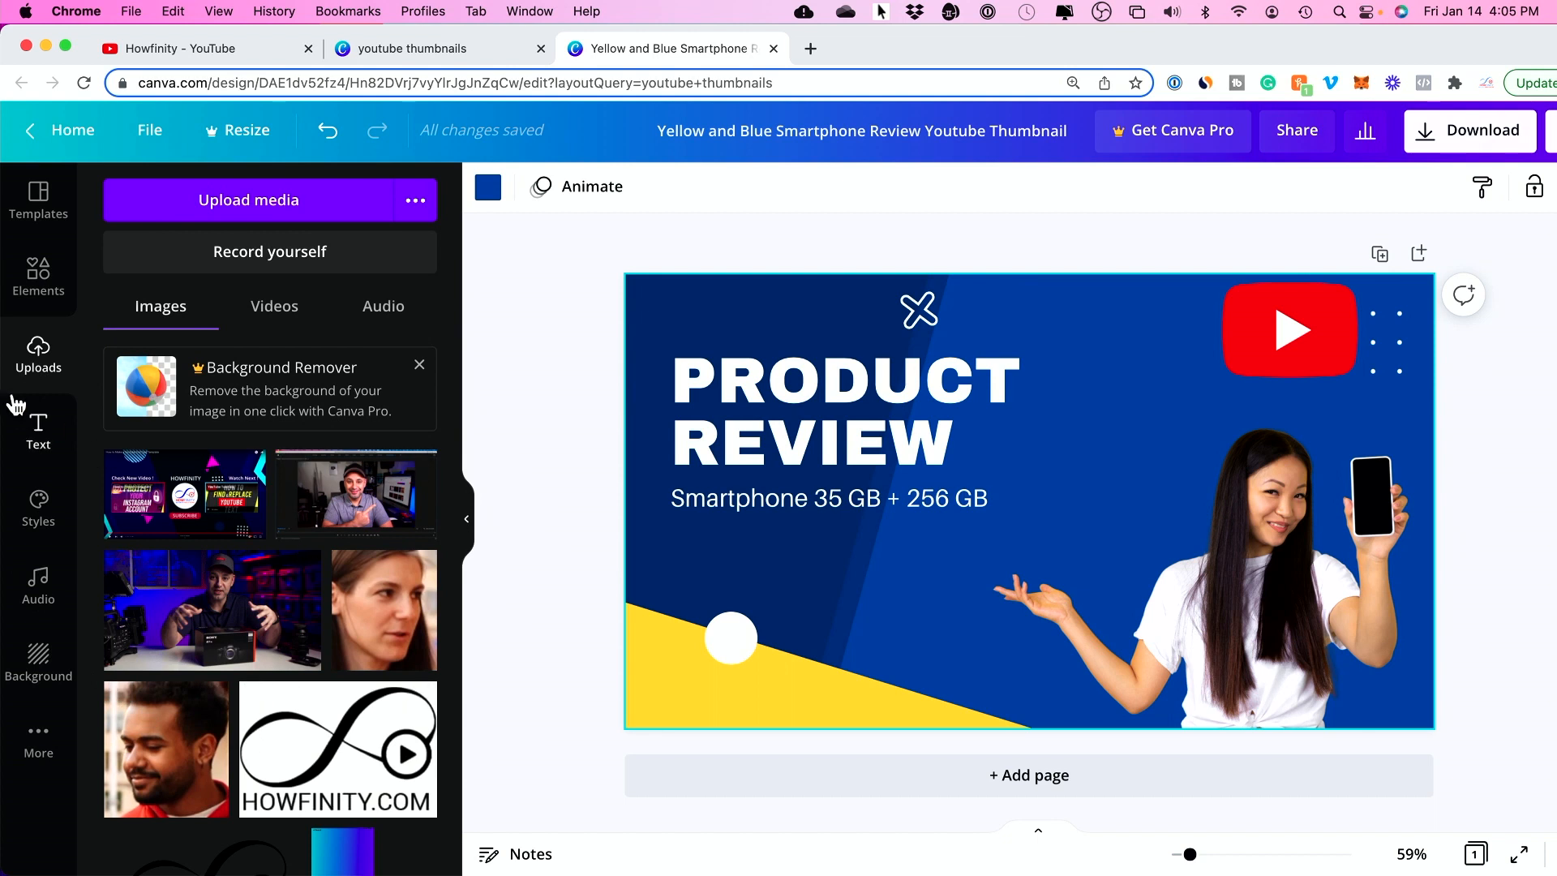
left_click(37, 428)
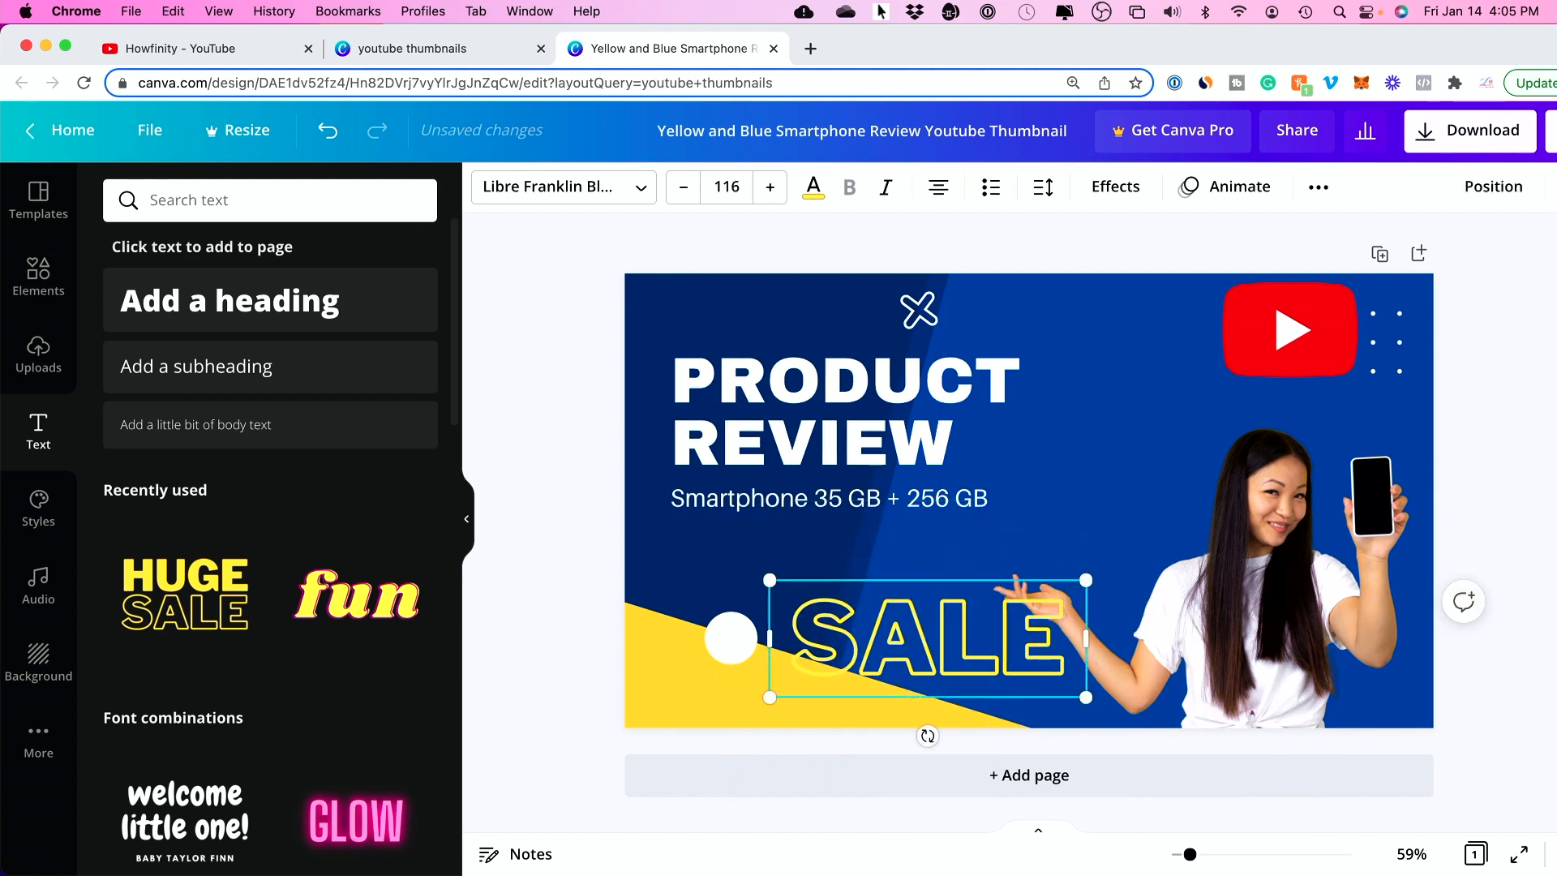
left_click(829, 498)
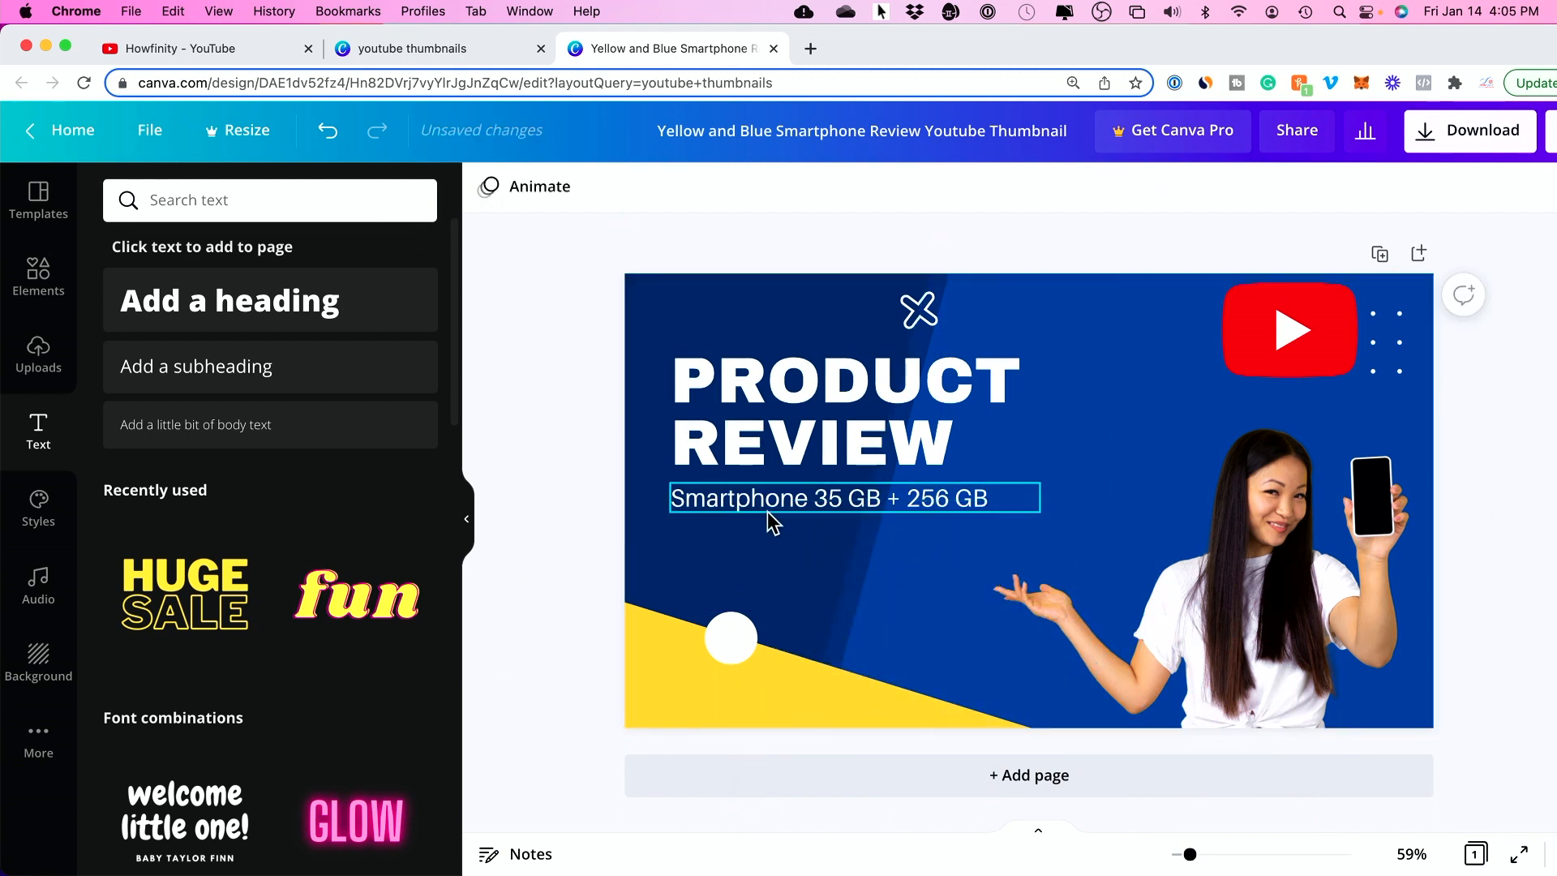
left_click(843, 412)
type("YOUTUBE THUMBANILS")
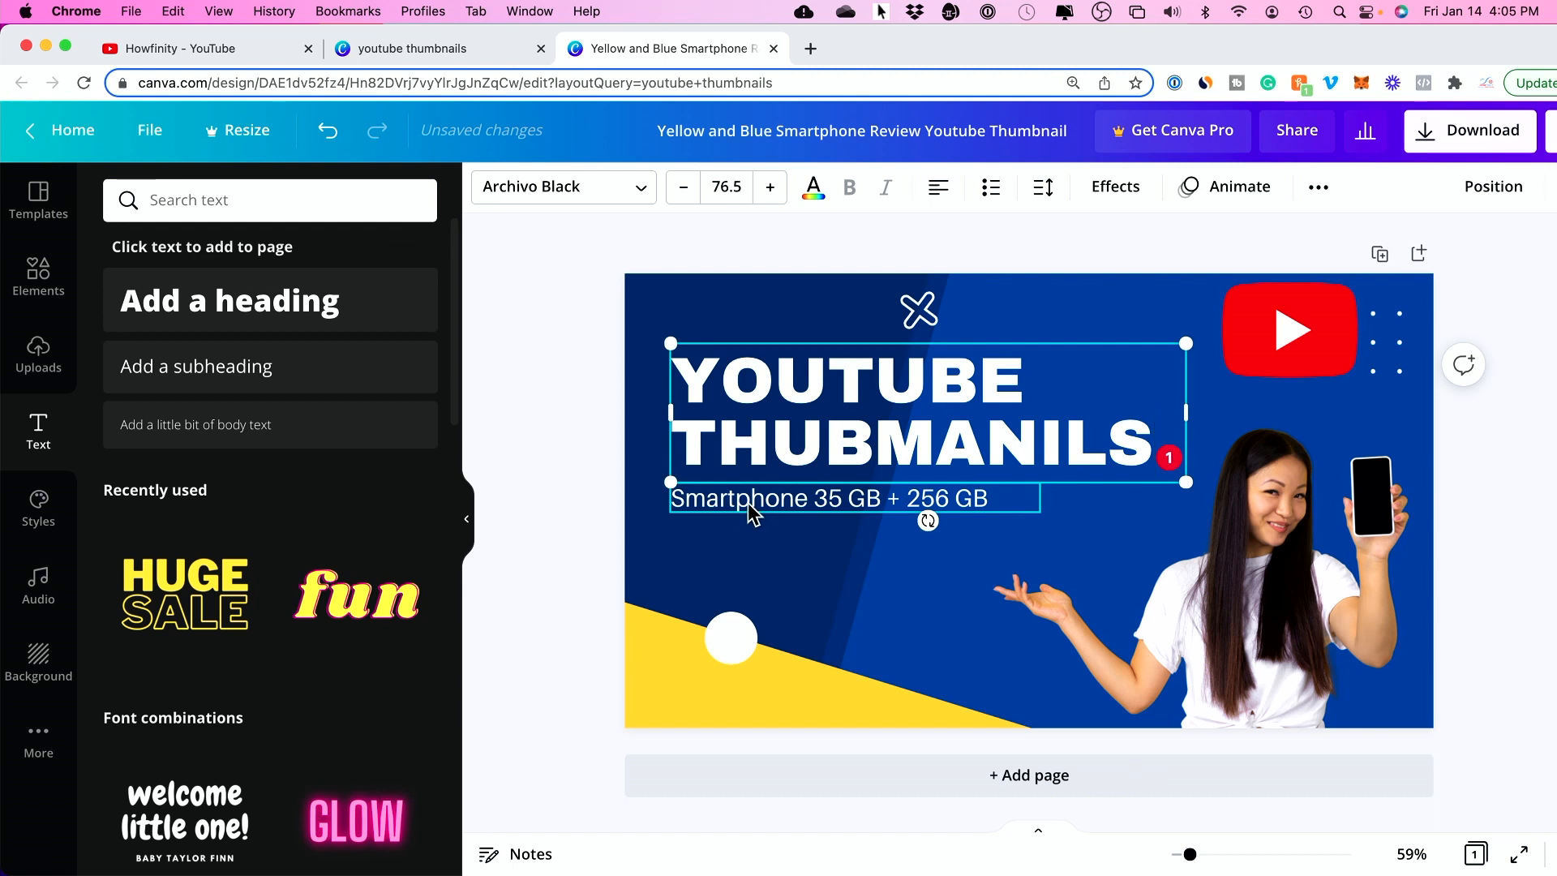
left_click(839, 498)
type("BEGINNER'S GUIDE")
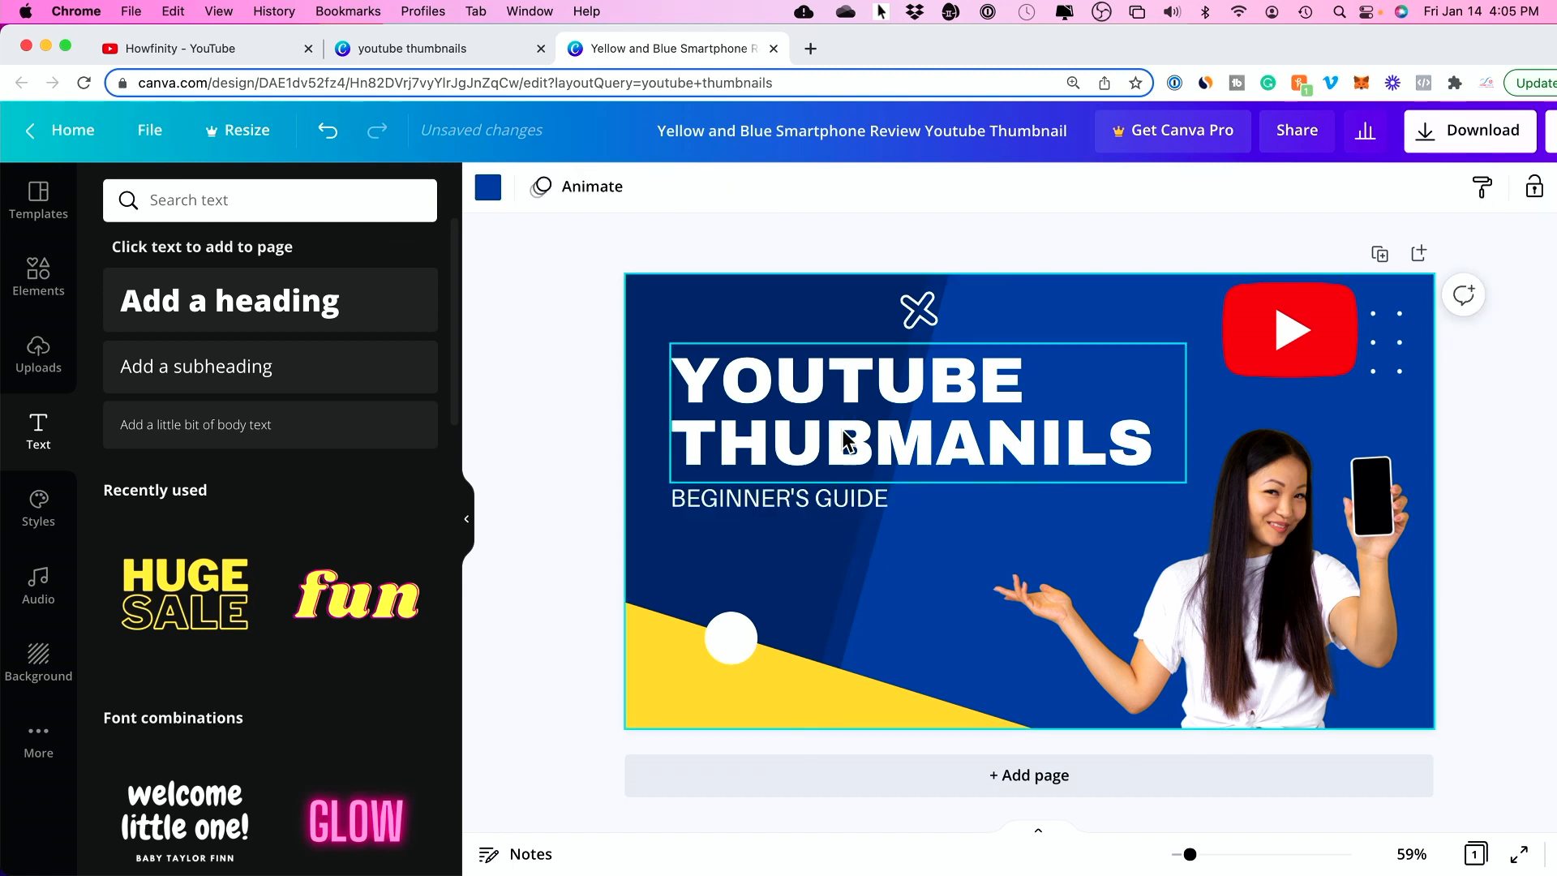
left_click(778, 498)
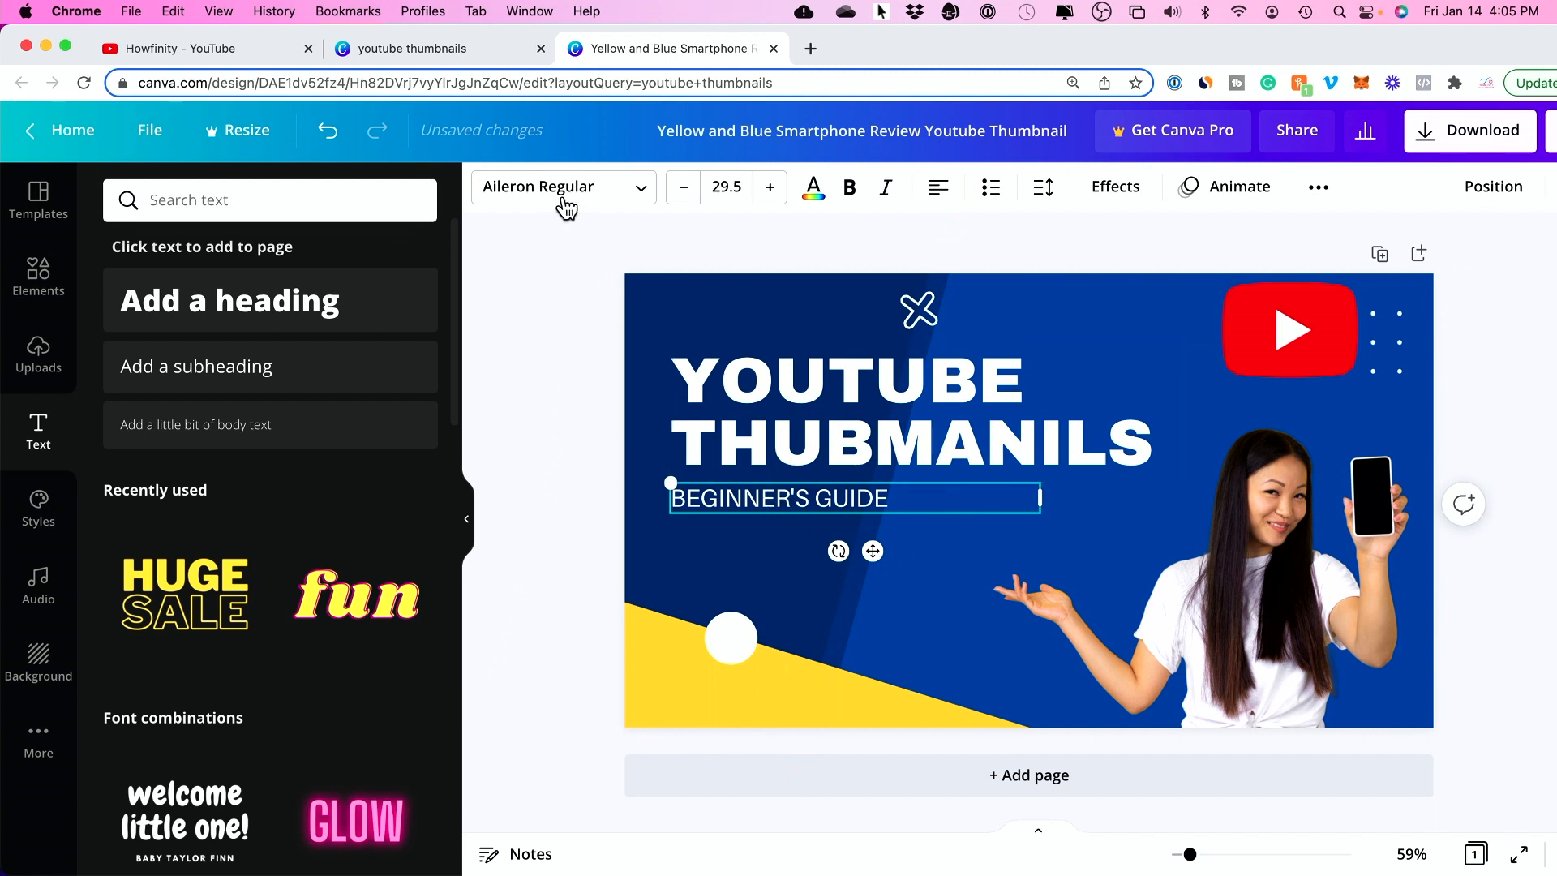
mouse_move(812, 188)
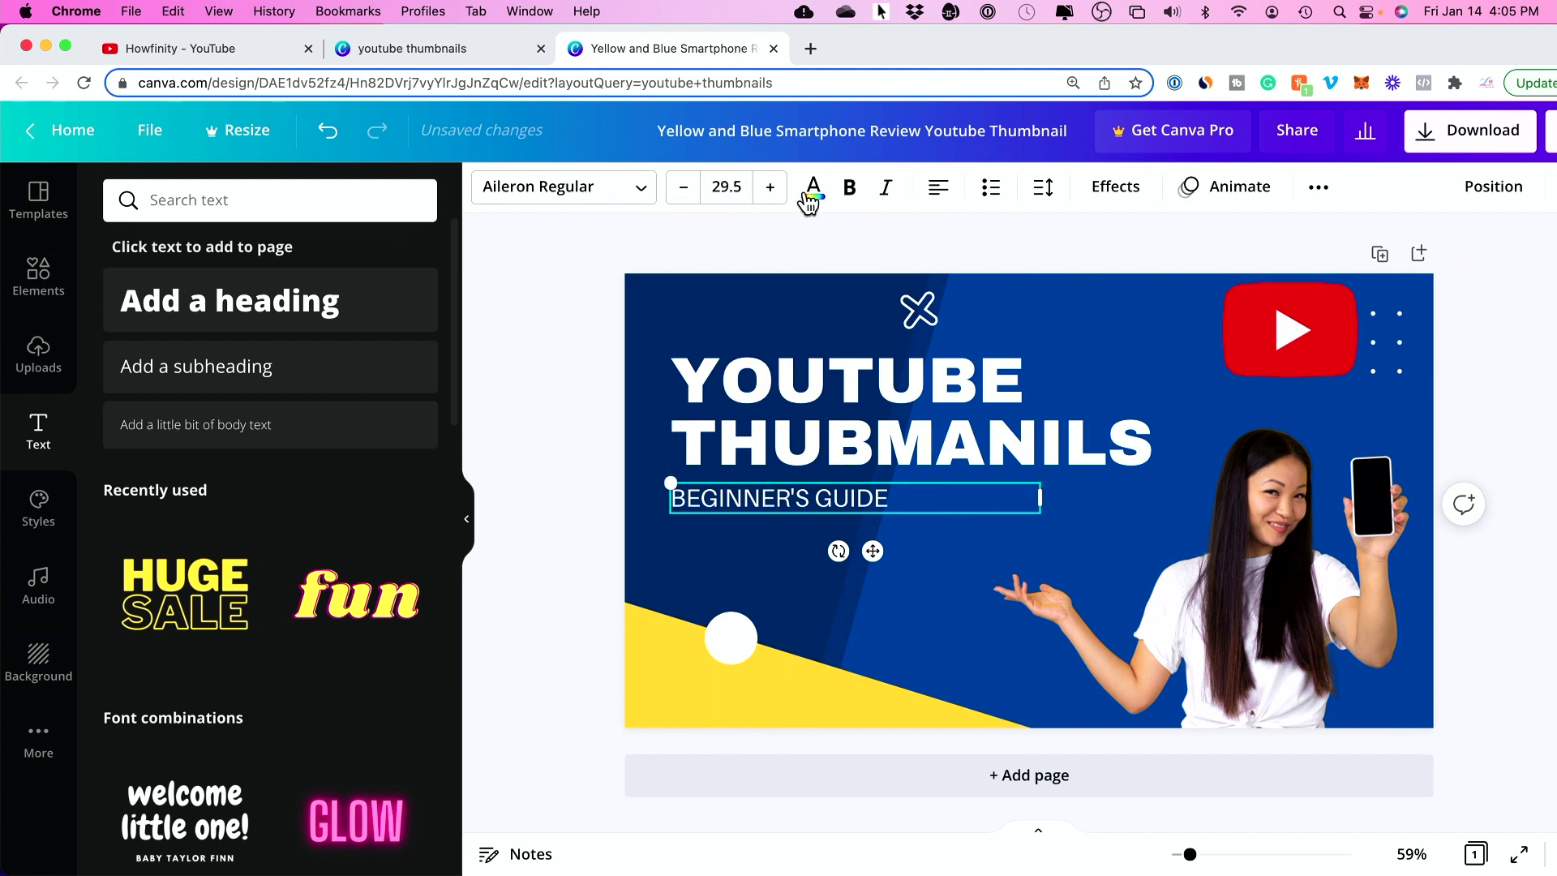
Step: Enlarge the BEGINNER'S GUIDE subtitle to 37.5, colour it yellow and make it bold
left_click(769, 186)
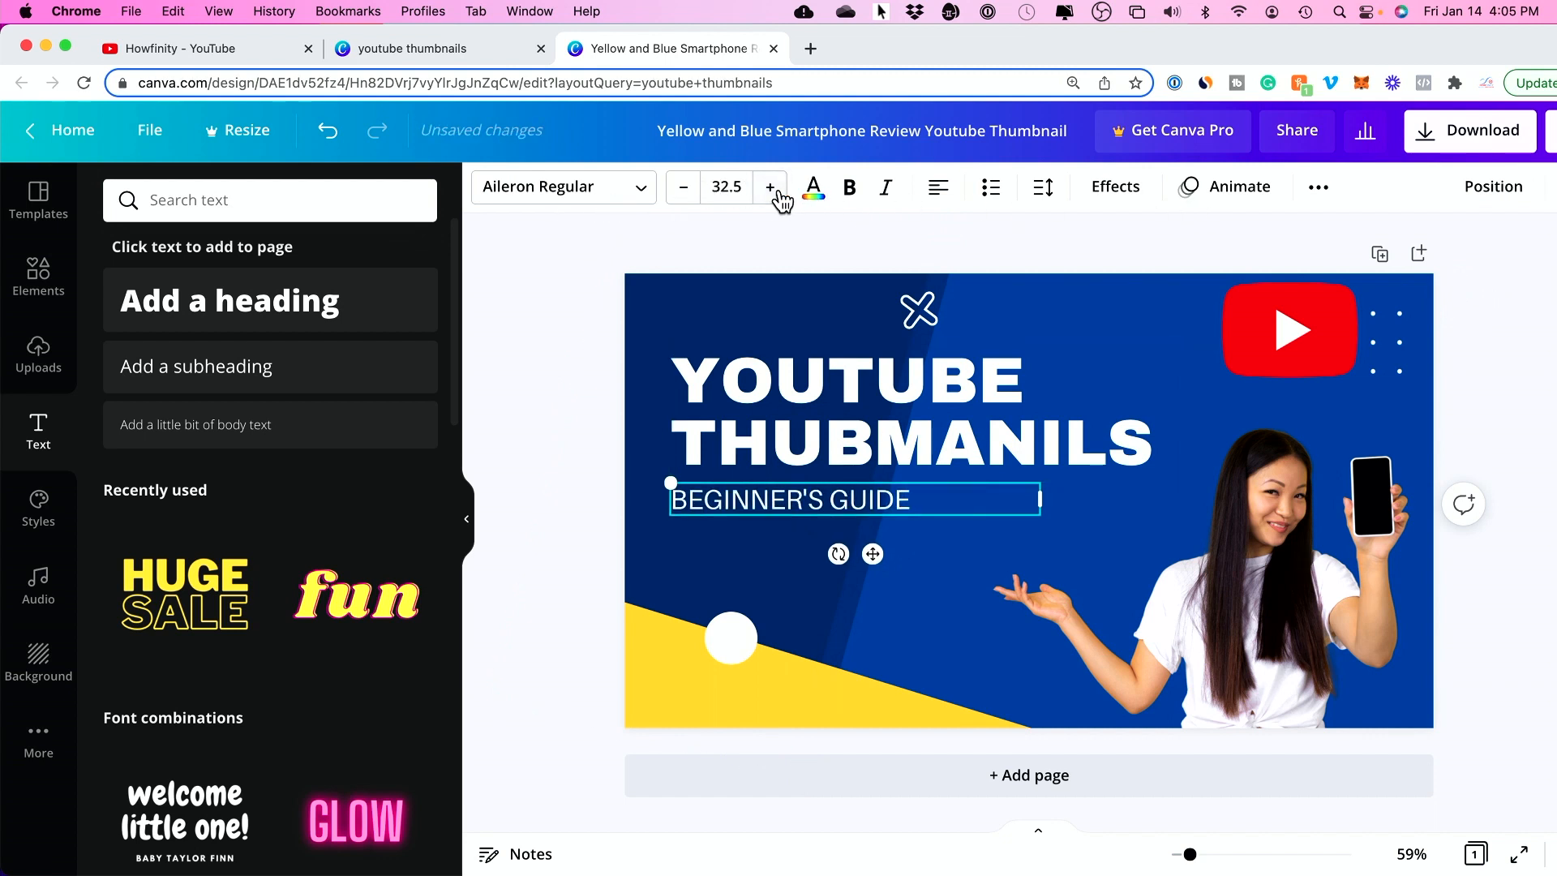
left_click(769, 187)
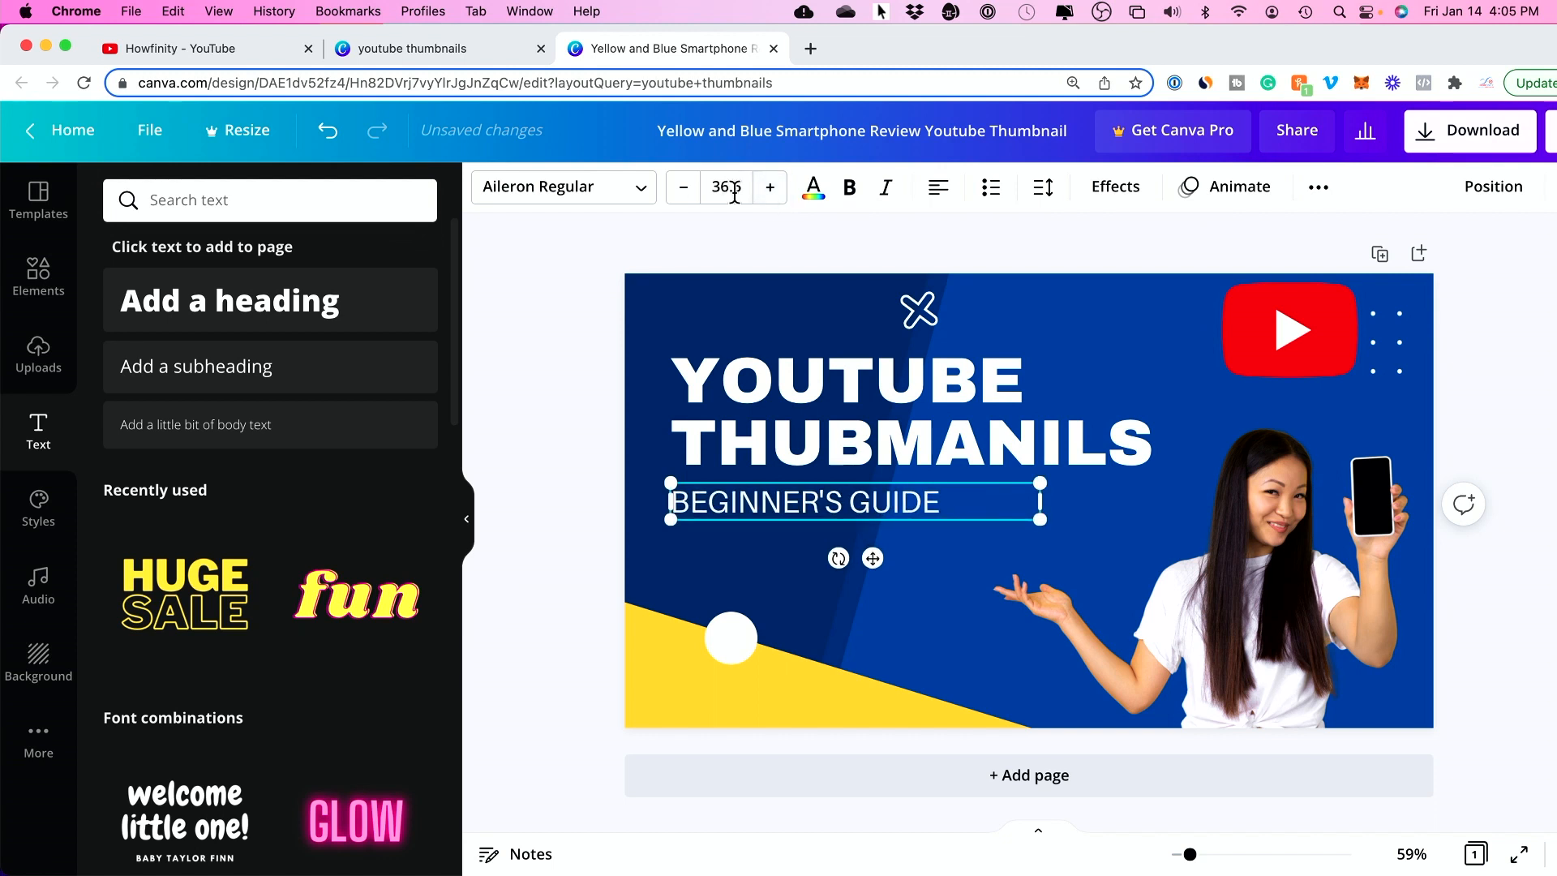
left_click(768, 187)
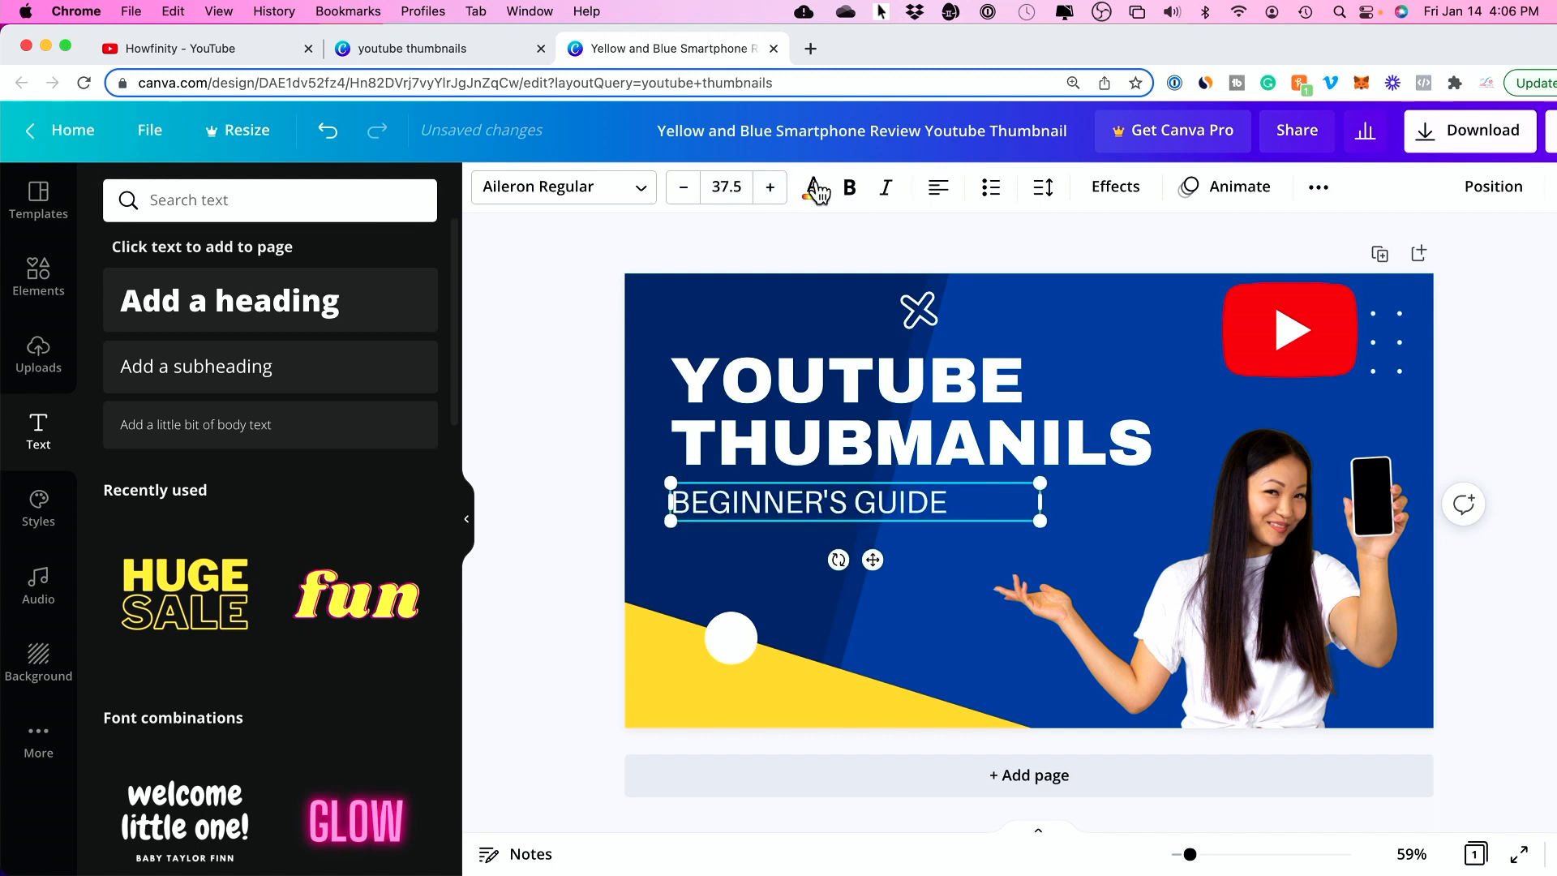
left_click(813, 188)
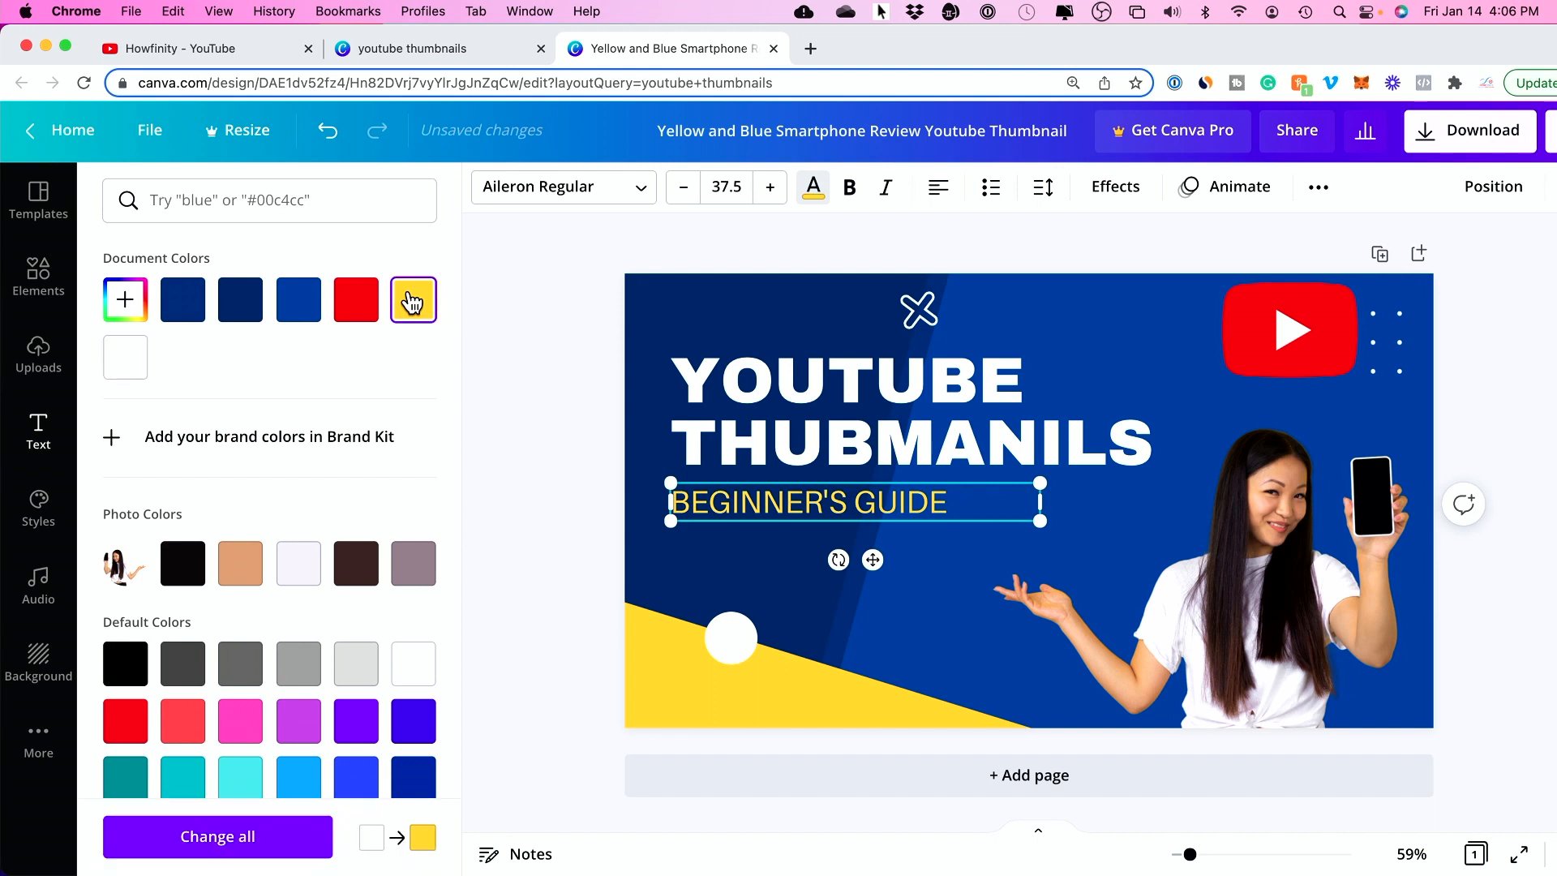
left_click(37, 431)
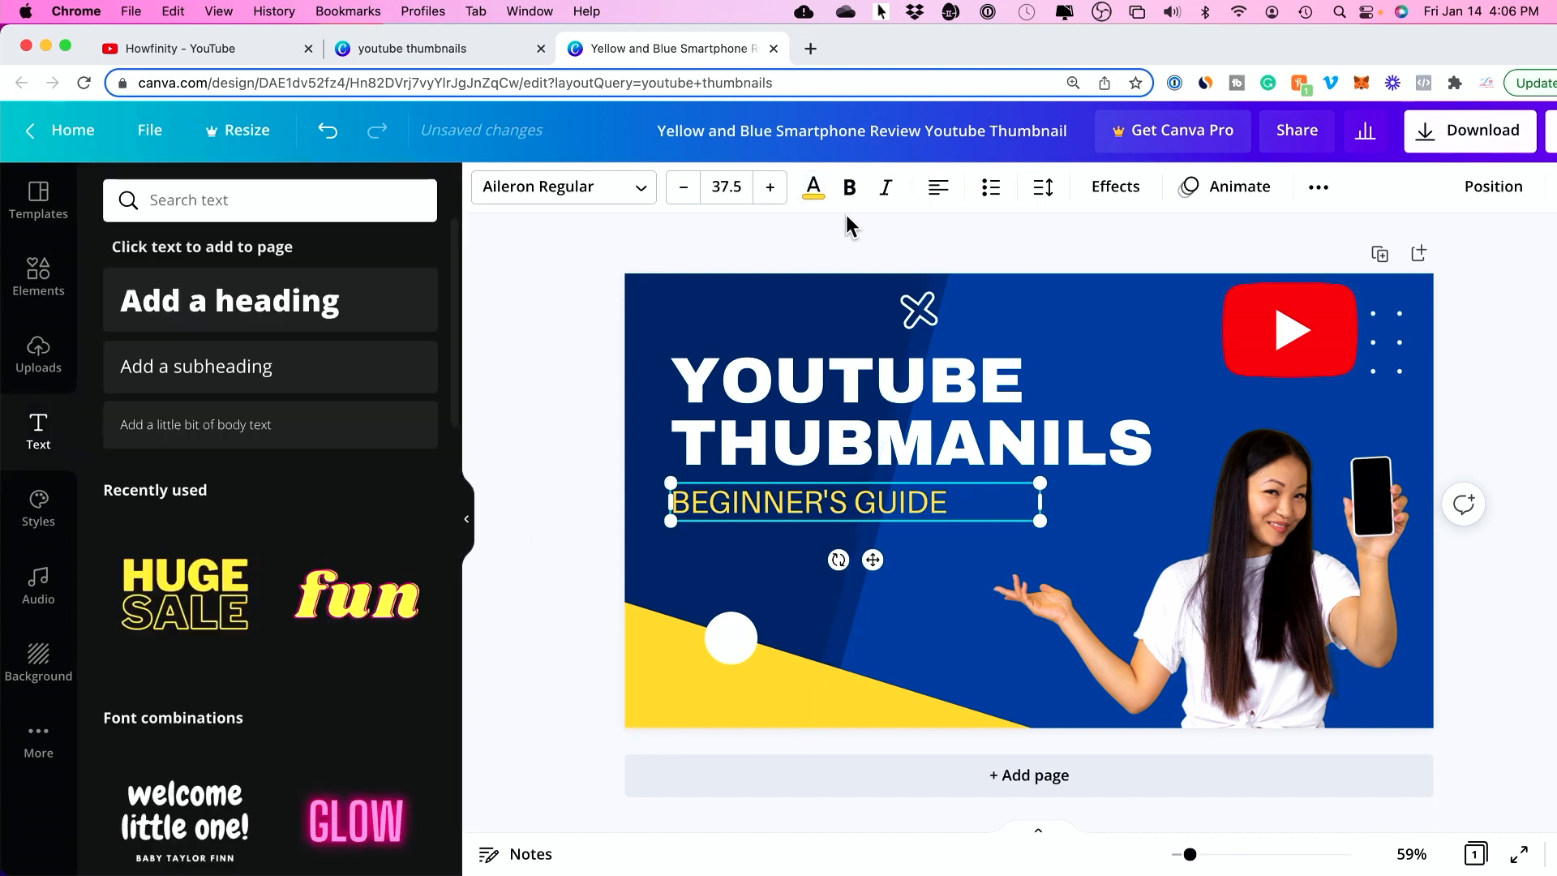
left_click(822, 411)
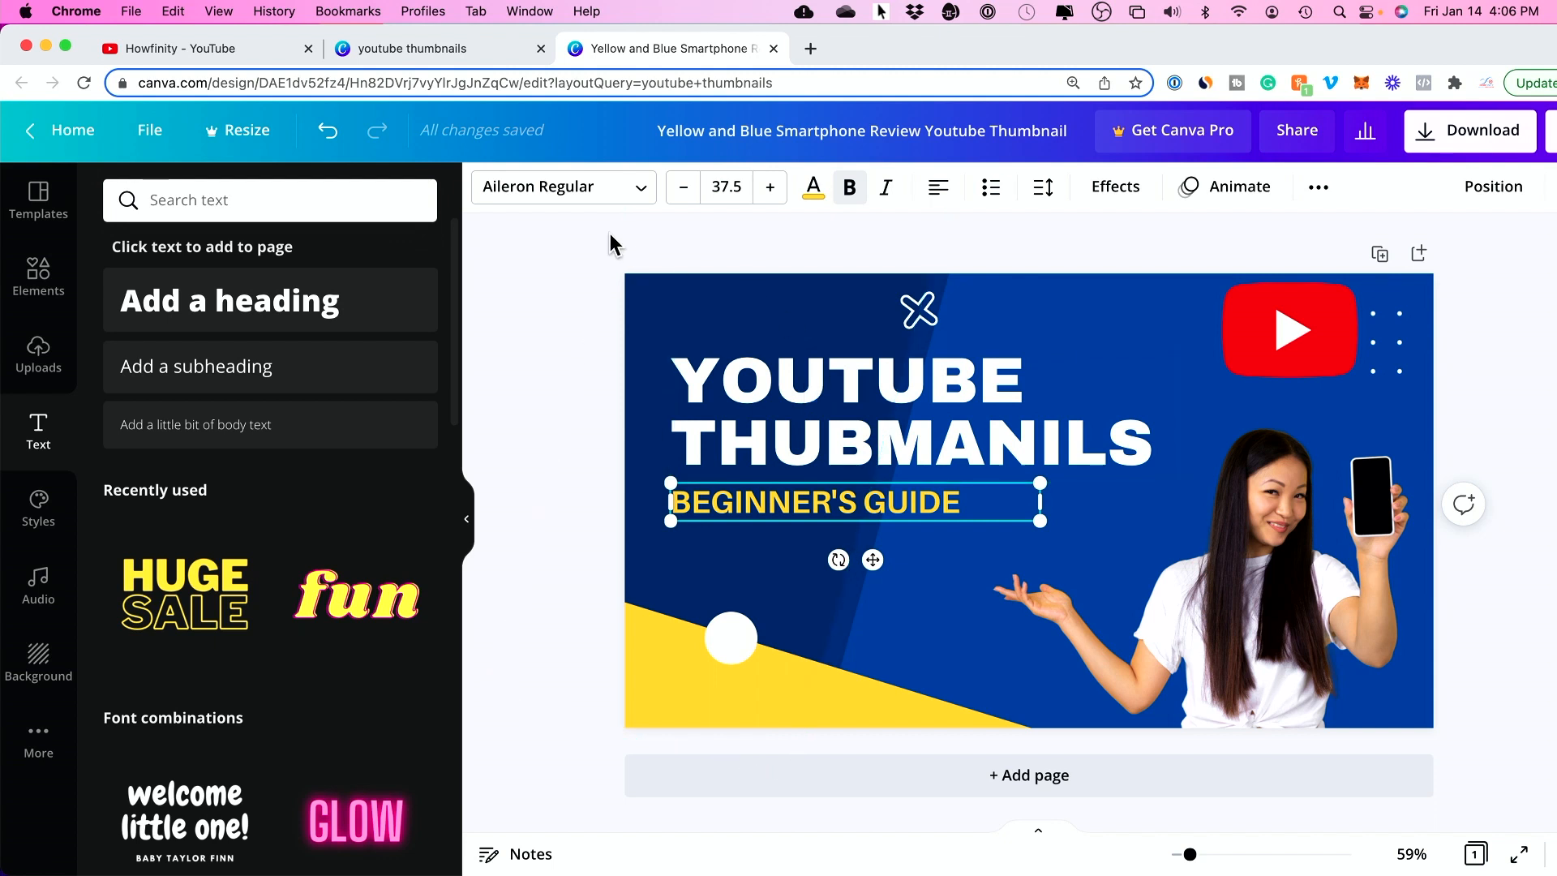
Step: Browse Styles, Audio and Background panels, trying a purple gradient background and reverting it
left_click(37, 506)
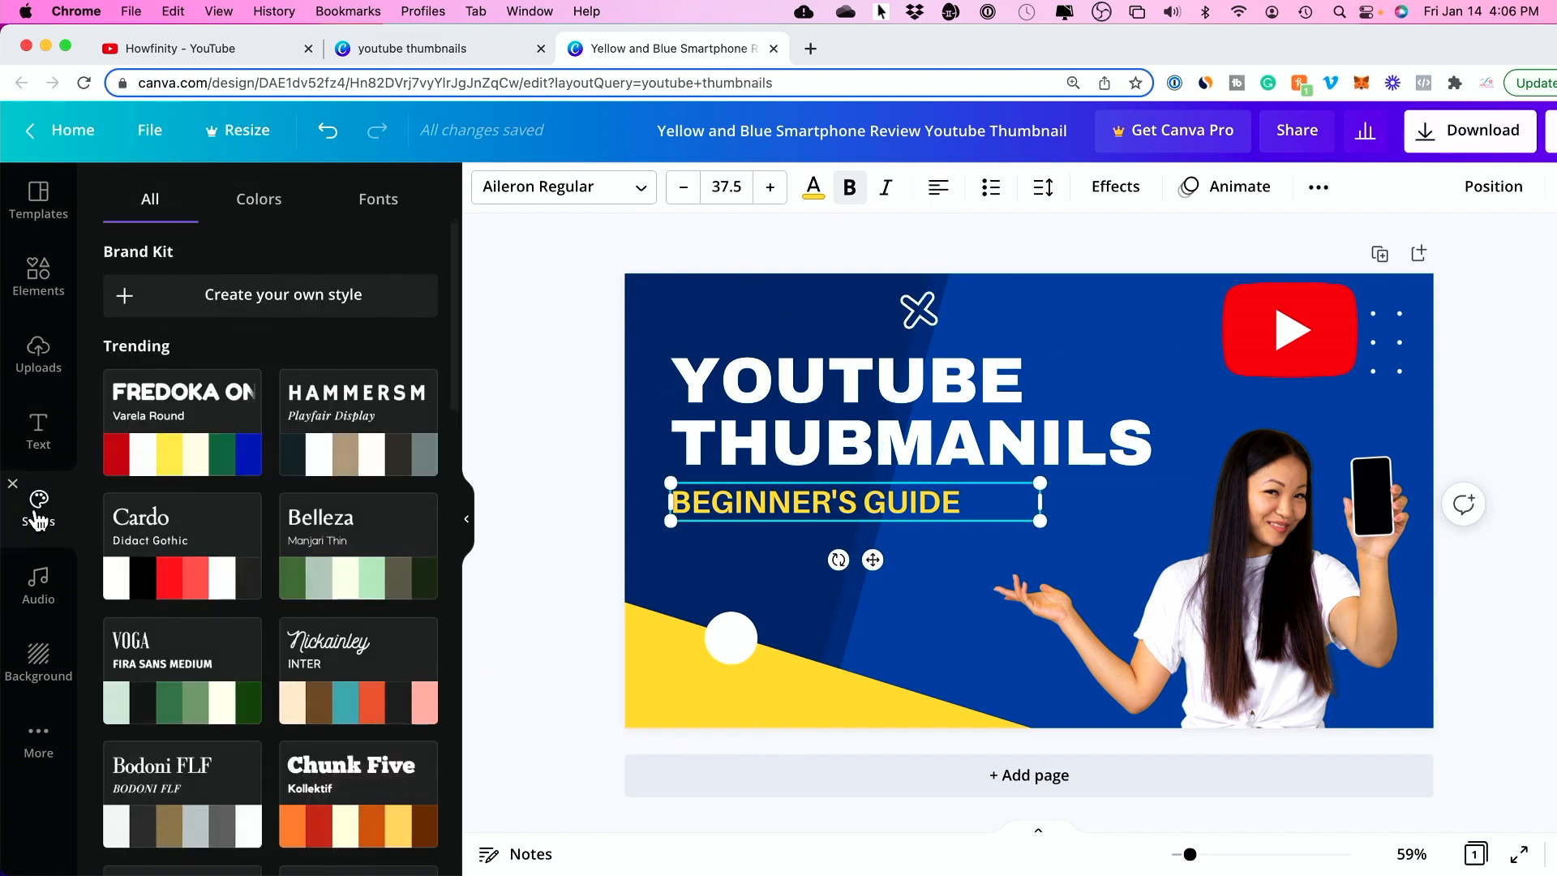
mouse_move(579, 497)
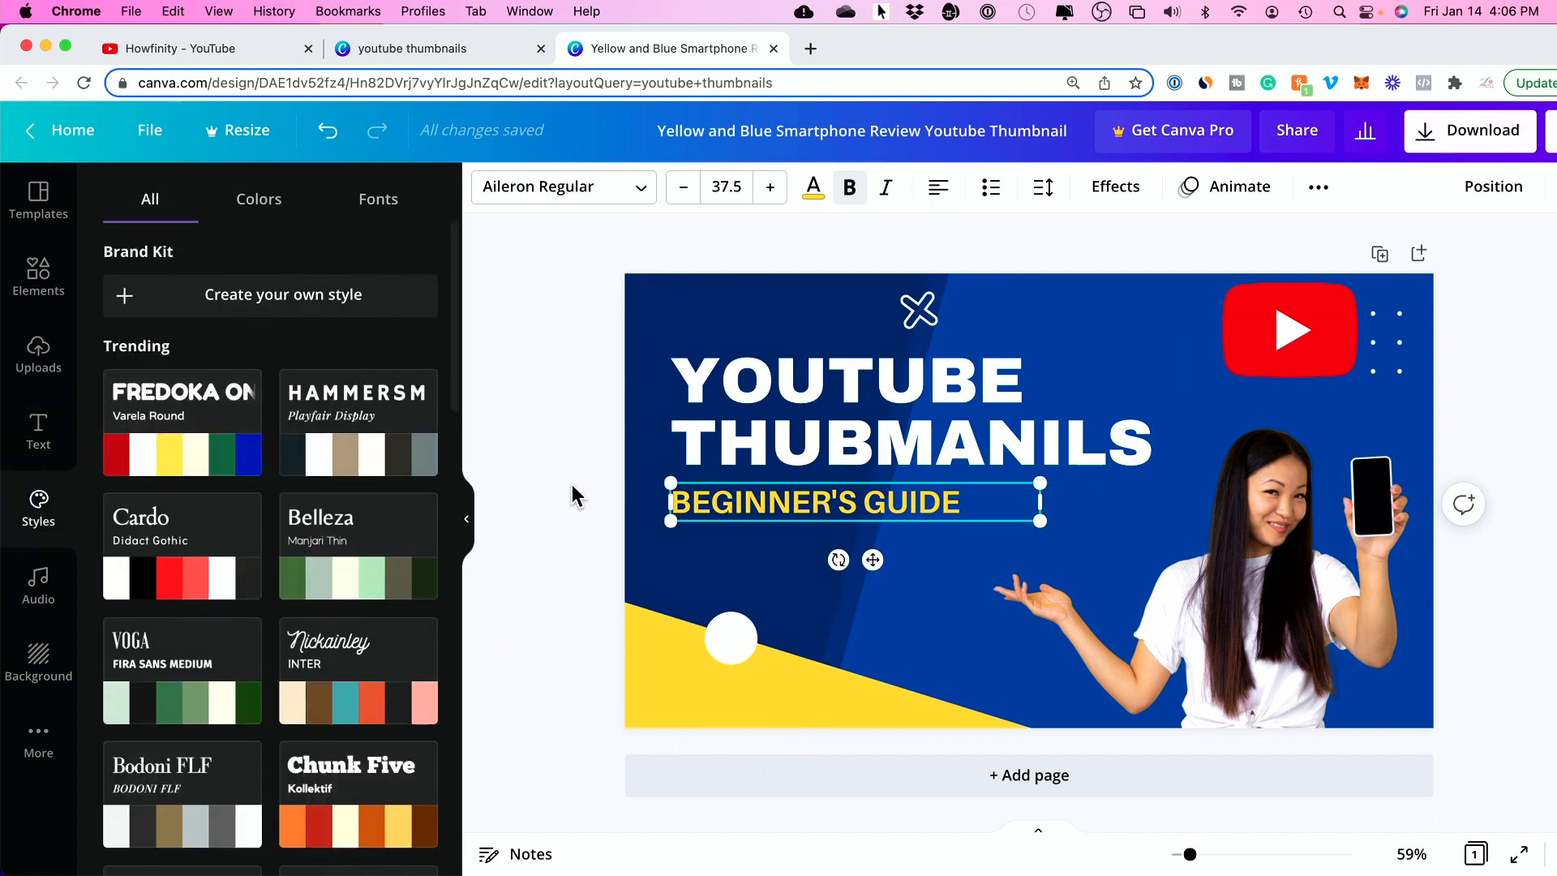
mouse_move(566, 369)
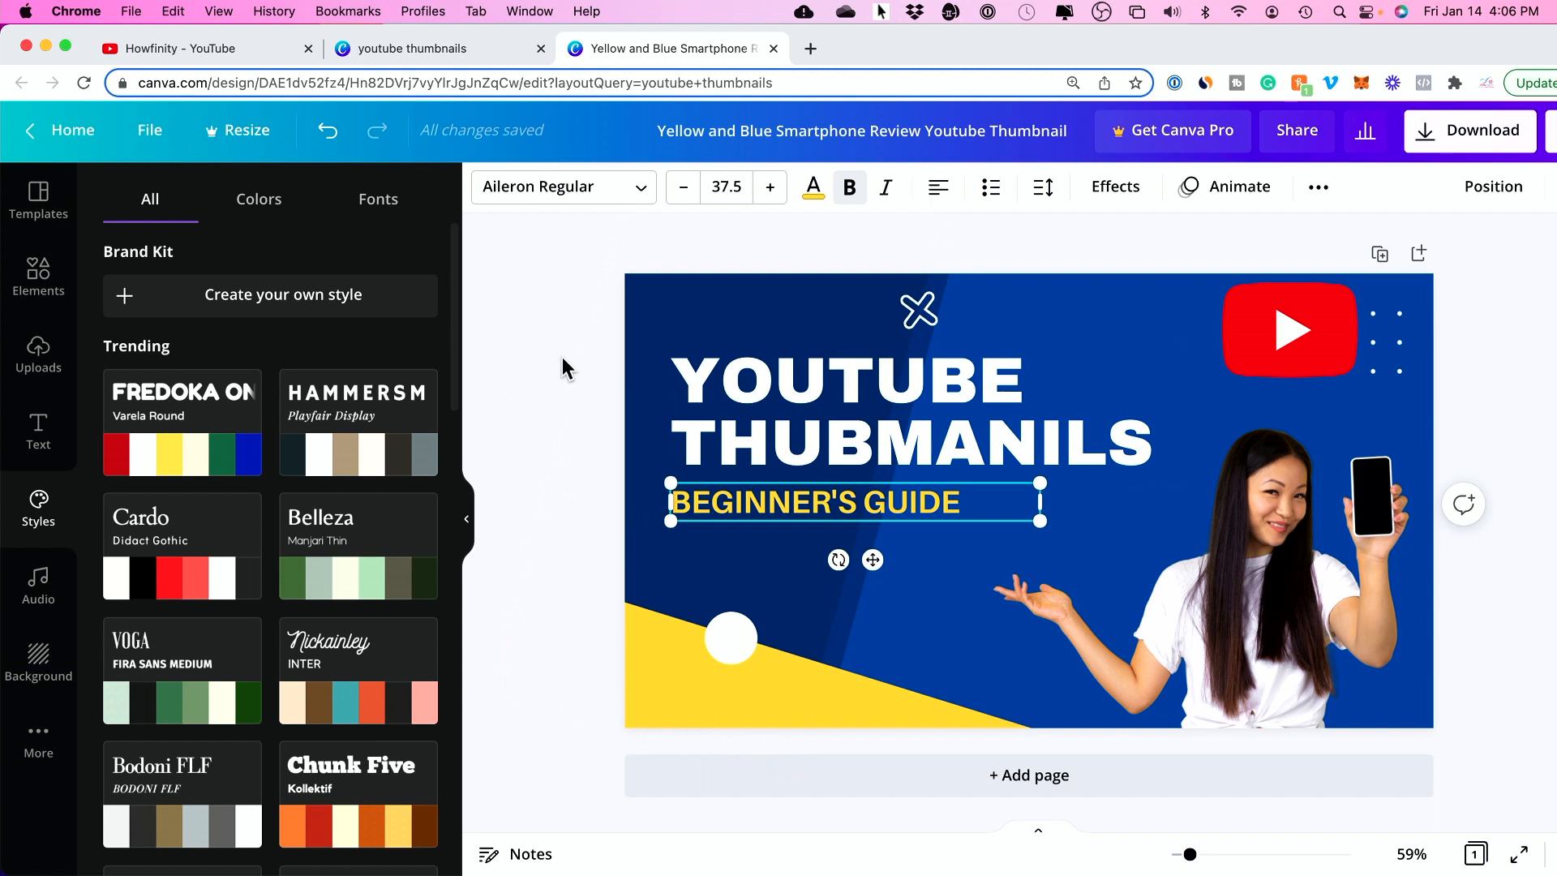
mouse_move(537, 362)
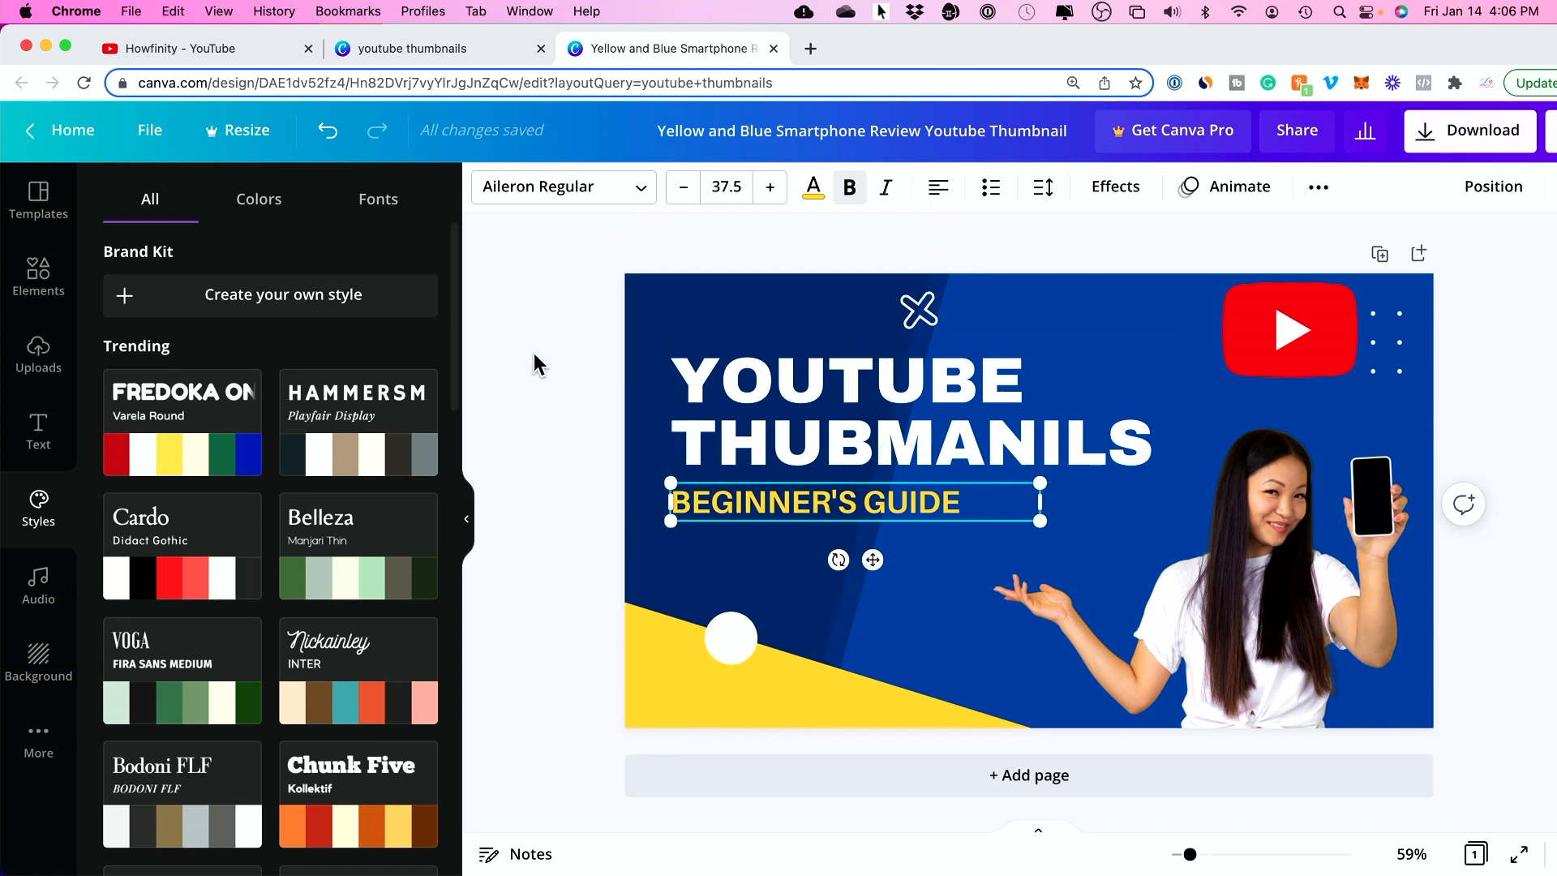
mouse_move(333, 362)
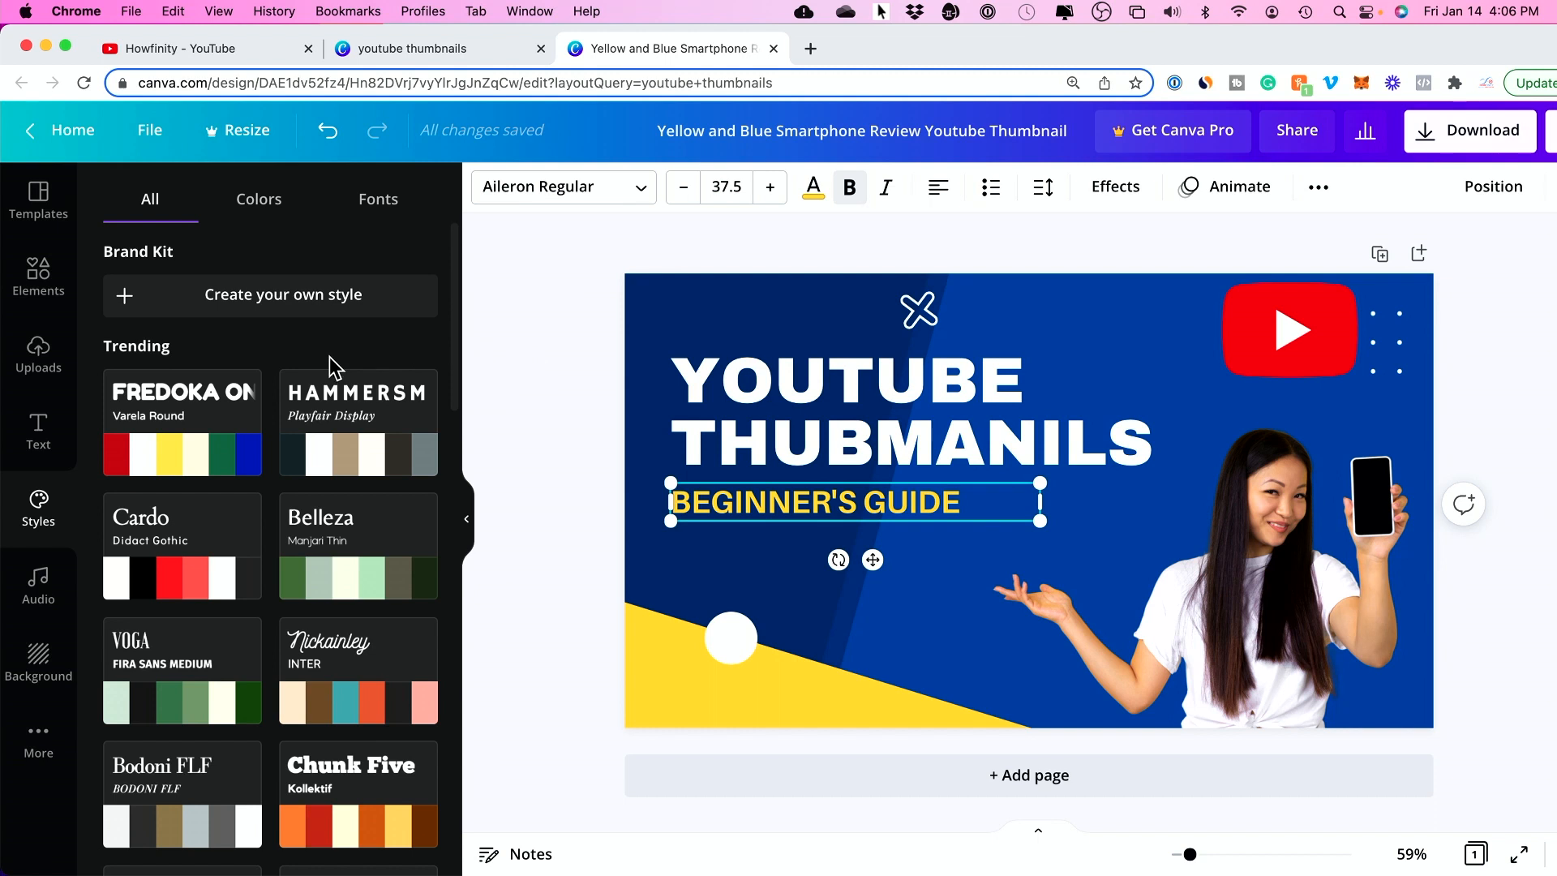
mouse_move(268, 469)
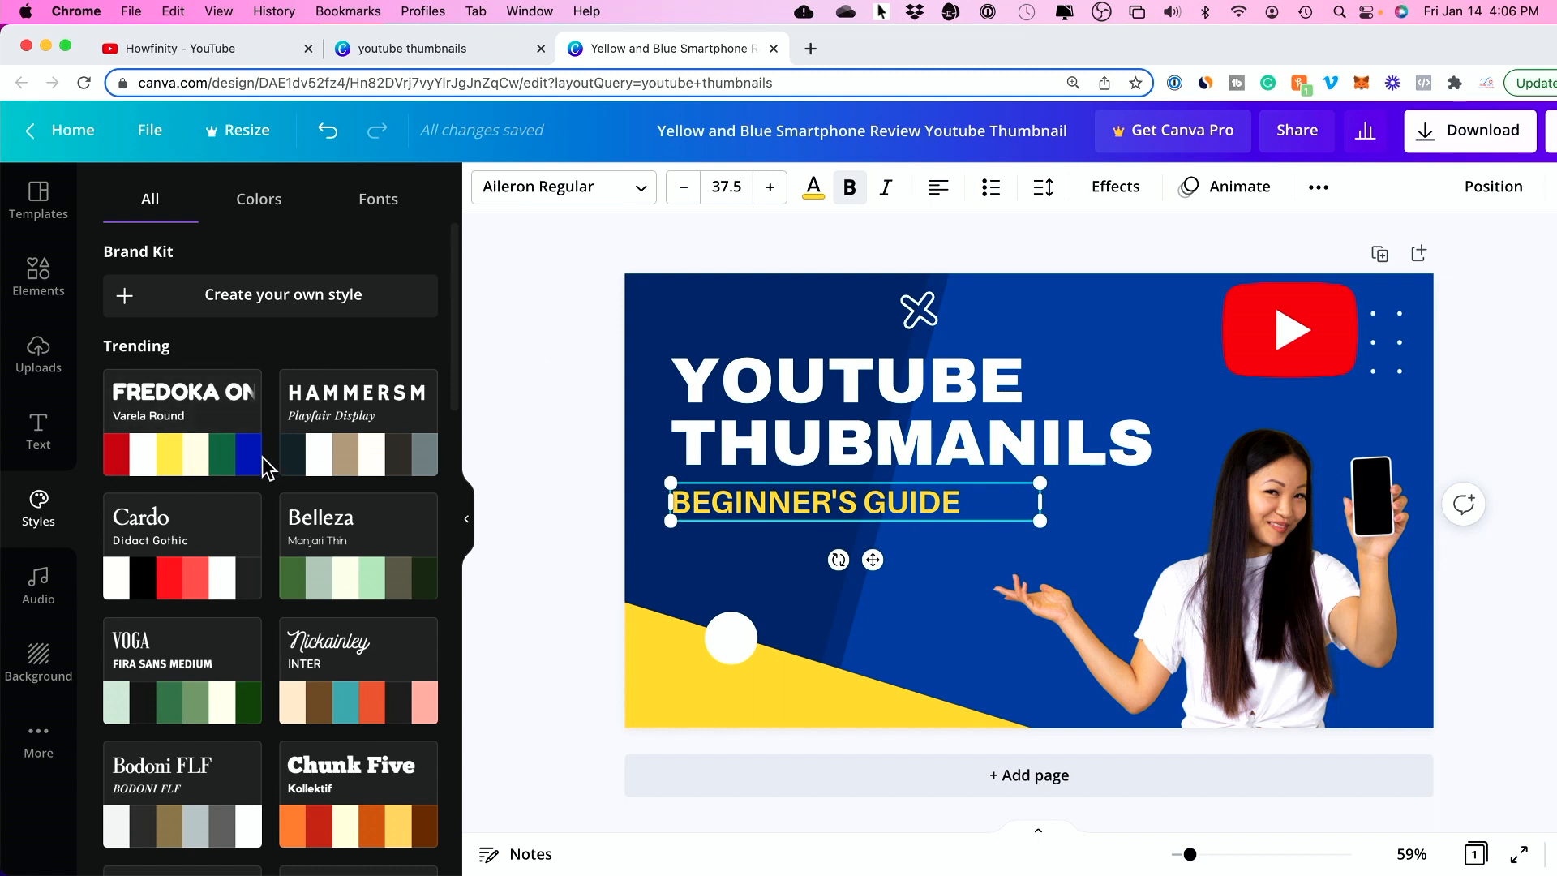
mouse_move(37, 585)
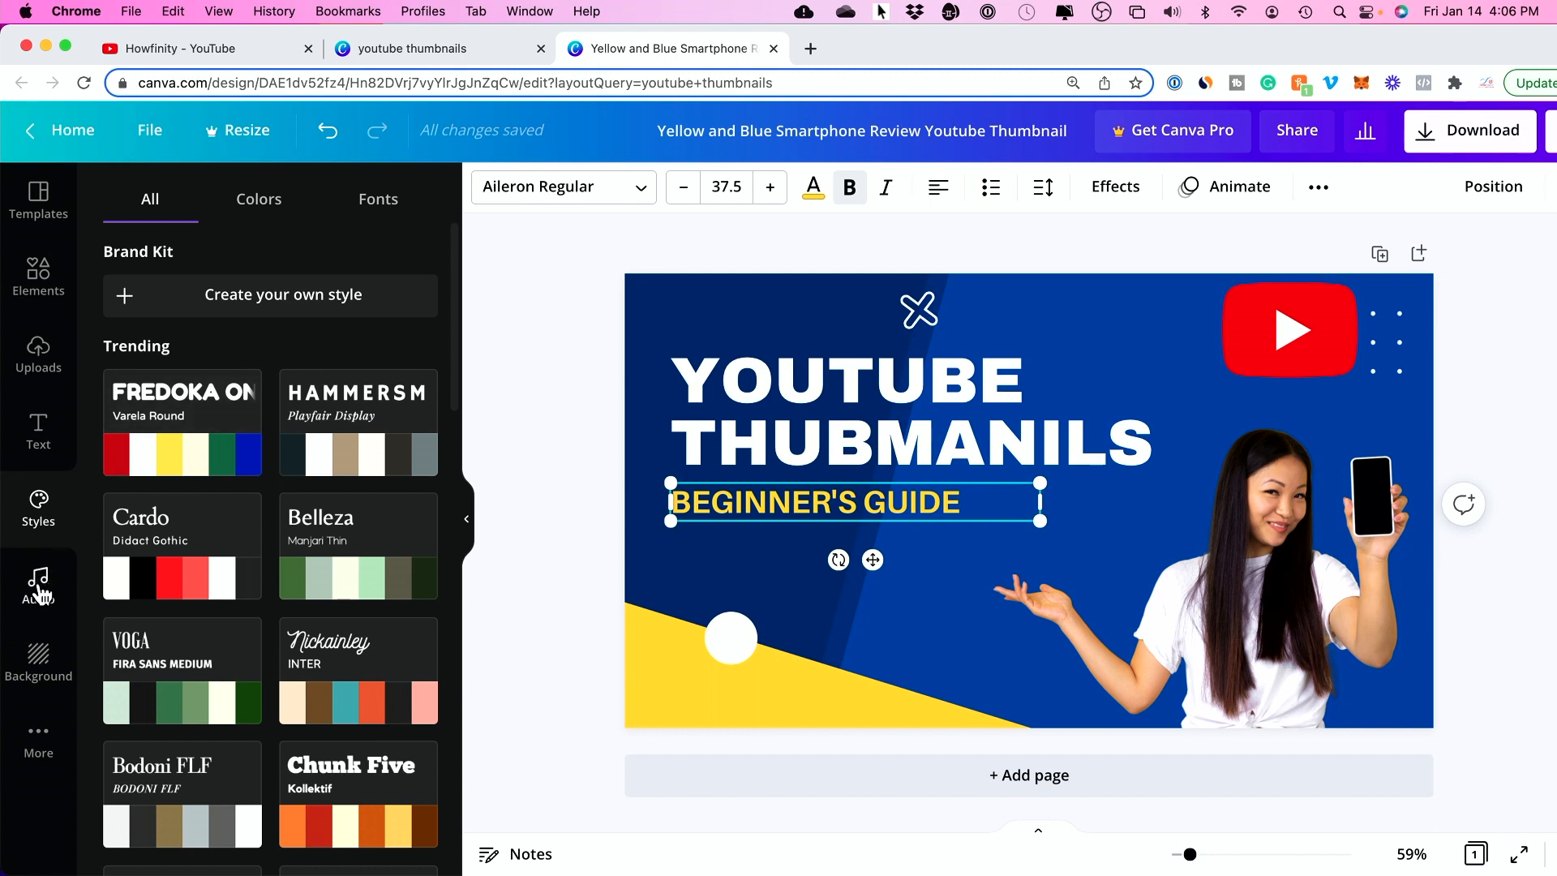
left_click(37, 585)
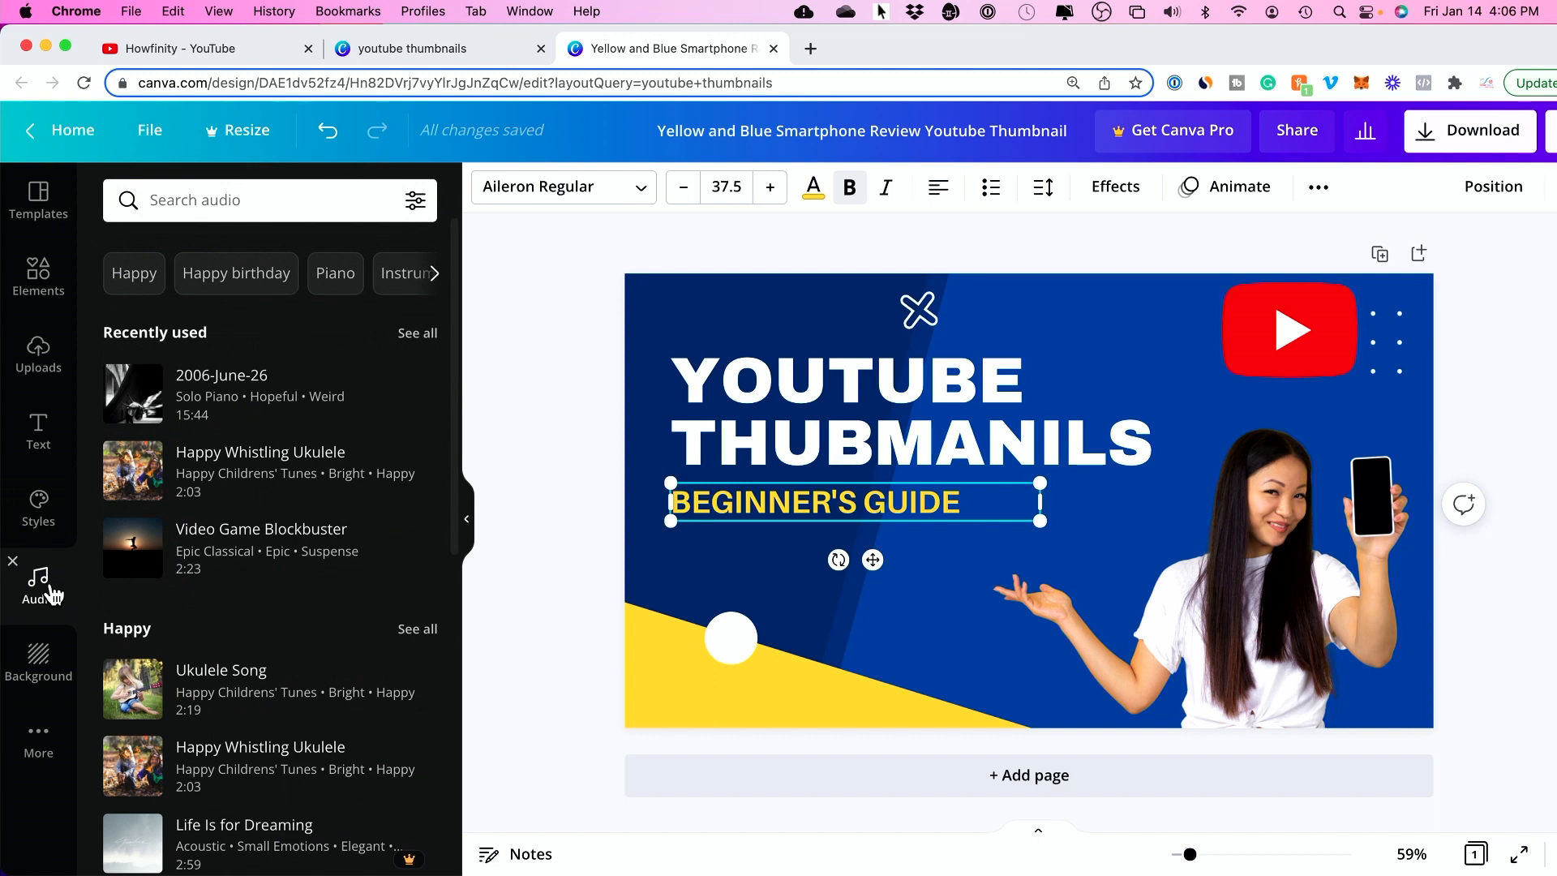
mouse_move(37, 660)
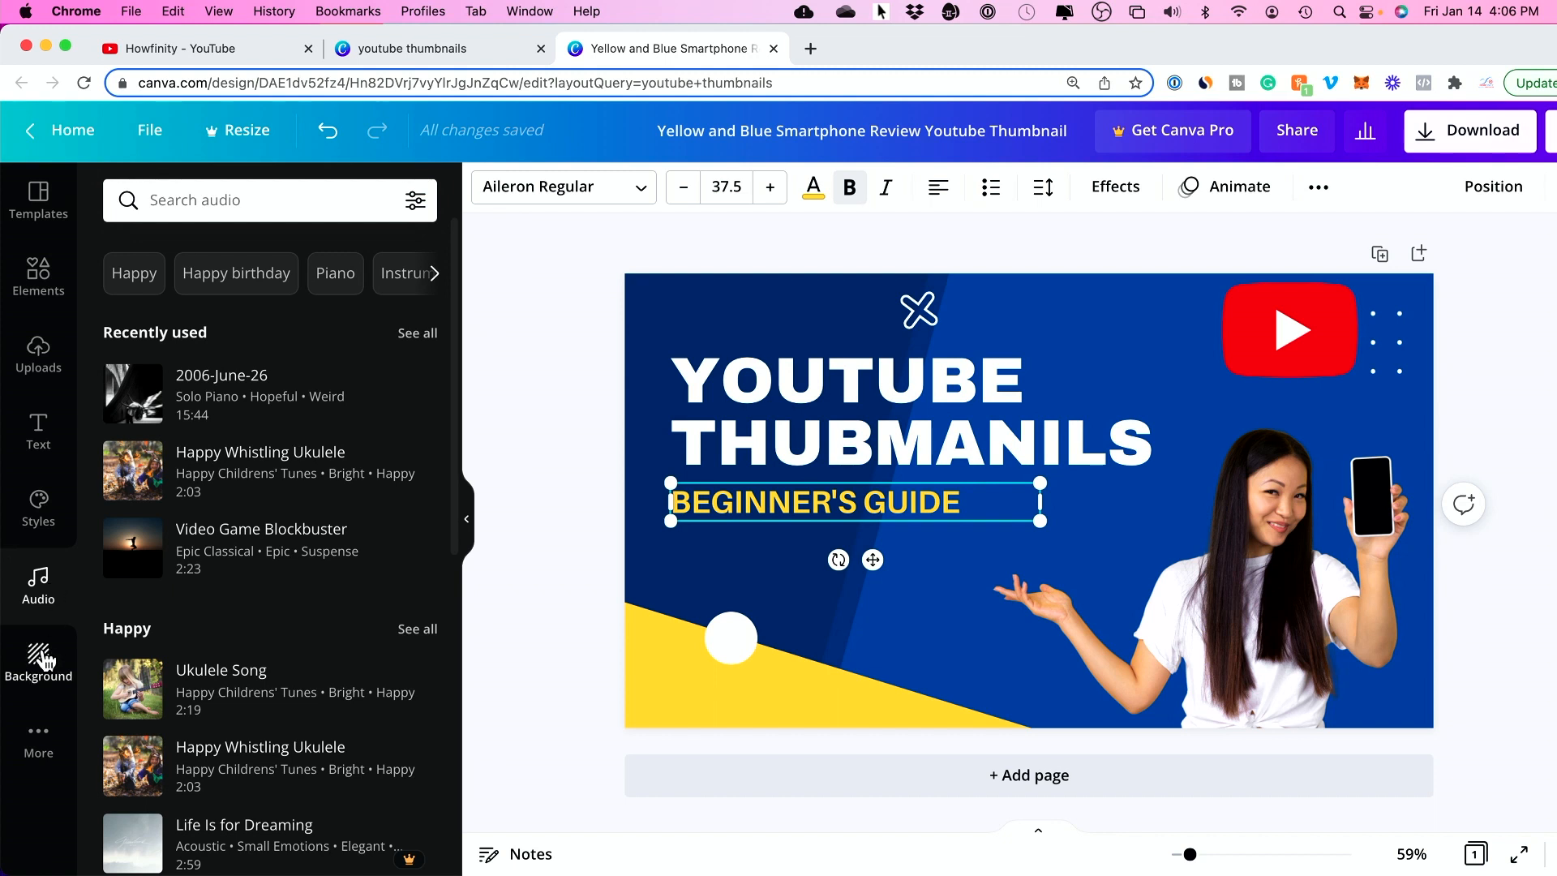
left_click(38, 660)
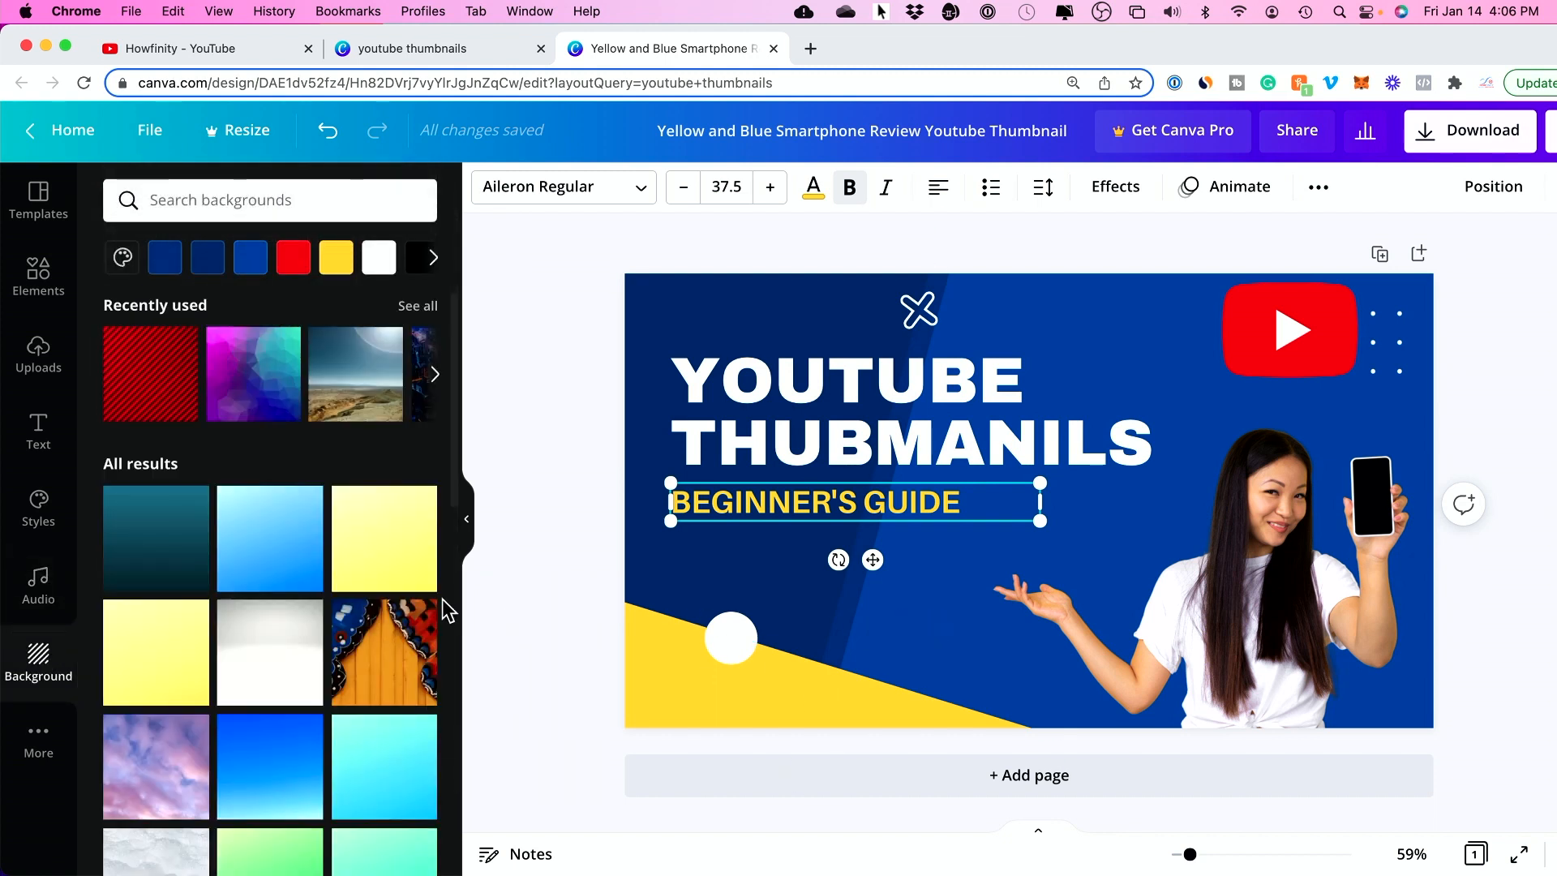
mouse_move(382, 590)
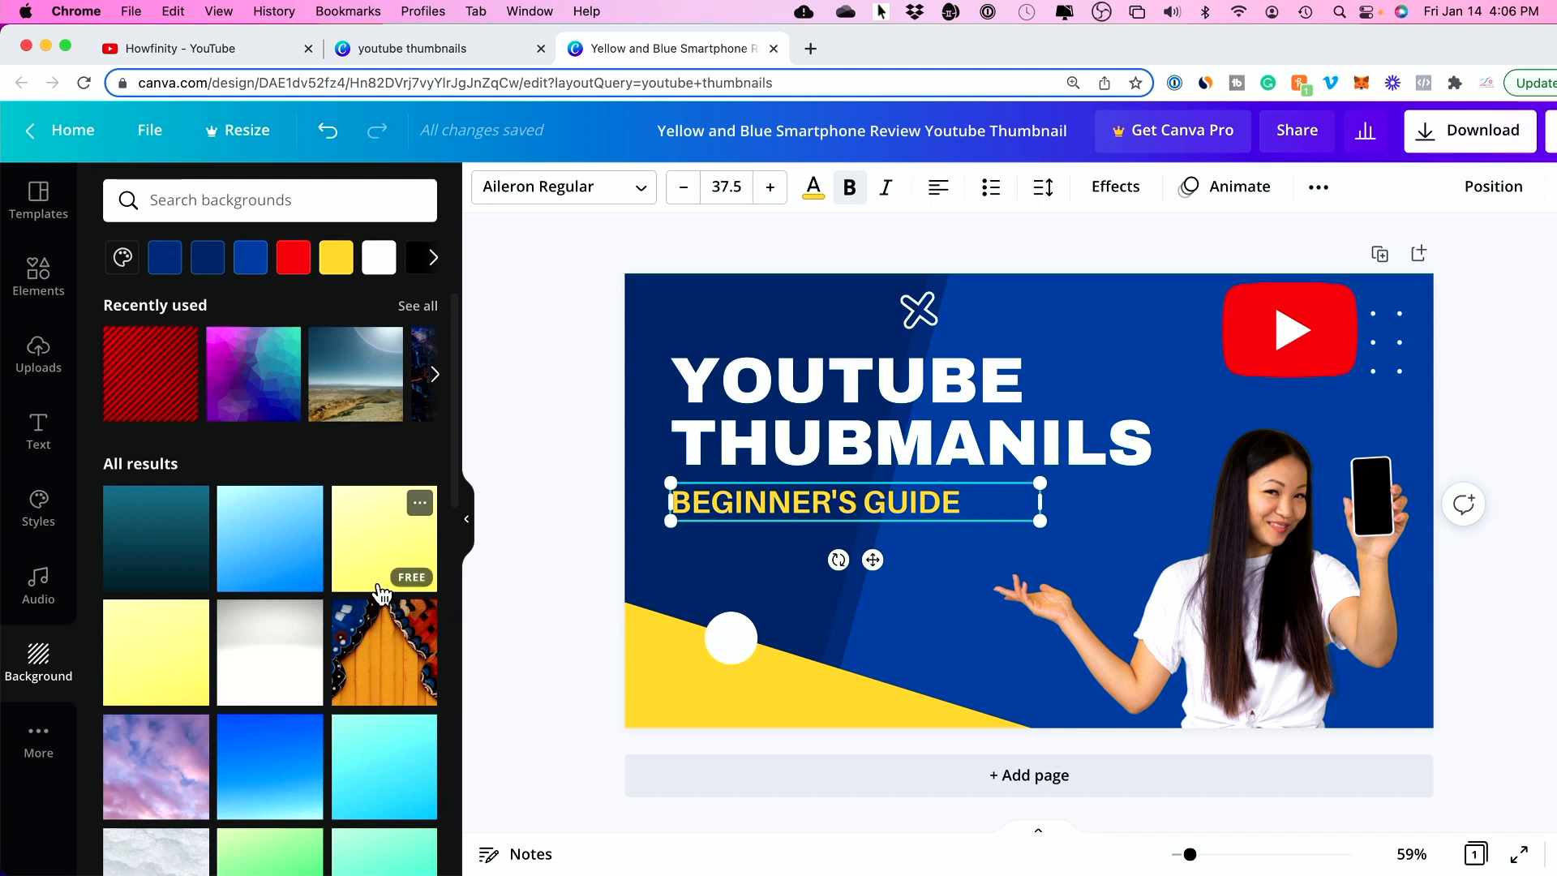
mouse_move(241, 391)
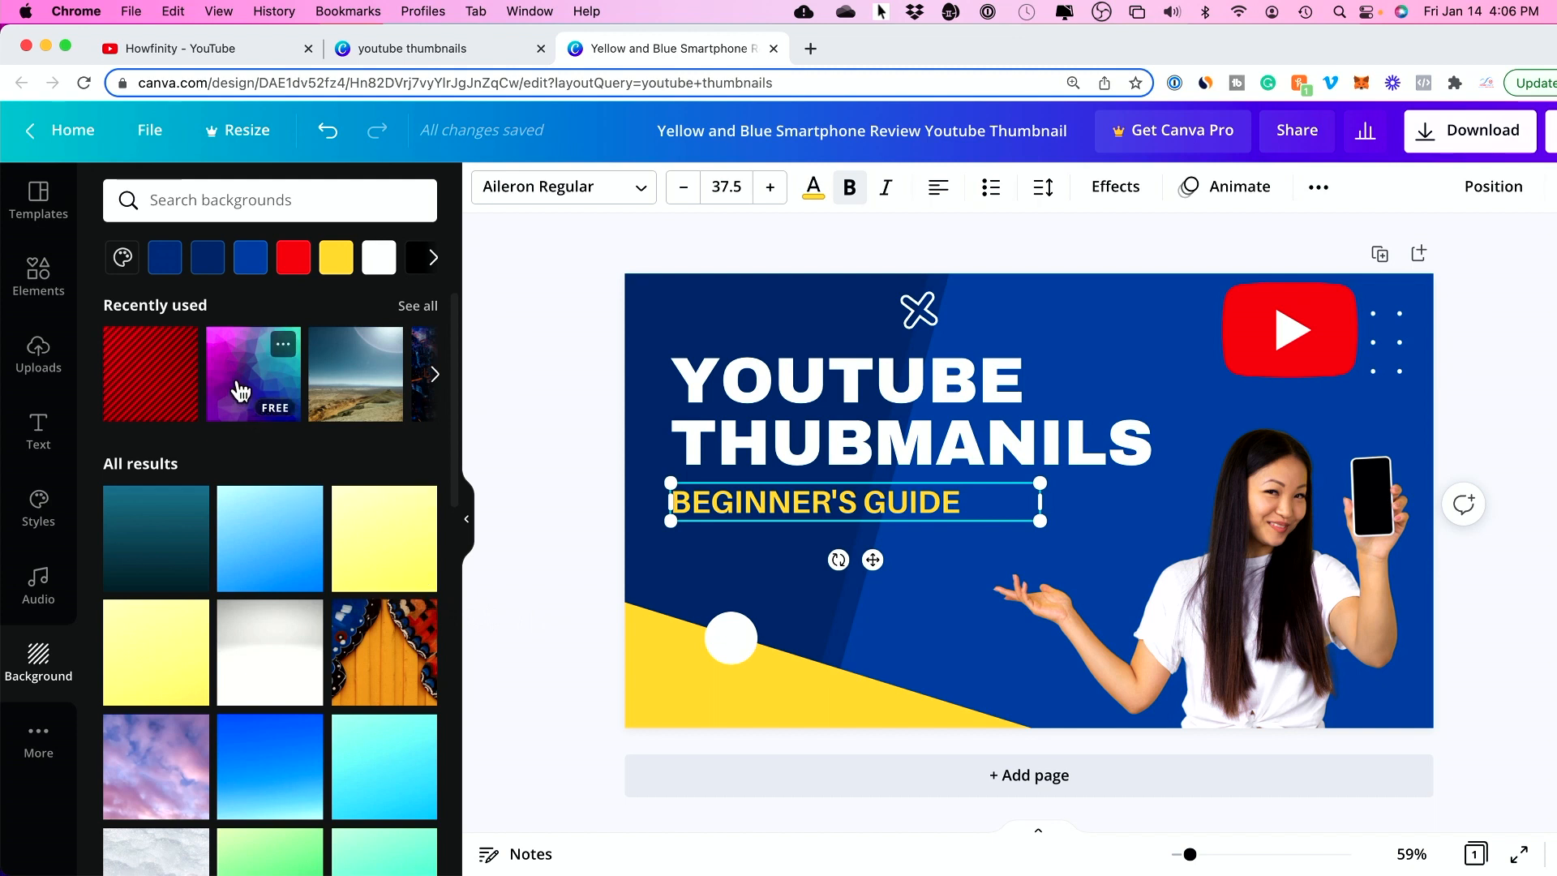
left_click(151, 375)
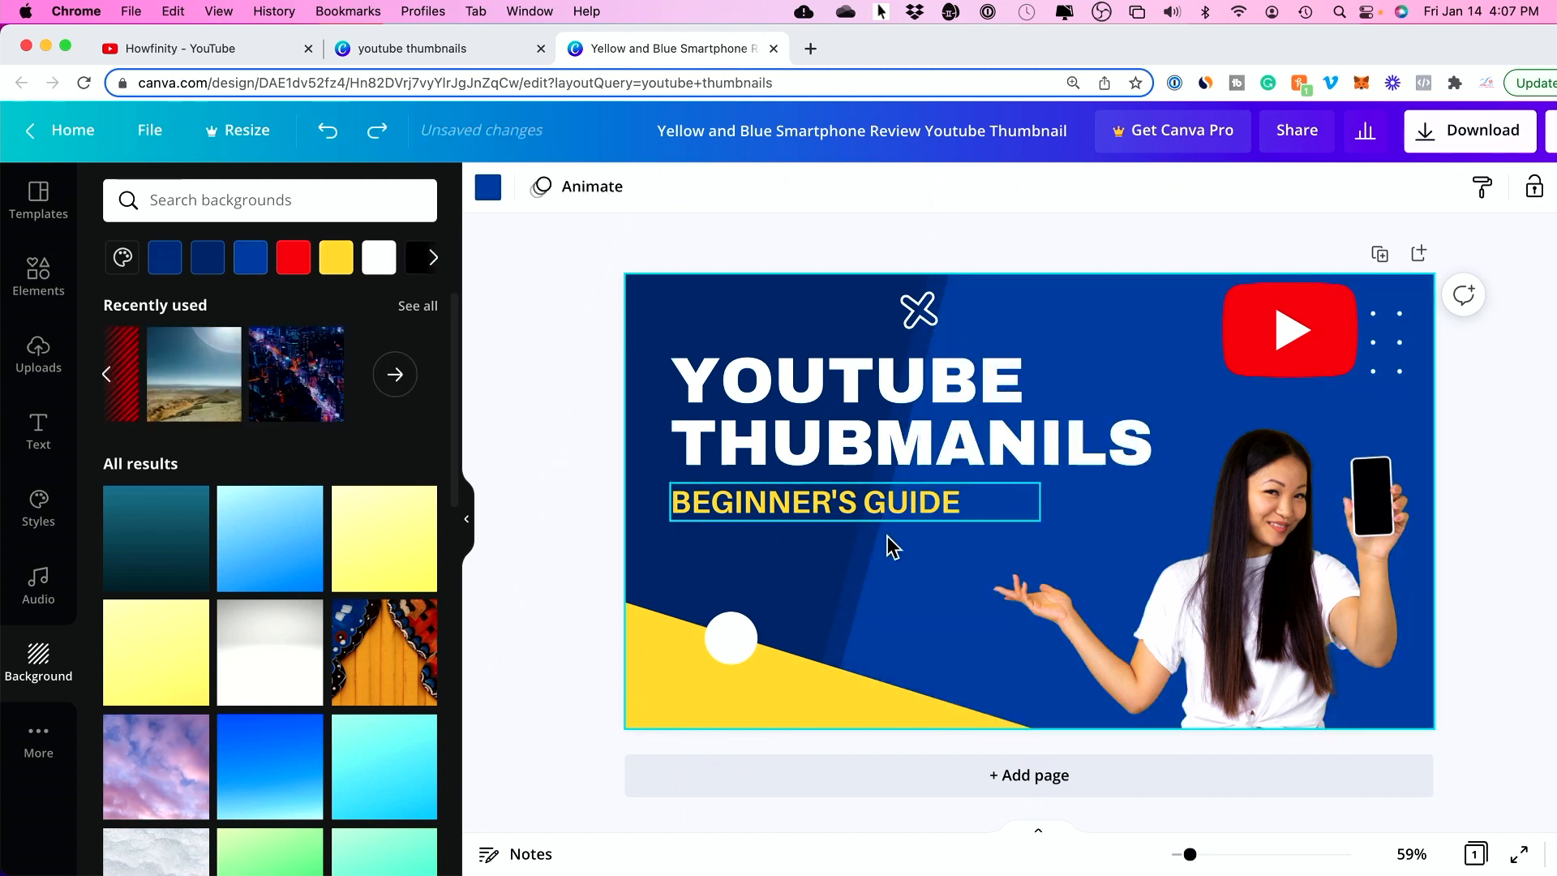
left_click(515, 482)
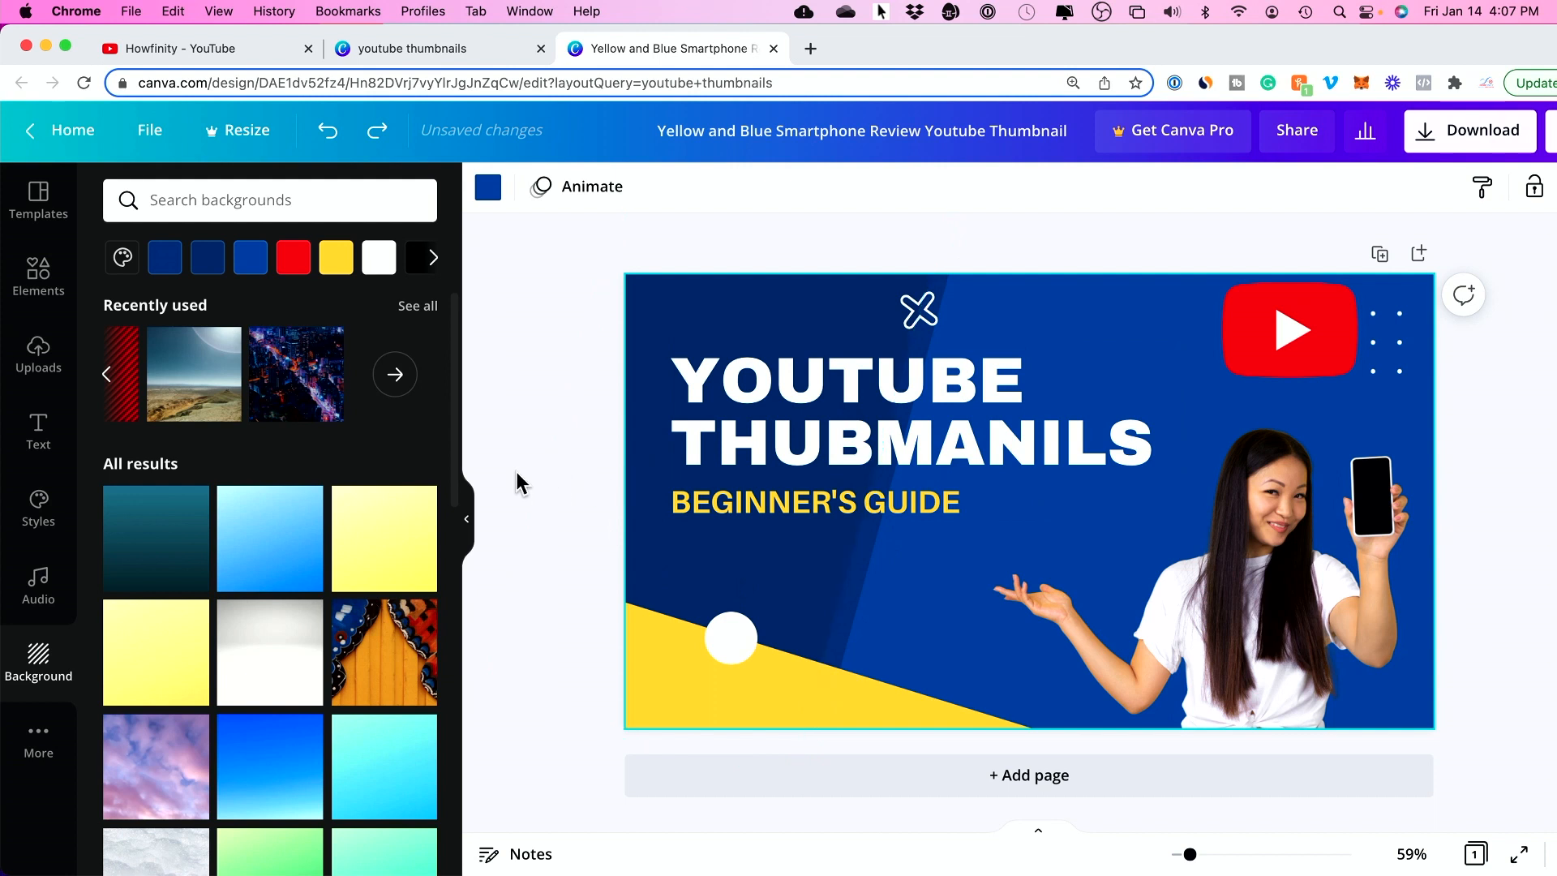
Step: Delete the woman's photo and bring up Uploads to add the presenter photo instead
left_click(1182, 576)
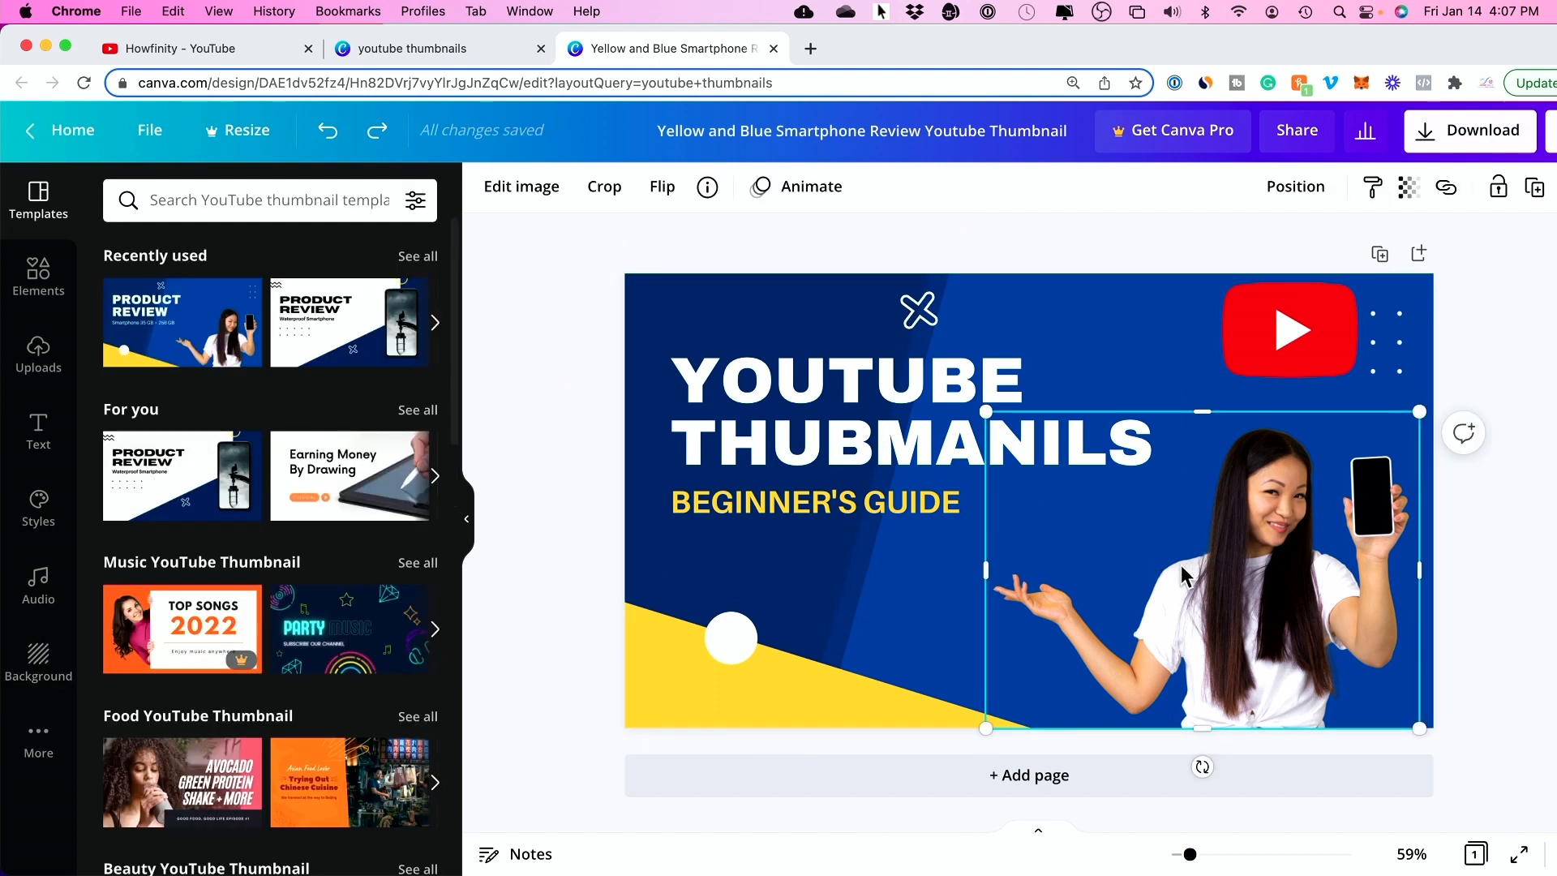
mouse_move(1166, 543)
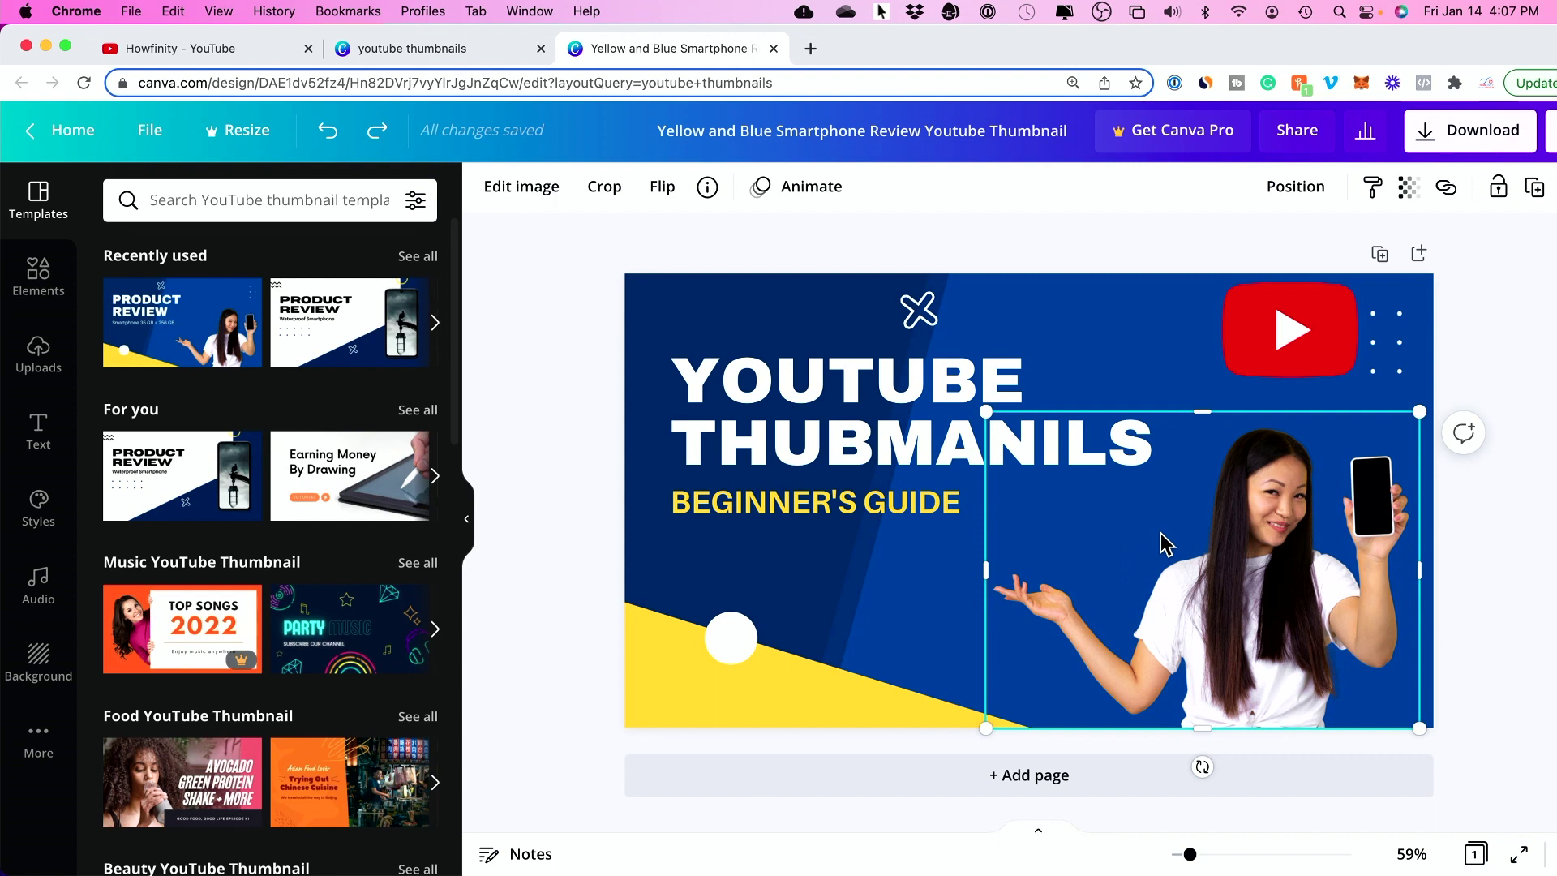
mouse_move(1217, 543)
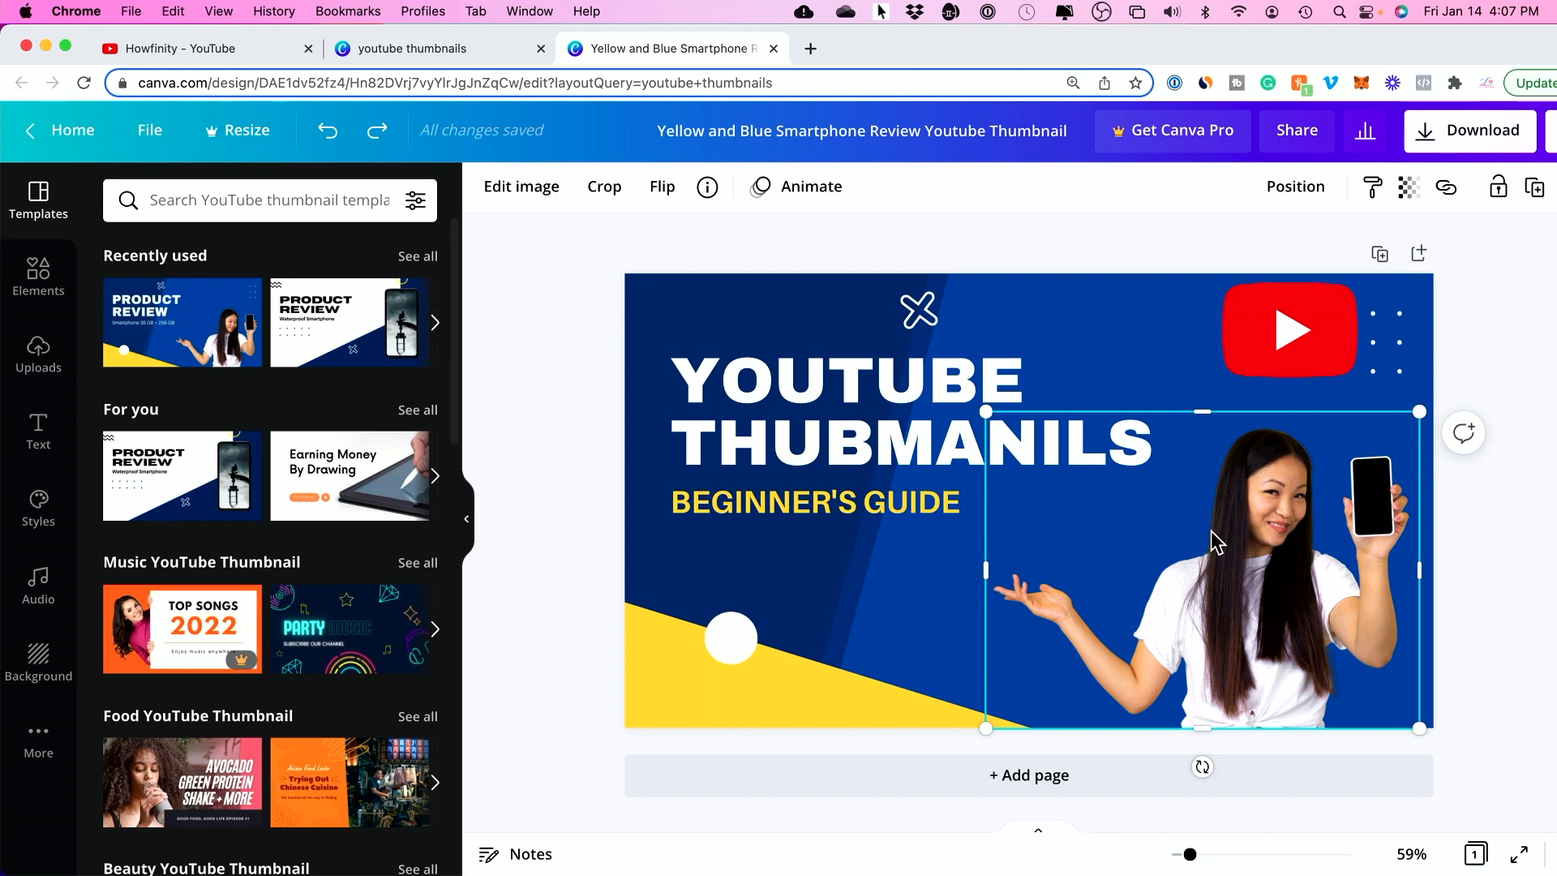
key("Delete")
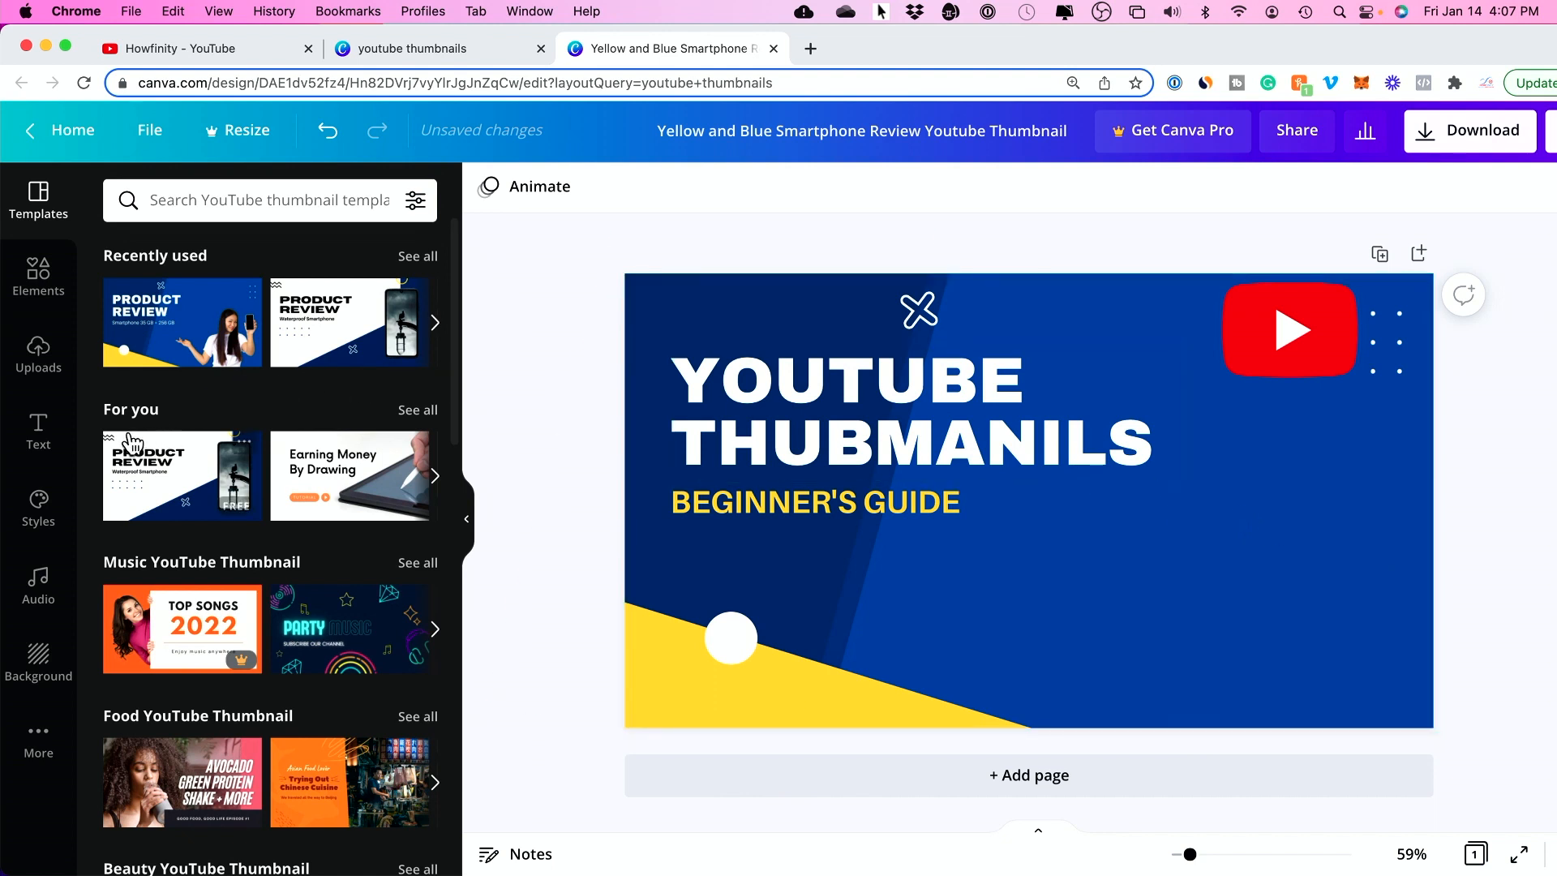
left_click(37, 356)
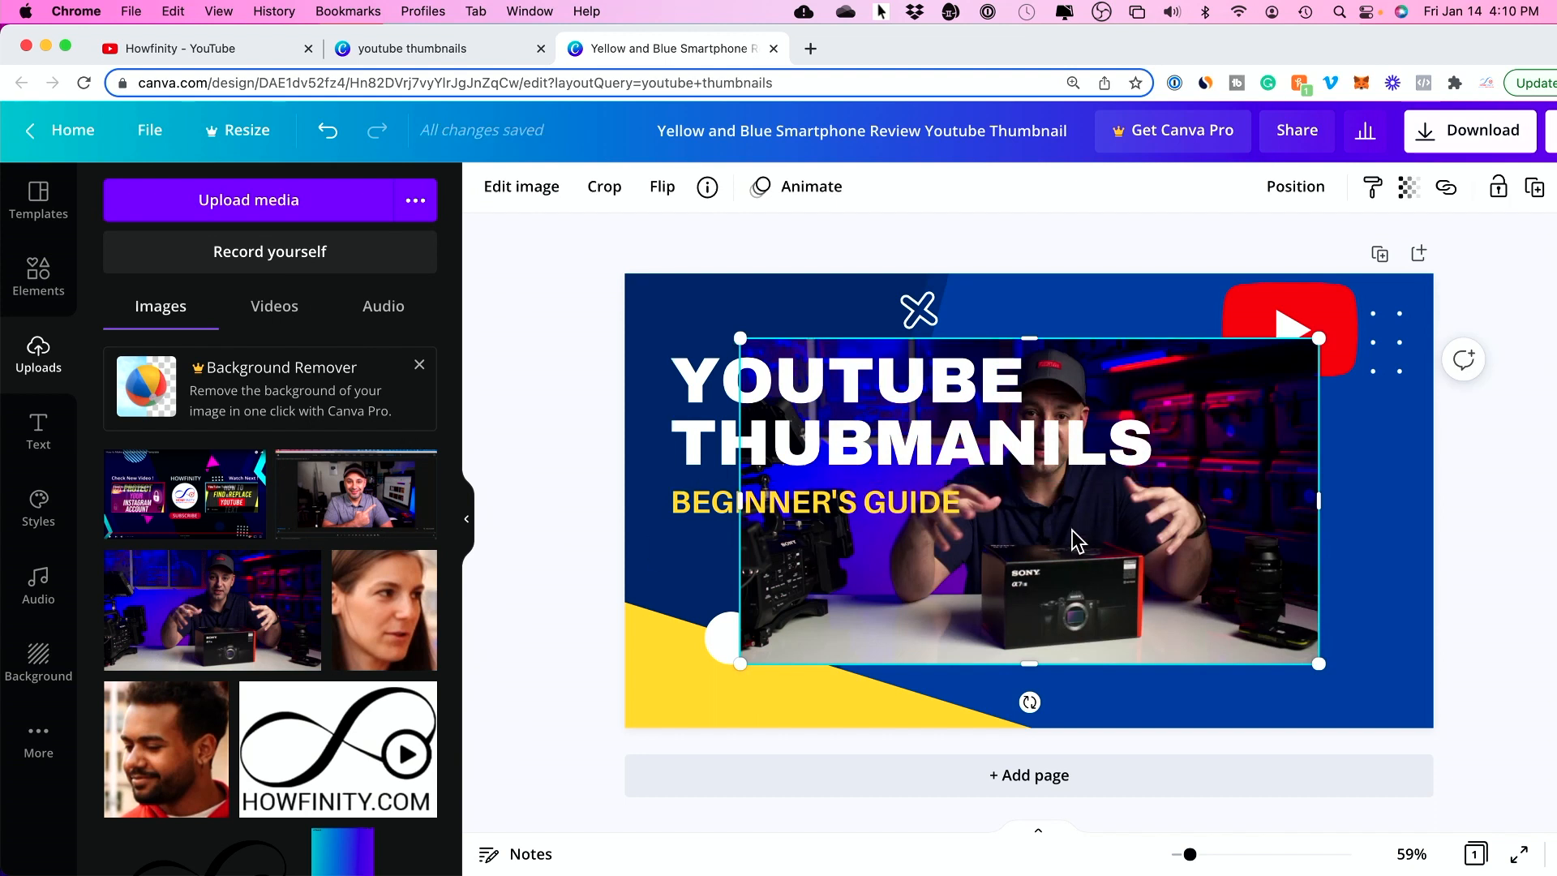
mouse_move(1085, 556)
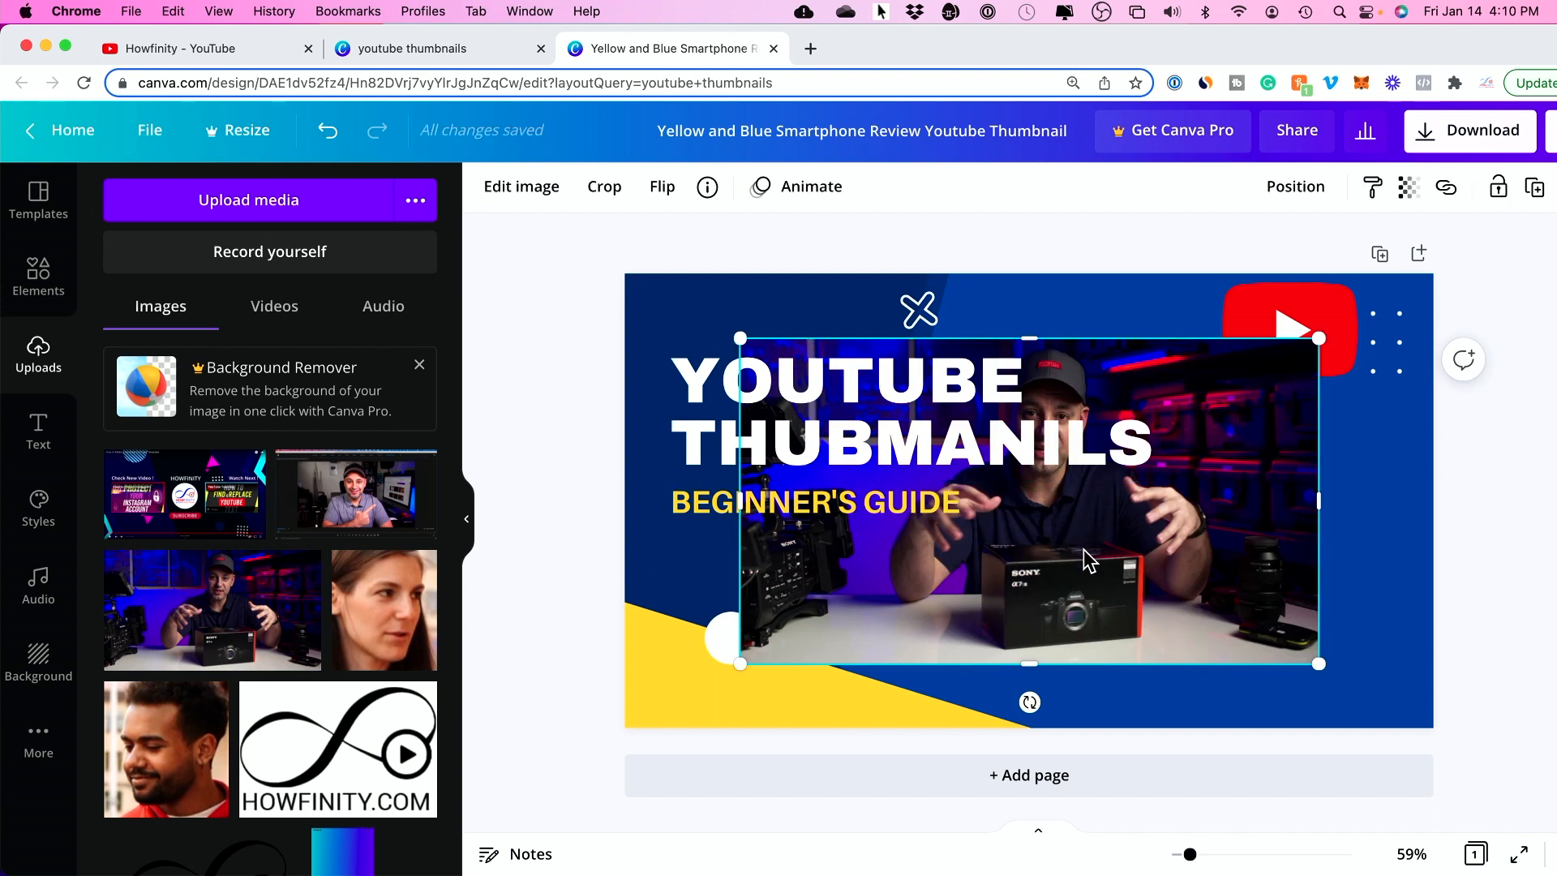
mouse_move(603, 187)
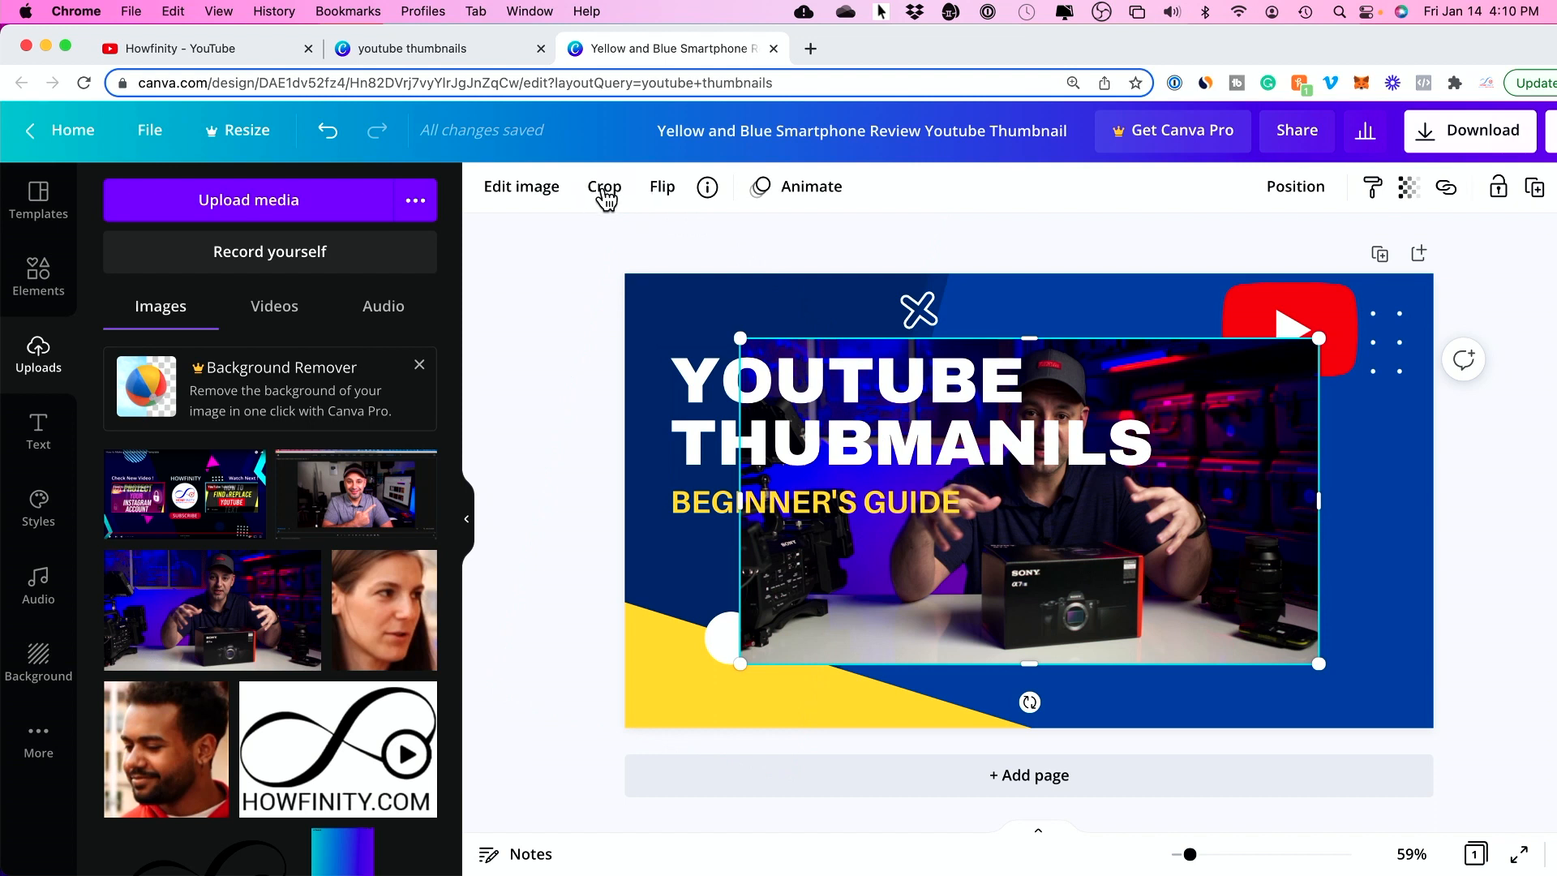
Step: Crop the presenter photo tighter and fit it into the lower-right corner of the thumbnail
left_click(603, 186)
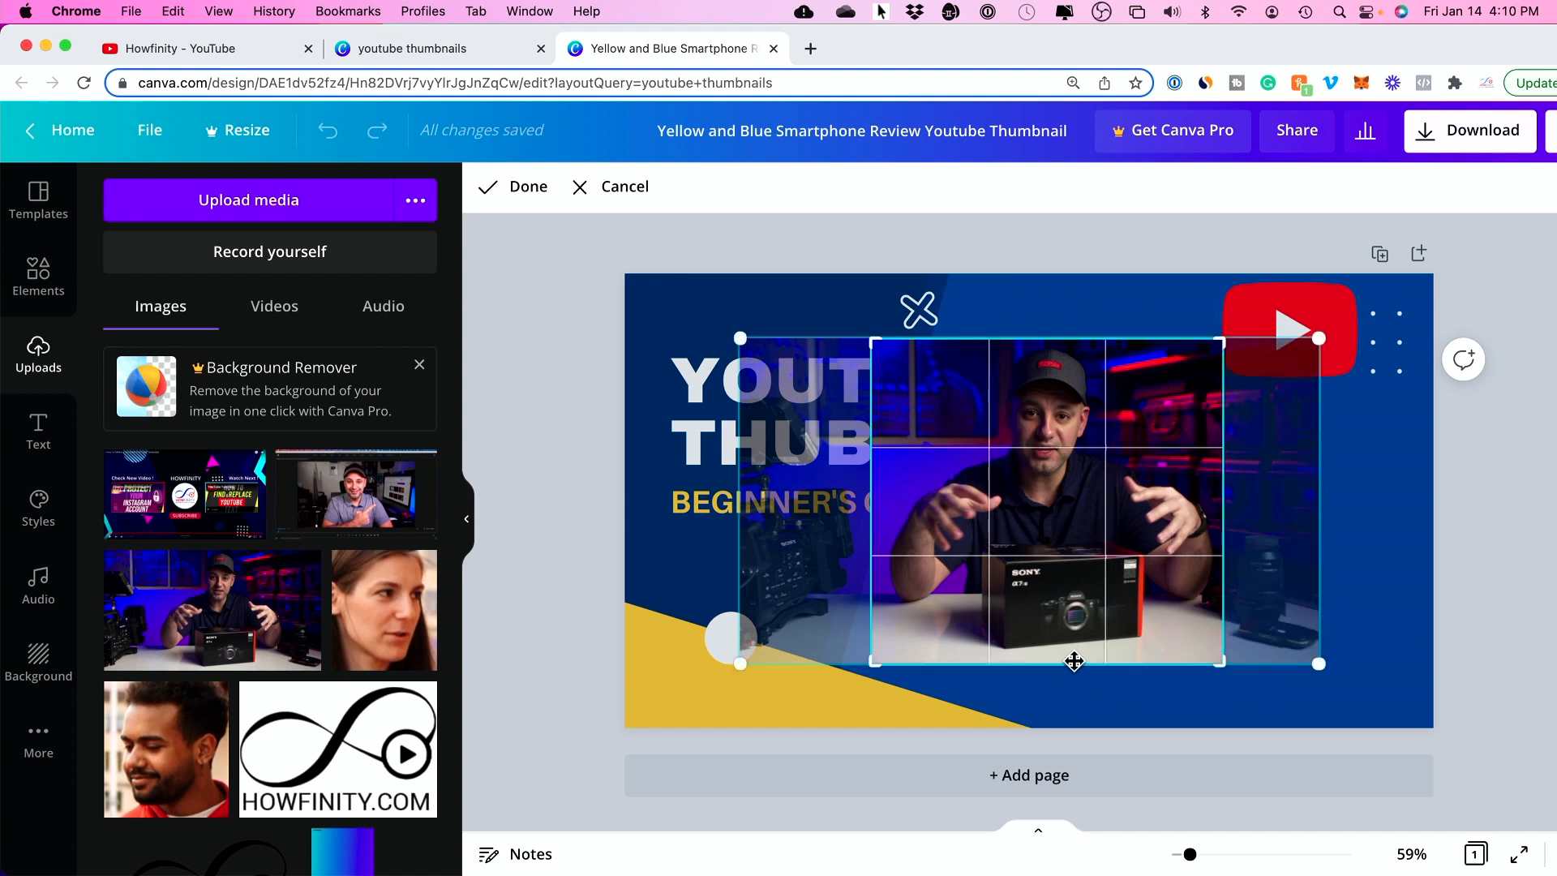
left_click(527, 187)
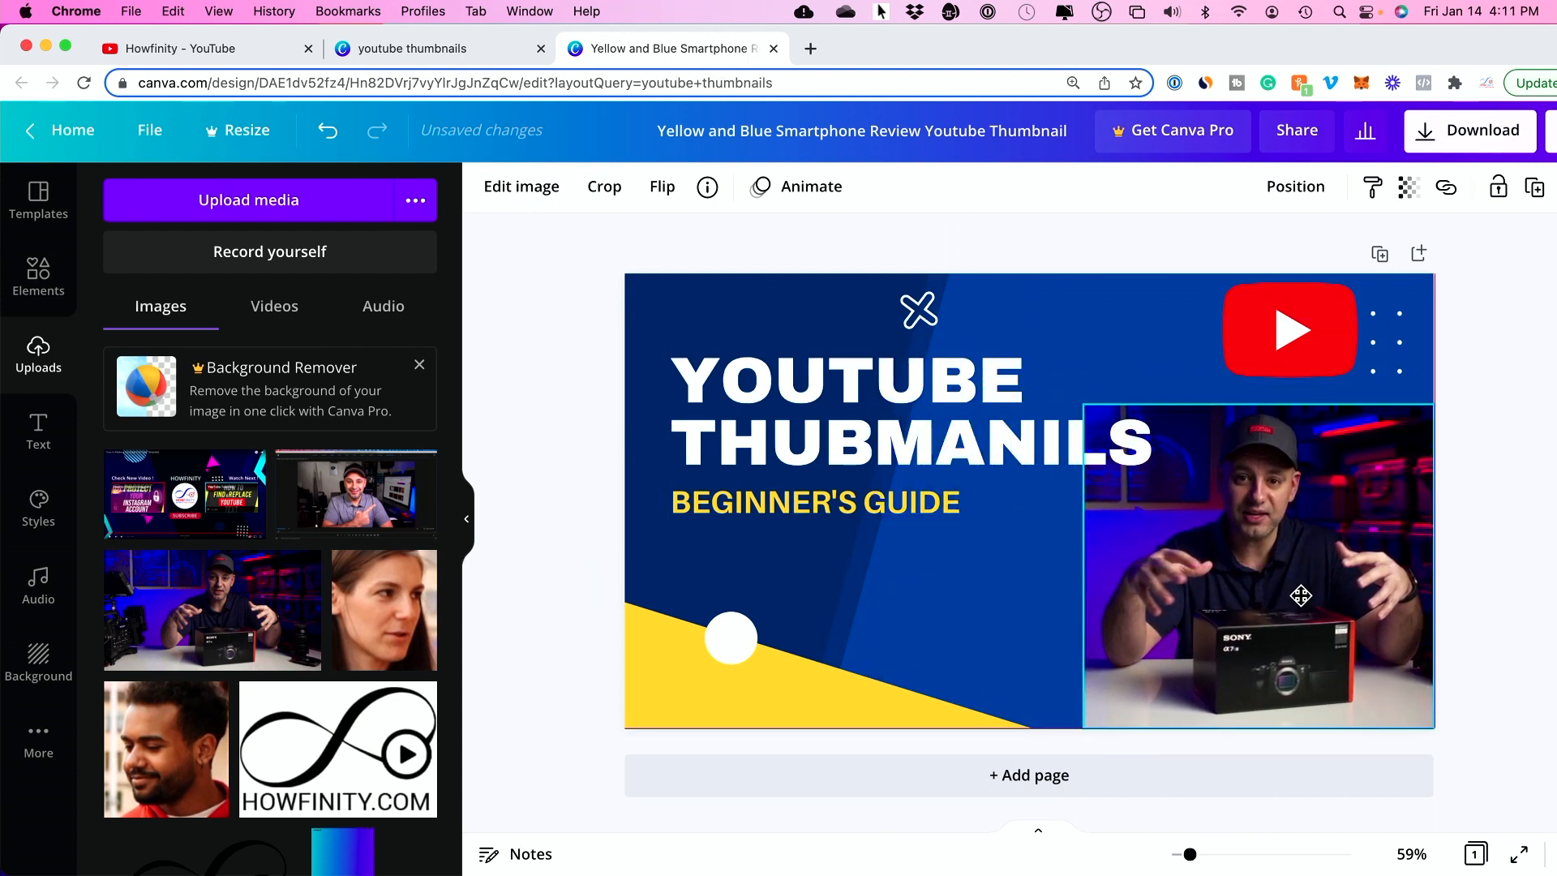
left_click(1510, 556)
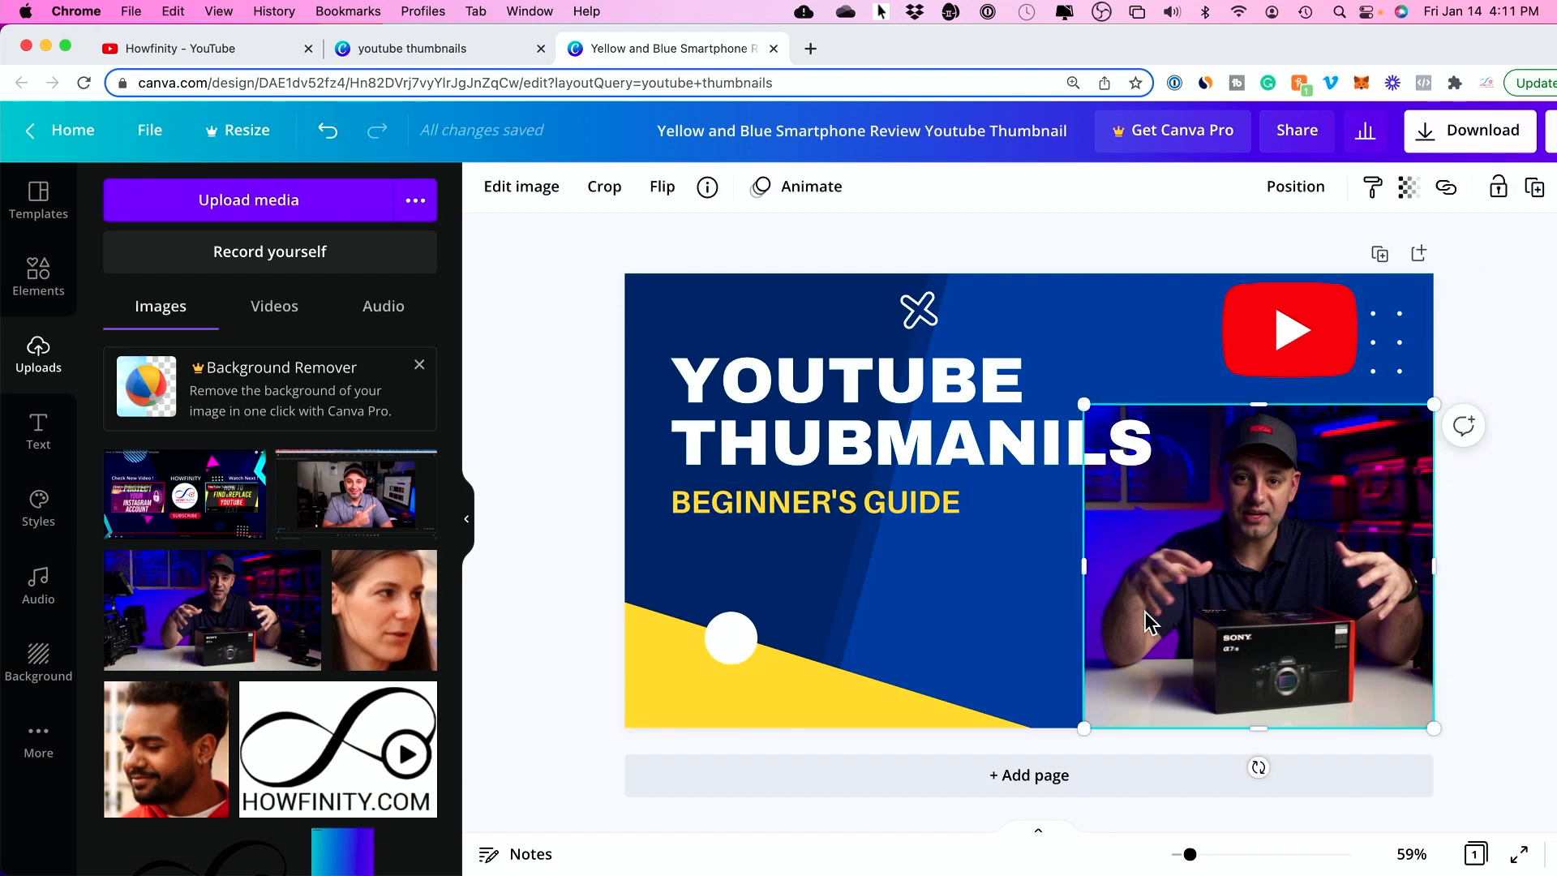
mouse_move(1262, 483)
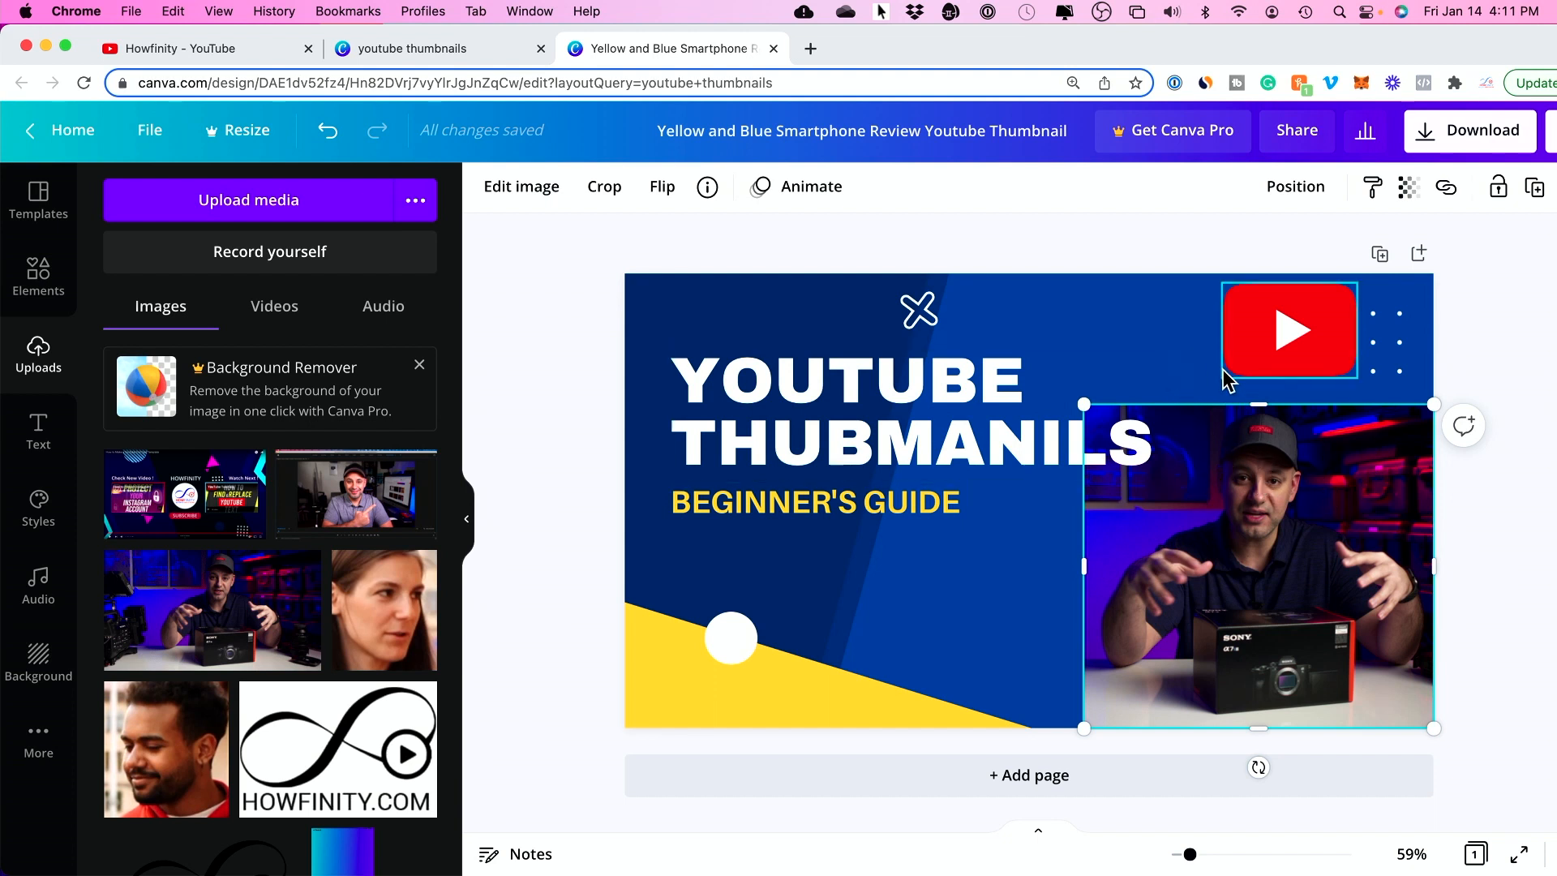
mouse_move(516, 193)
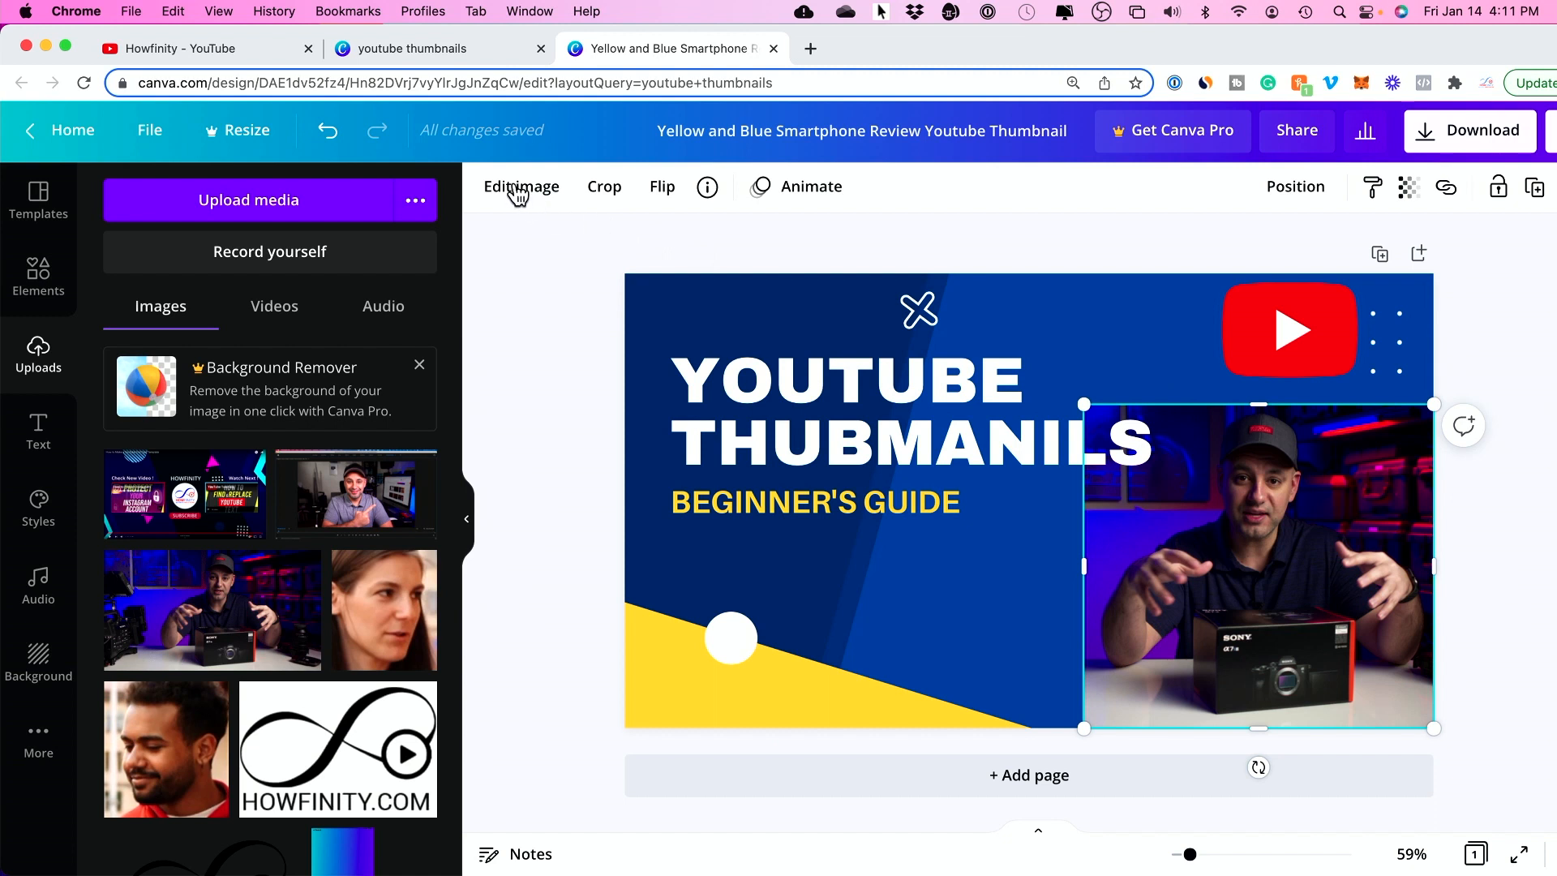
Step: Adjust the presenter photo to brightness 20, contrast 33 and saturation 15, dismissing the Pro popup
left_click(521, 187)
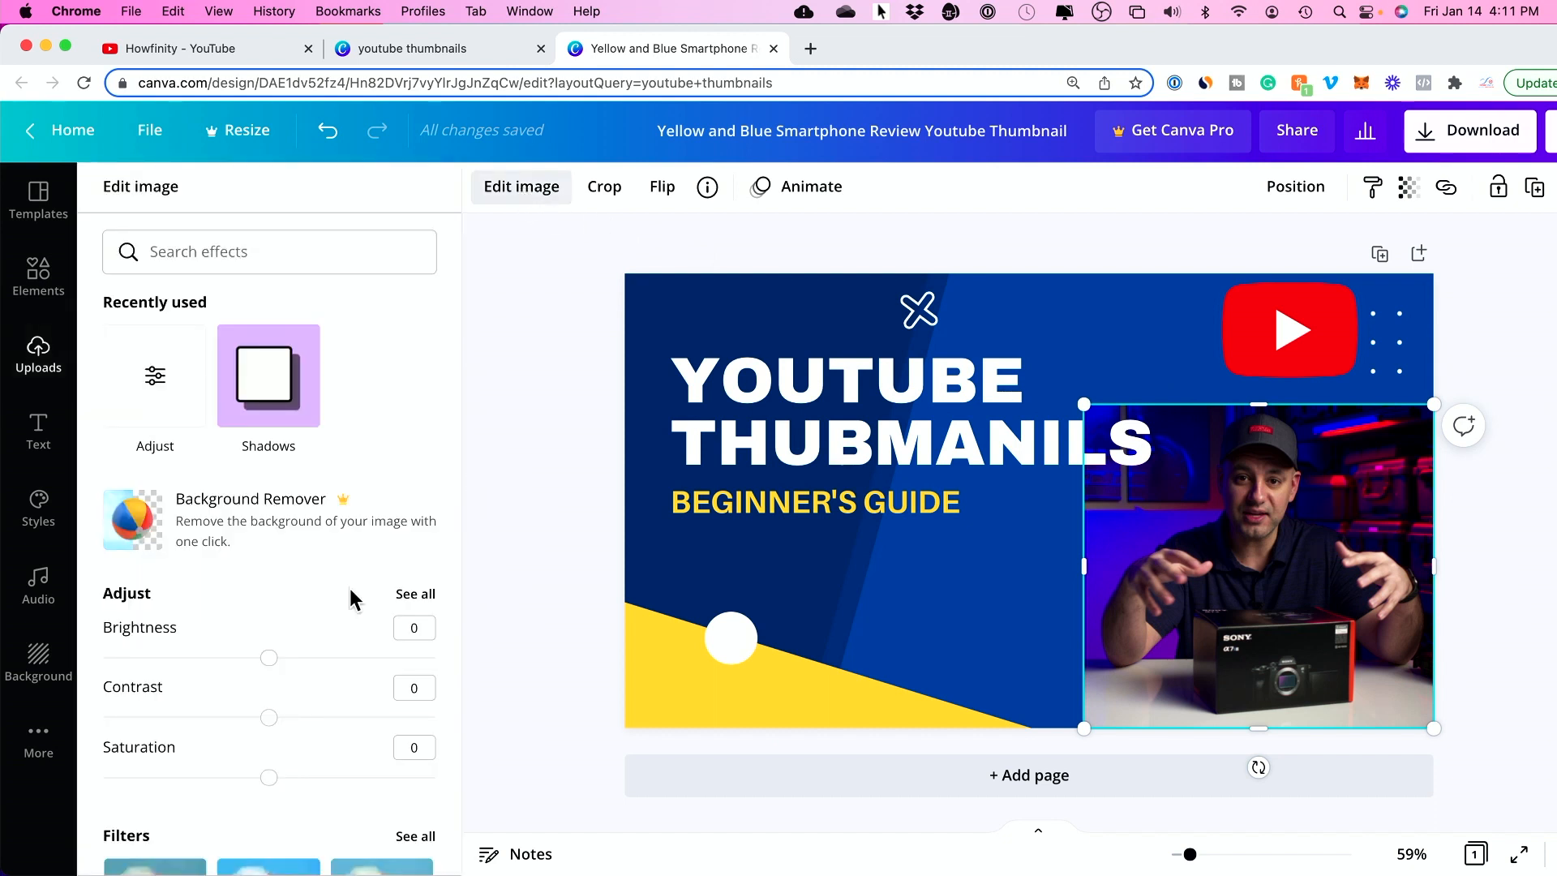
mouse_move(318, 513)
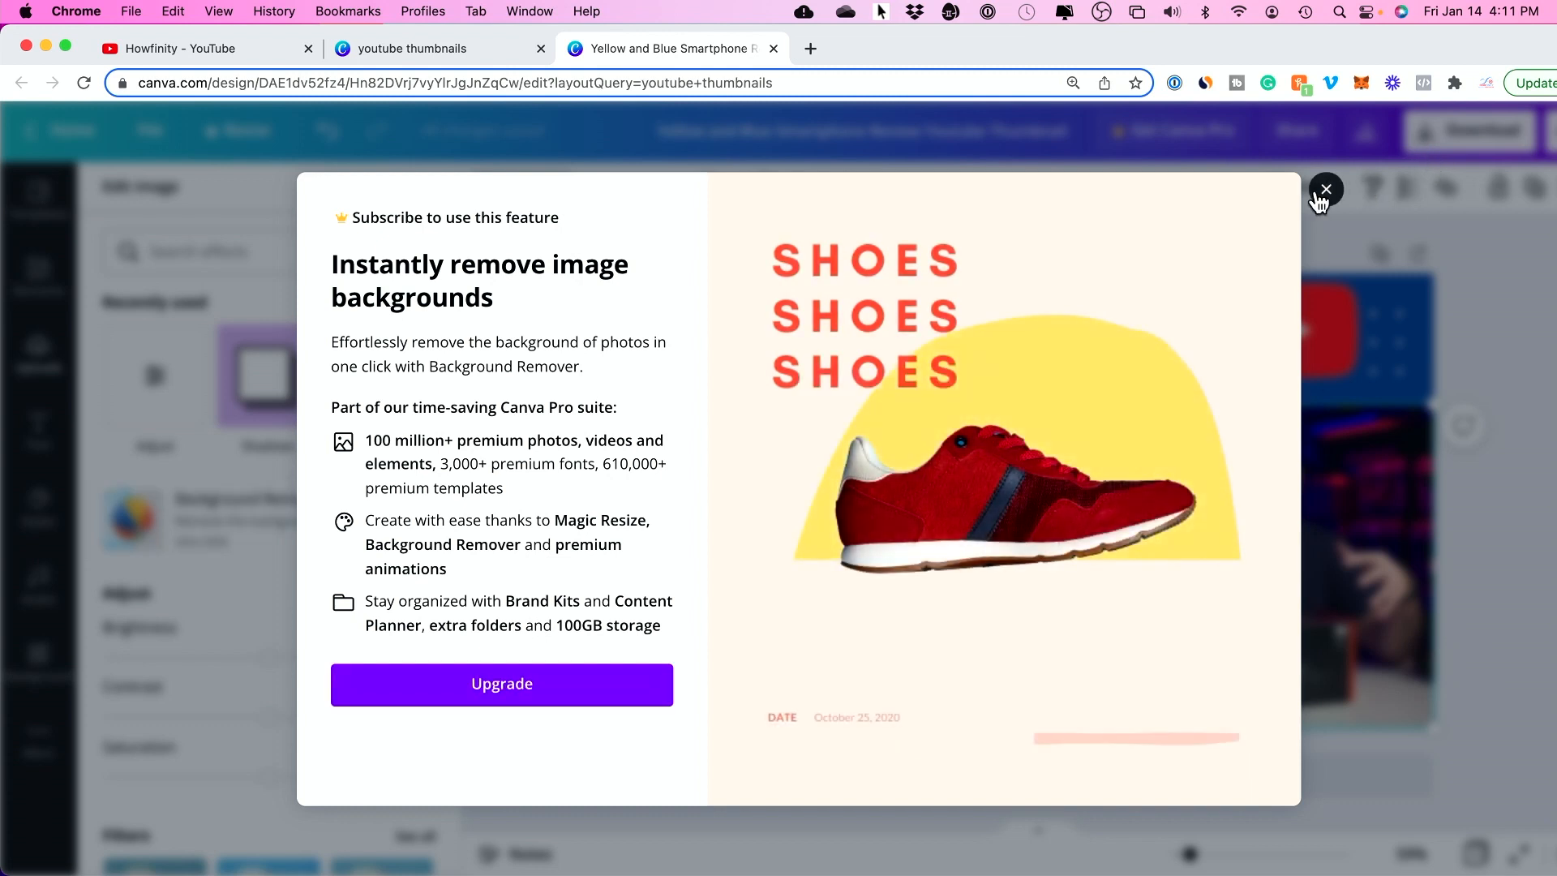
left_click(1325, 190)
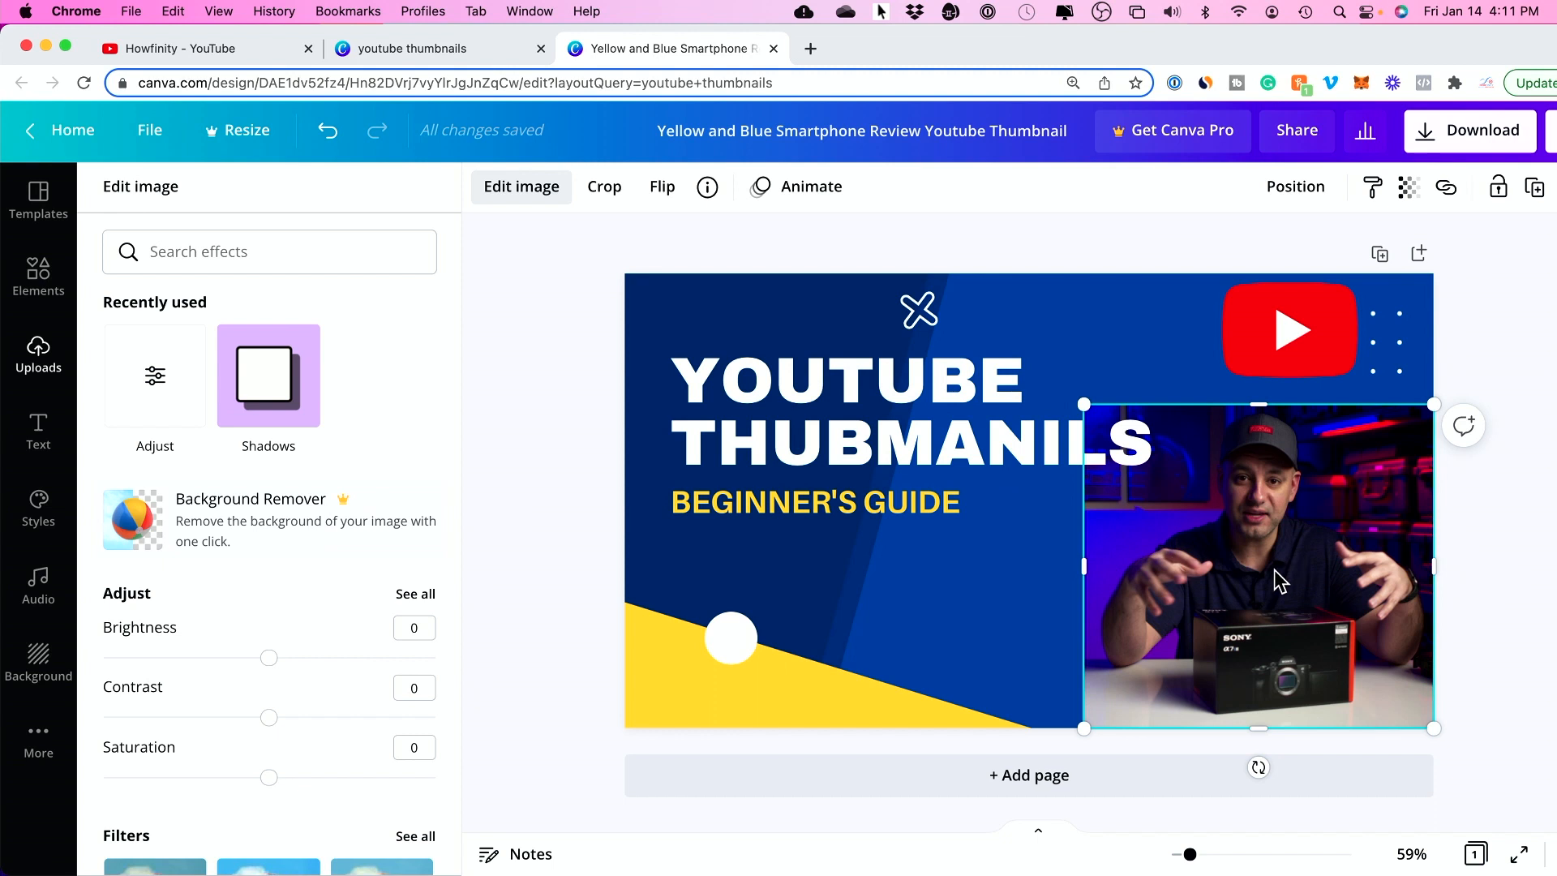
mouse_move(1239, 504)
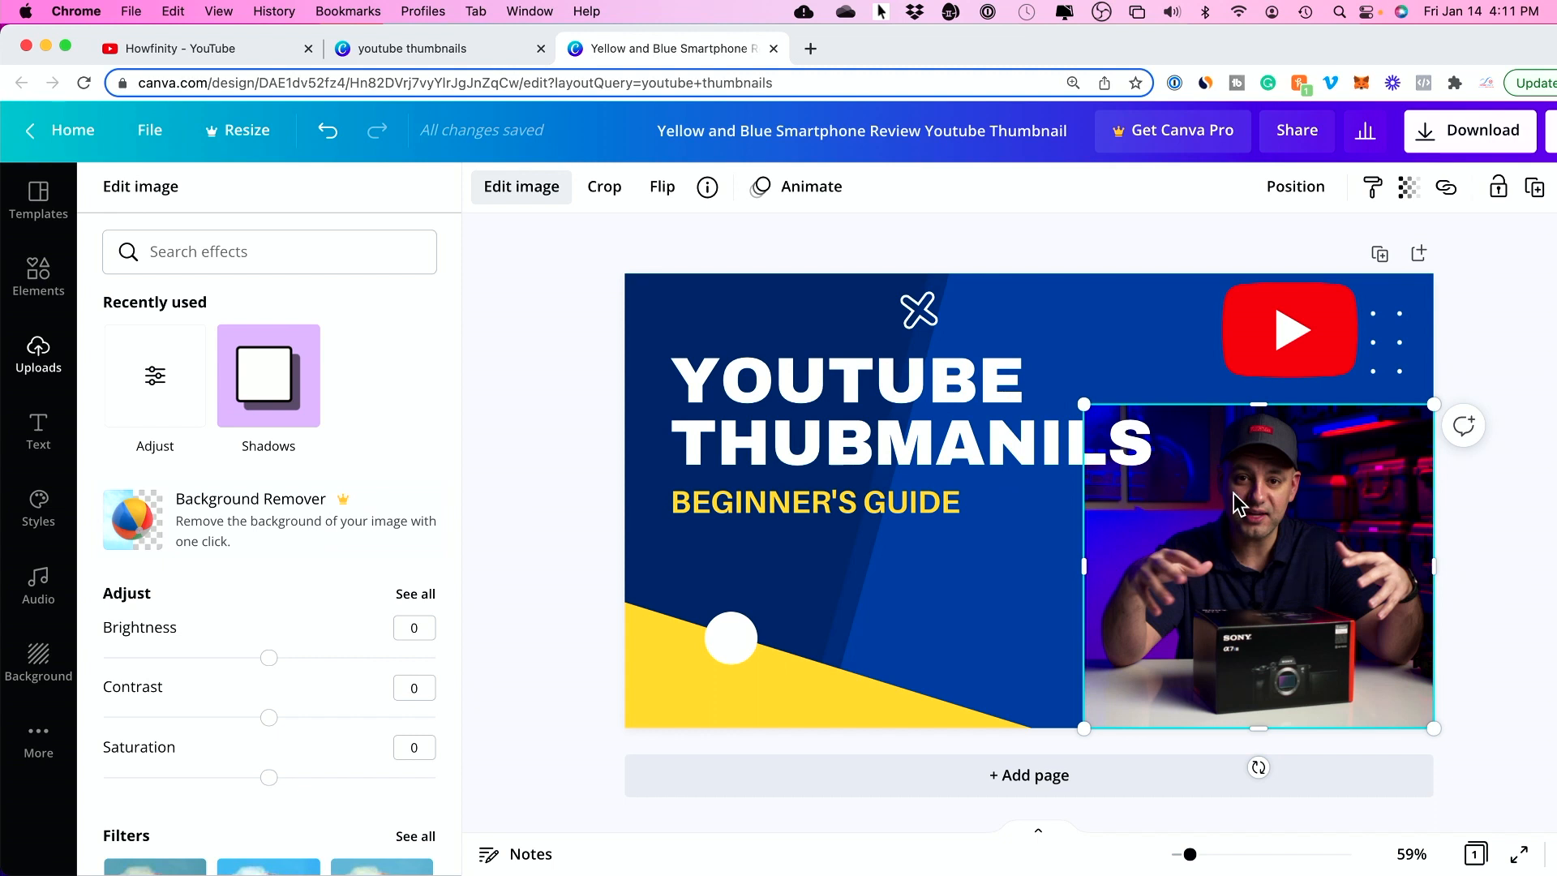
scroll("down", 3)
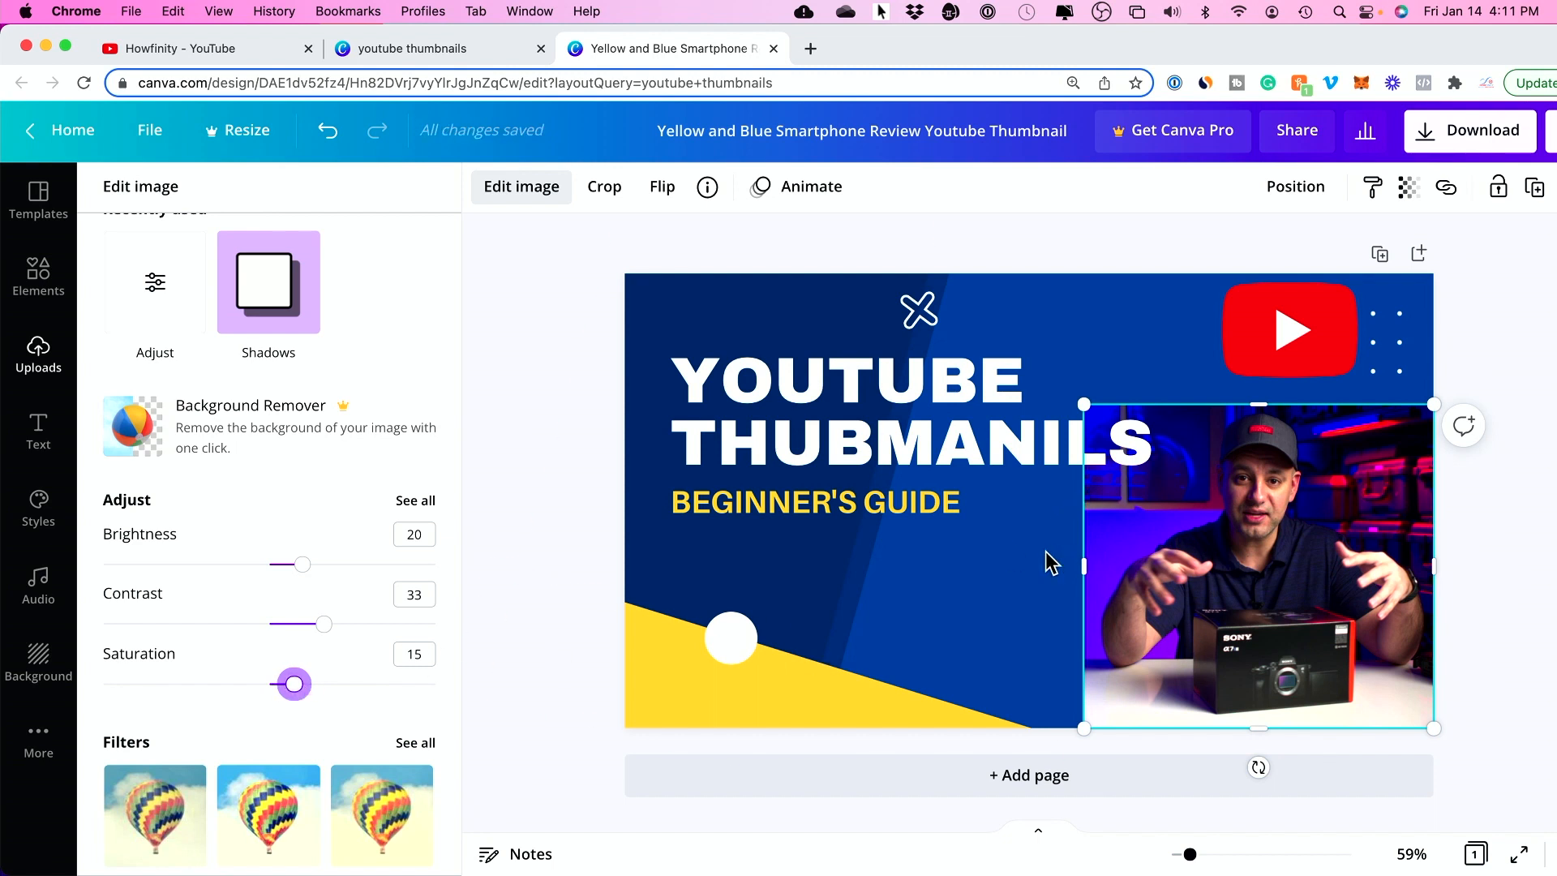
left_click(37, 352)
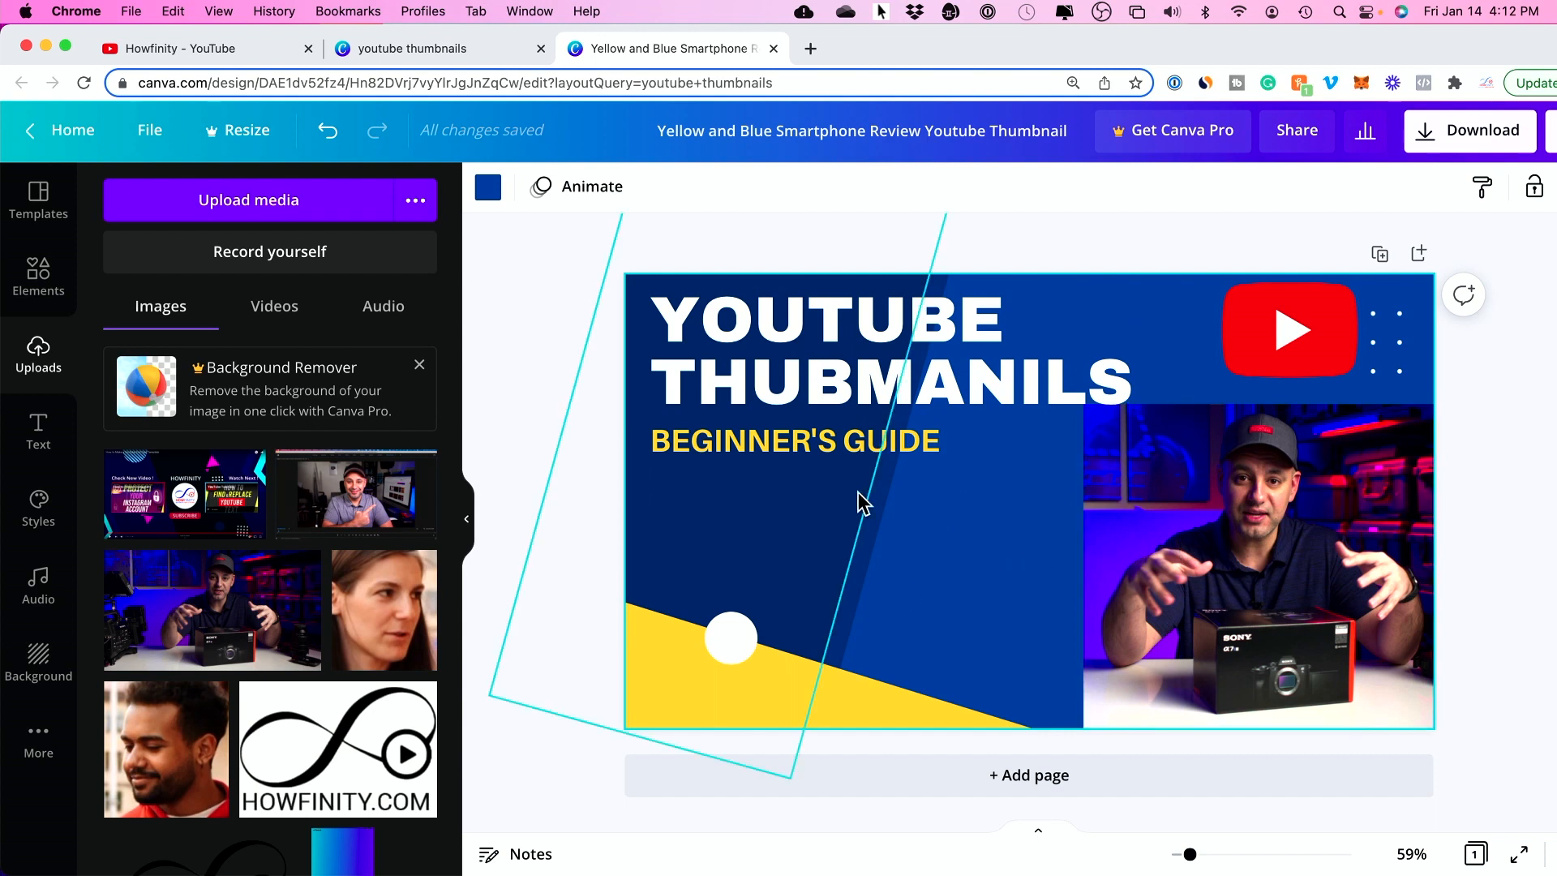
Step: Apply the pink Total Core Workout template from Recently used to the thumbnail
left_click(985, 541)
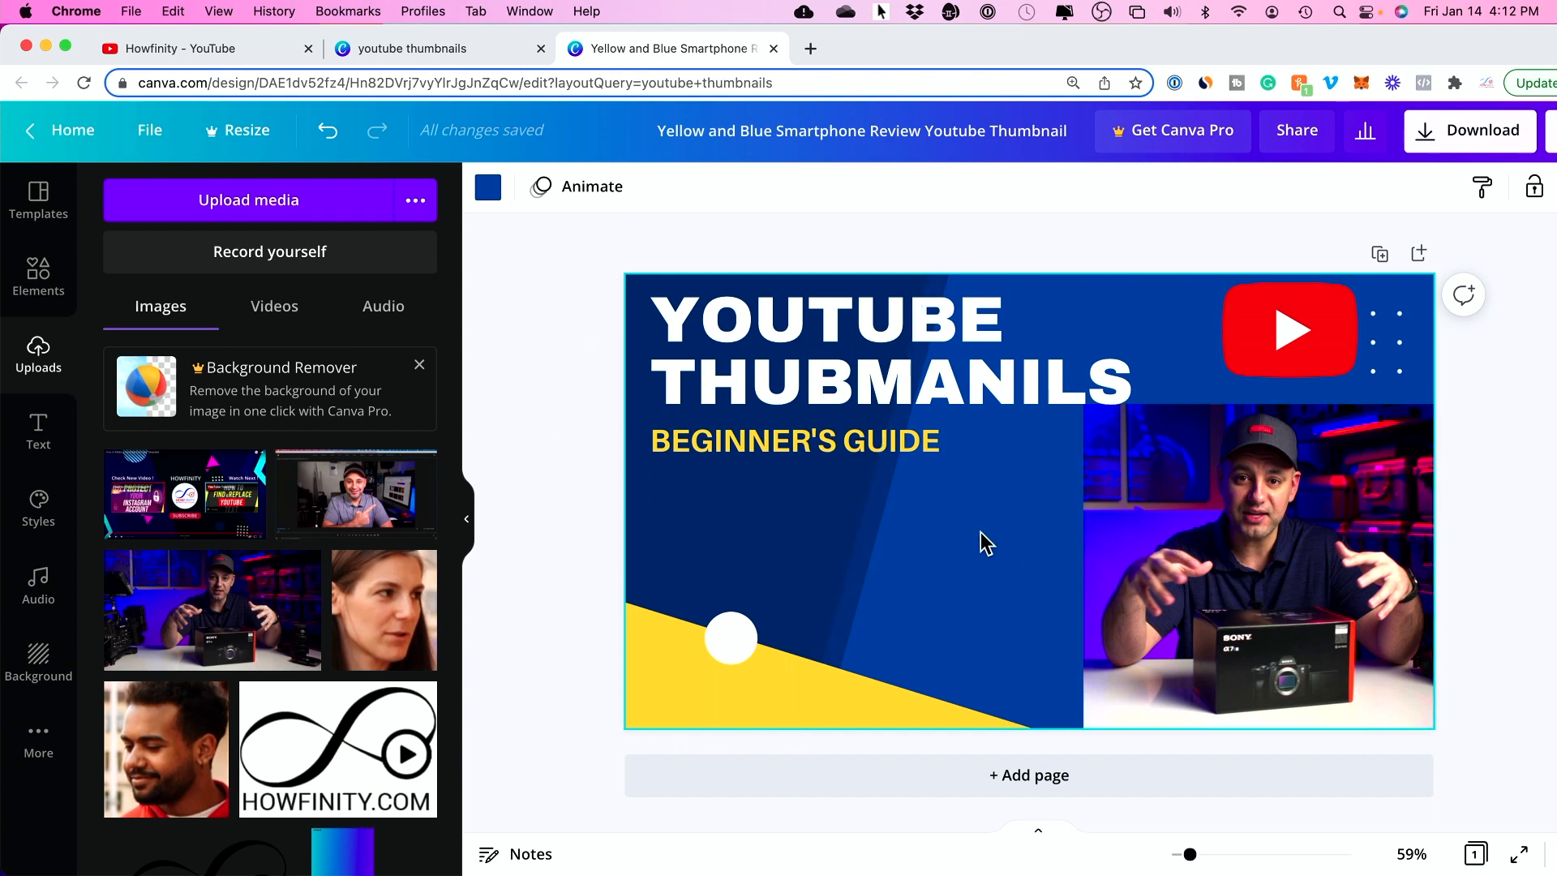
mouse_move(37, 198)
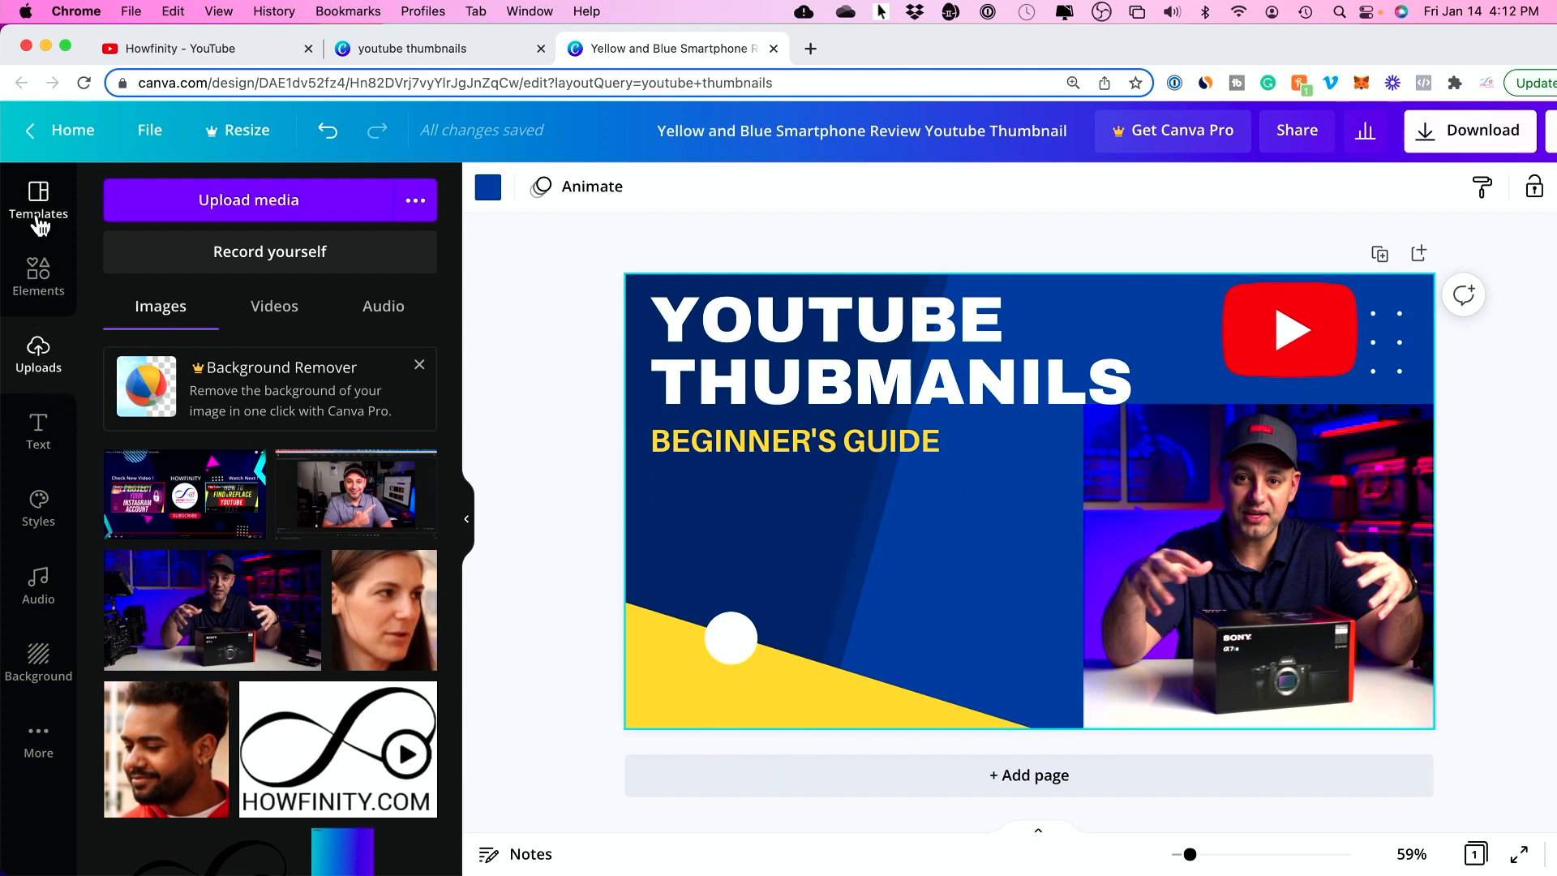
left_click(38, 202)
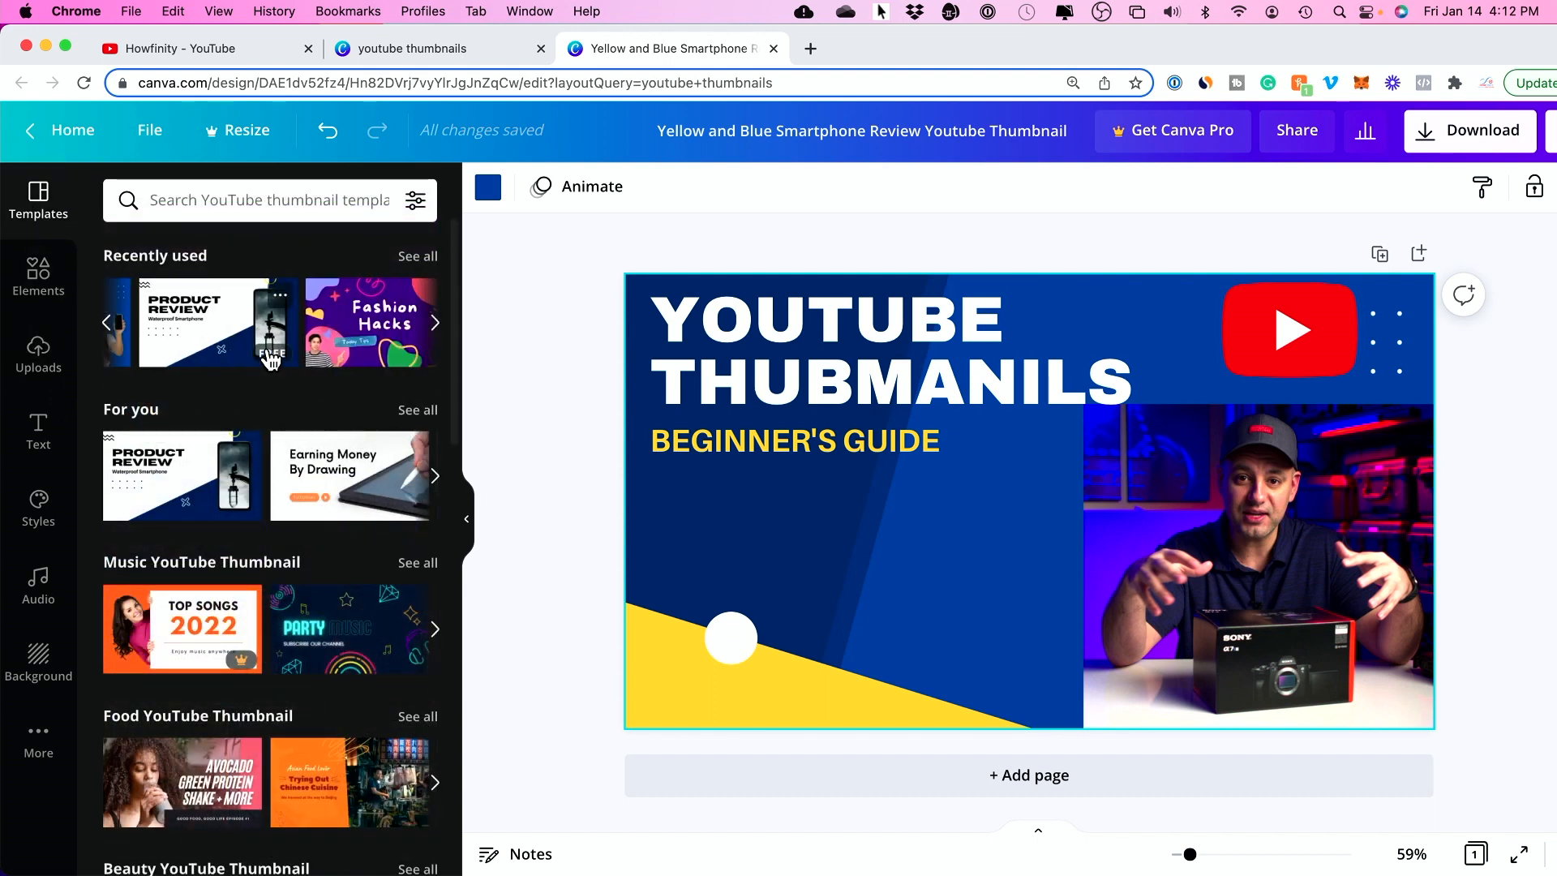
left_click(434, 321)
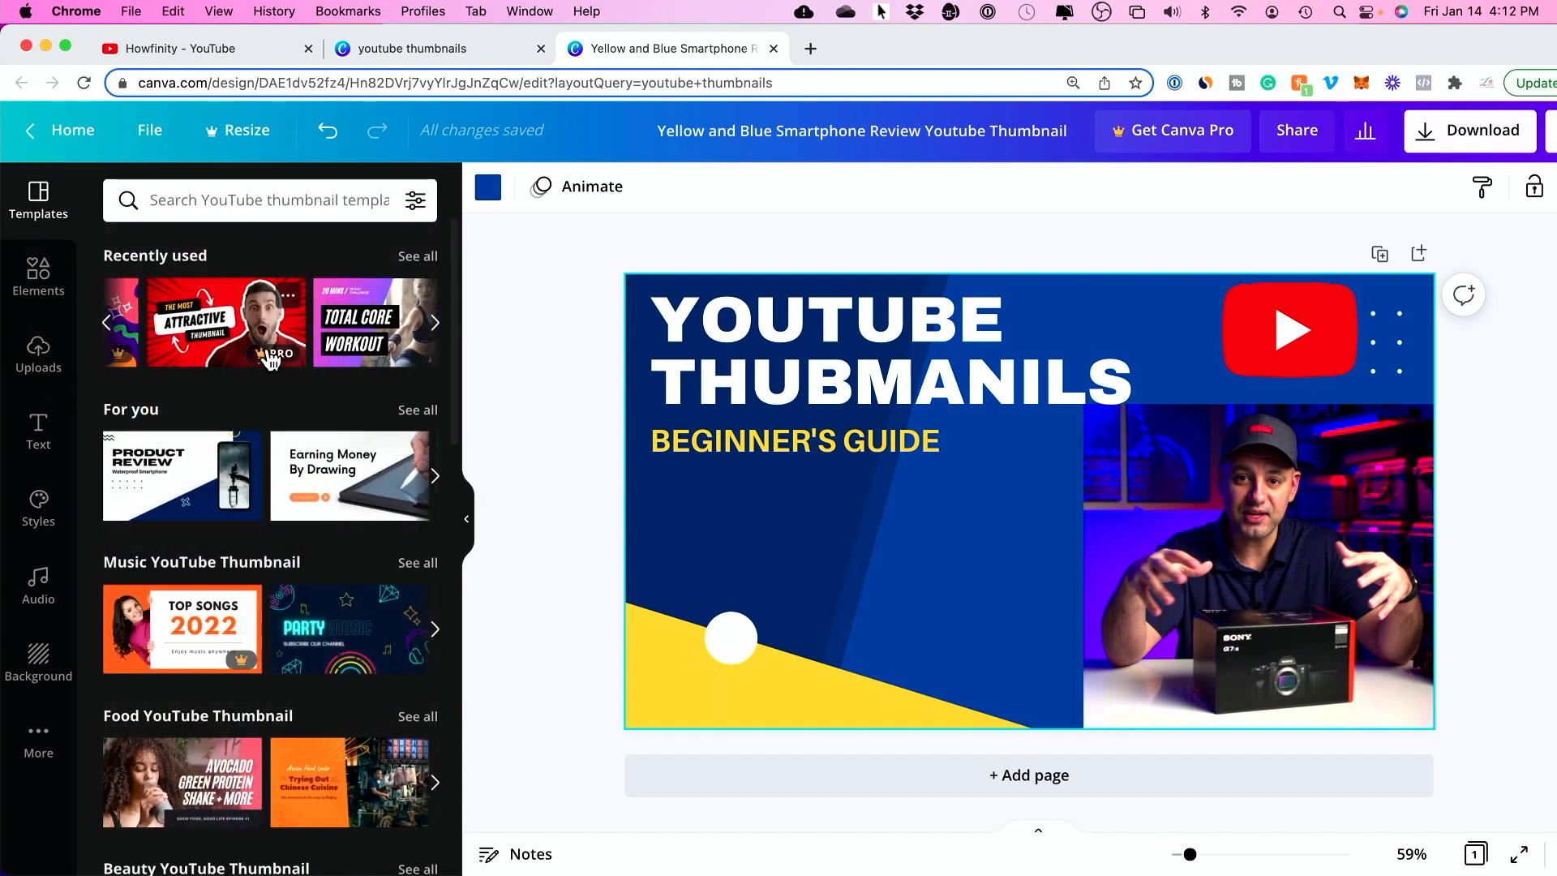
left_click(434, 321)
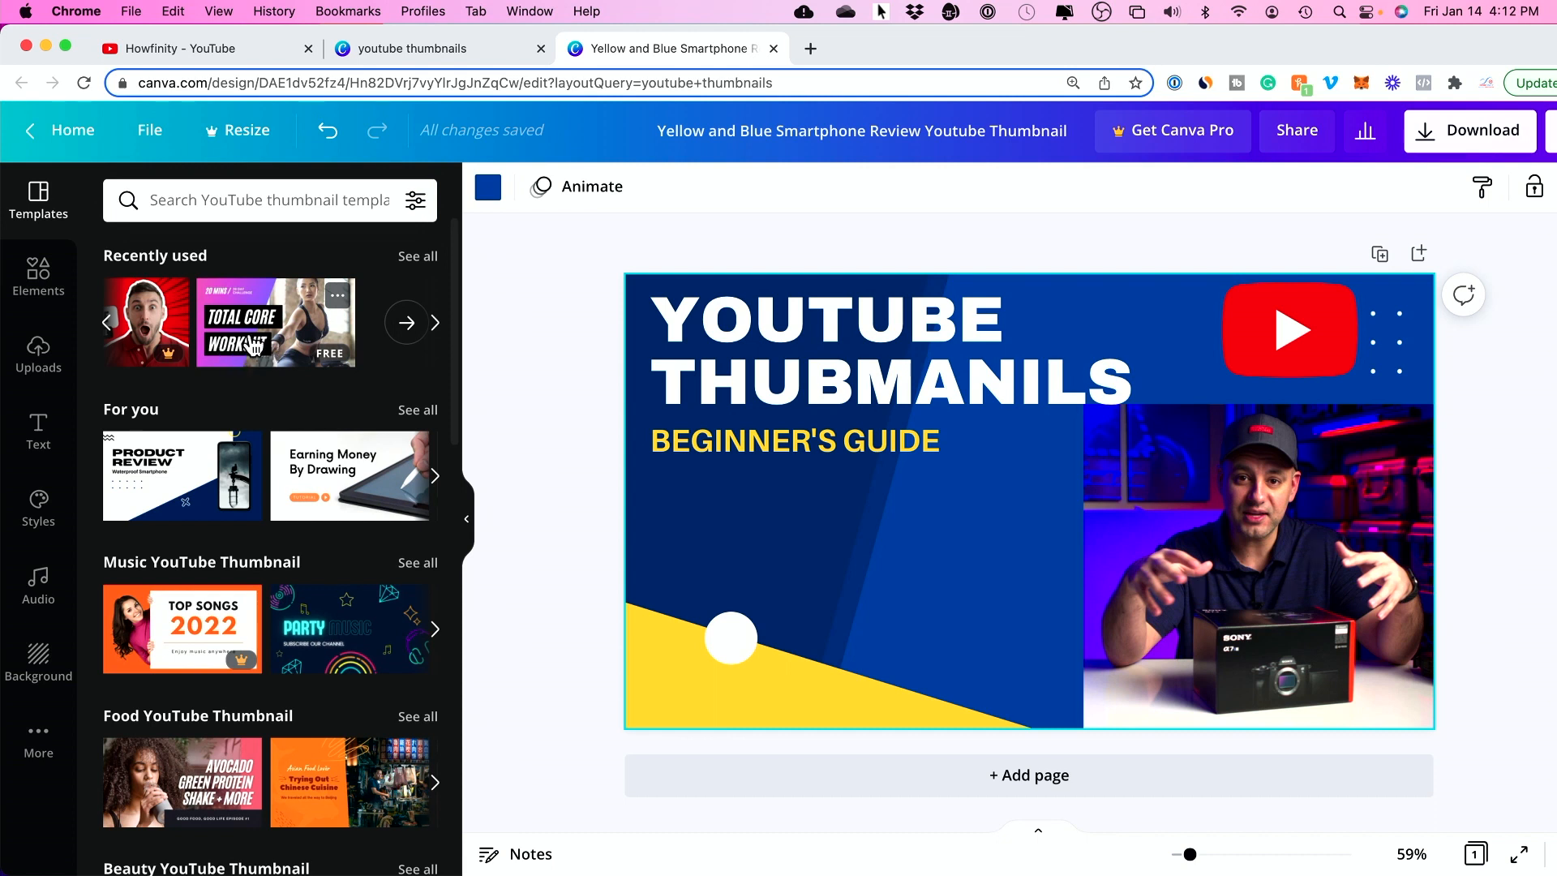
left_click(794, 439)
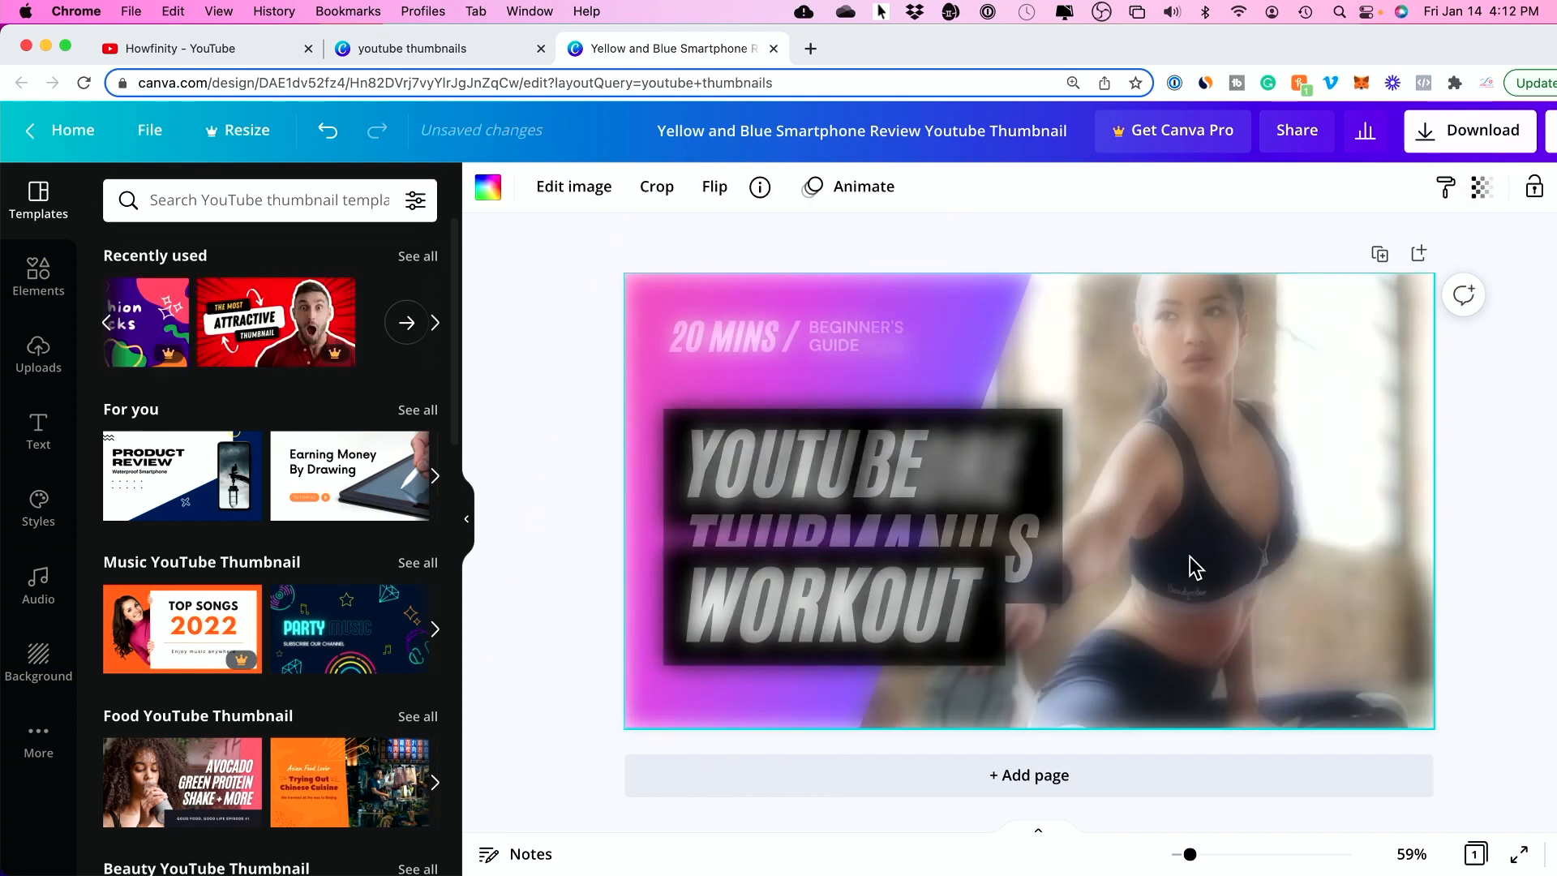
Step: Check the woman's photo editing options, then return to the template browser
left_click(833, 604)
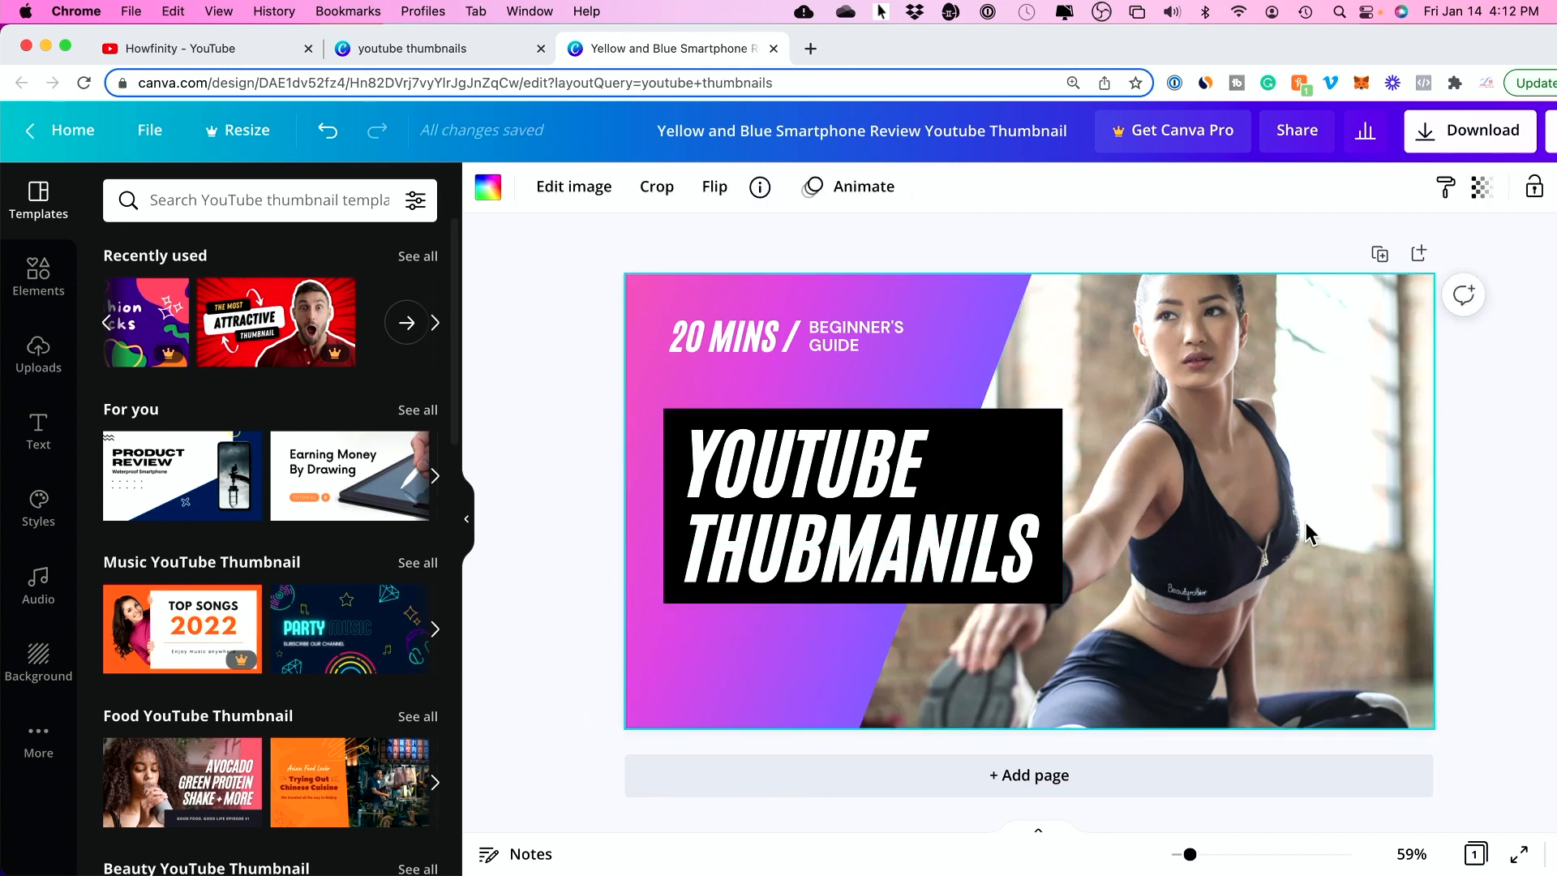
left_click(572, 187)
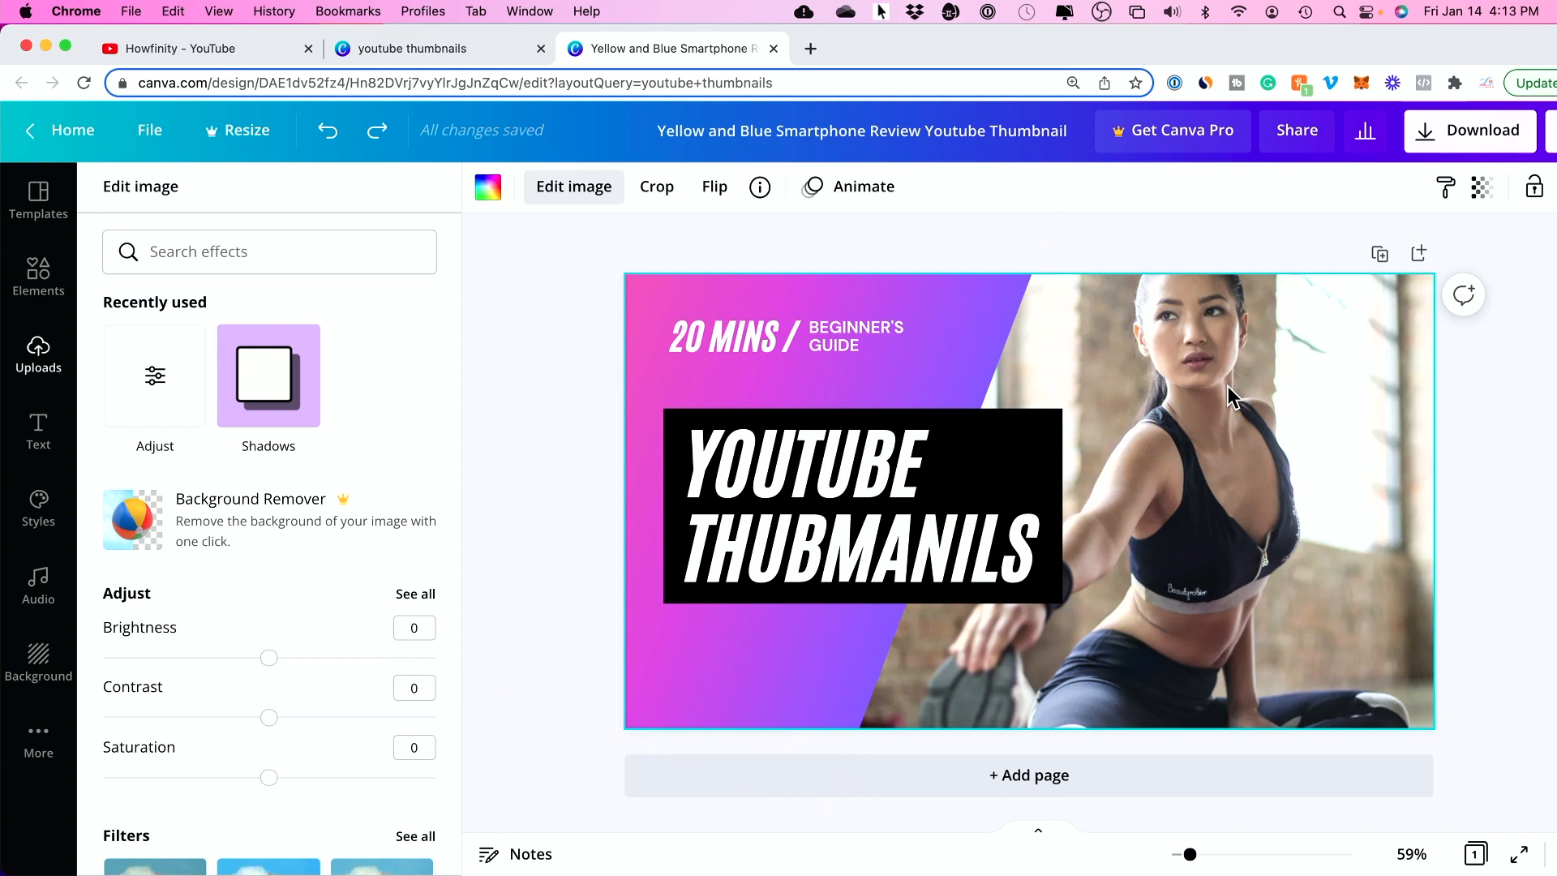
mouse_move(1202, 386)
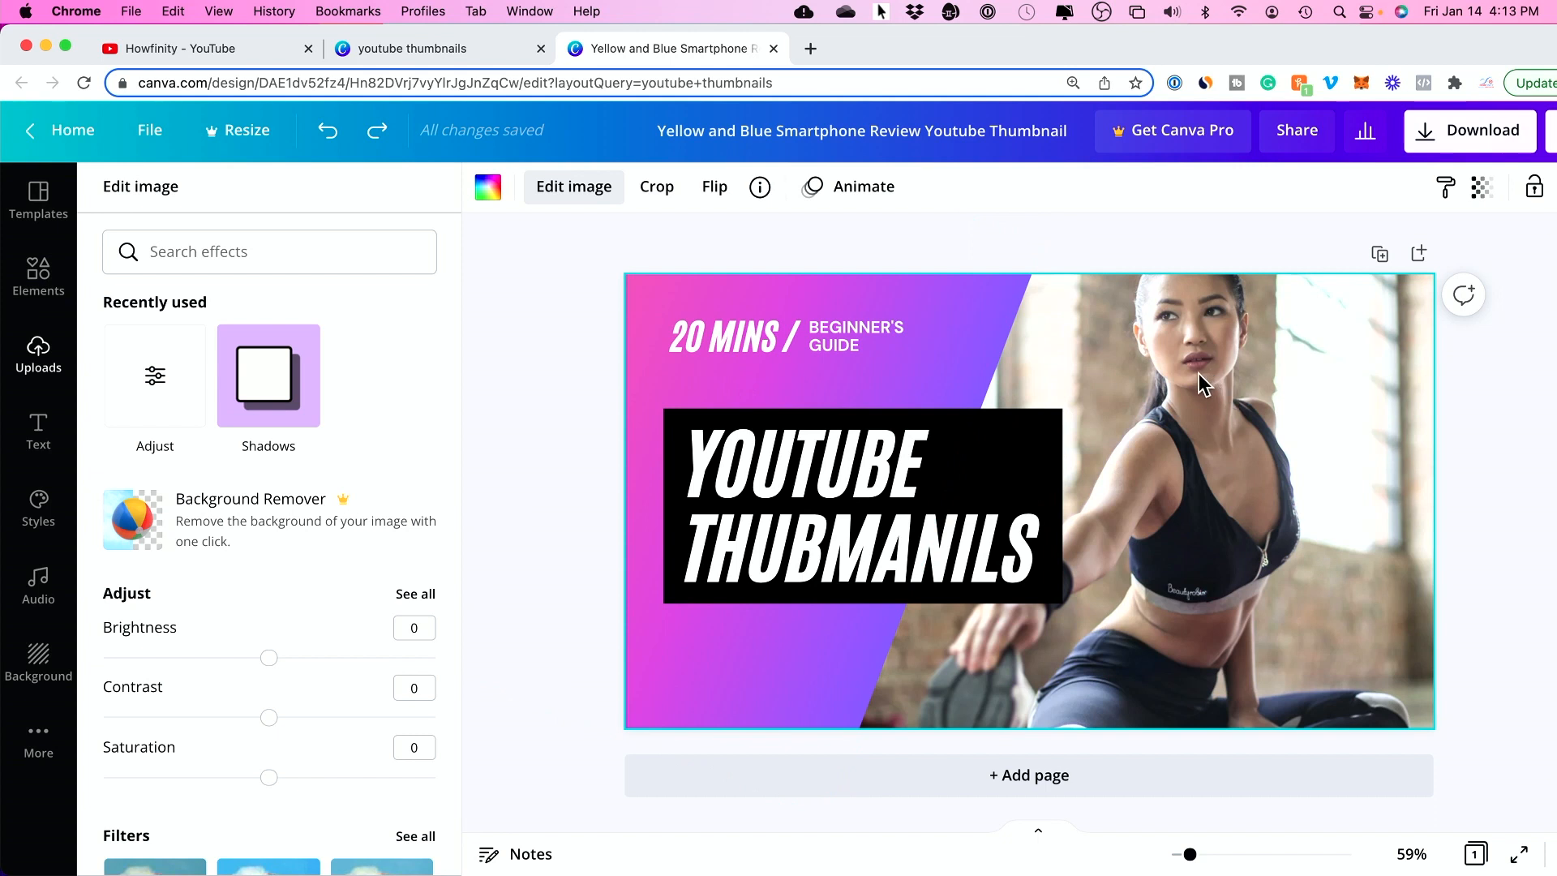
left_click(736, 337)
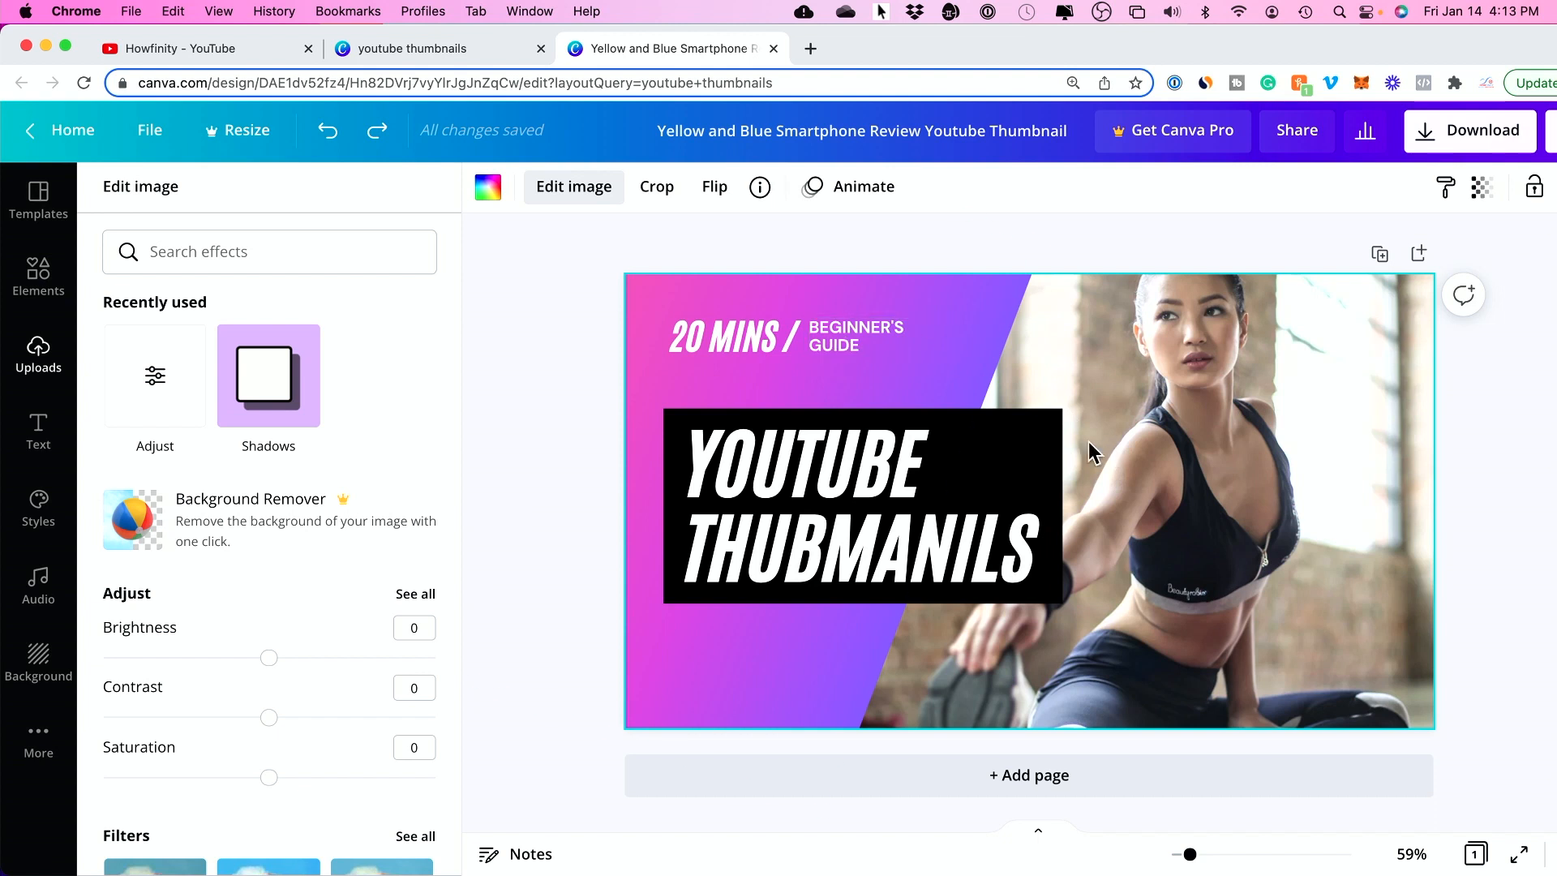
left_click(38, 197)
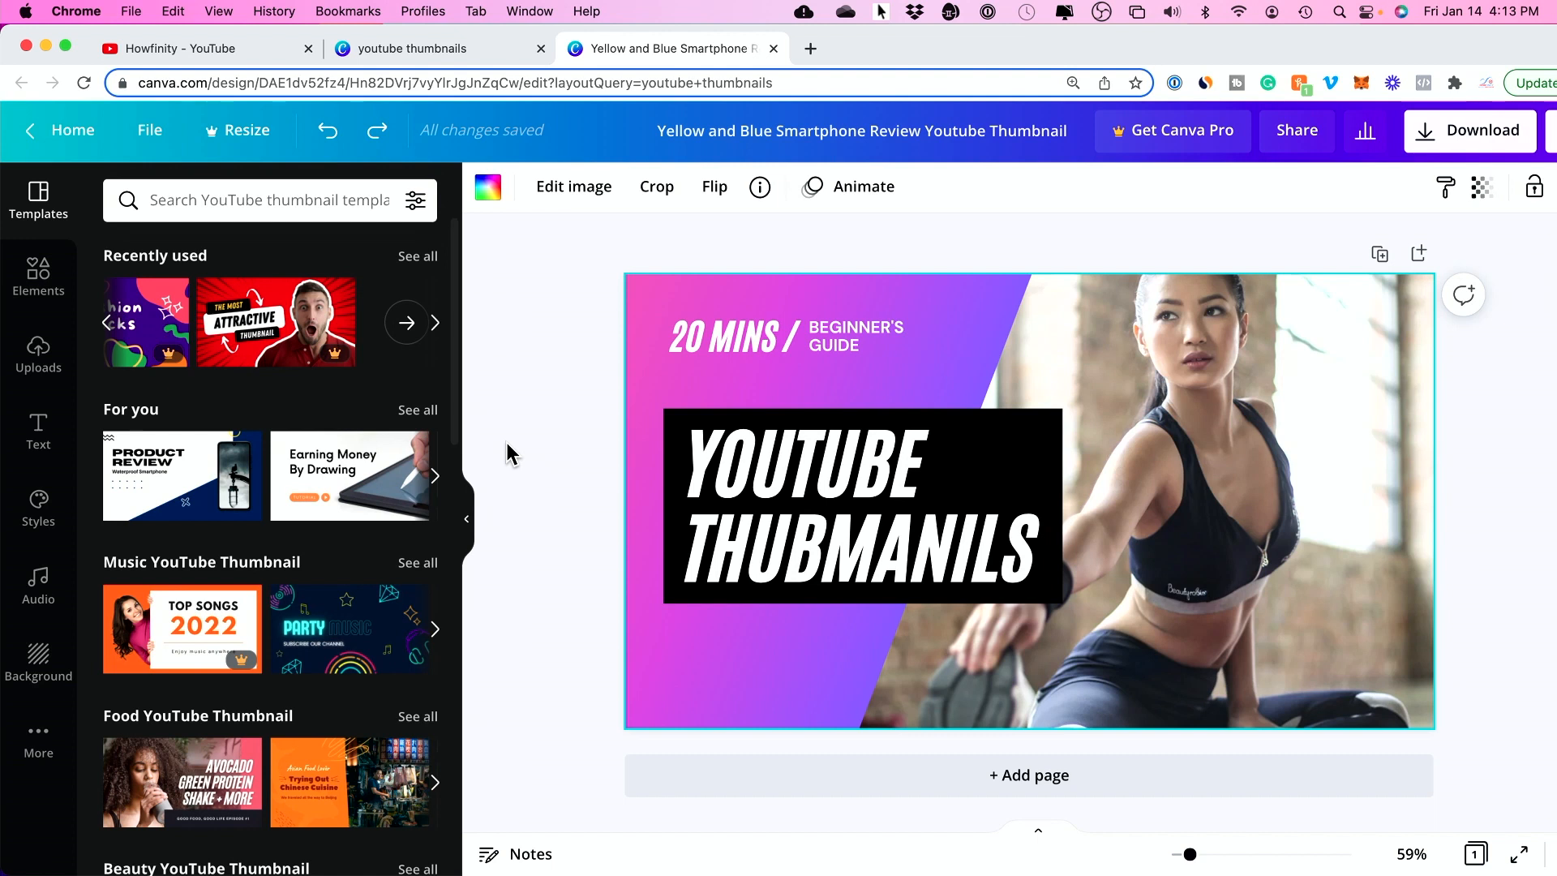
mouse_move(208, 253)
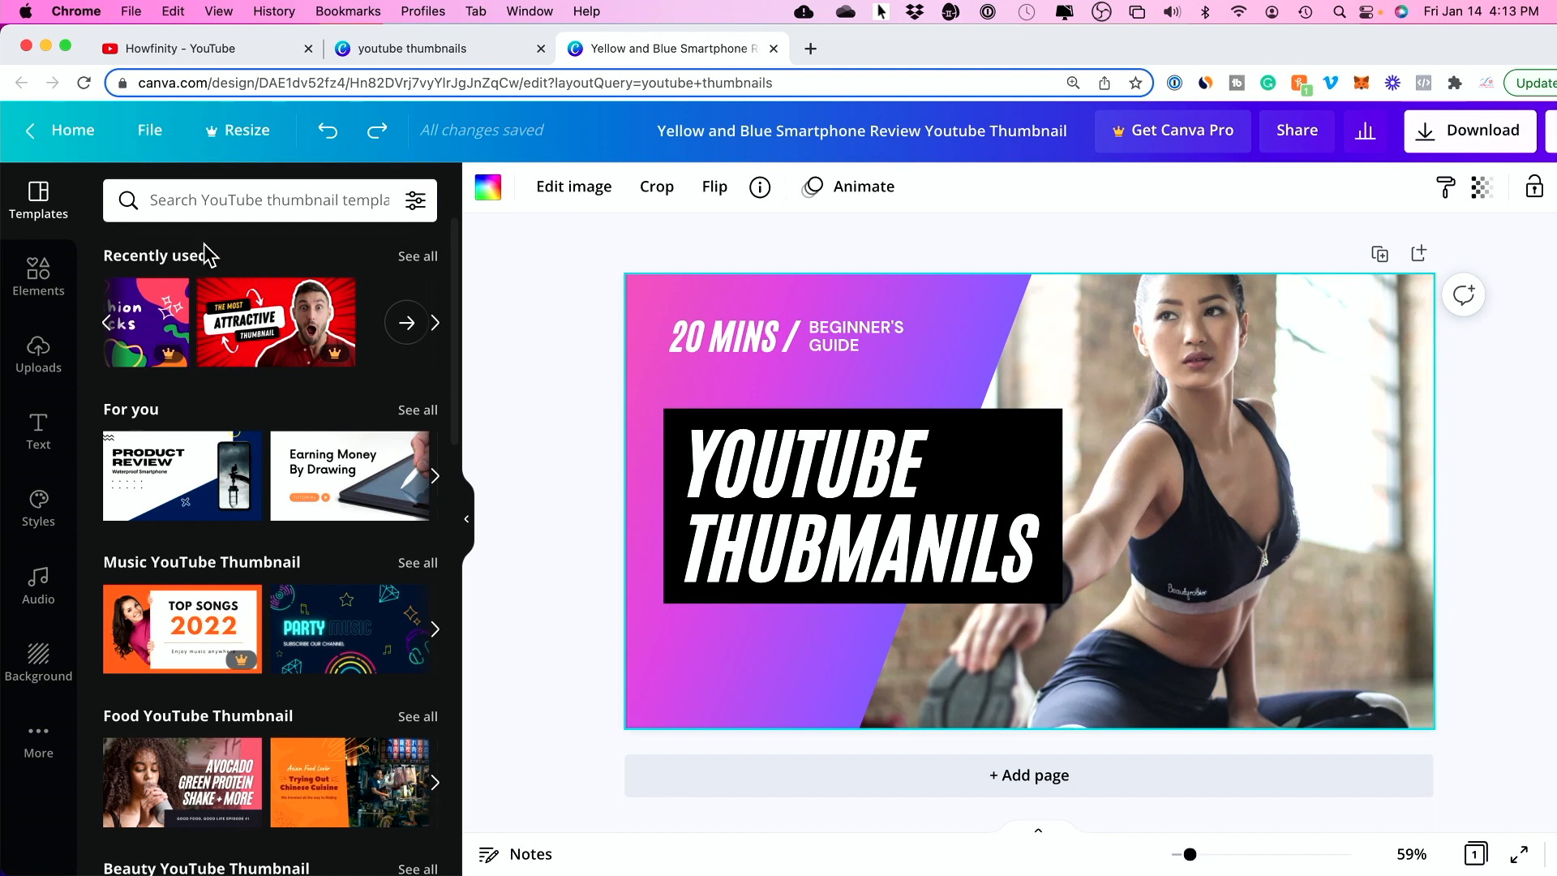
Step: Return to Canva home and open the recent design named 'youtube'
left_click(64, 130)
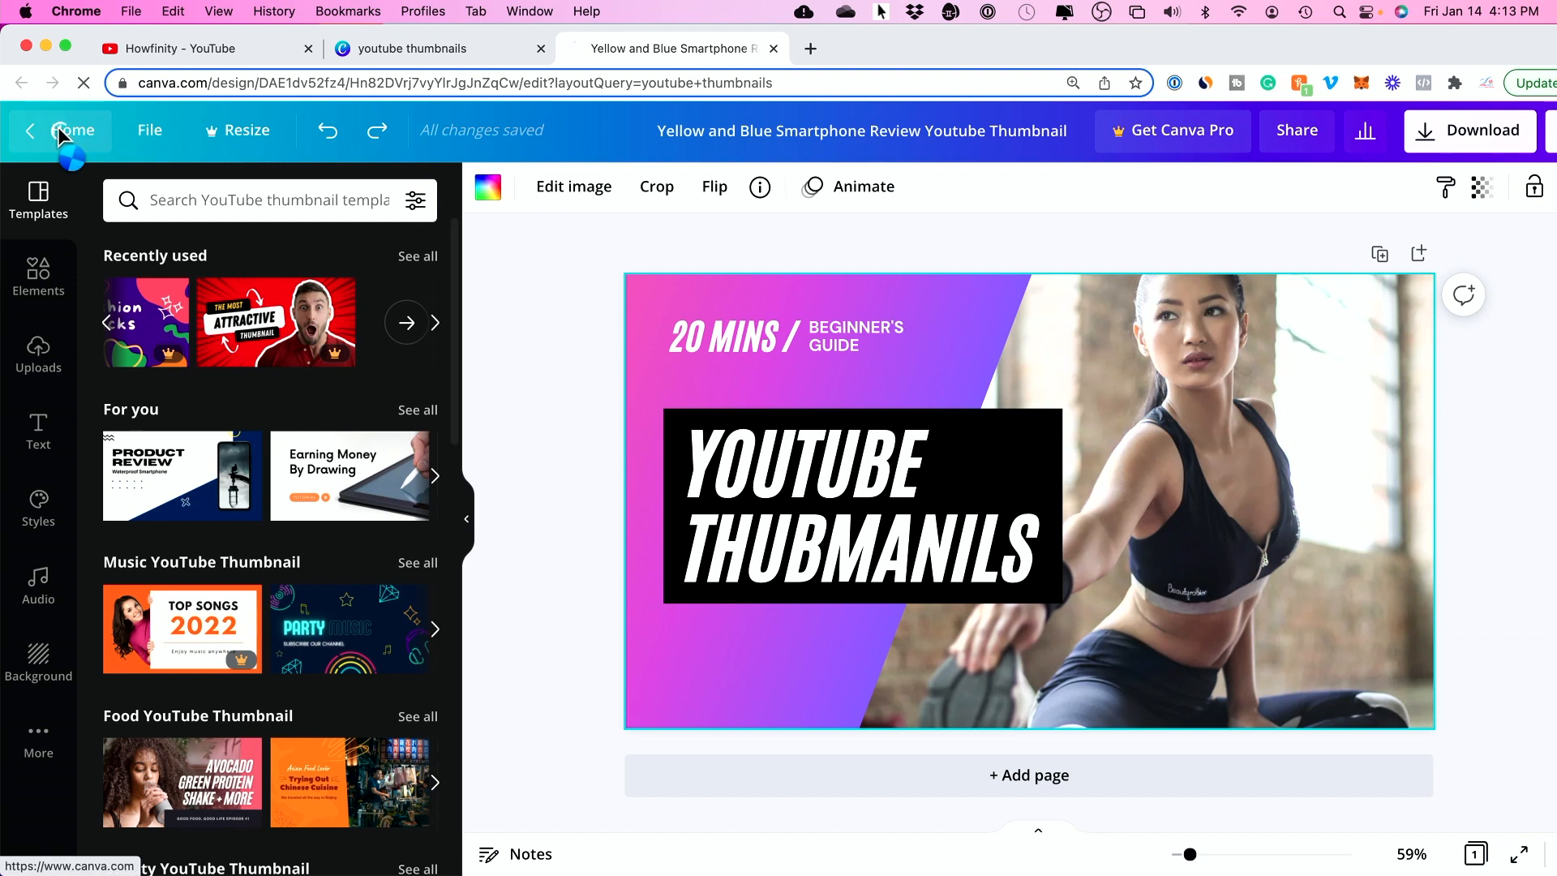
left_click(73, 130)
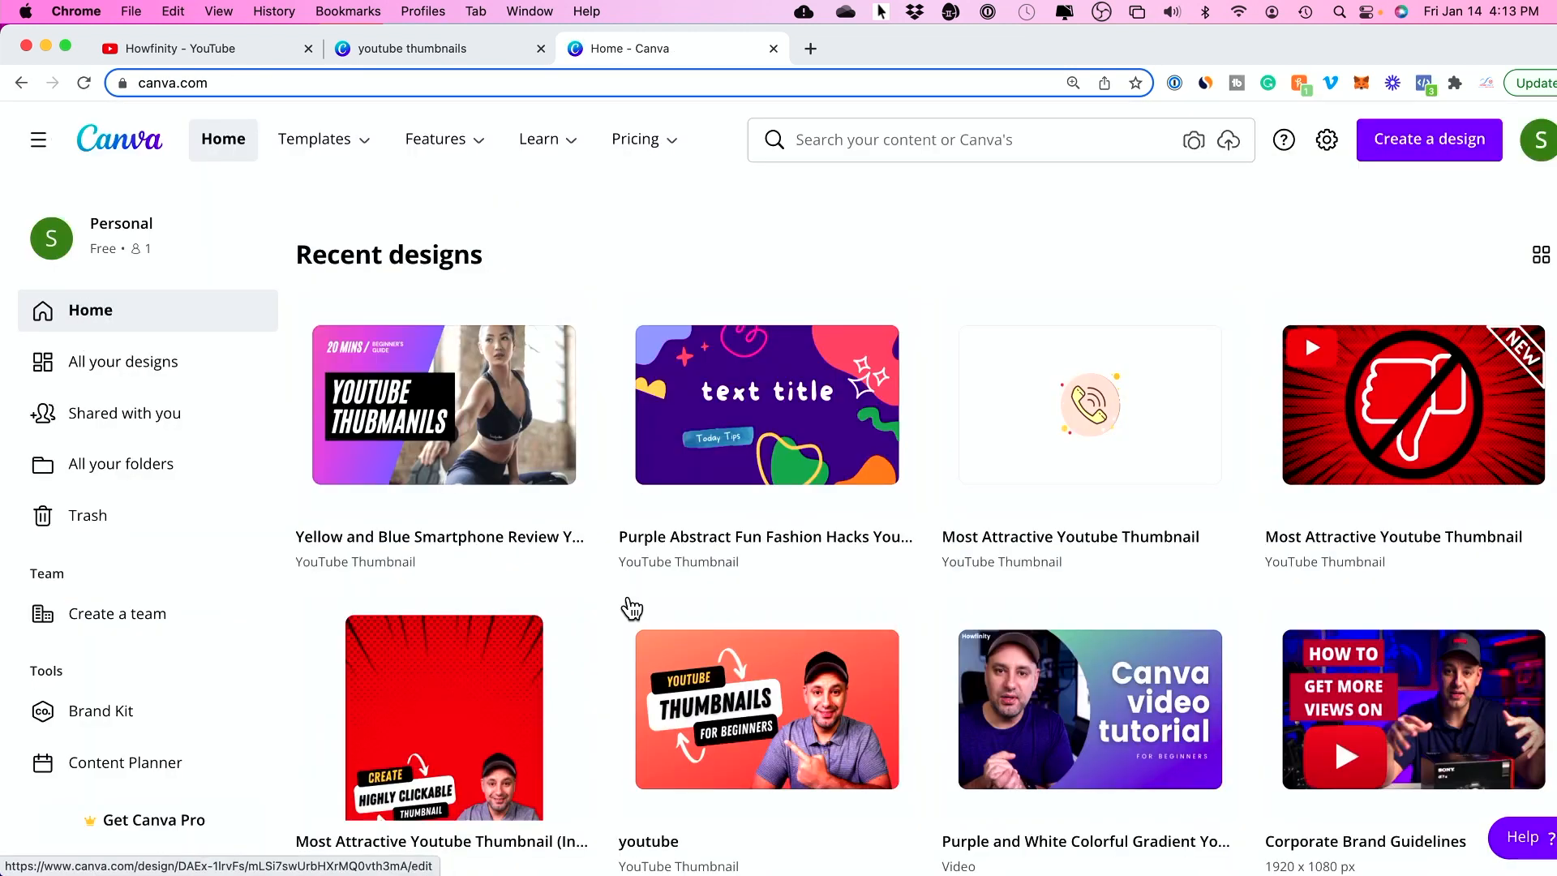
scroll("down", 3)
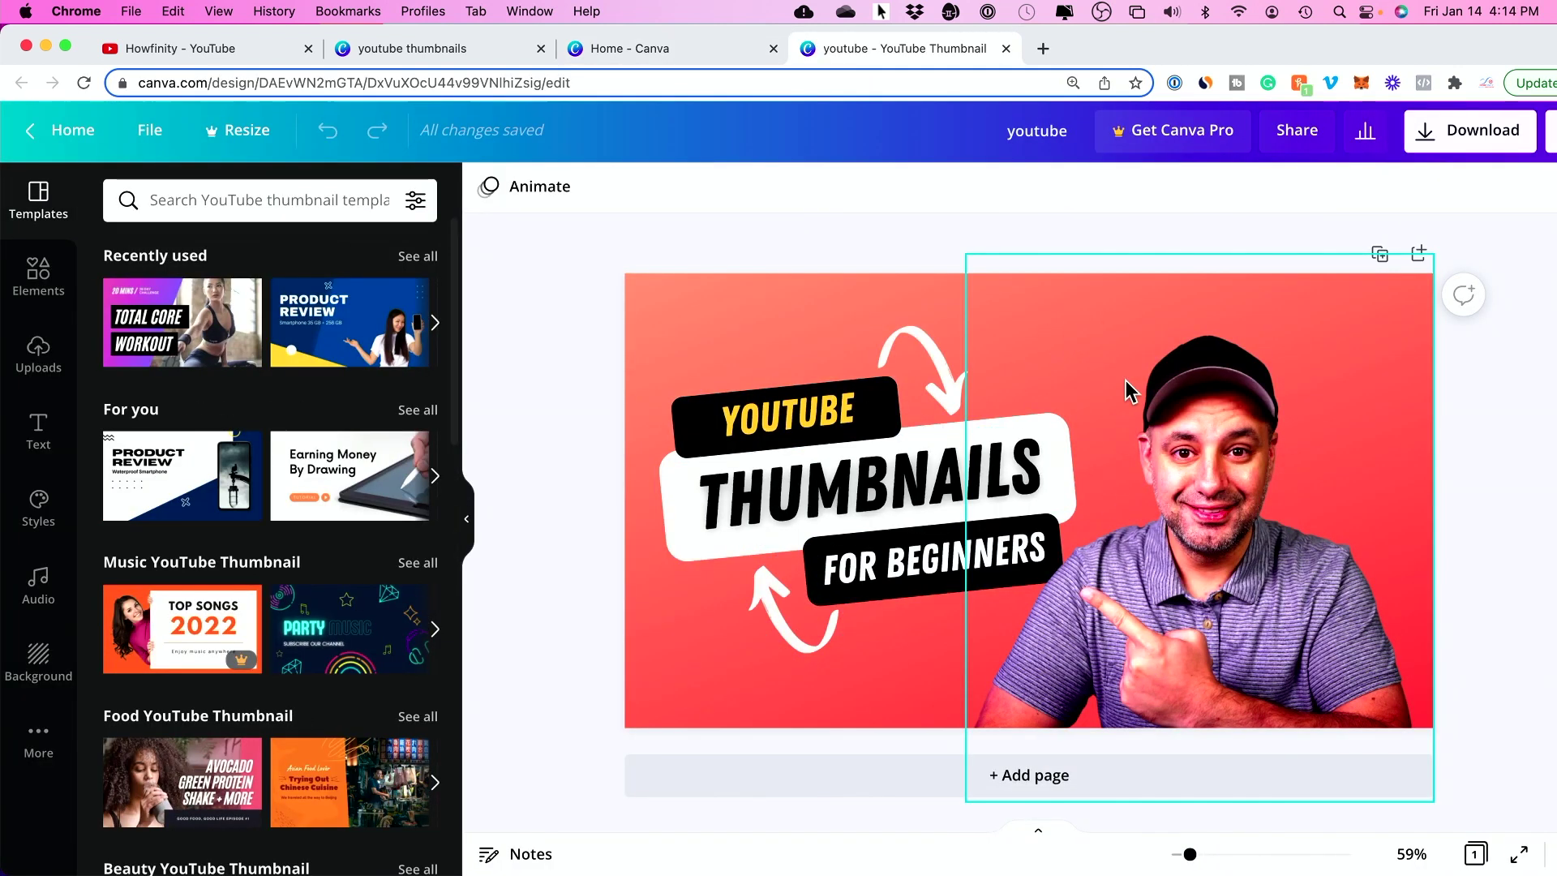
mouse_move(1005, 628)
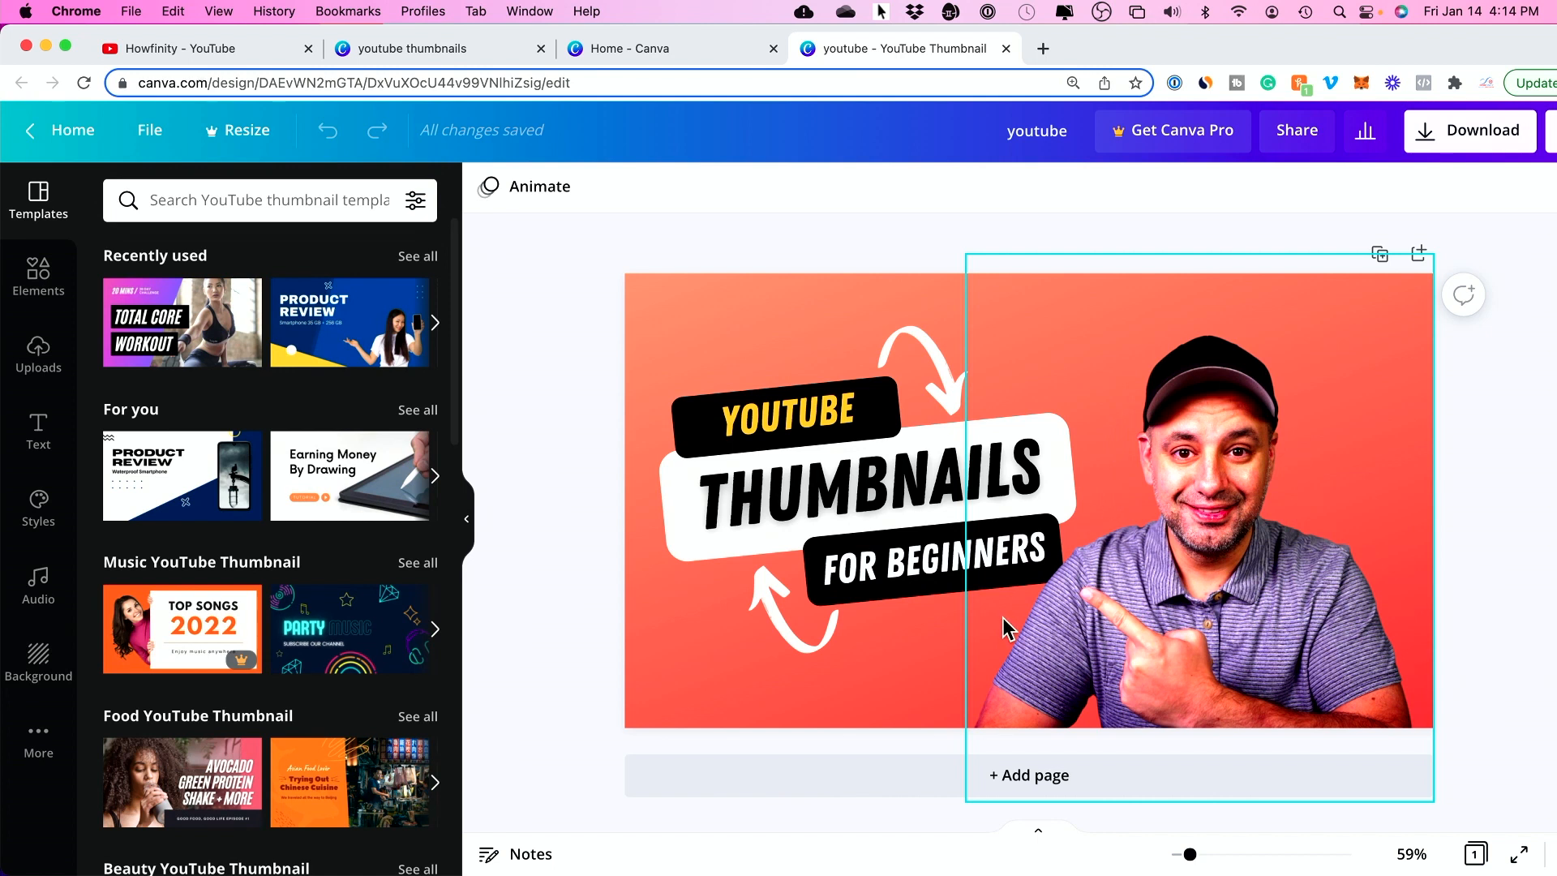
Step: Swap the orange-red gradient backdrop for the solid blue swatch from Recently used backgrounds
left_click(37, 663)
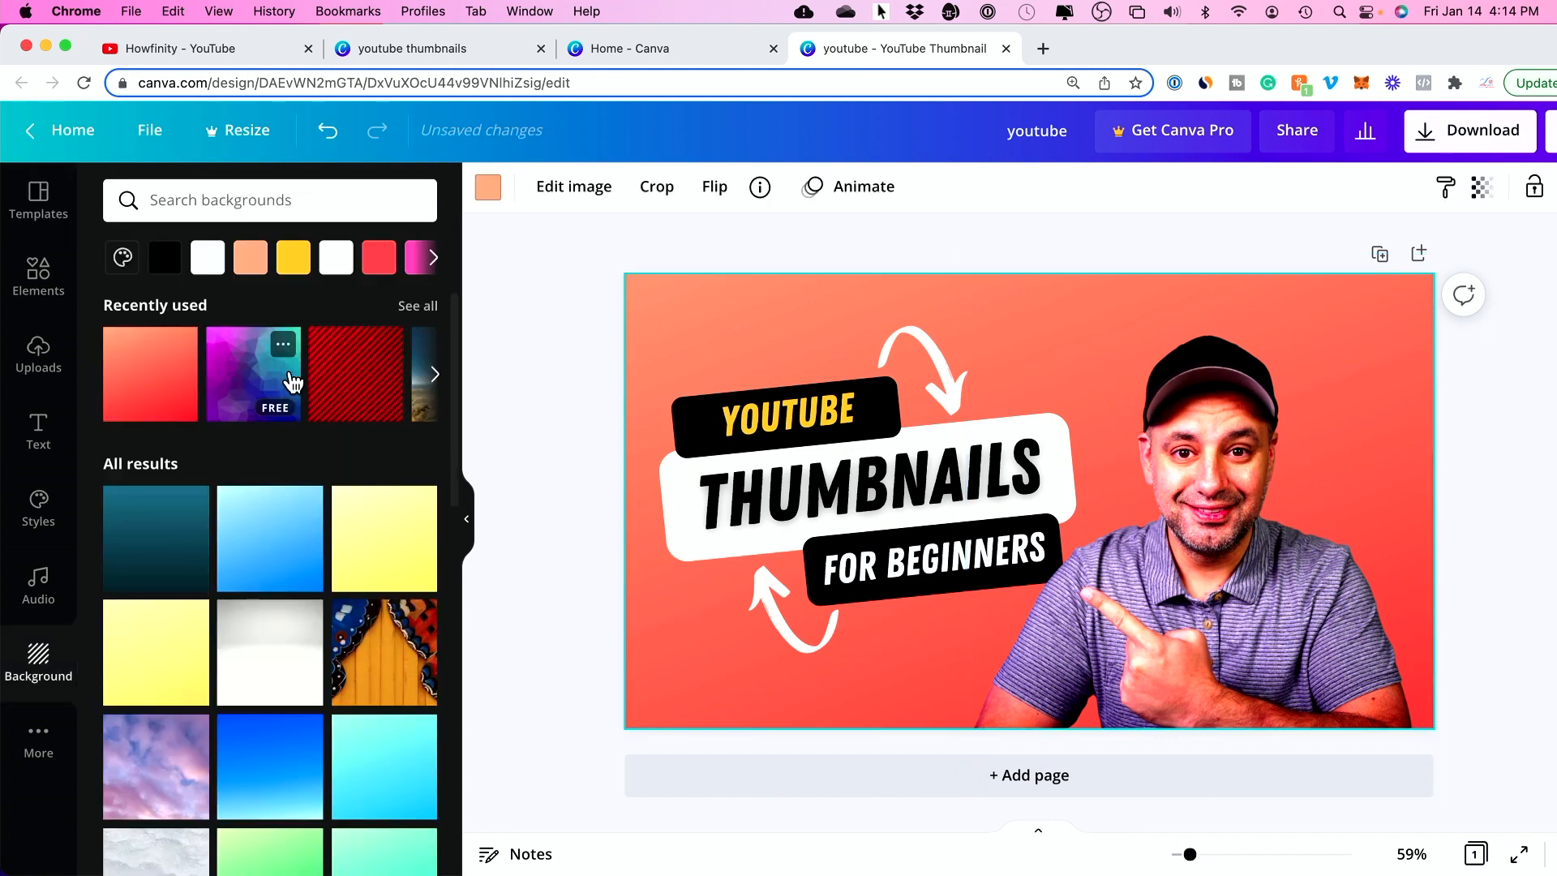
left_click(435, 375)
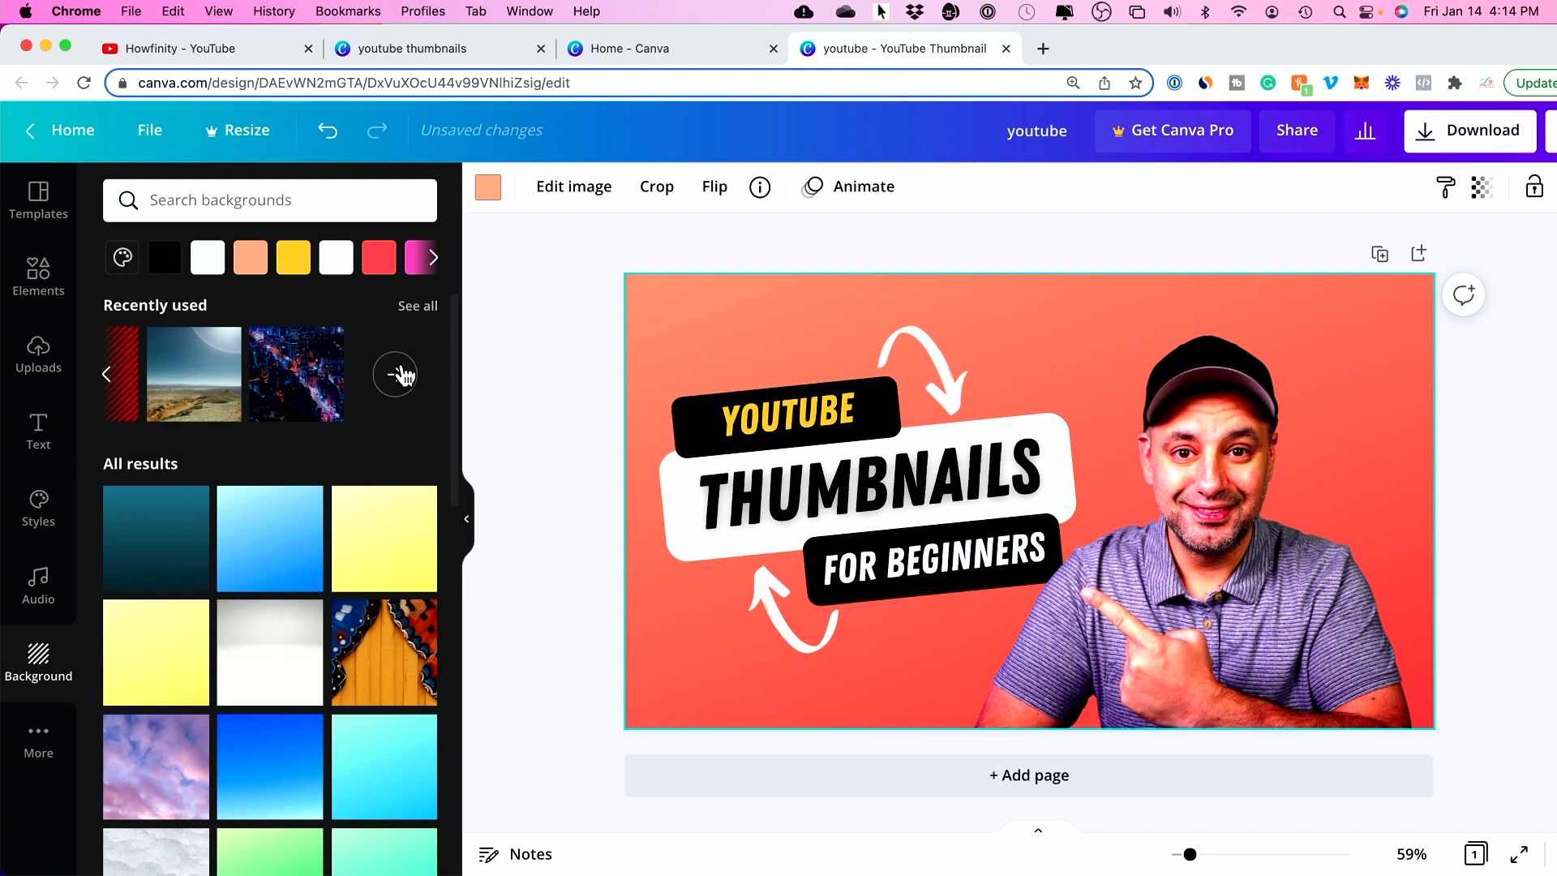
left_click(416, 305)
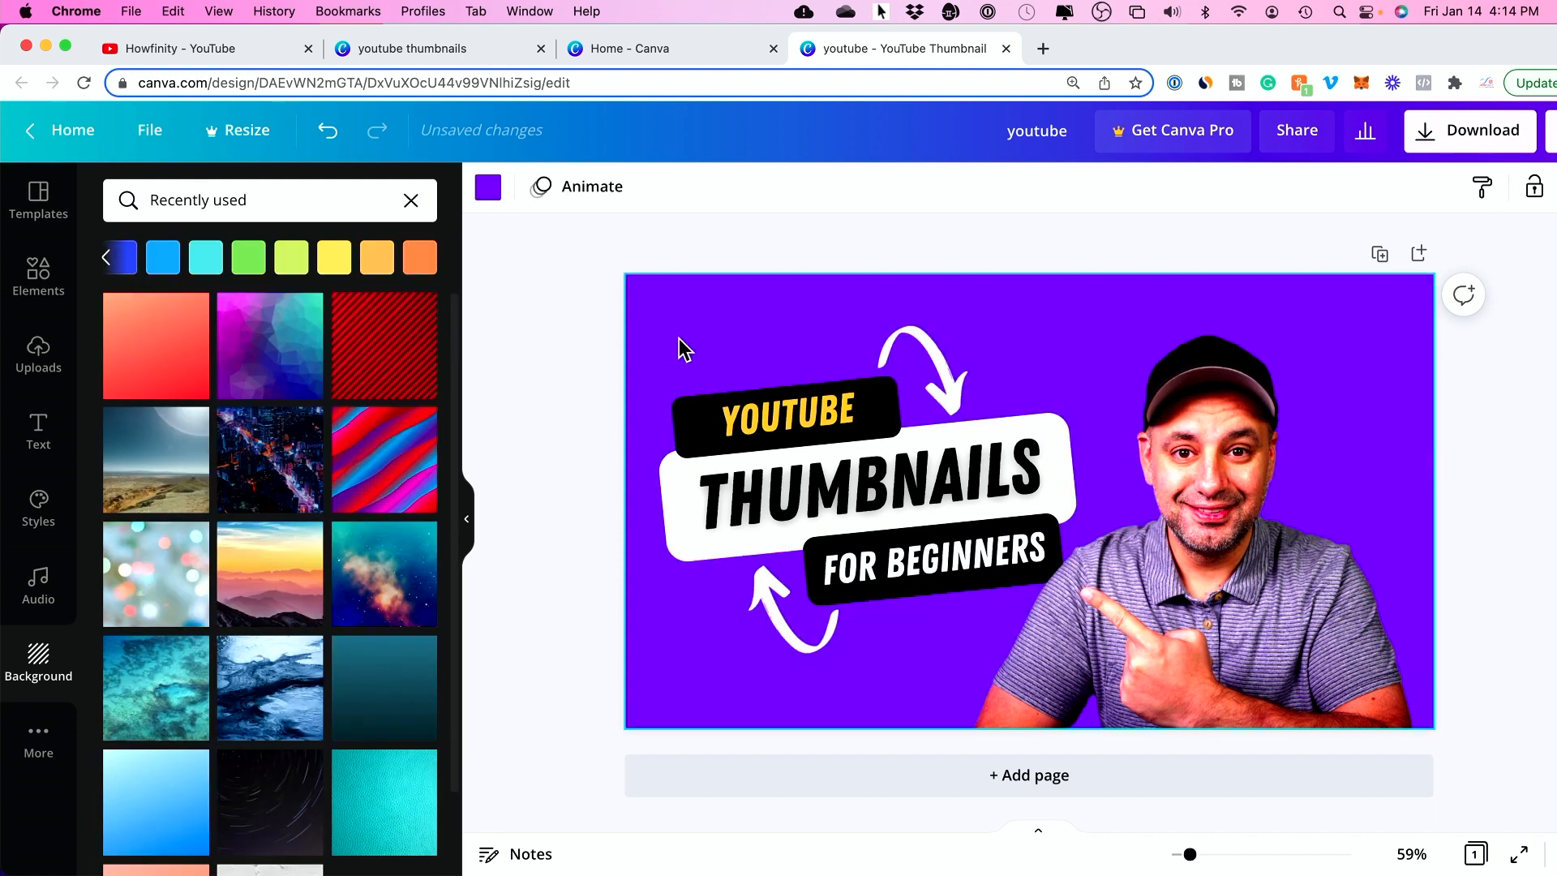
left_click(162, 258)
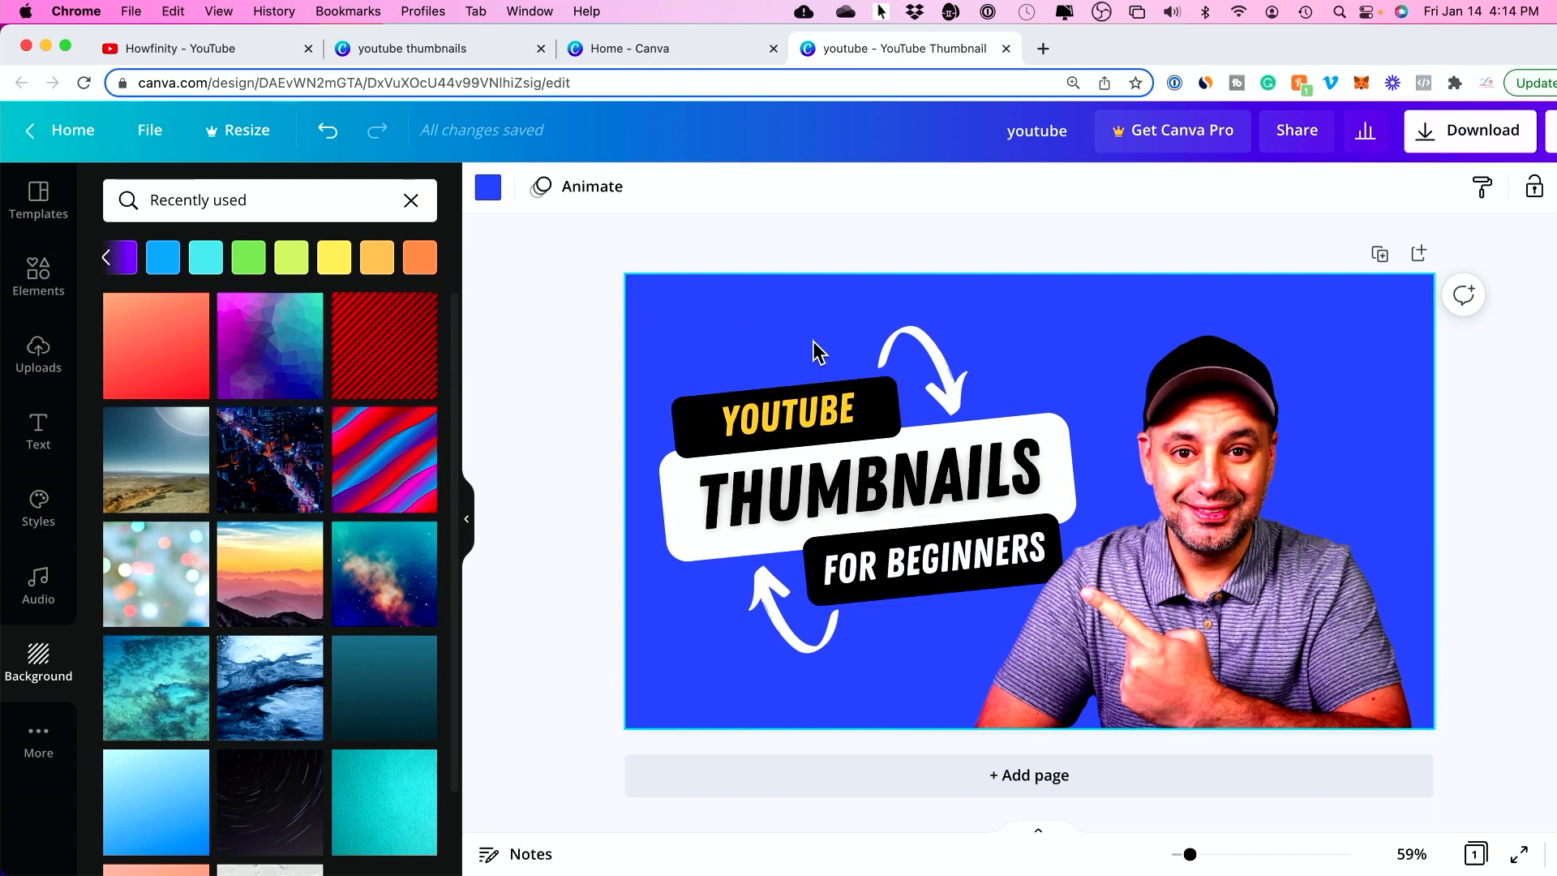
mouse_move(529, 383)
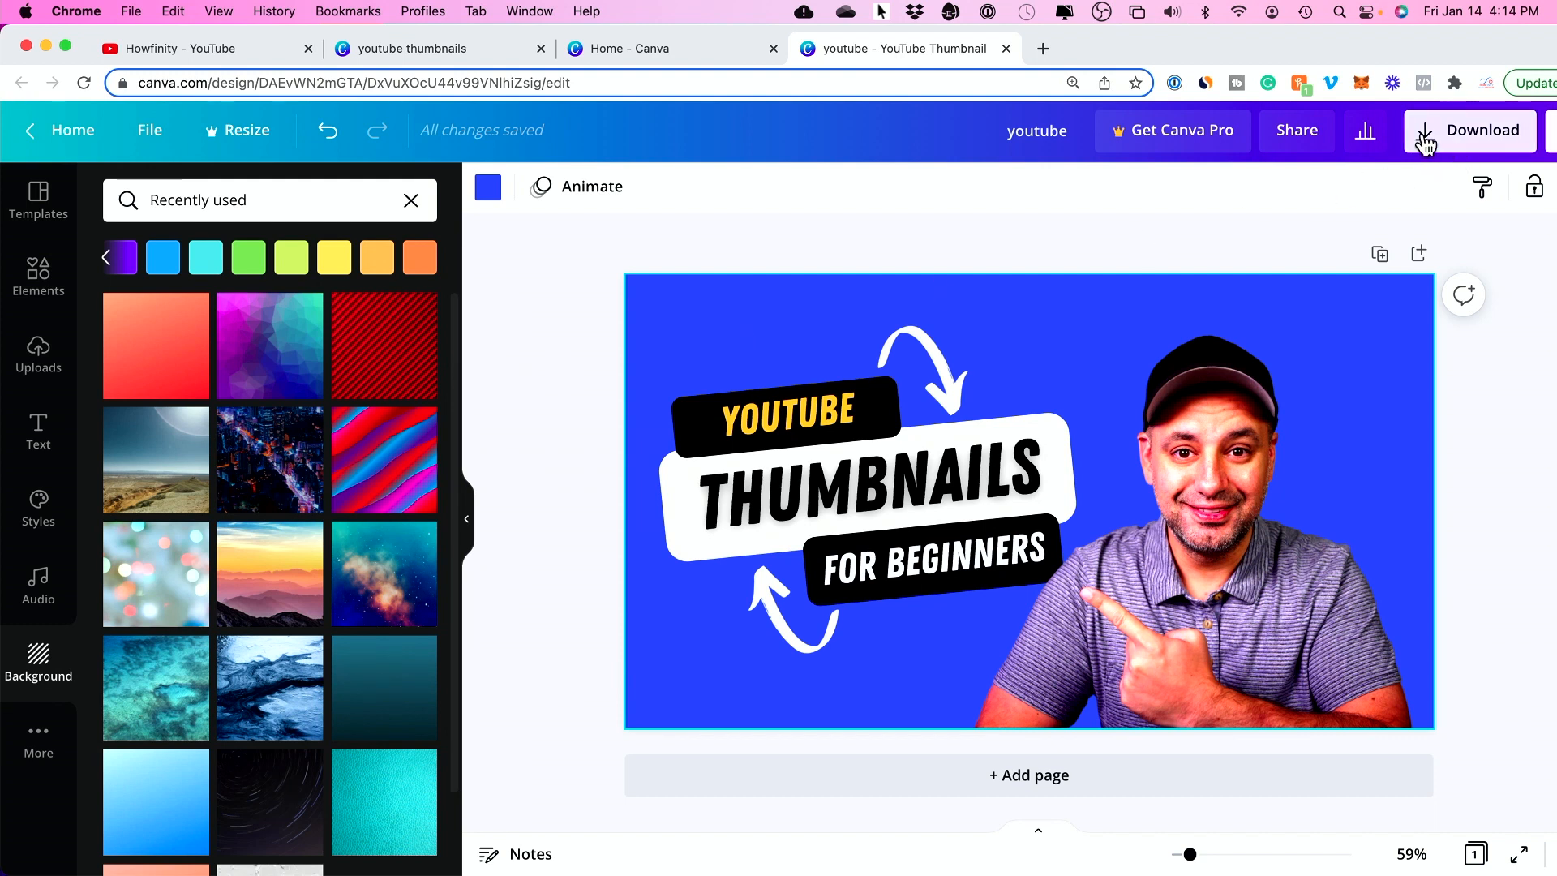
Step: Export the thumbnail as a 1280×720 JPG instead of PNG and start the download
left_click(1482, 130)
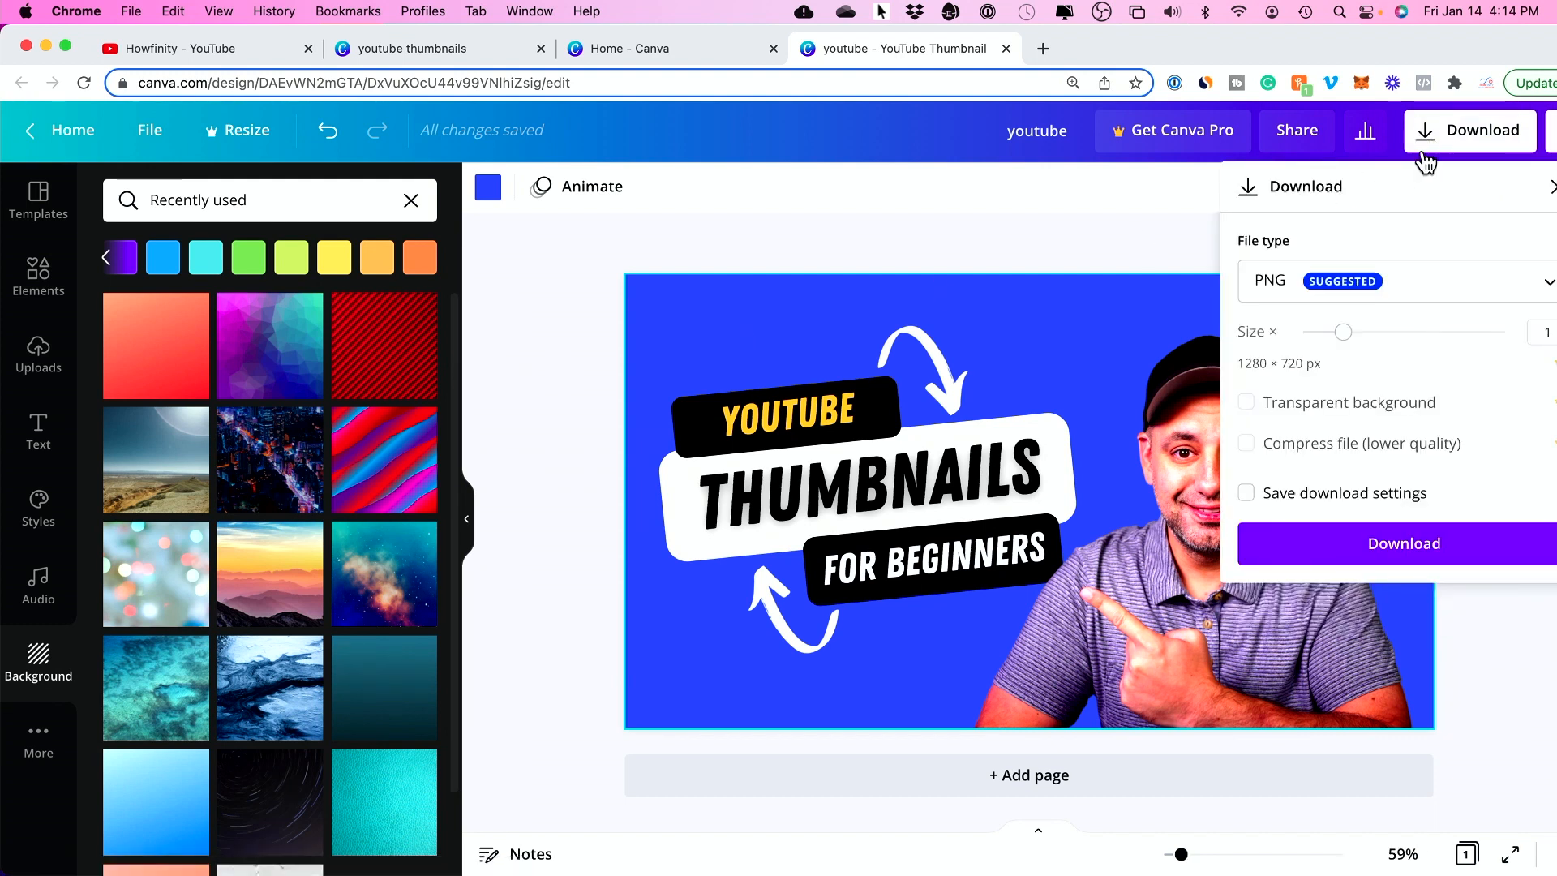
mouse_move(1258, 256)
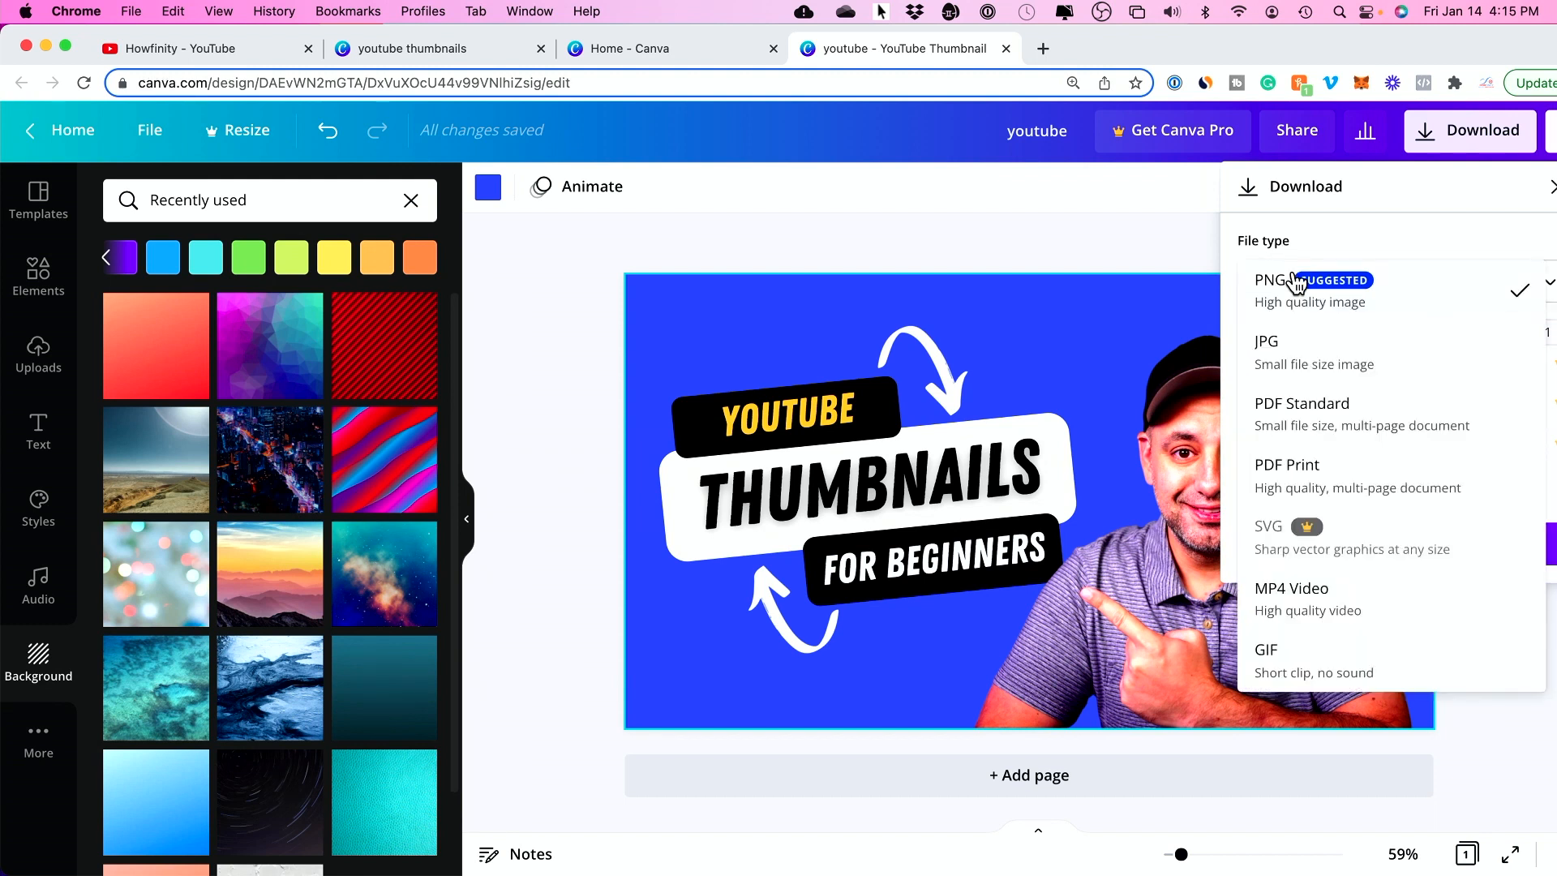
left_click(1266, 352)
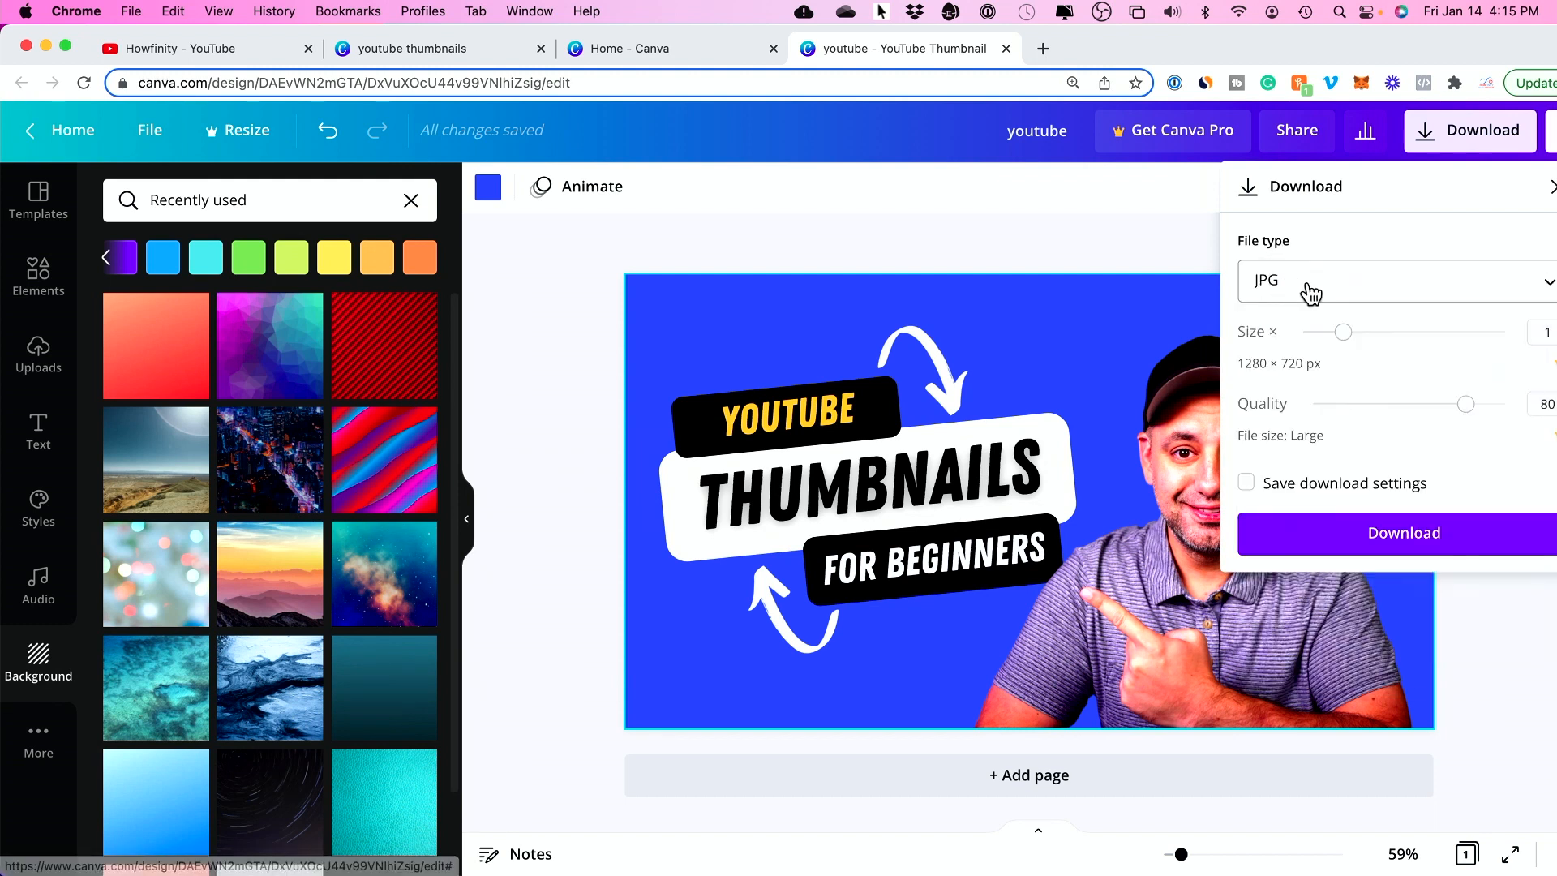
mouse_move(1324, 383)
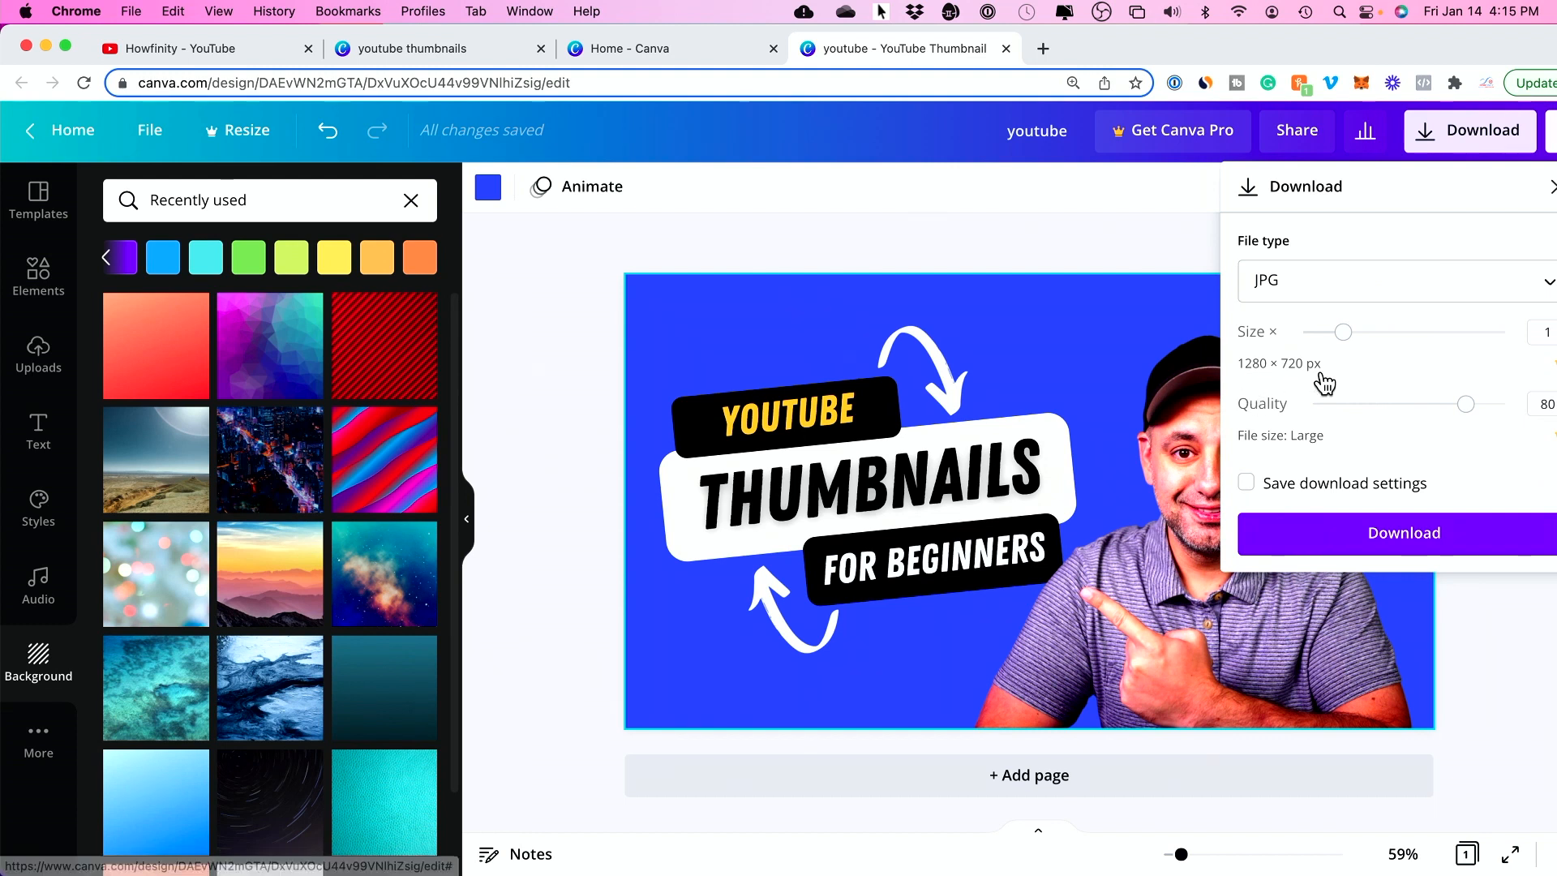
mouse_move(1310, 383)
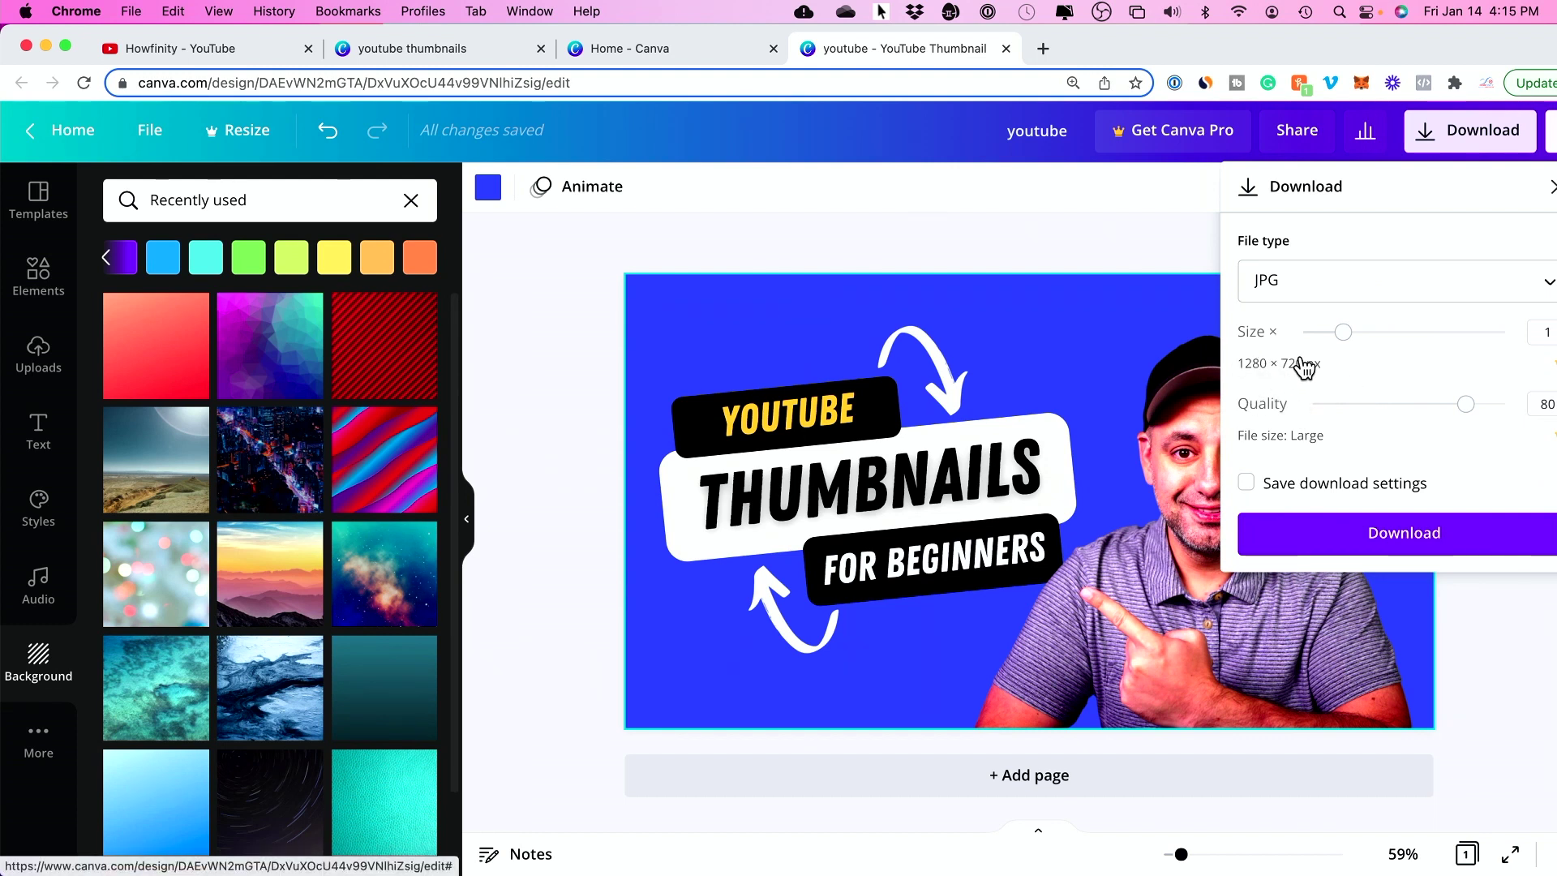
mouse_move(1332, 441)
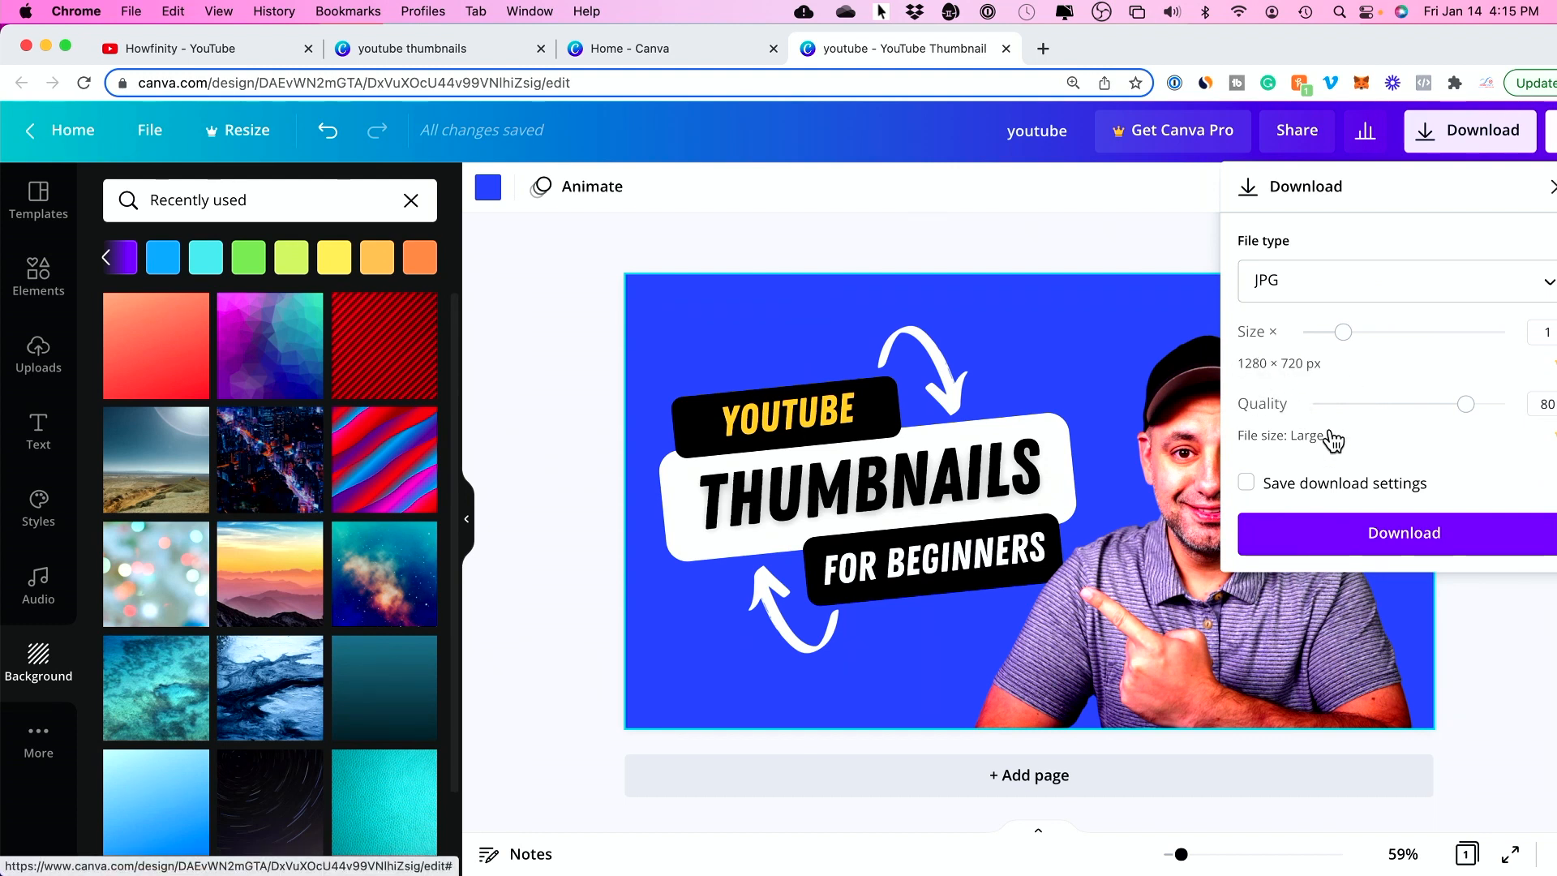
left_click(1403, 532)
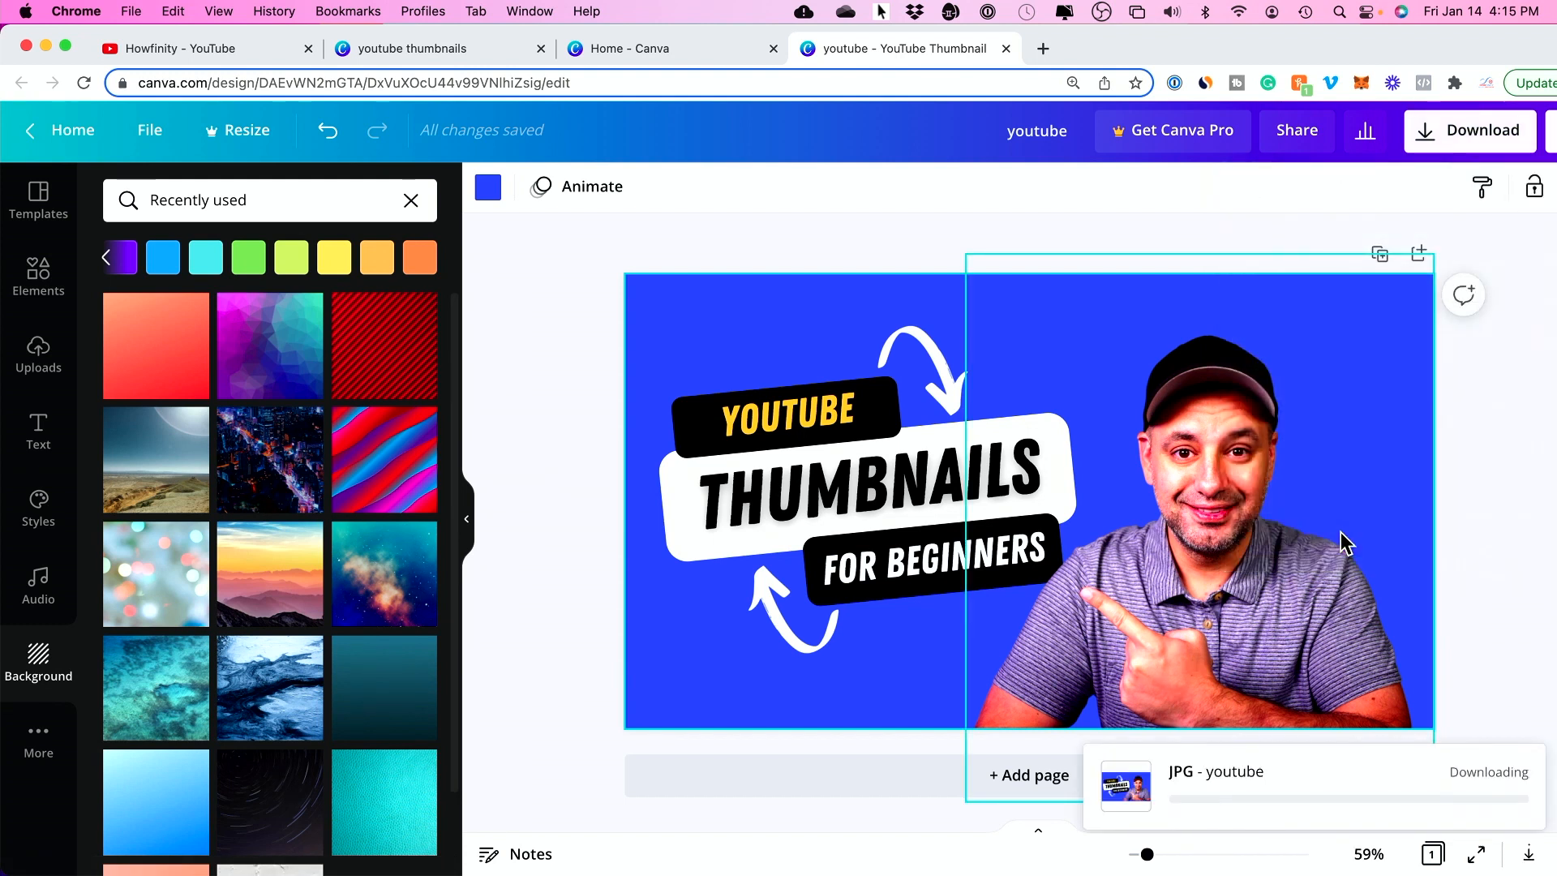
left_click(680, 388)
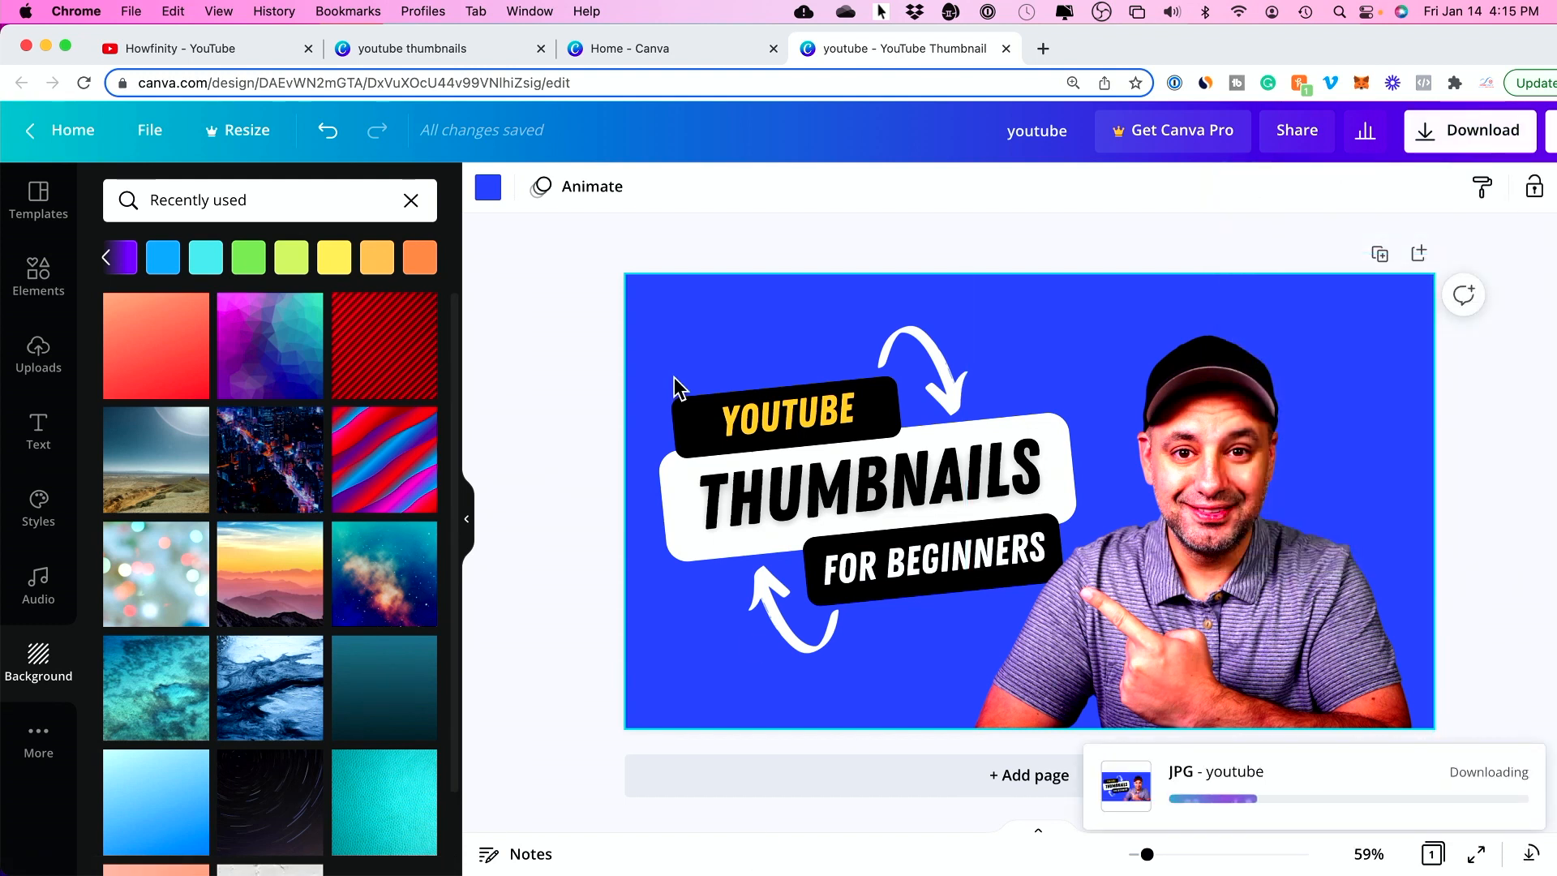